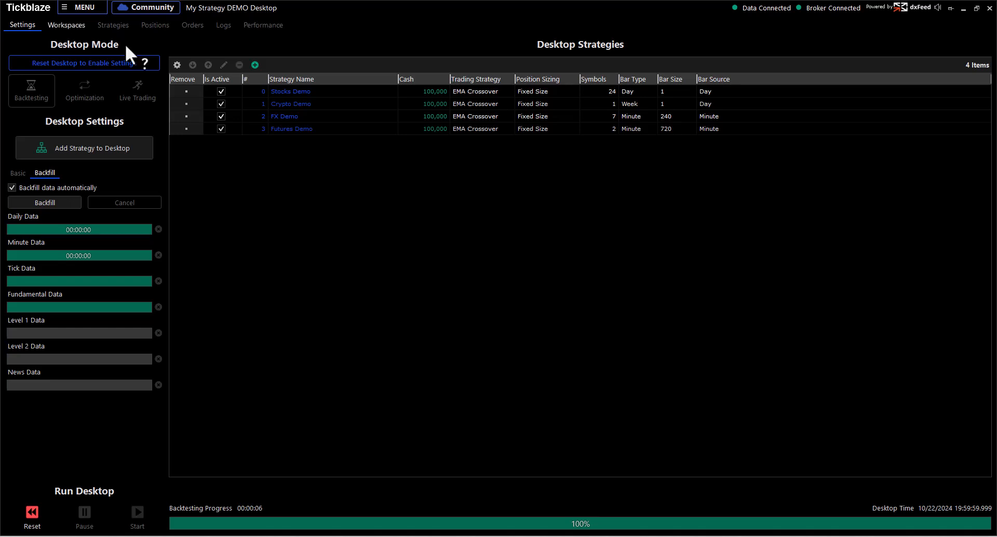
Switch Desktop Settings from Backfill to the Basic sub-tab.
left_click(18, 172)
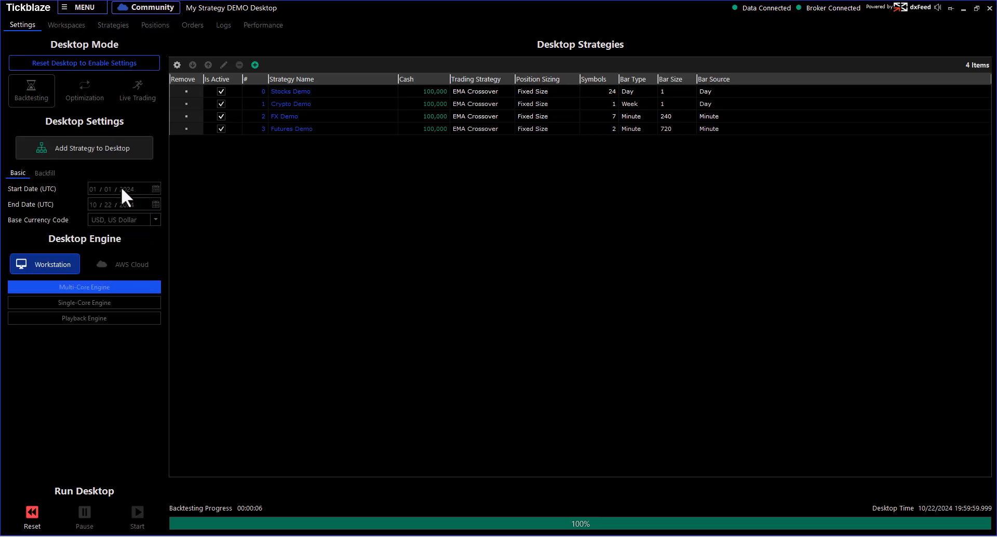
mouse_move(131, 209)
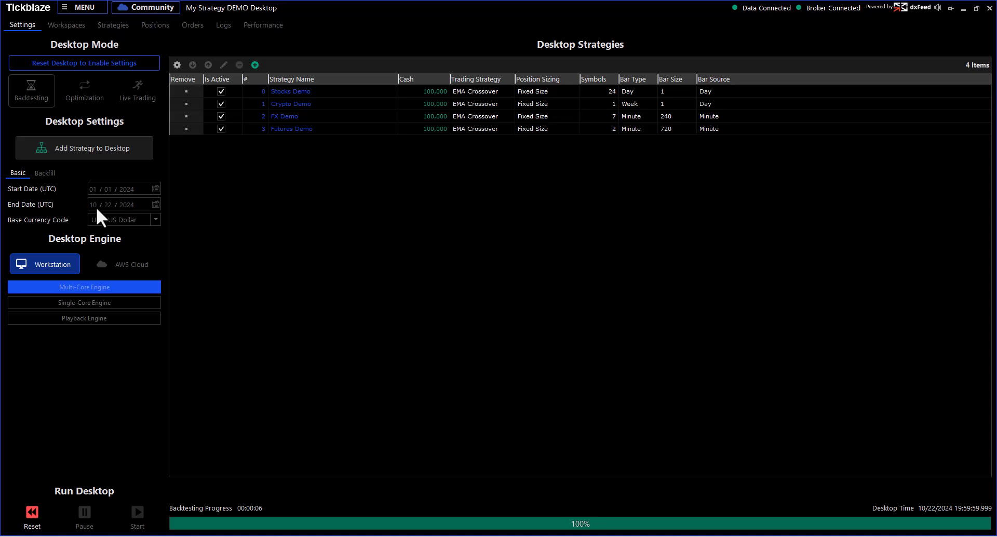
mouse_move(127, 221)
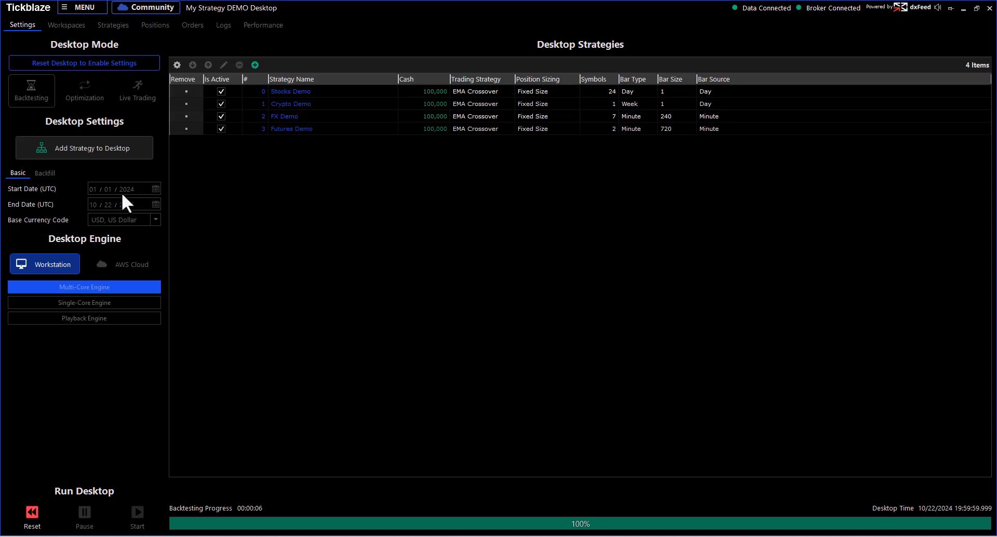
mouse_move(107, 143)
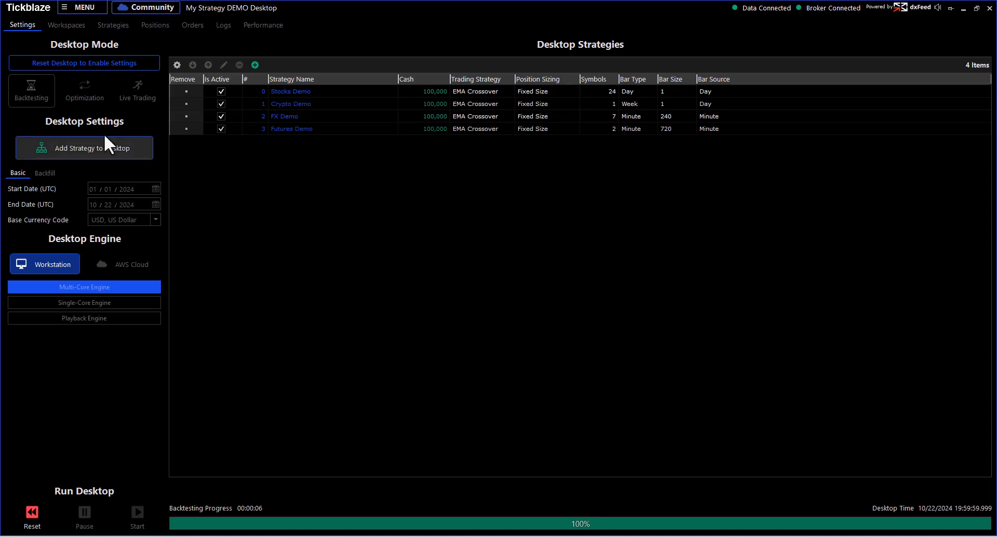
mouse_move(290, 98)
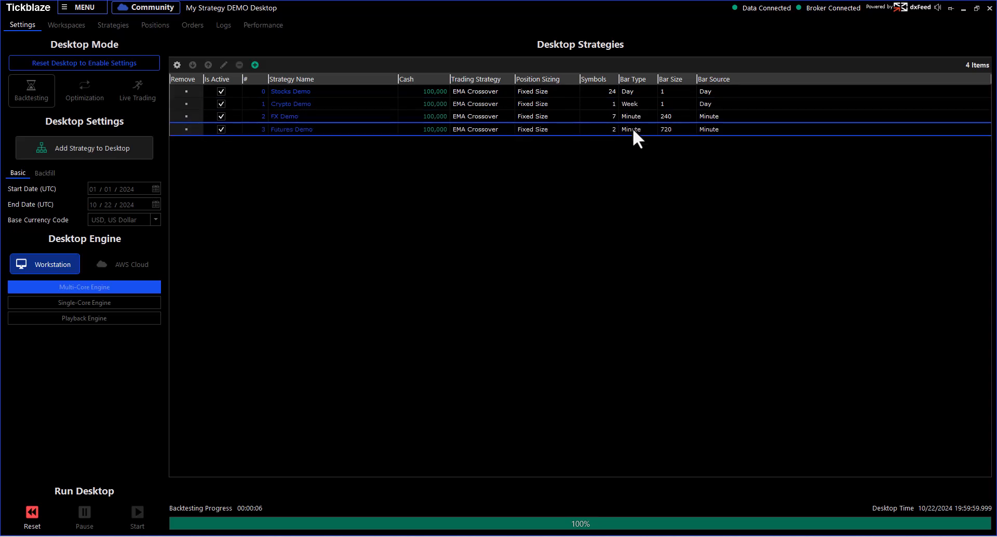
mouse_move(573, 226)
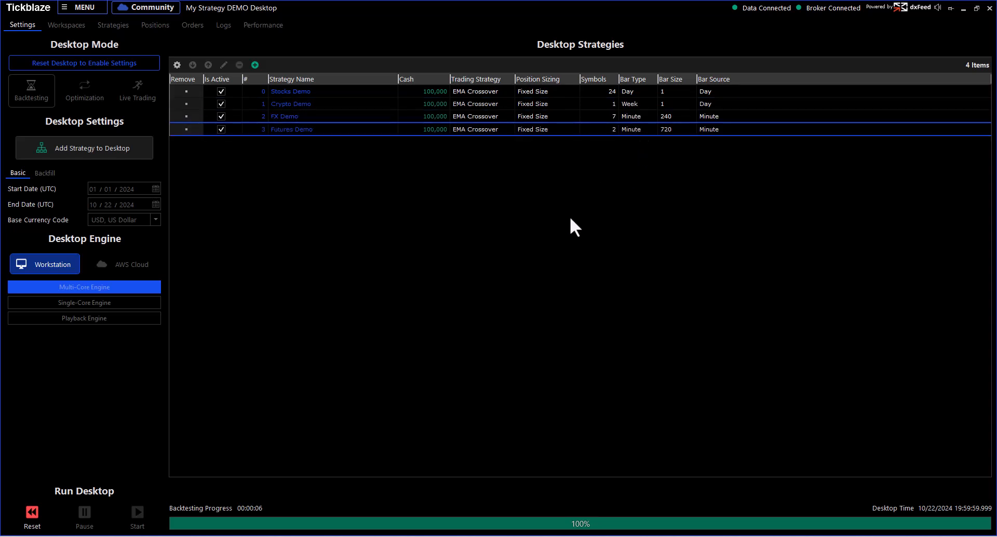
mouse_move(146, 106)
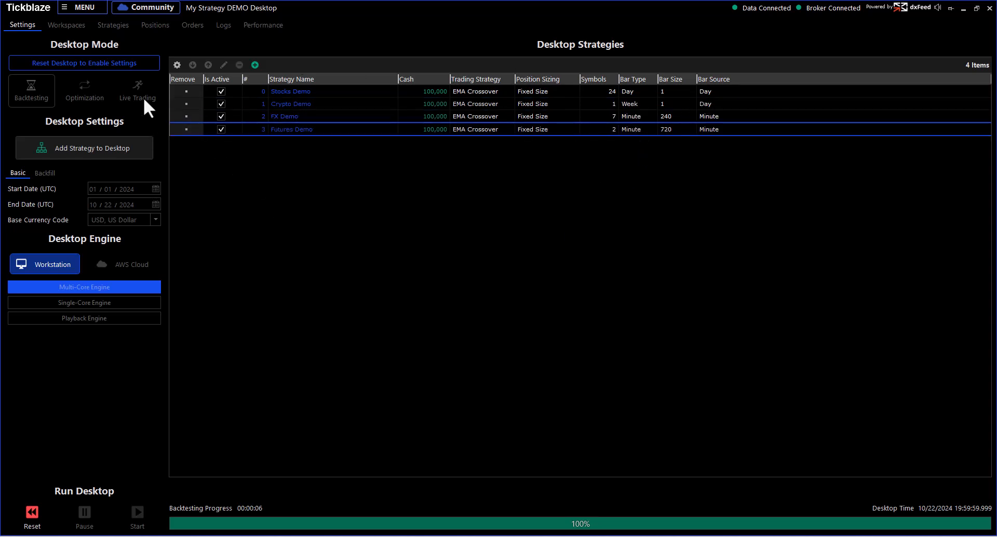
mouse_move(184, 369)
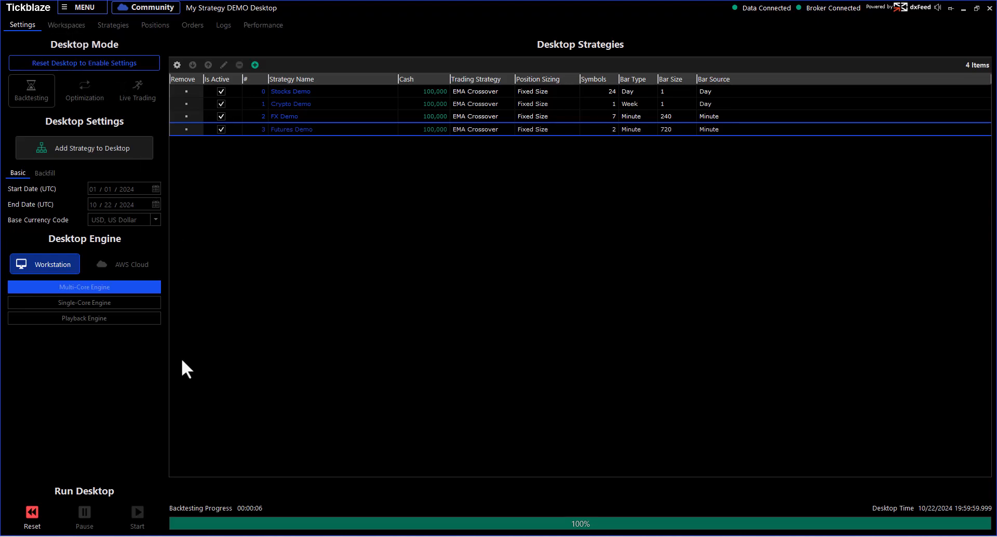
Refresh the Performance results for [#3] Futures Demo only: 52 positions, $635,600 net profit.
left_click(263, 25)
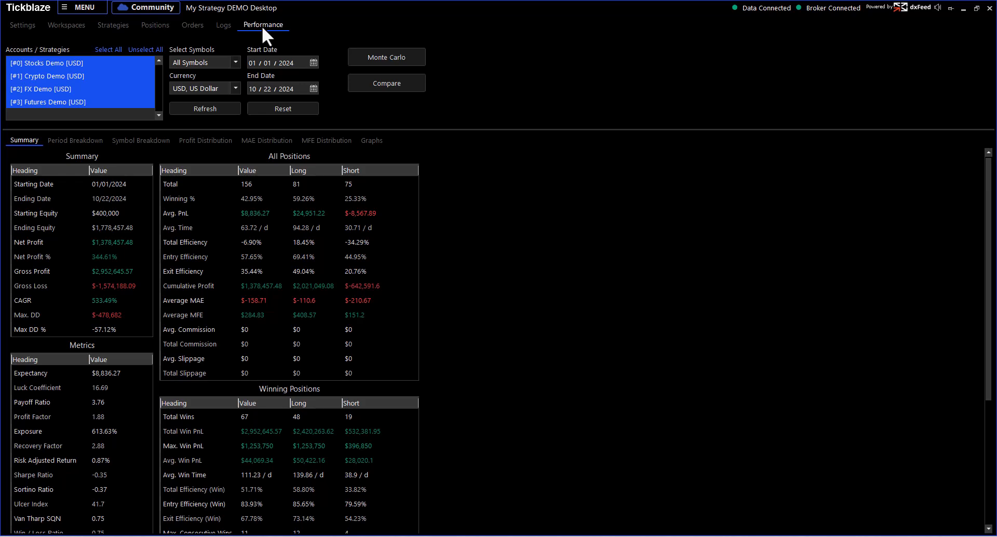
mouse_move(80, 114)
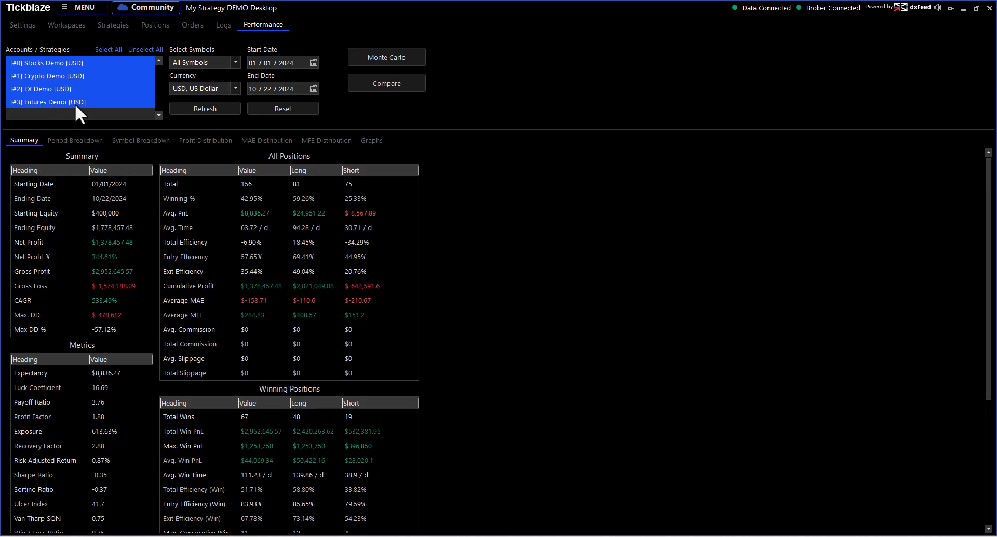
mouse_move(63, 89)
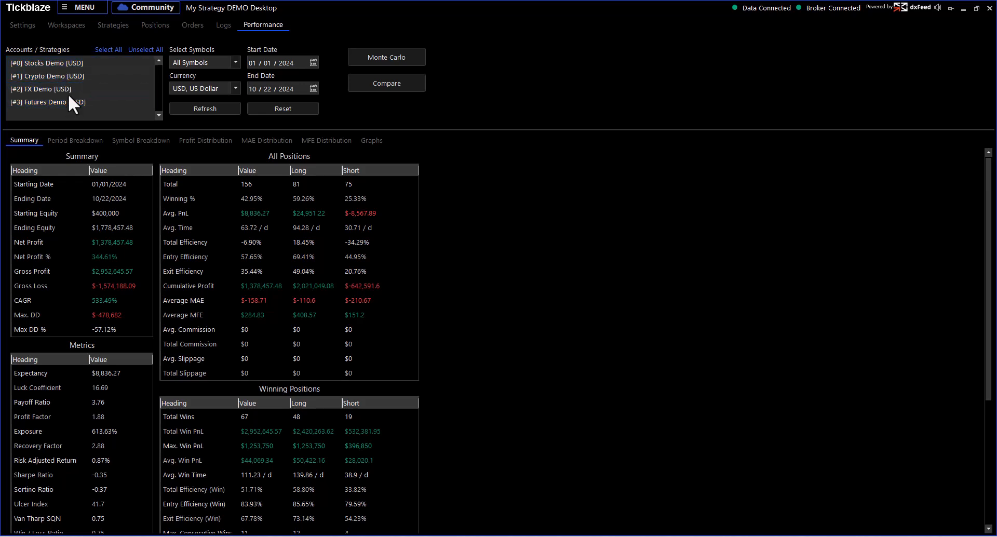
left_click(107, 49)
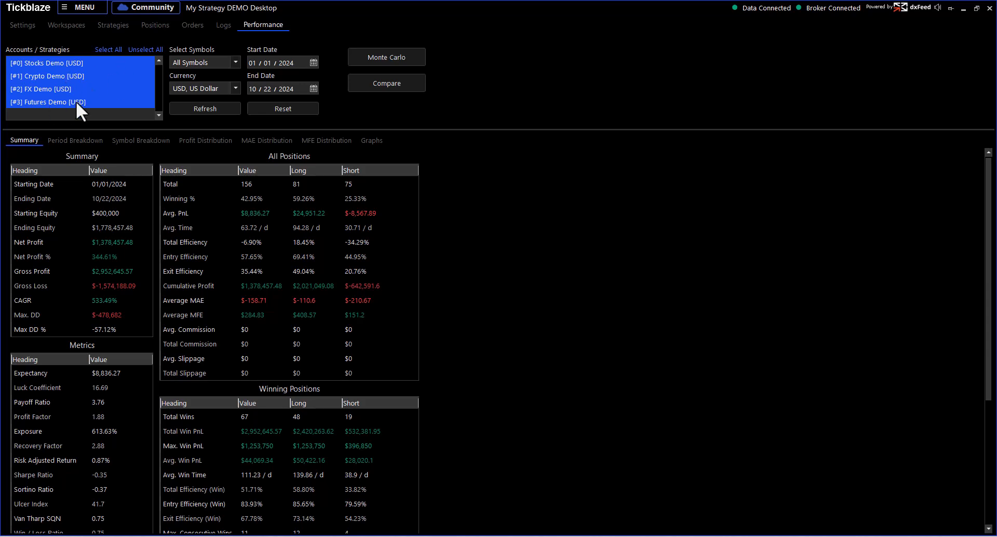
mouse_move(84, 83)
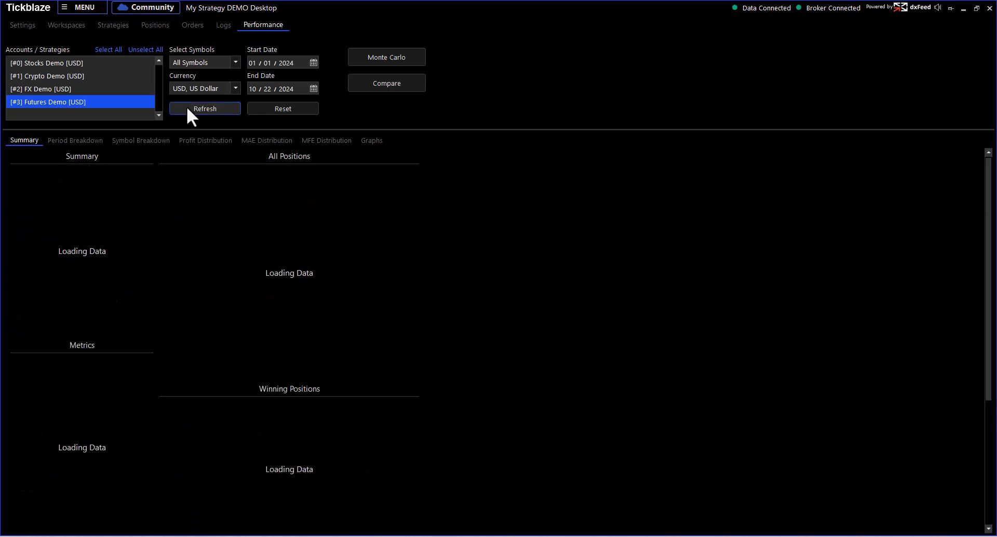
left_click(204, 108)
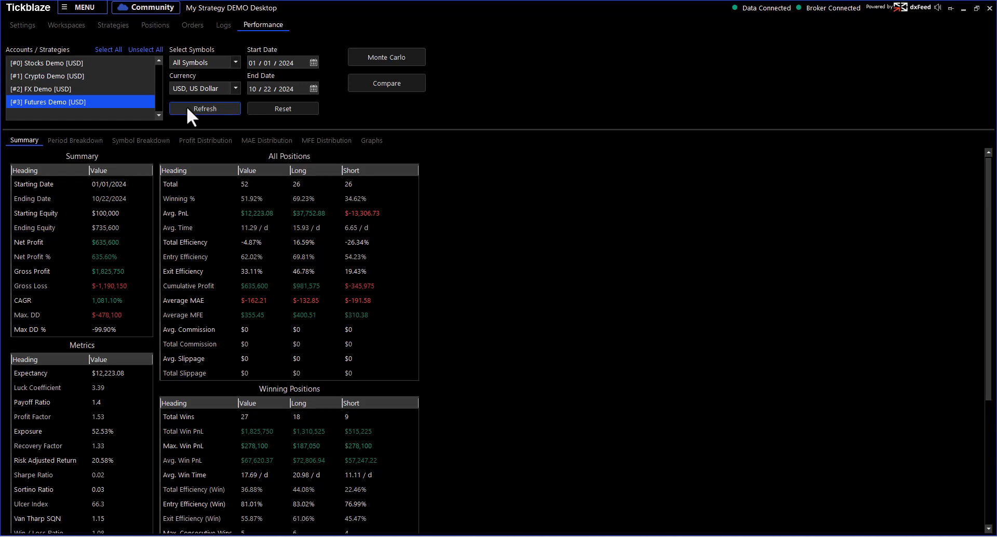
Show Stocks Demo alone in a Compare window snapped beside the main desktop.
left_click(386, 83)
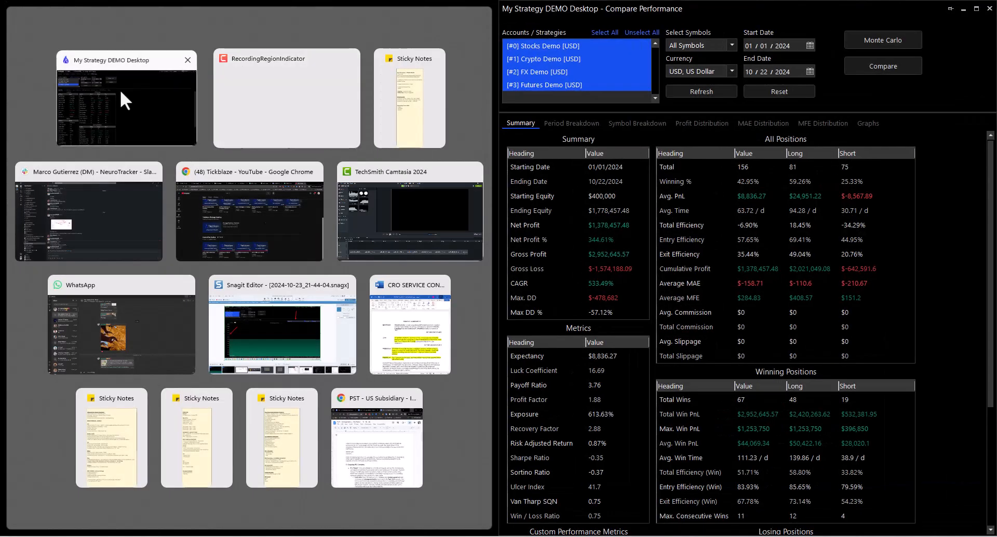
left_click(125, 99)
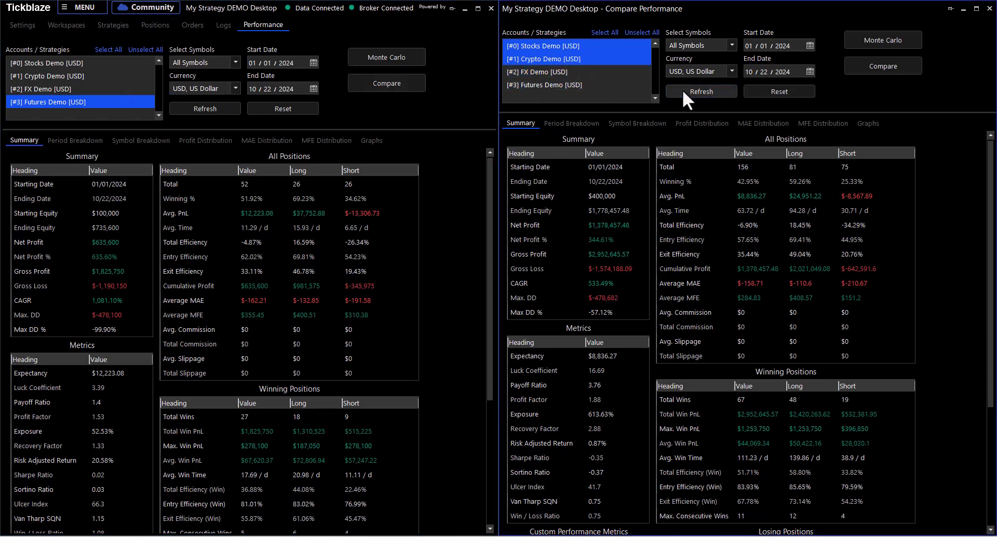
left_click(699, 92)
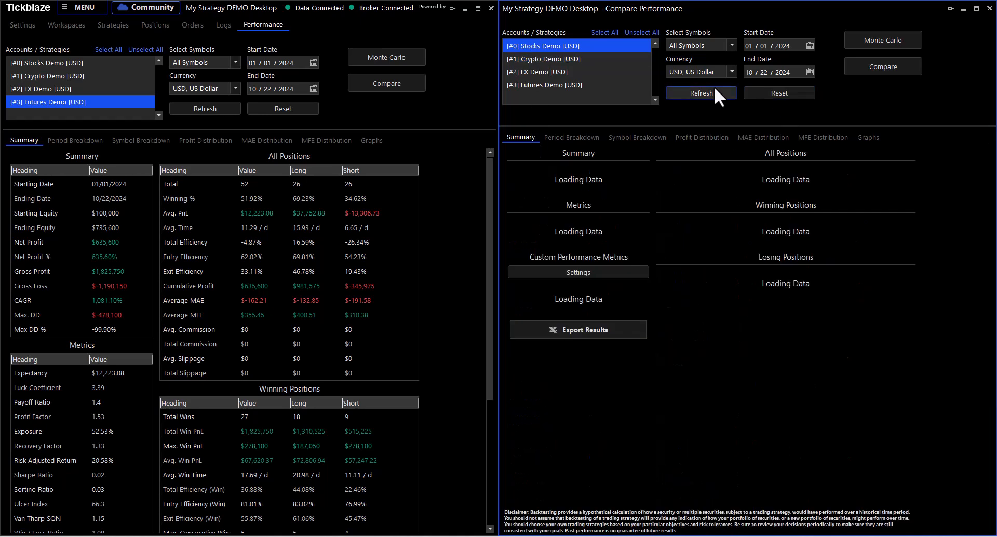
left_click(701, 93)
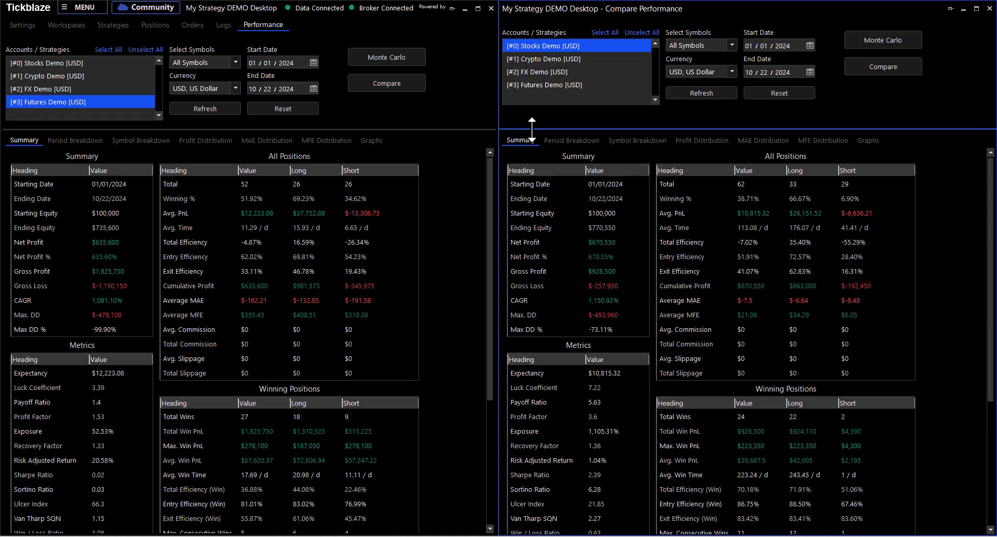
mouse_move(566, 57)
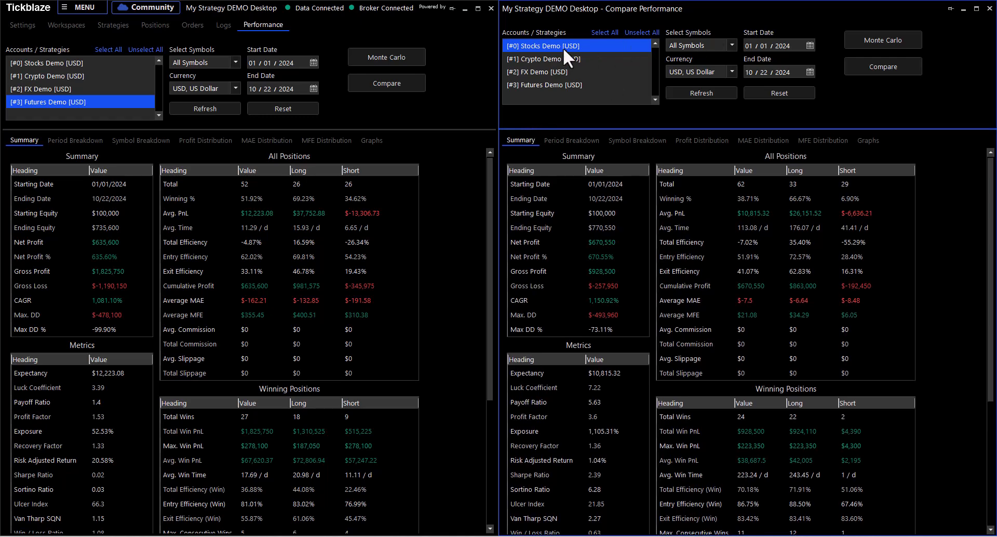
mouse_move(543, 66)
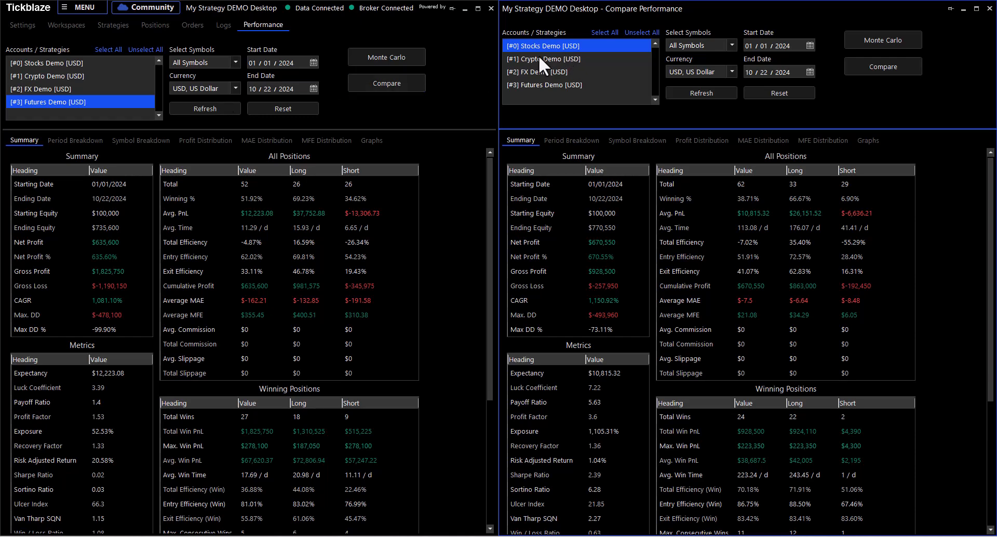
Refresh the main results for all four strategies combined: 156 positions, $1,378,457 net profit.
left_click(57, 76)
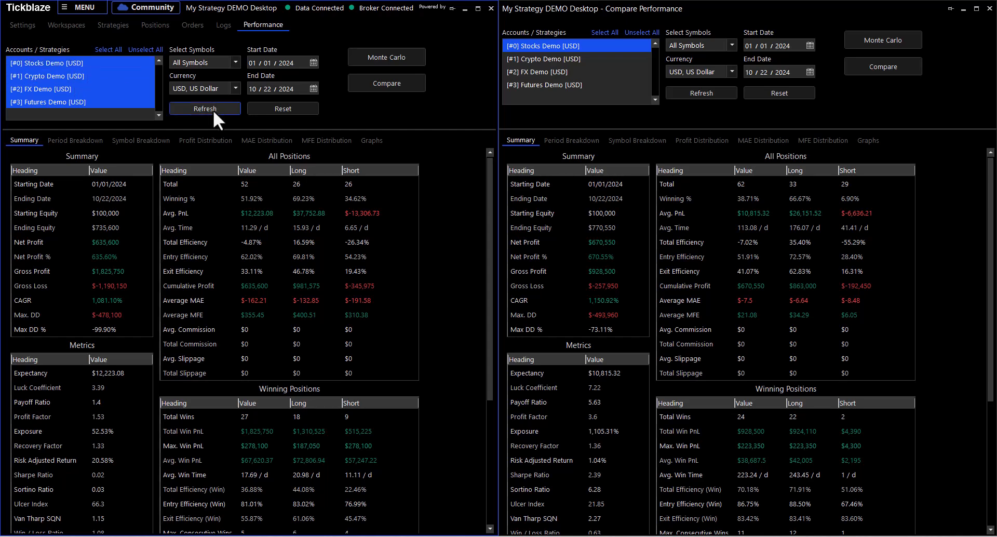
left_click(204, 108)
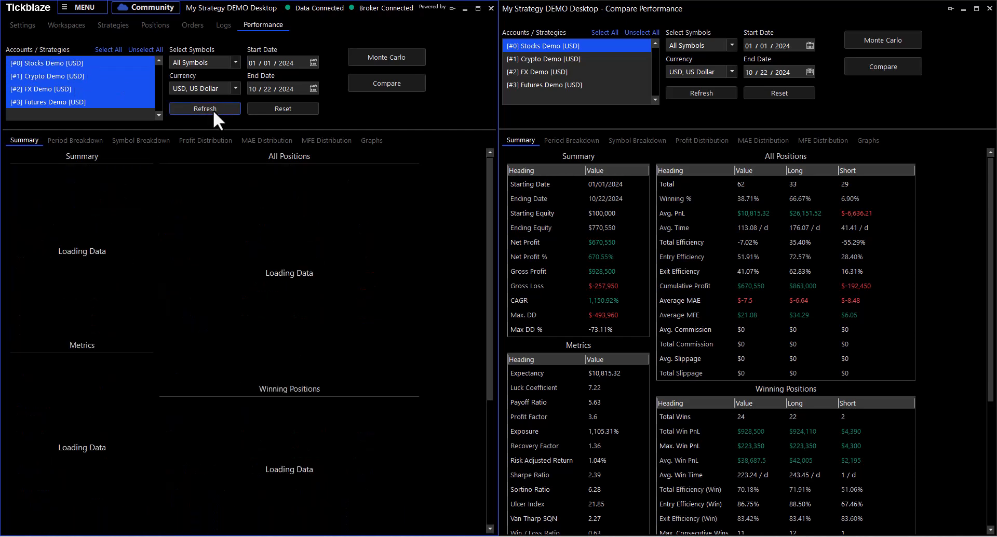
left_click(205, 108)
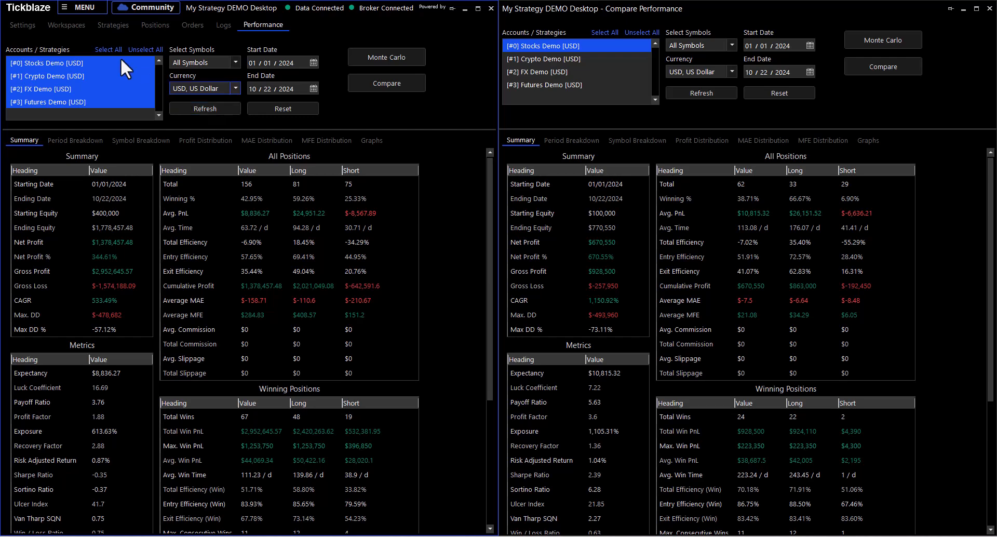
mouse_move(119, 95)
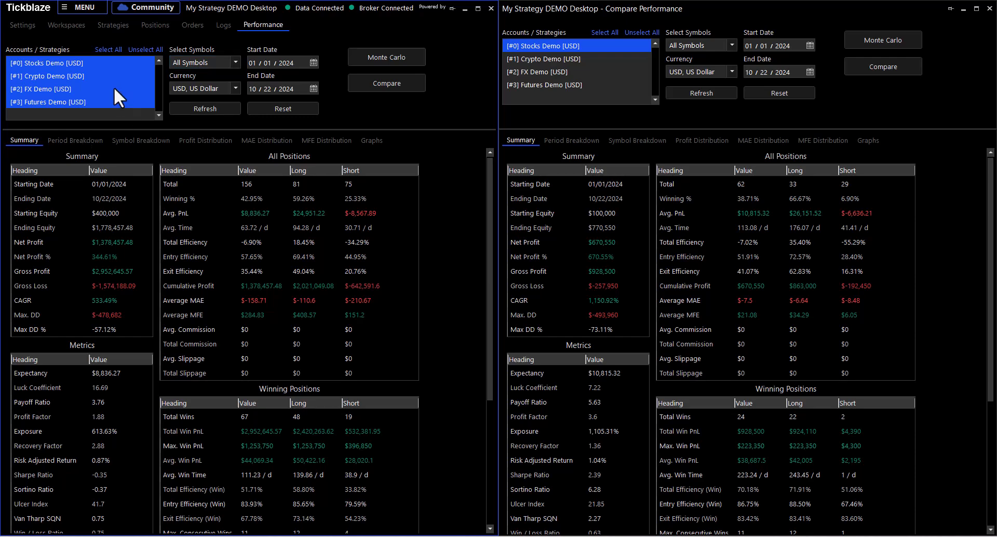
mouse_move(559, 51)
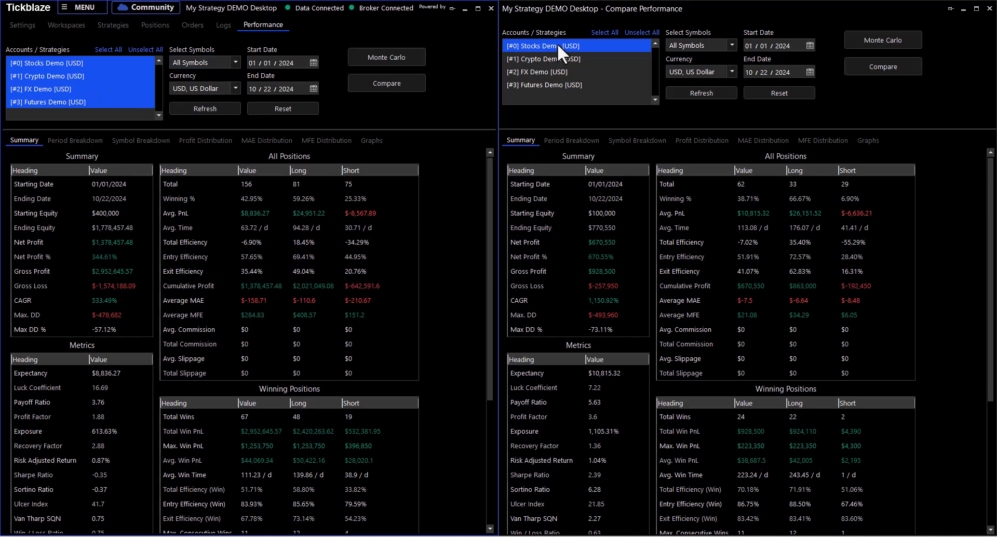
mouse_move(129, 103)
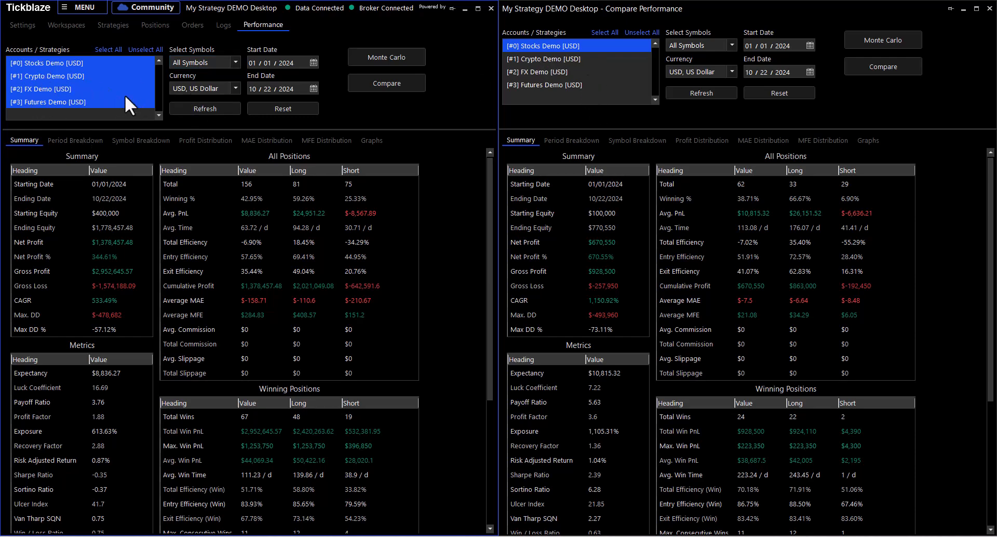
mouse_move(145, 118)
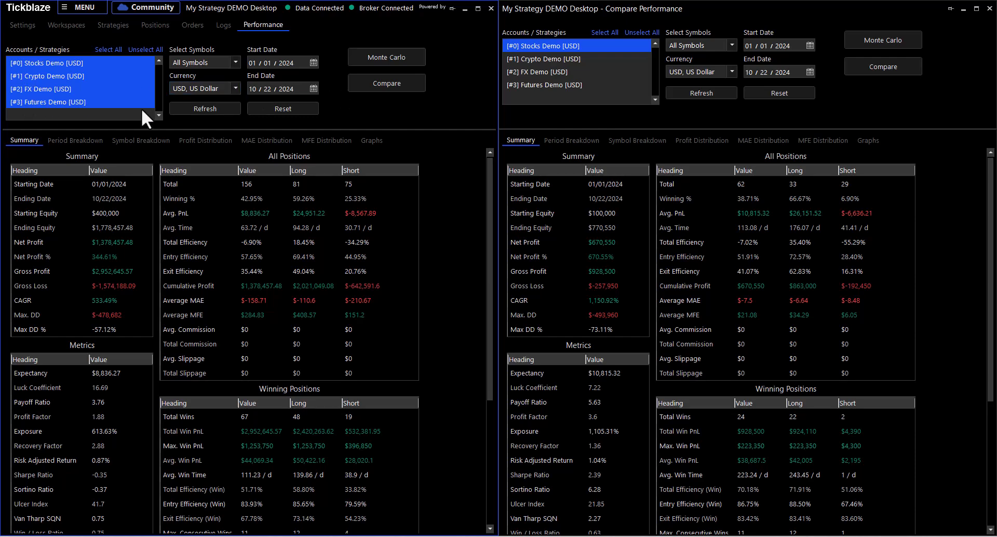
mouse_move(984, 24)
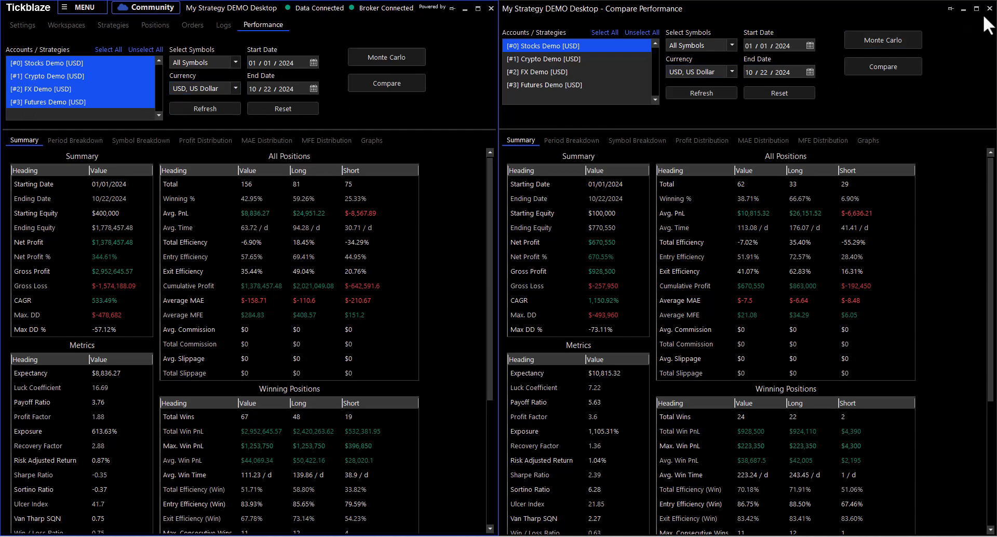
left_click(990, 9)
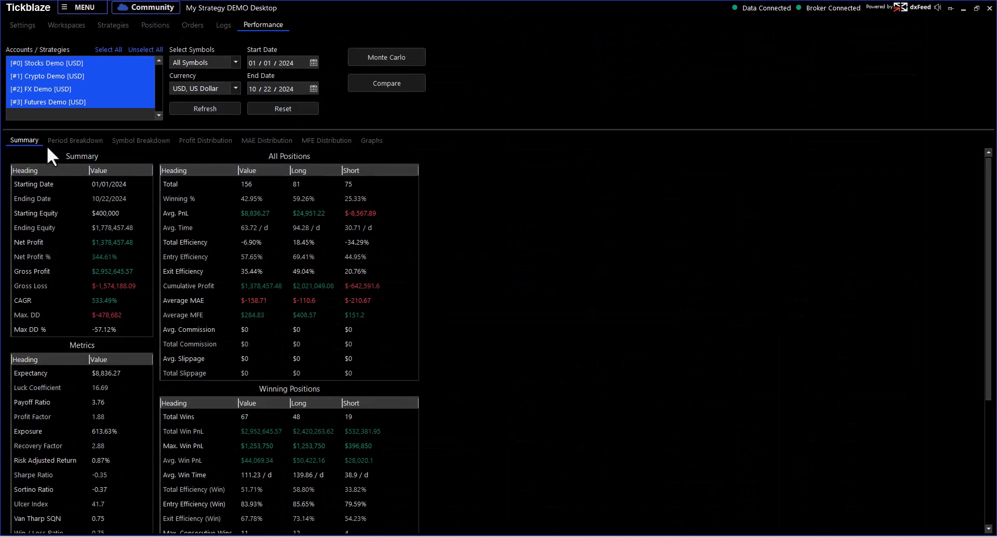
mouse_move(520, 170)
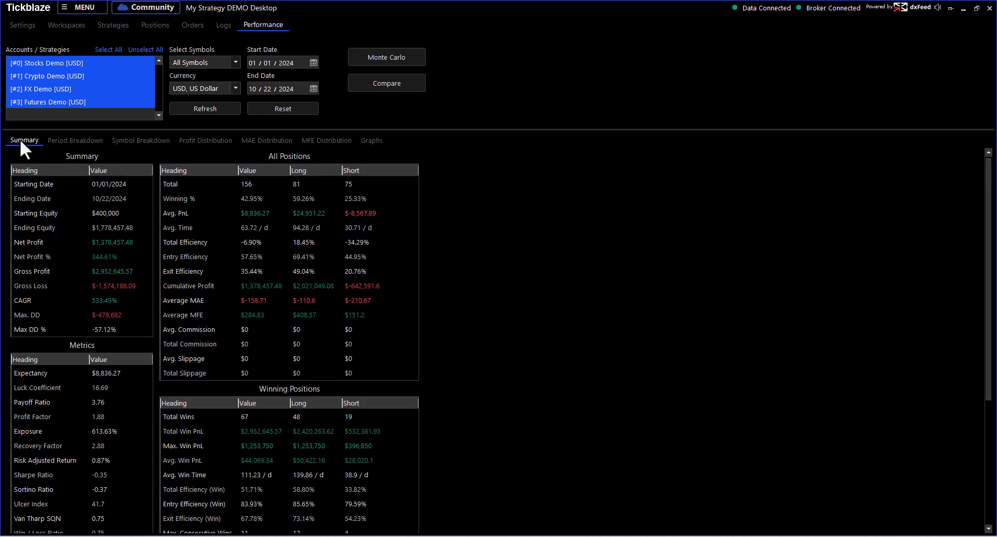
mouse_move(515, 254)
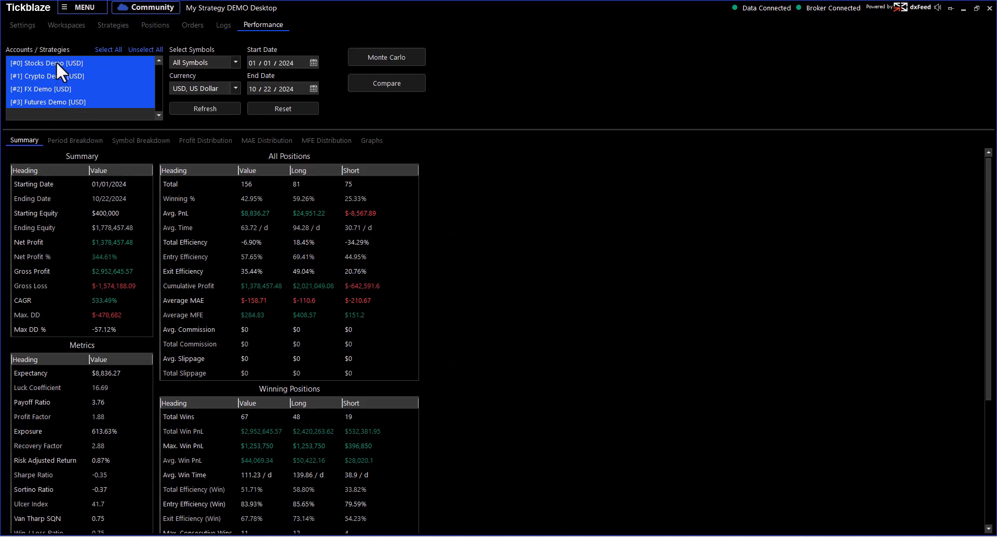
mouse_move(65, 109)
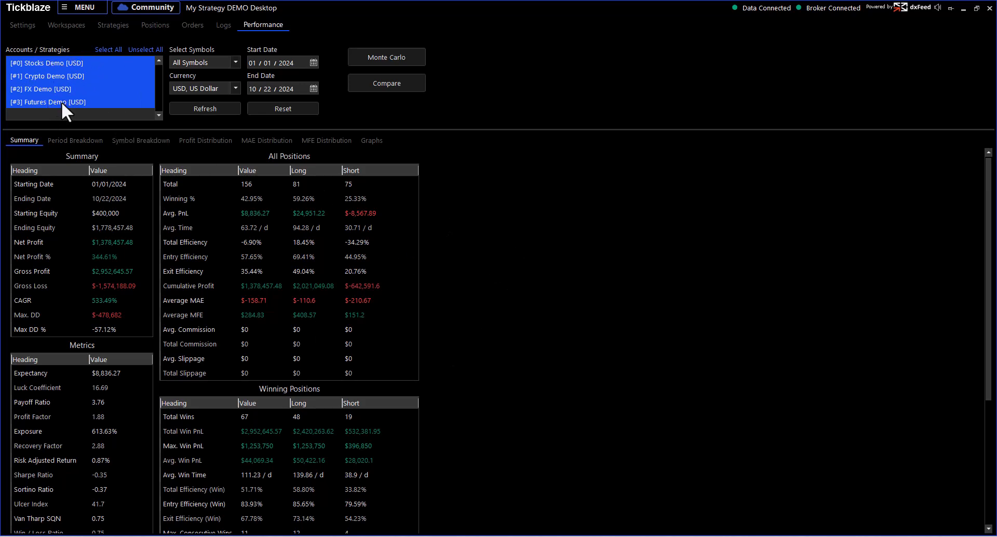
mouse_move(63, 202)
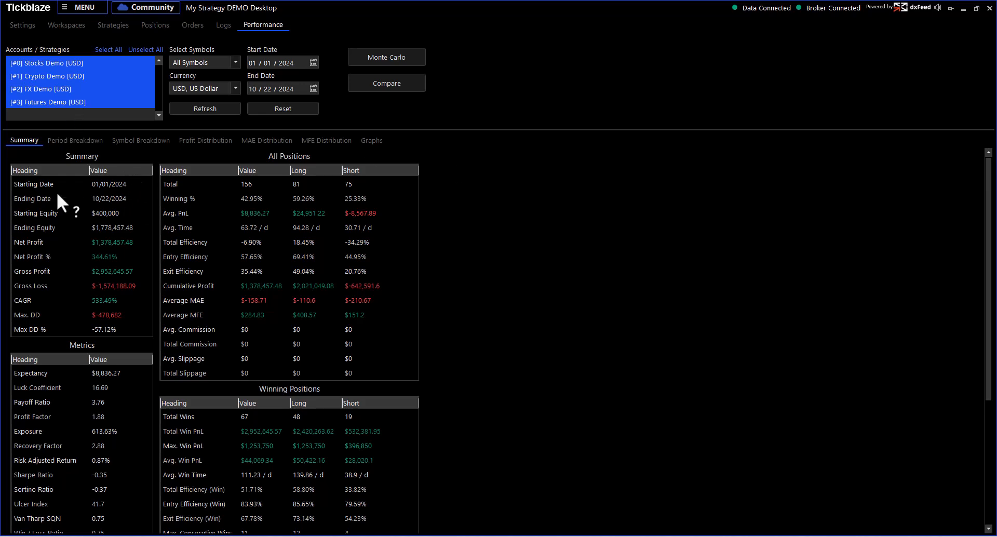
mouse_move(552, 271)
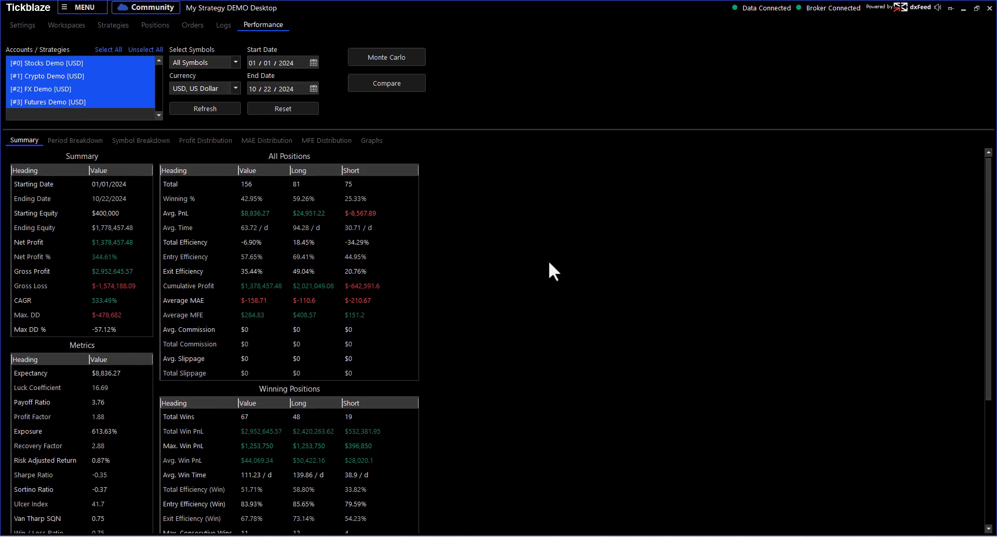
mouse_move(76, 164)
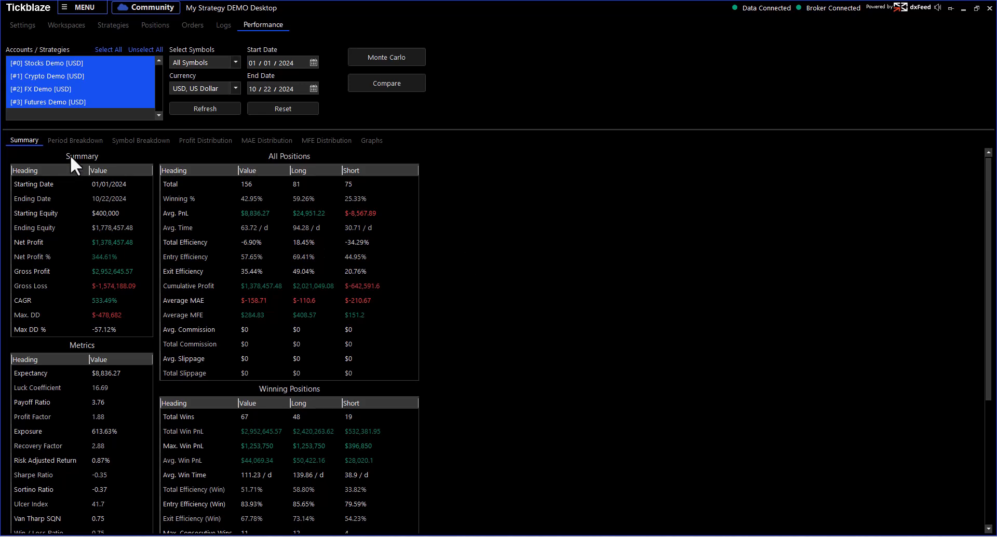
mouse_move(39, 213)
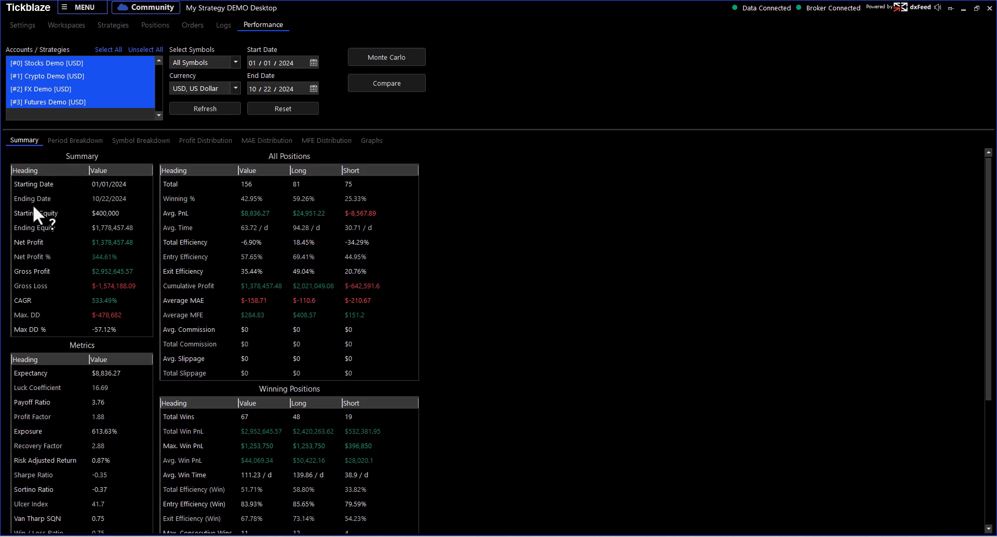
mouse_move(83, 210)
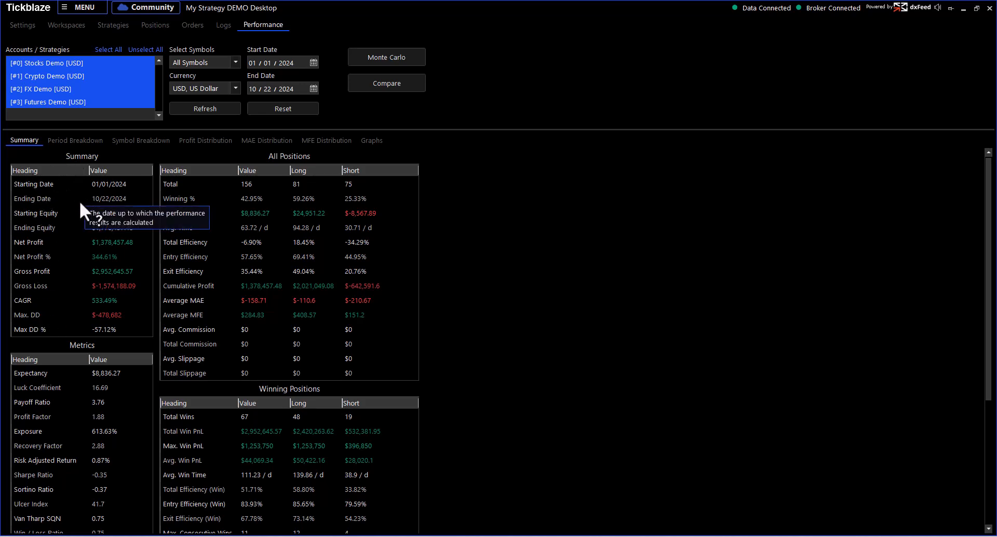
mouse_move(107, 219)
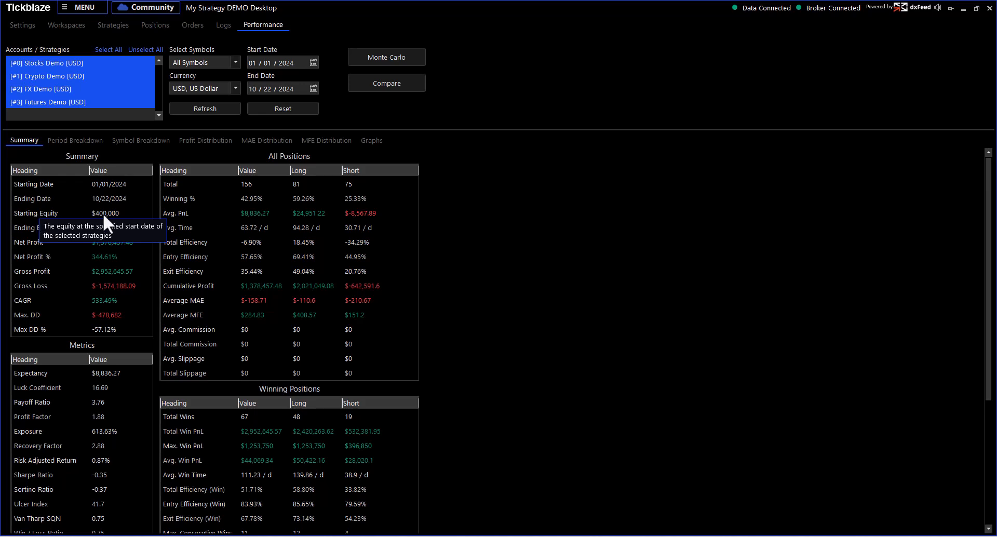
mouse_move(75, 76)
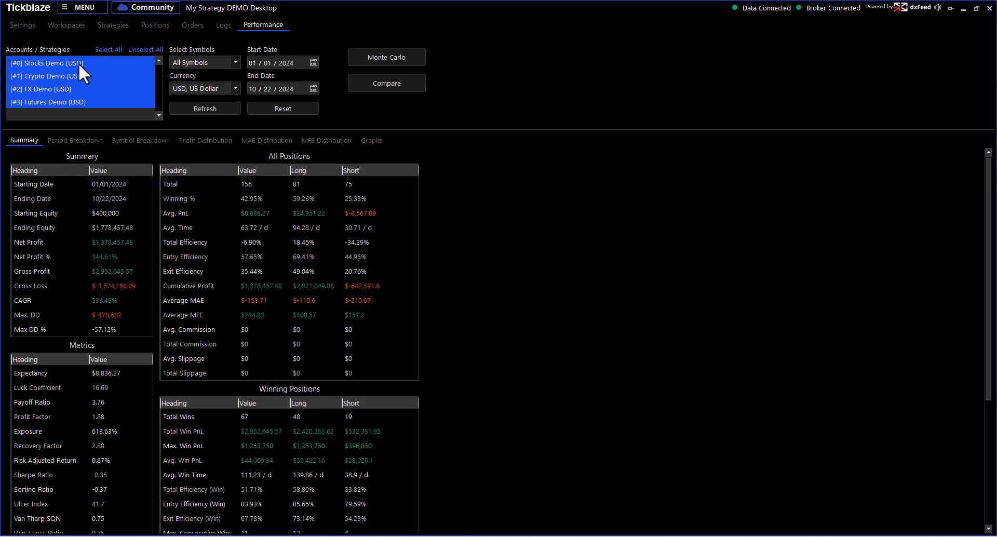
mouse_move(75, 67)
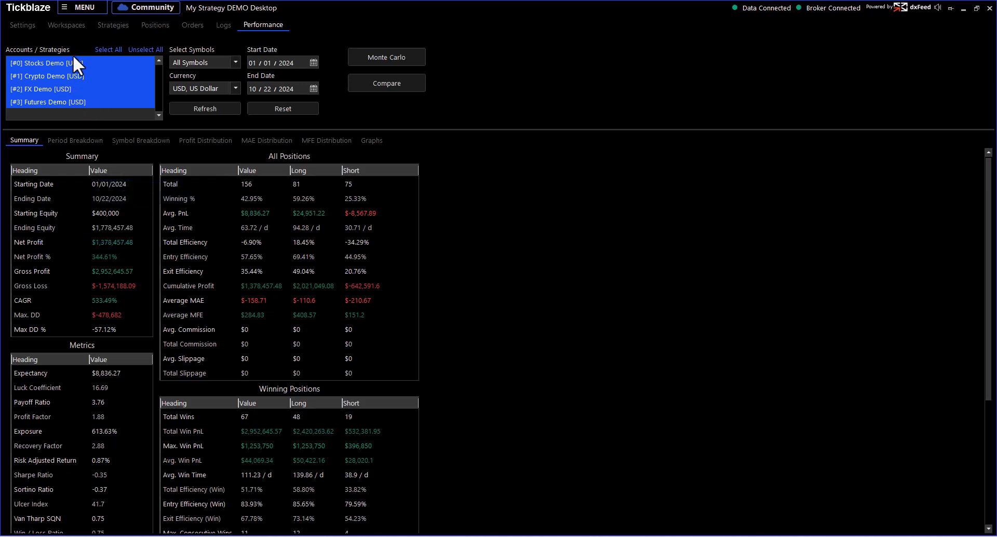
mouse_move(76, 94)
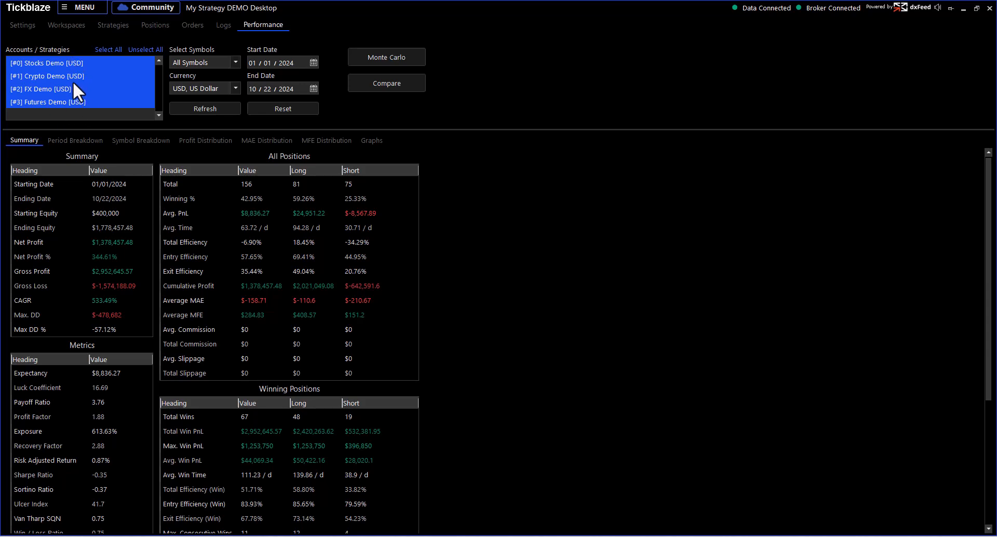
mouse_move(111, 222)
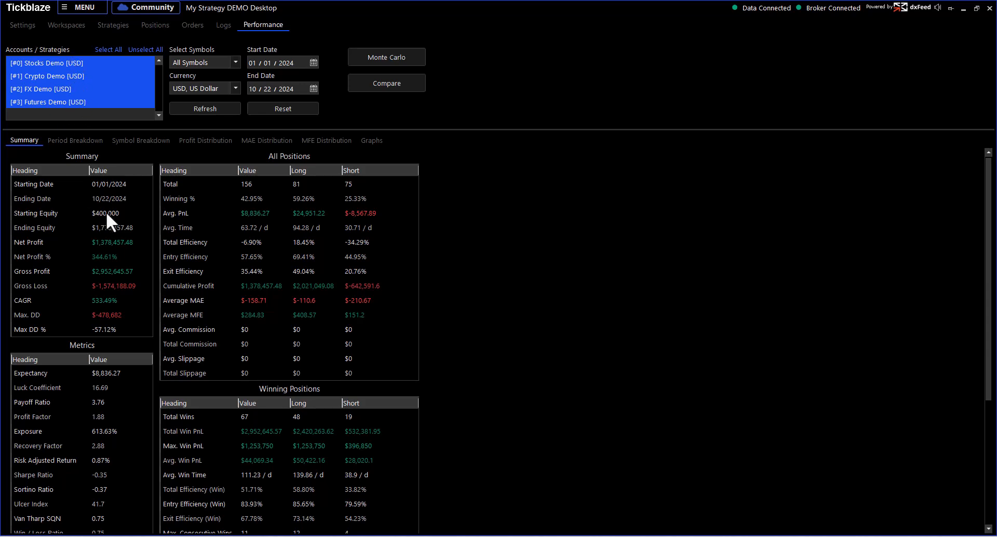
mouse_move(46, 76)
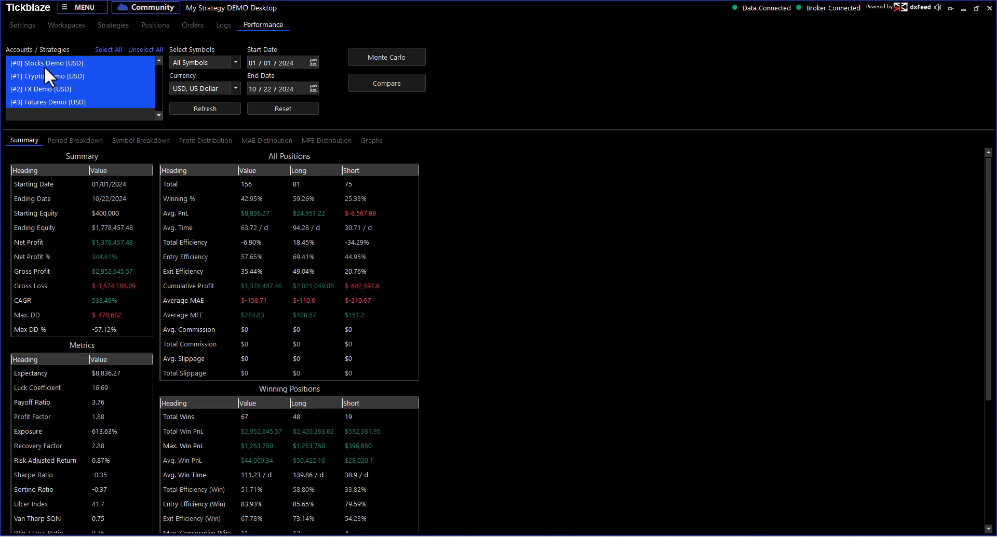
mouse_move(108, 240)
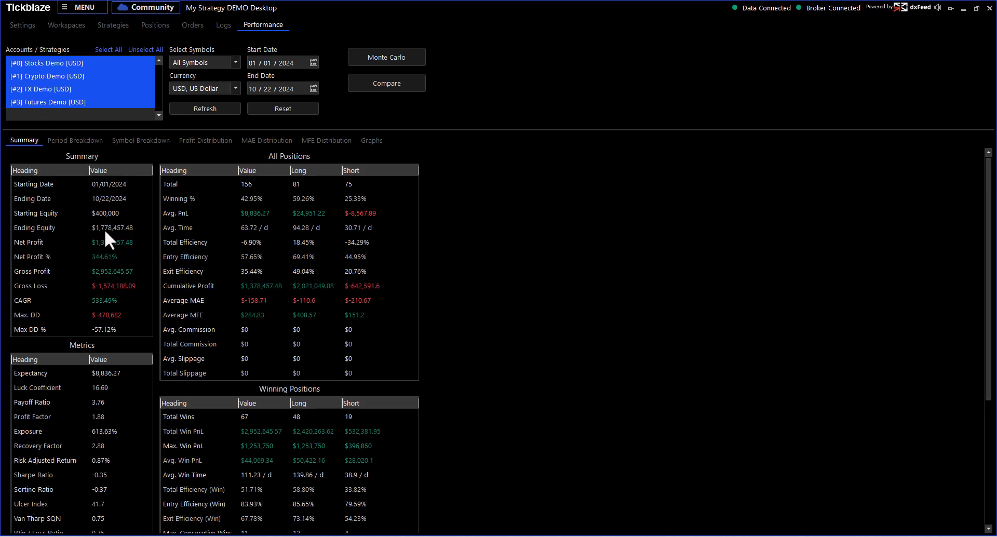
mouse_move(108, 250)
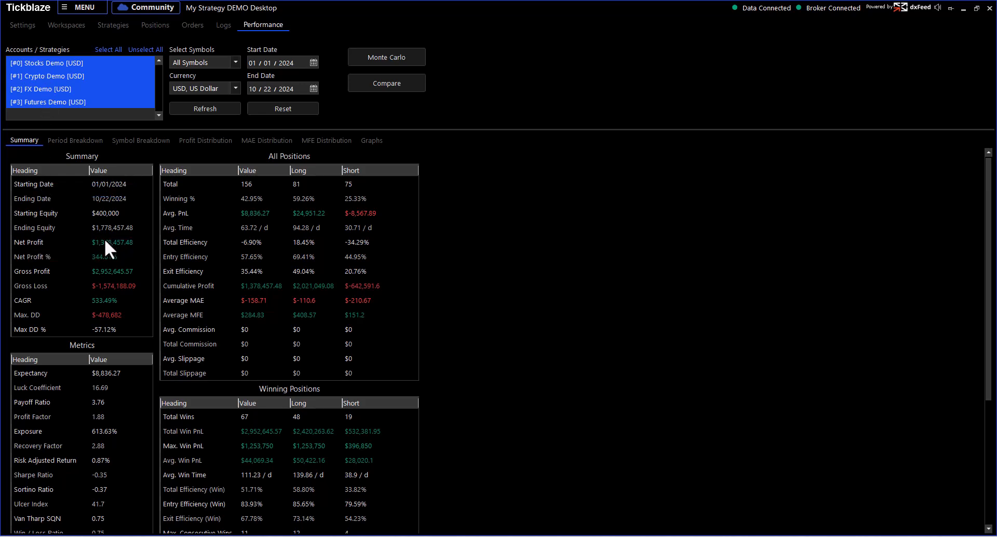
mouse_move(114, 257)
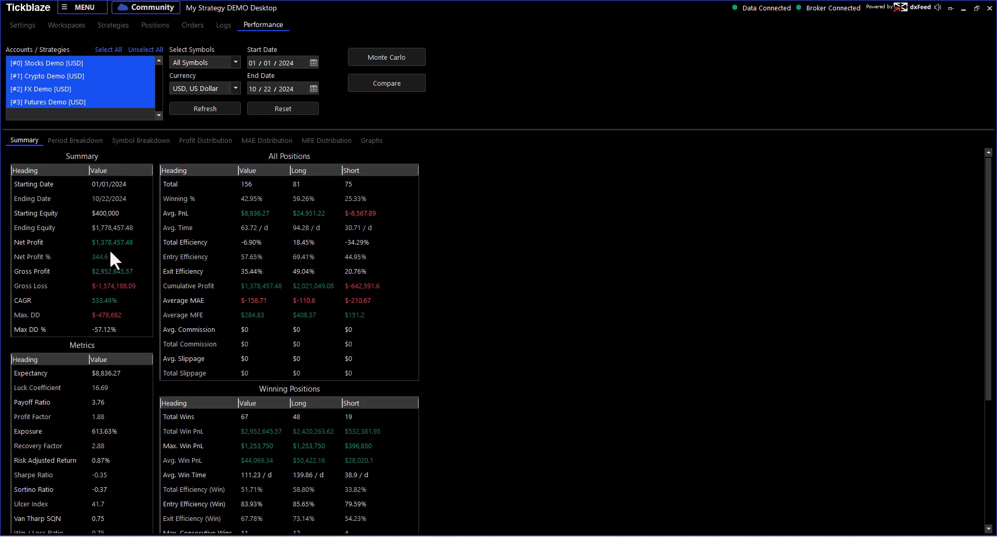
mouse_move(27, 293)
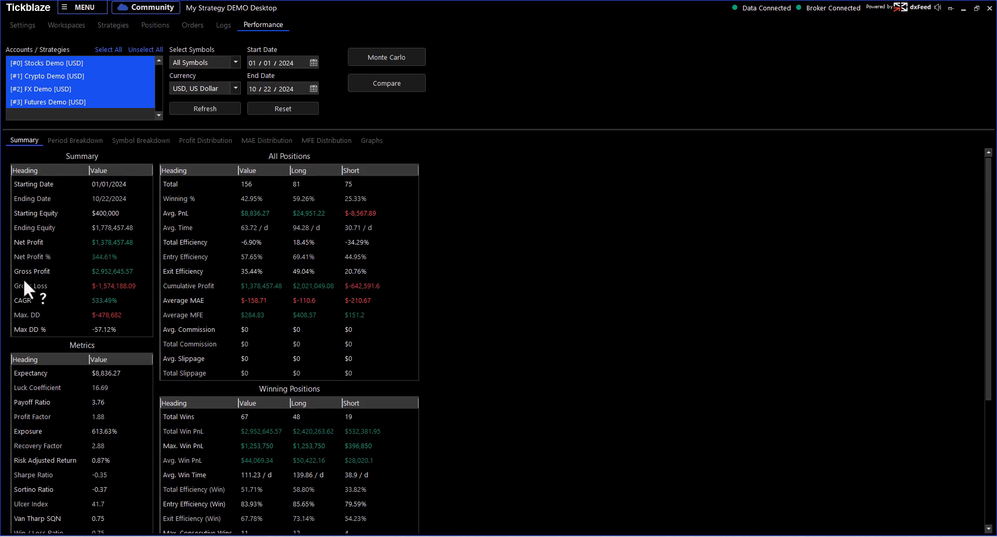
mouse_move(108, 281)
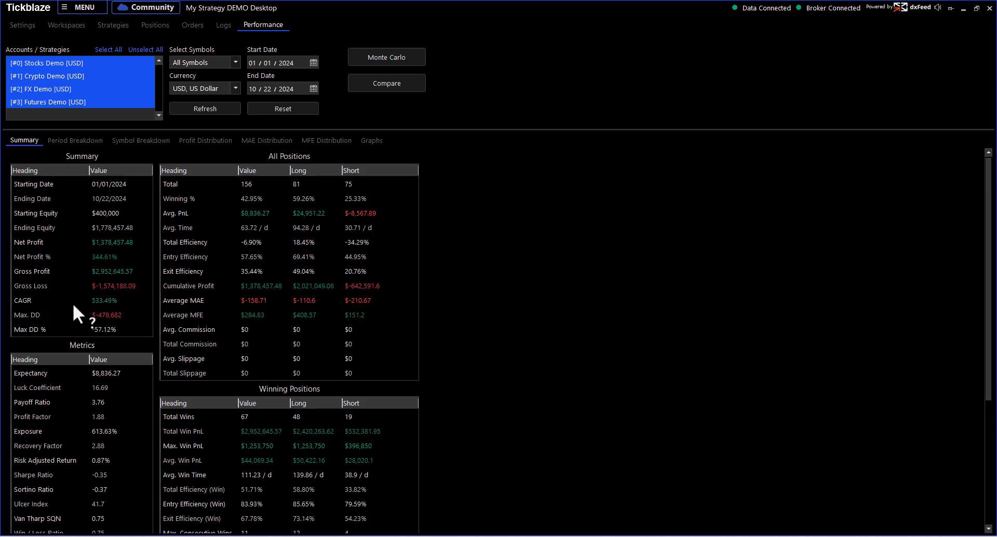
mouse_move(114, 331)
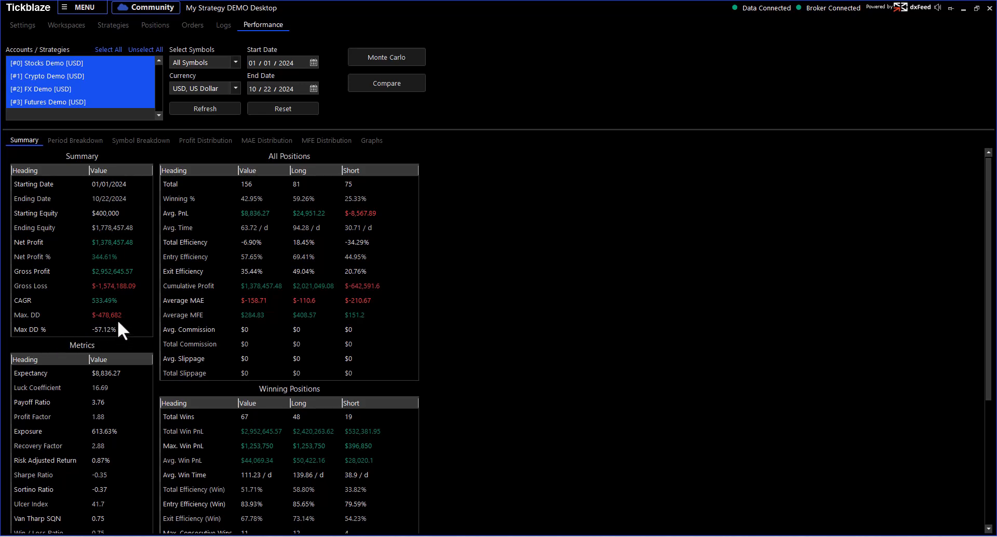
Scroll the Summary panel down to the Metrics and Losing Positions tables.
scroll("down", 3)
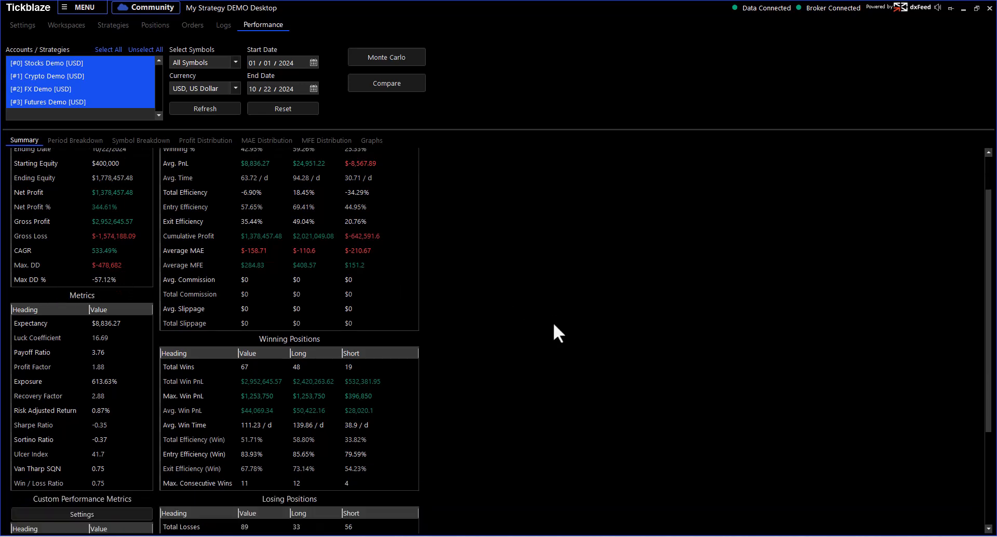
scroll("down", 3)
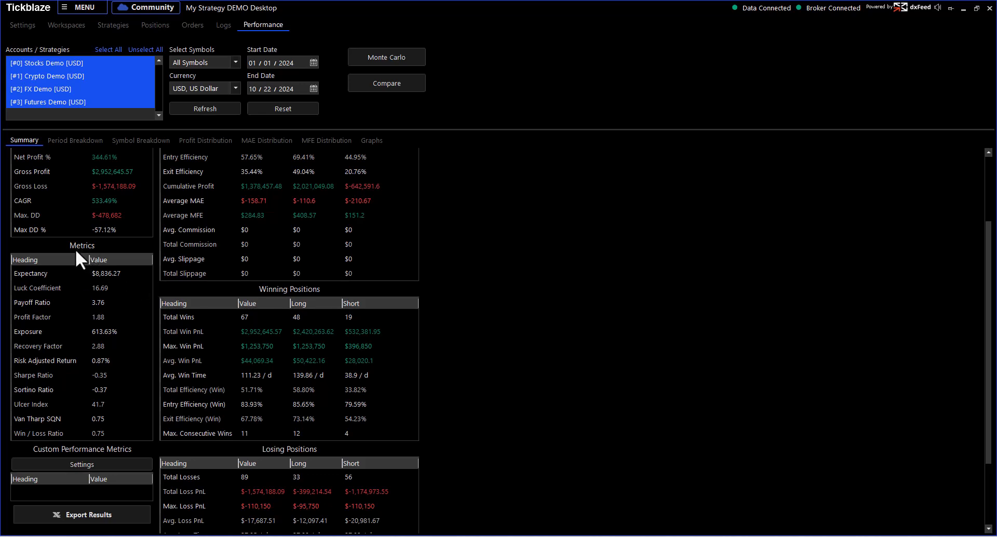
mouse_move(113, 291)
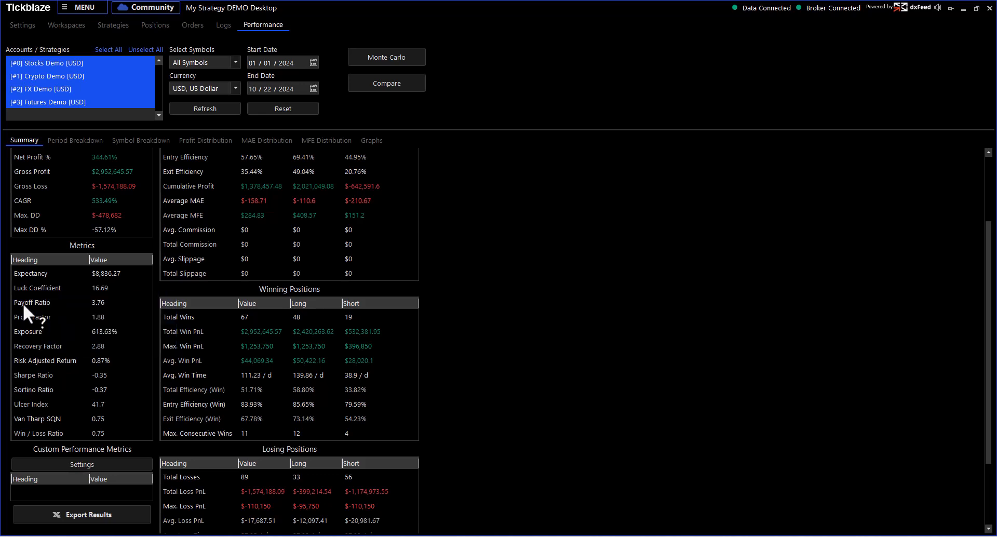
mouse_move(107, 326)
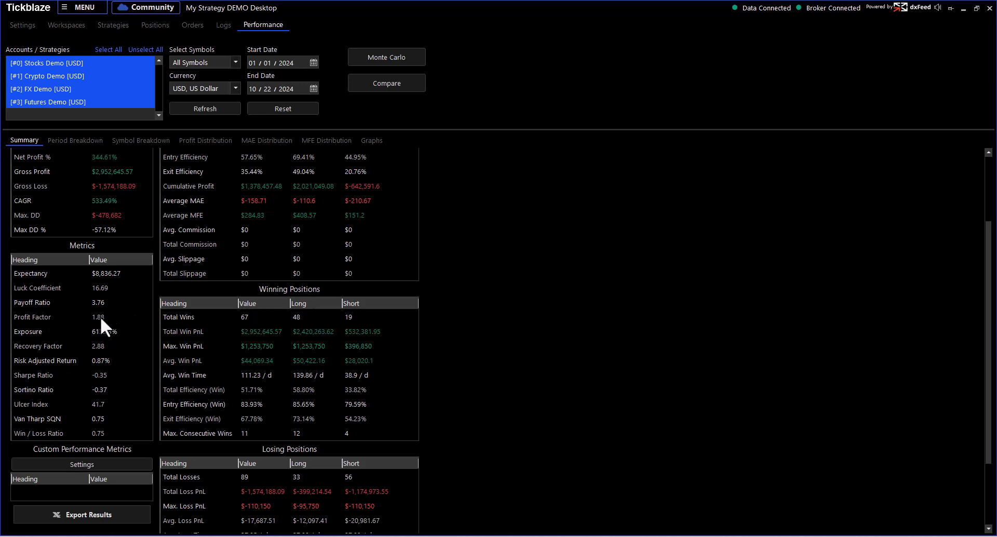
mouse_move(35, 317)
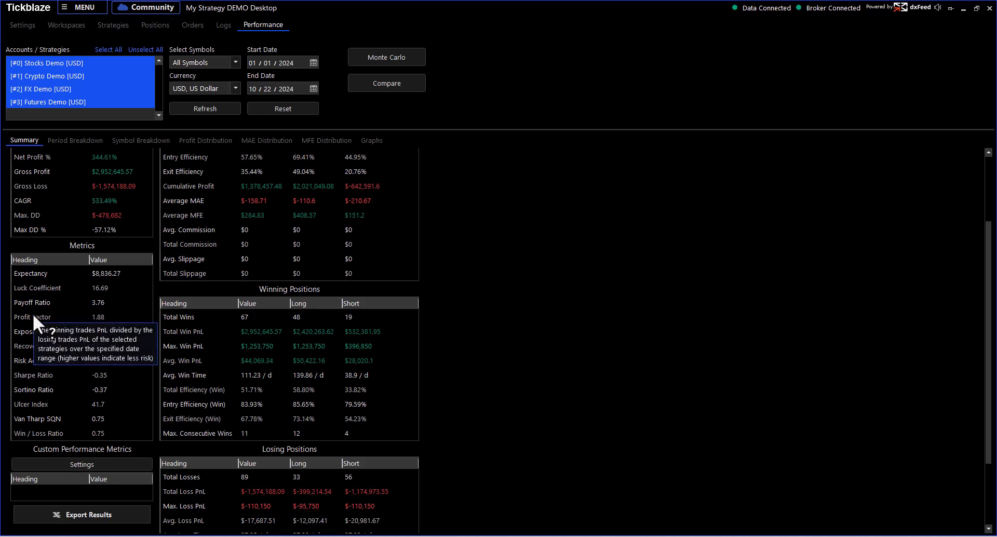
mouse_move(121, 326)
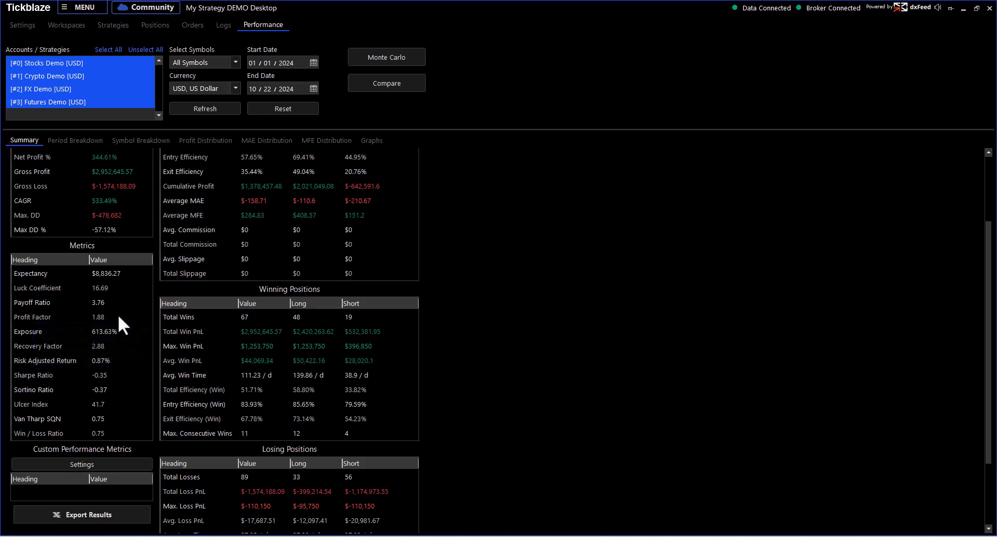
mouse_move(42, 332)
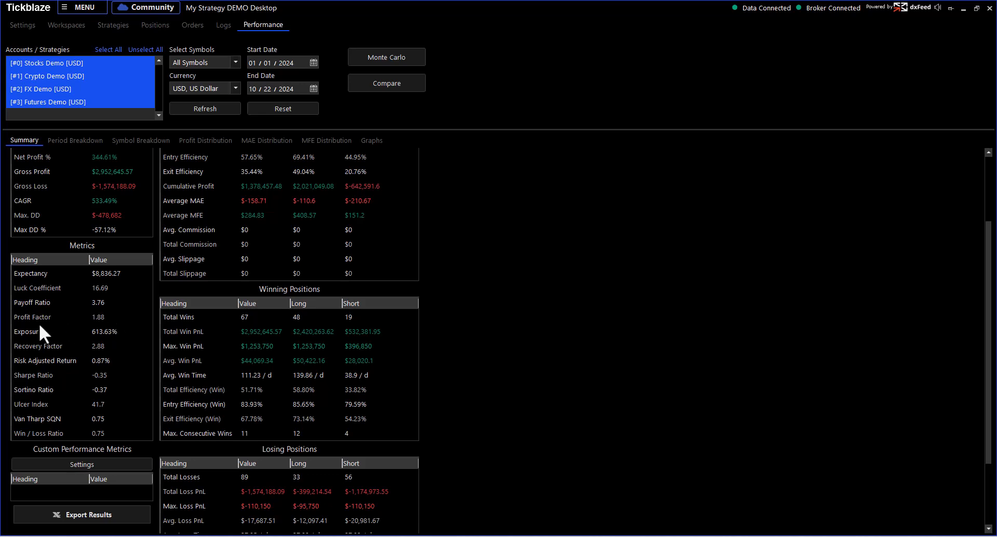
mouse_move(149, 352)
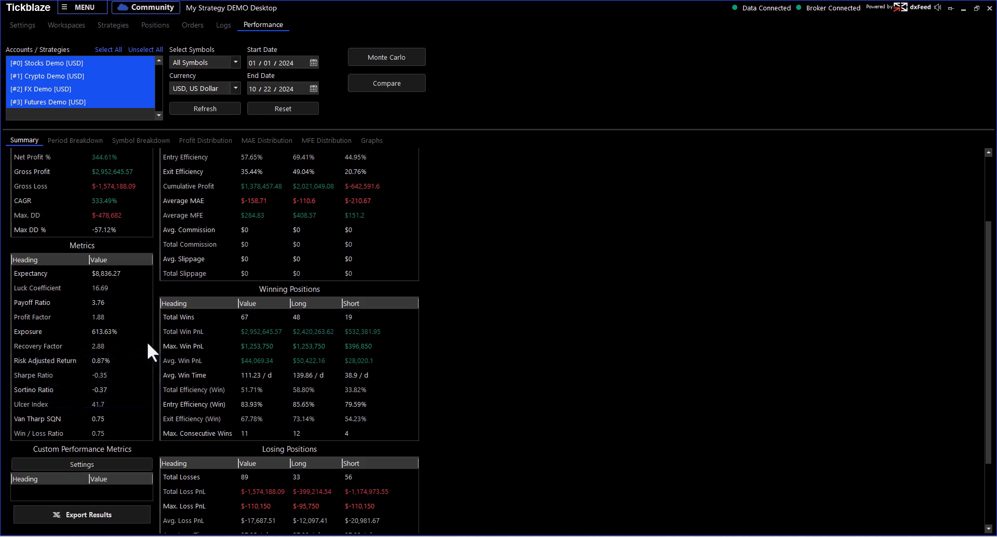
mouse_move(159, 371)
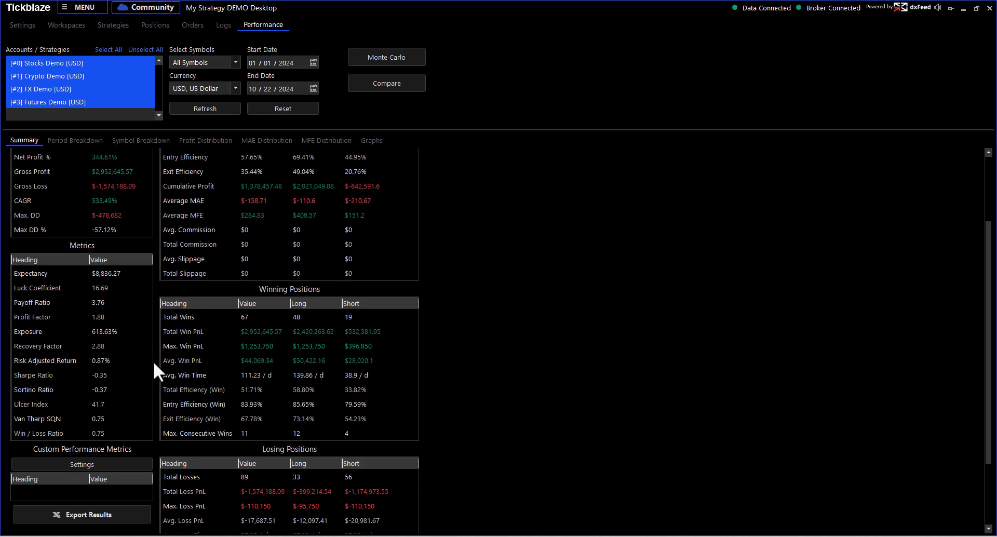
mouse_move(129, 393)
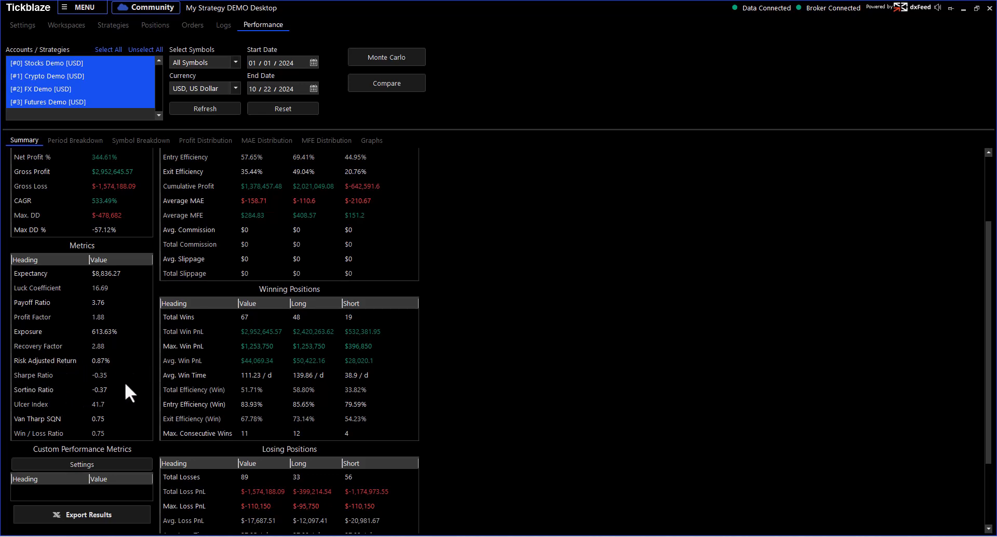
mouse_move(57, 433)
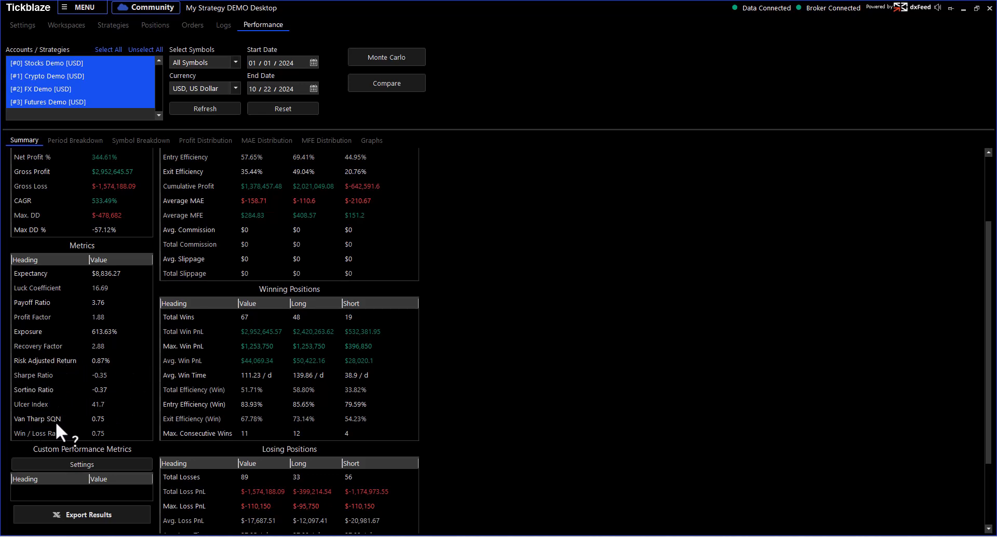
mouse_move(127, 425)
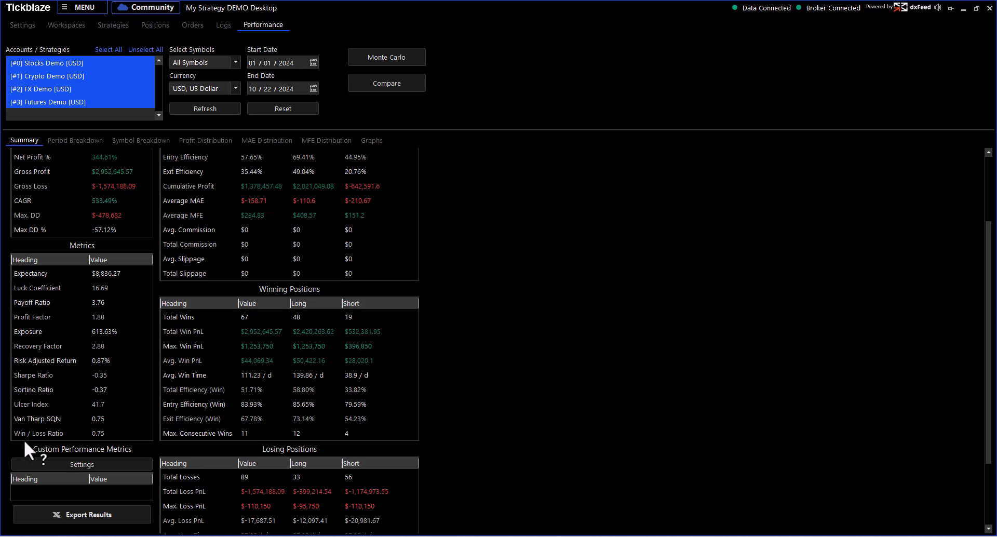
mouse_move(108, 437)
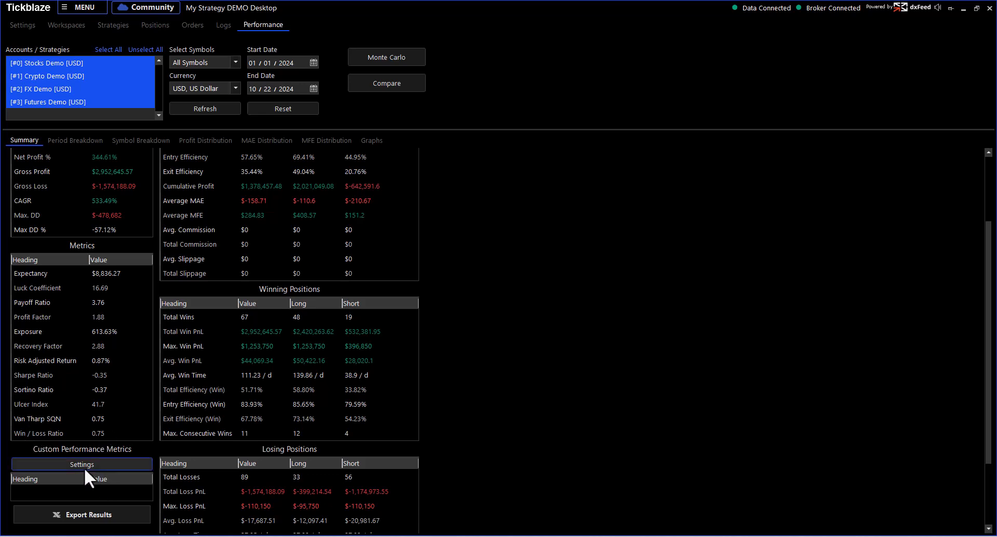
Browse the available metrics in the Performance Metric dialog, then cancel without adding one.
left_click(81, 464)
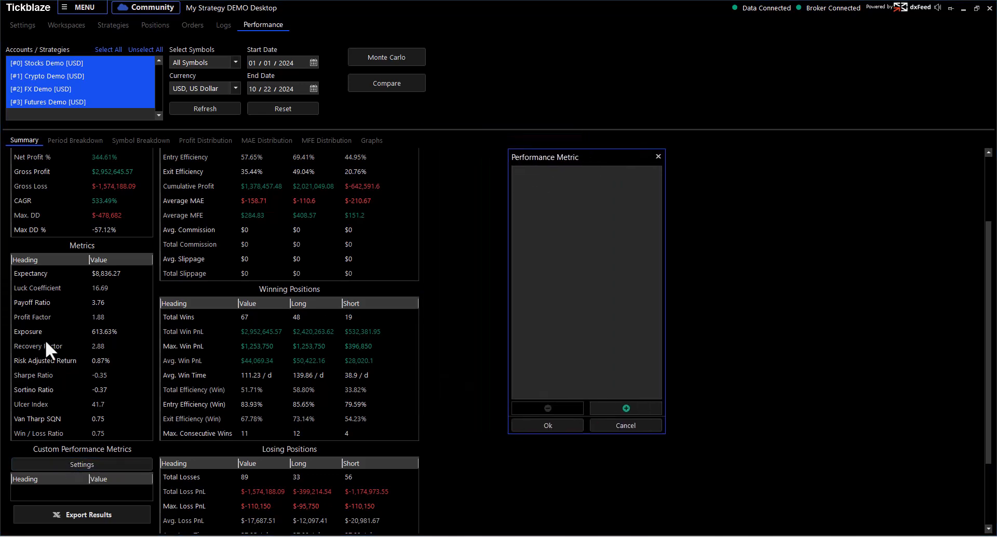
mouse_move(603, 383)
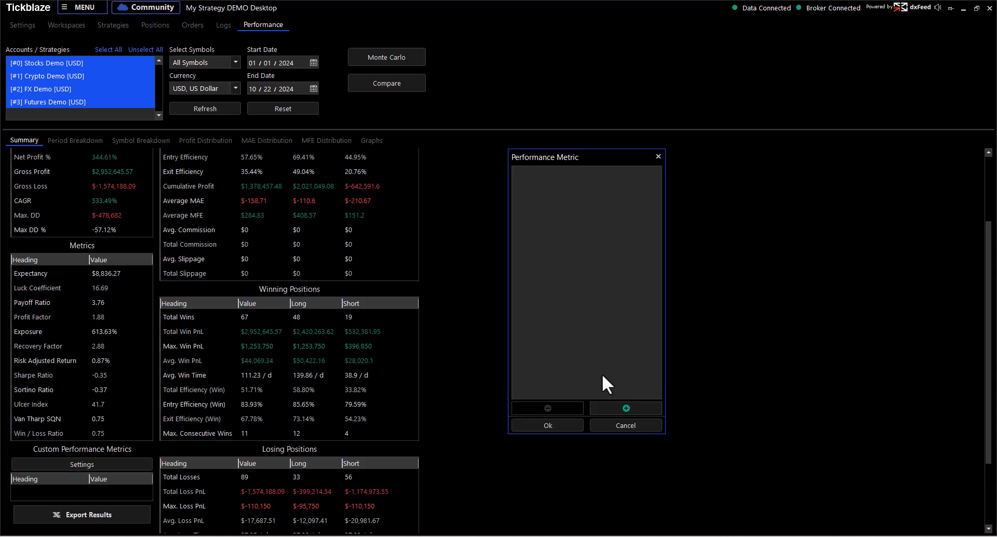
left_click(636, 195)
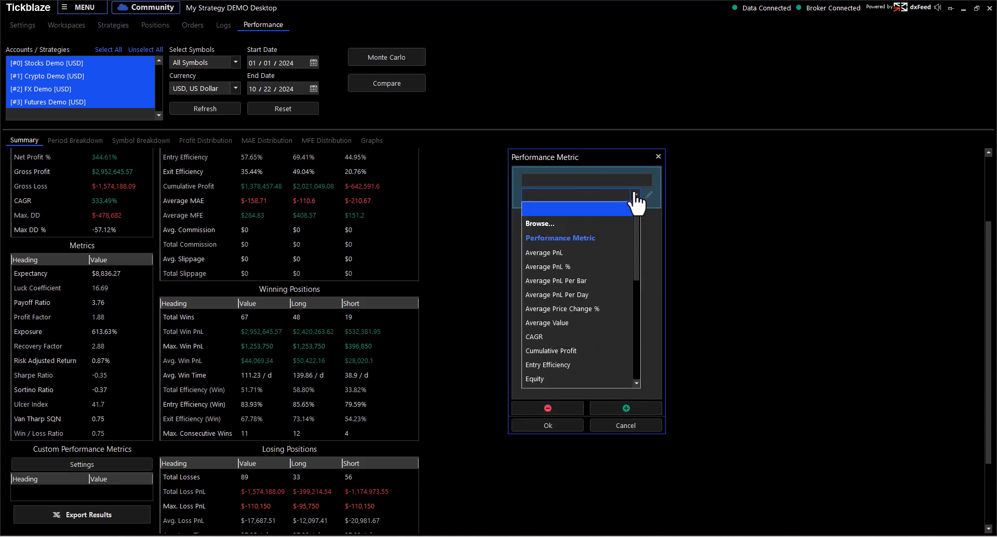
mouse_move(550, 267)
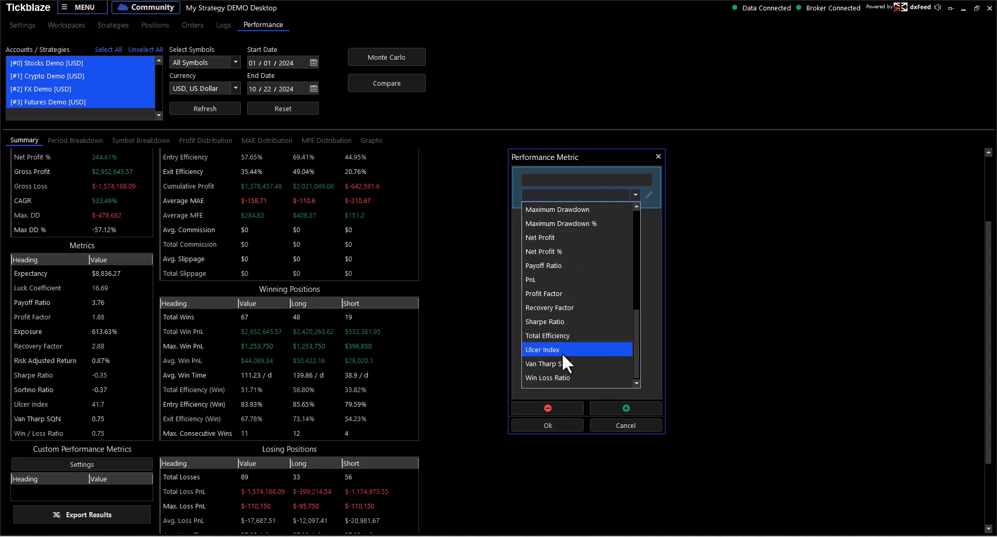
scroll("up", 3)
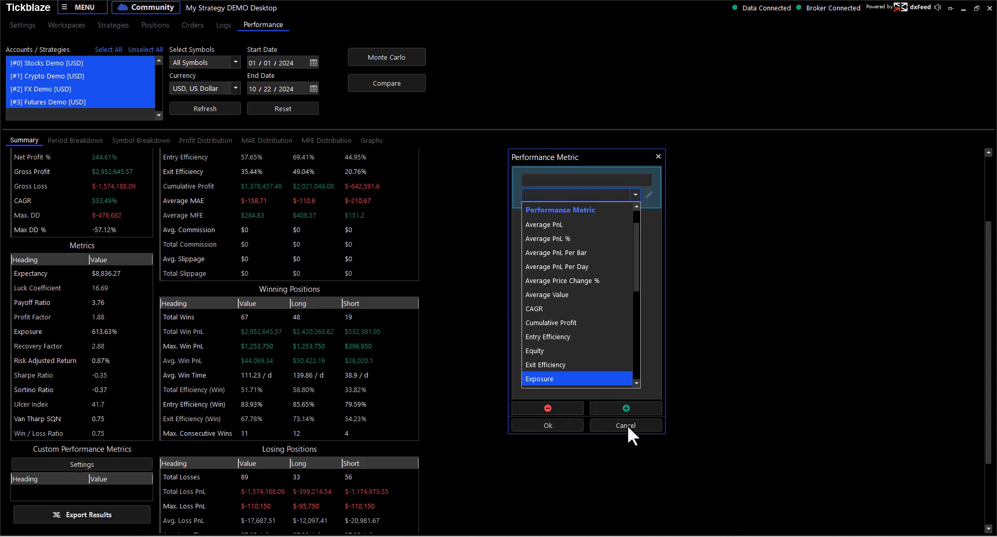
left_click(624, 425)
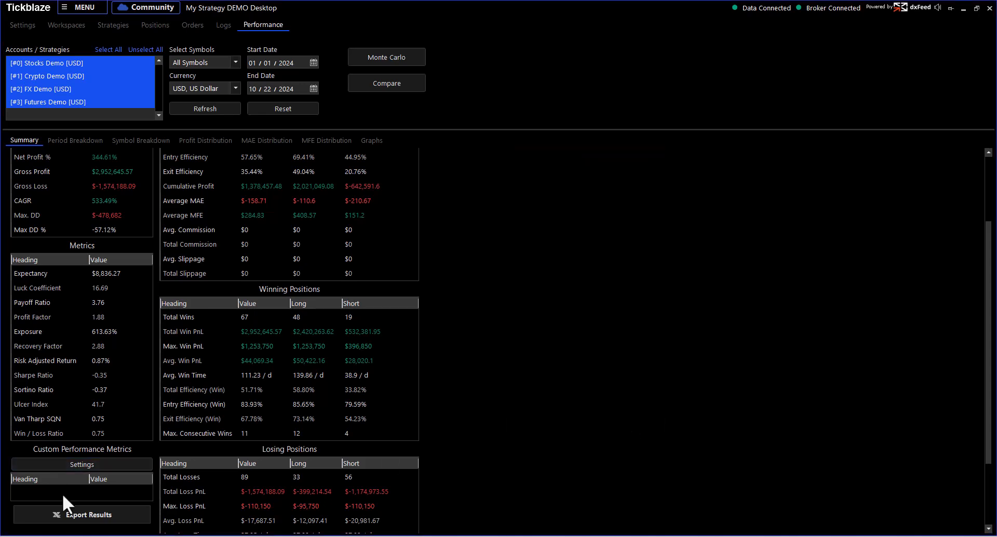
mouse_move(96, 527)
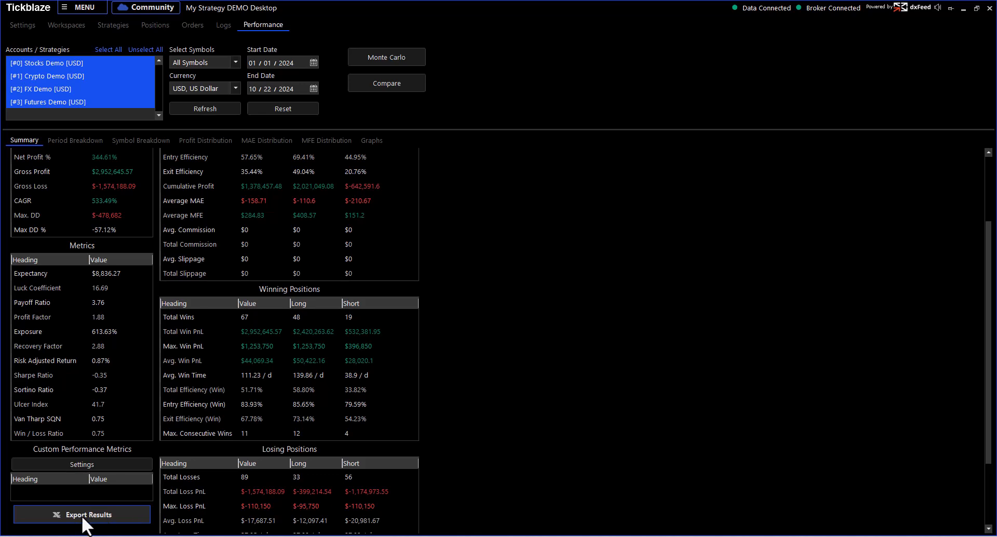
scroll("up", 3)
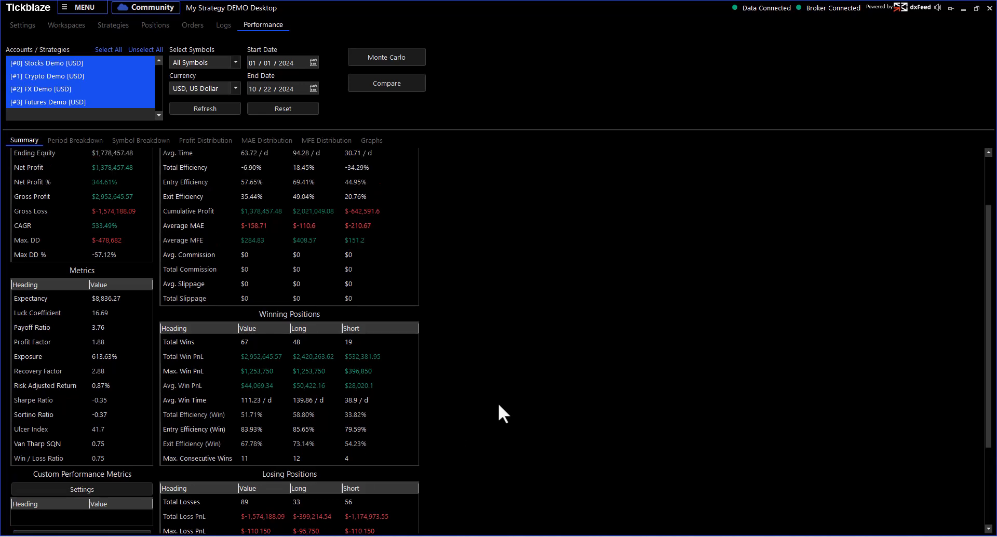
scroll("up", 3)
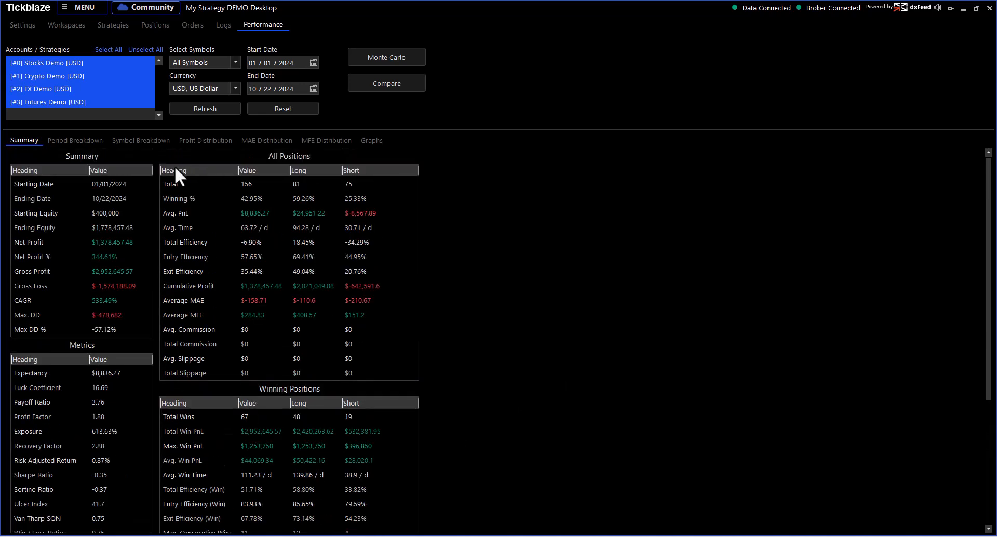
mouse_move(213, 213)
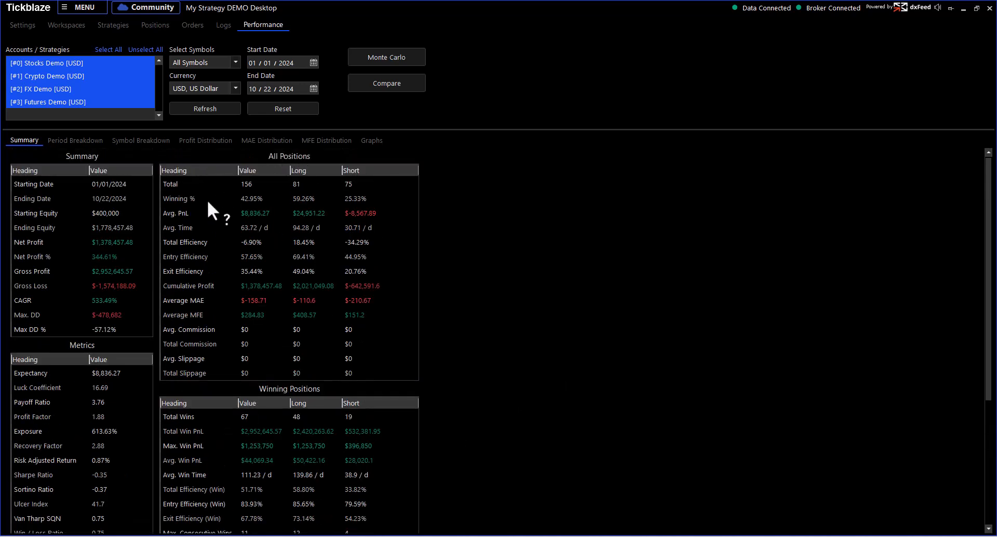
mouse_move(273, 355)
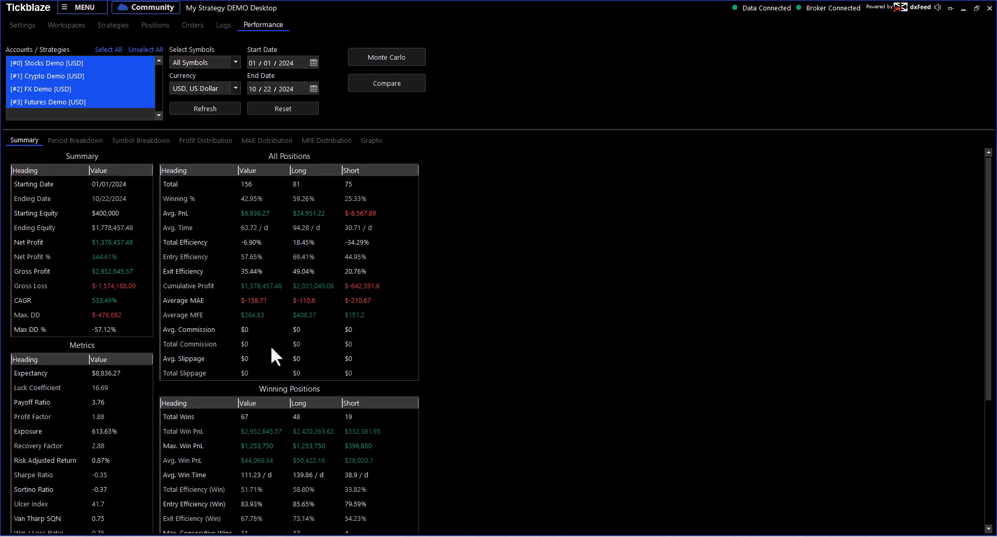
mouse_move(194, 378)
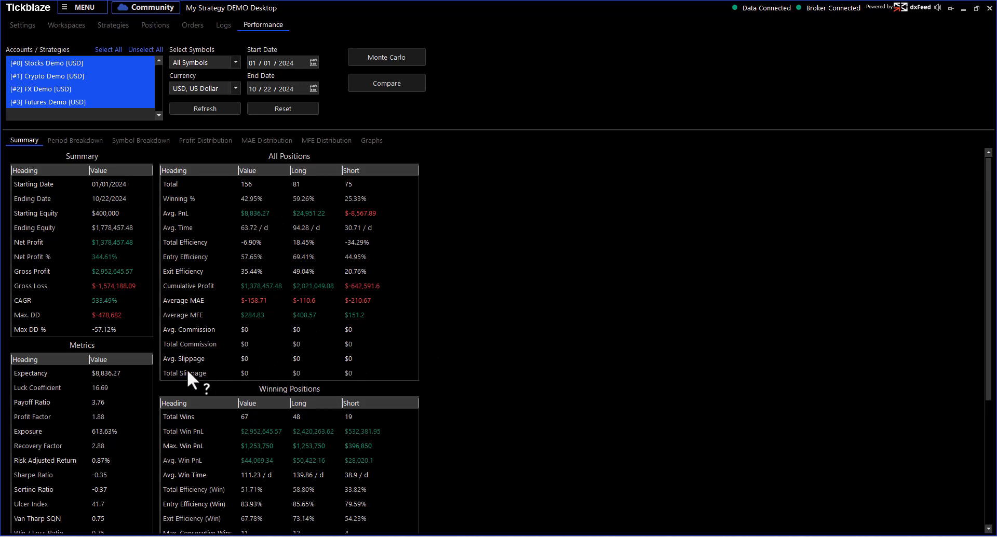
mouse_move(180, 341)
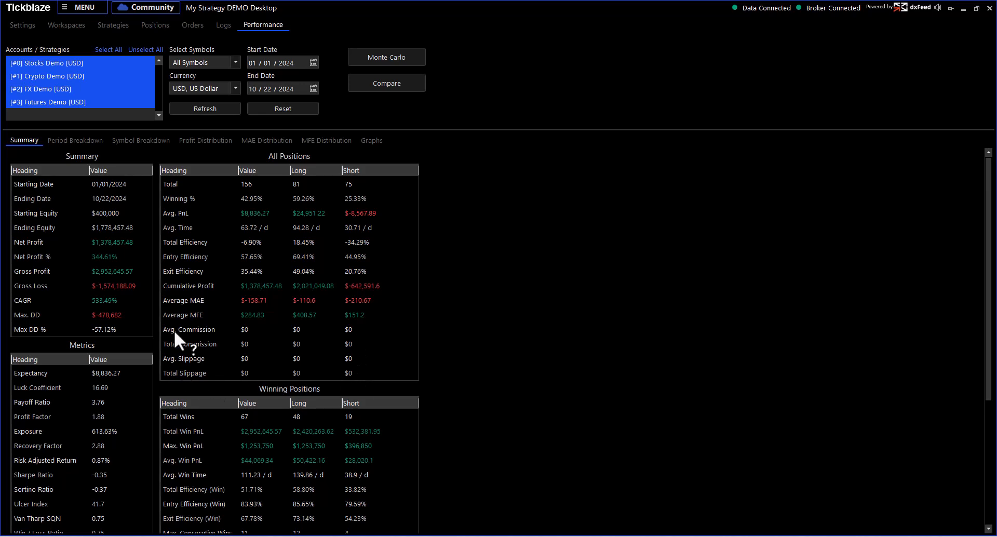
mouse_move(542, 350)
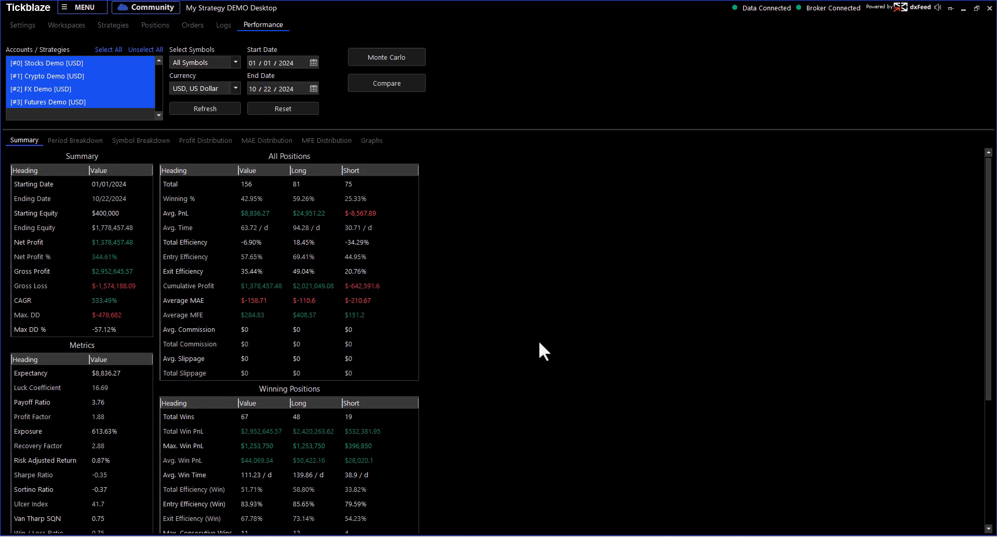
mouse_move(66, 71)
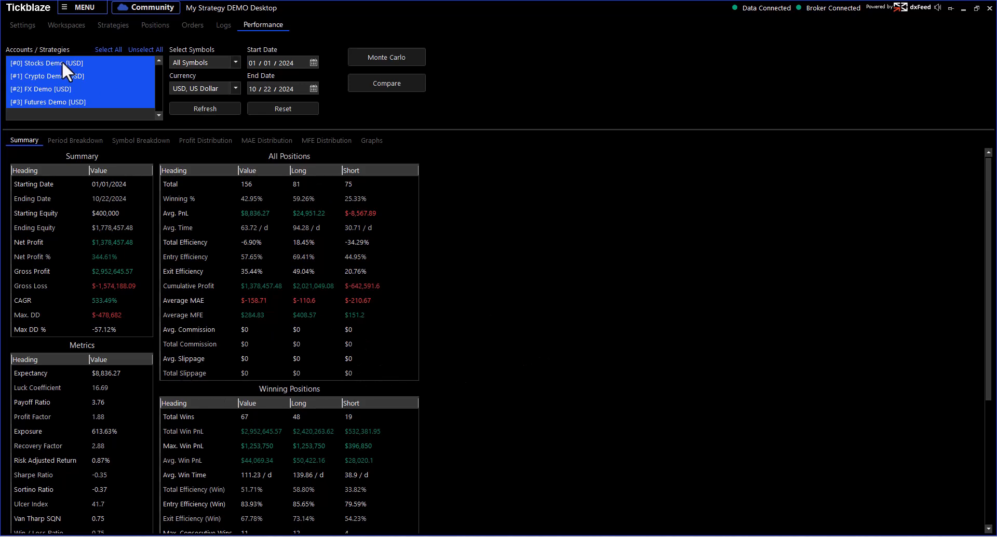
left_click(22, 25)
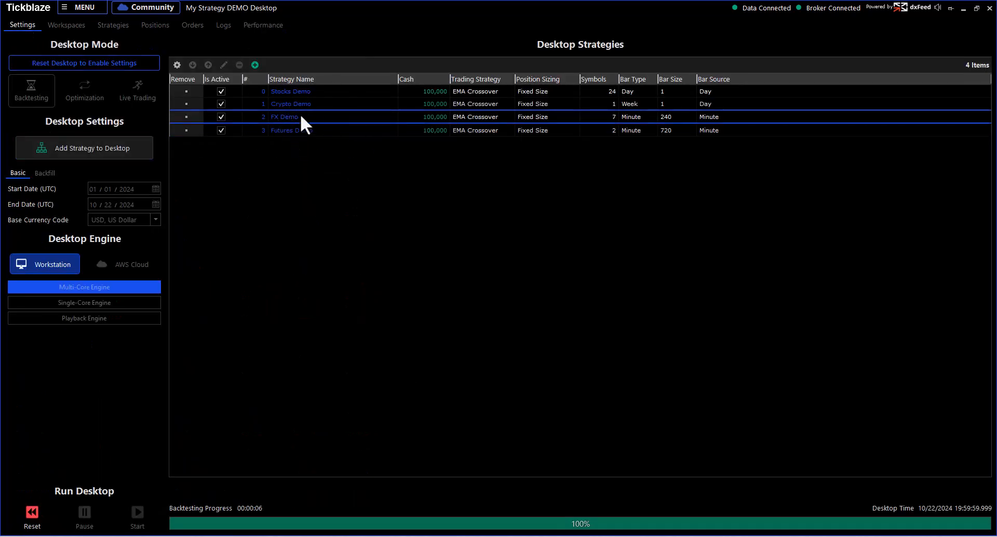
mouse_move(299, 128)
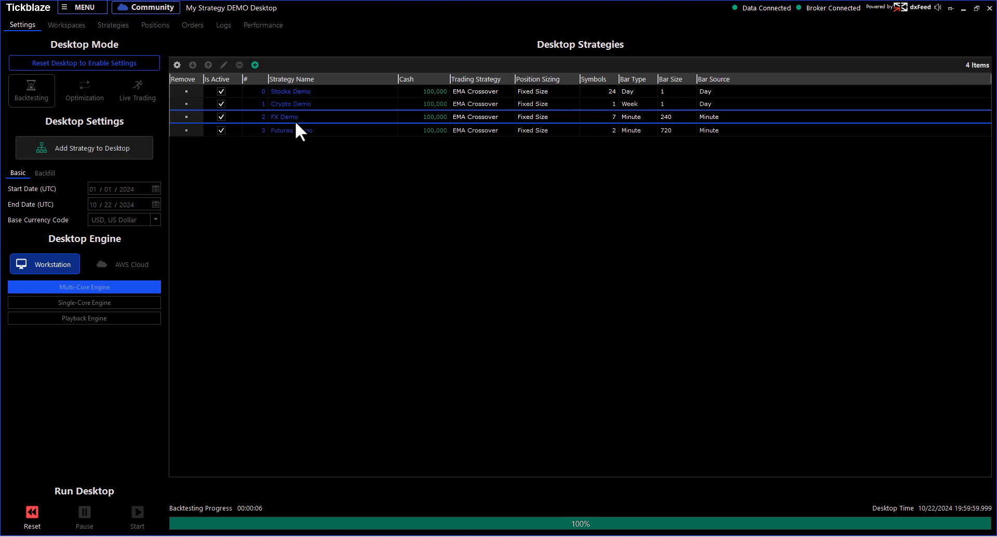
left_click(263, 25)
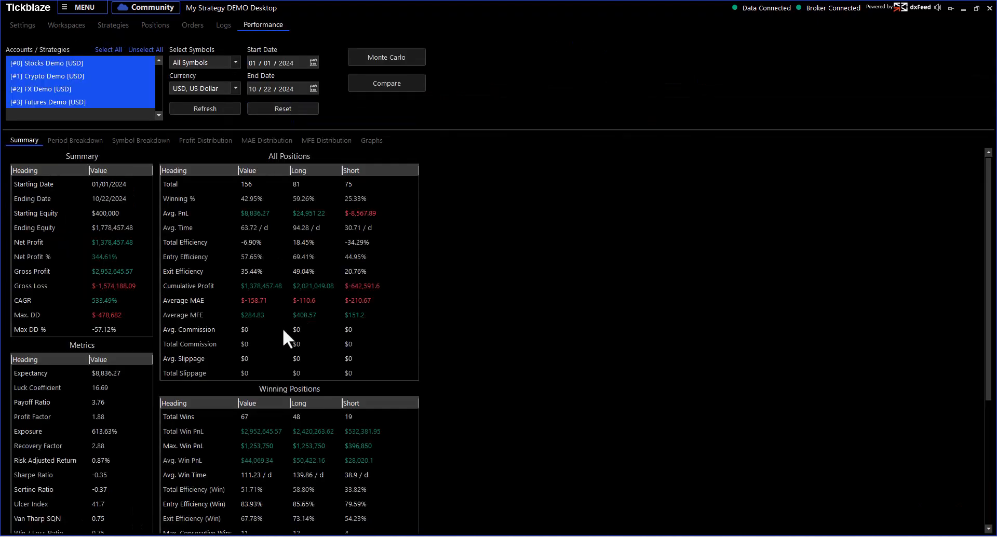
mouse_move(552, 354)
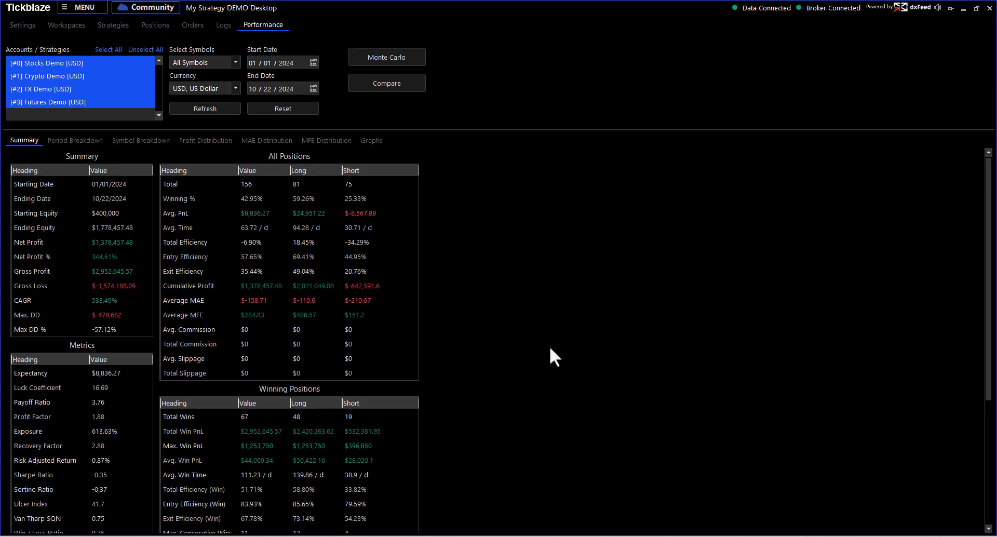
Scroll the Summary tables down to Losing Positions and back to the top.
scroll("down", 3)
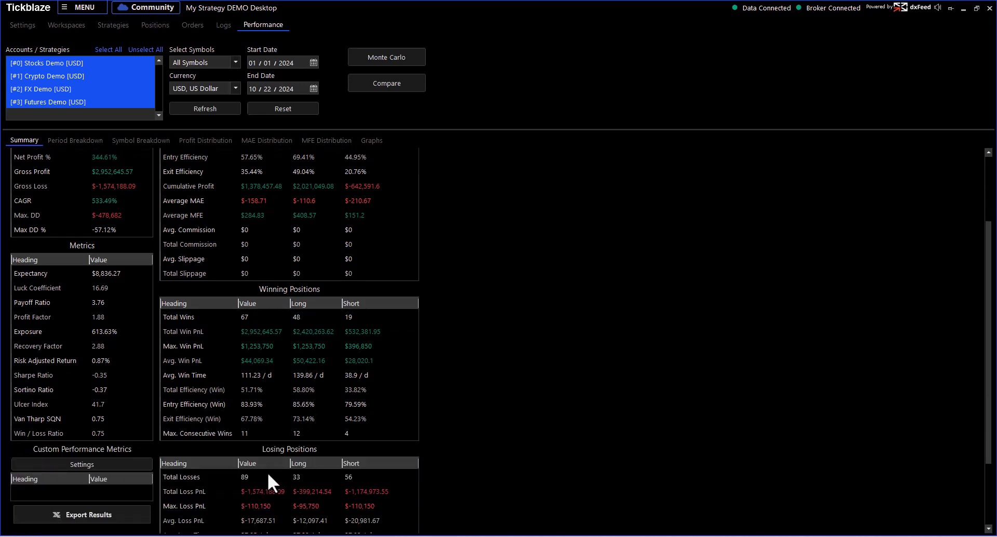
scroll("down", 3)
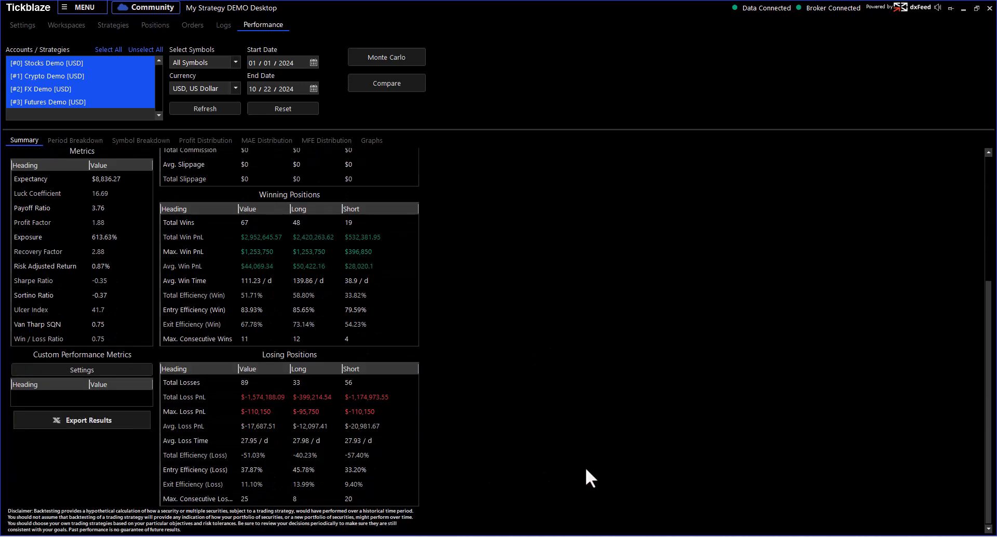
scroll("up", 3)
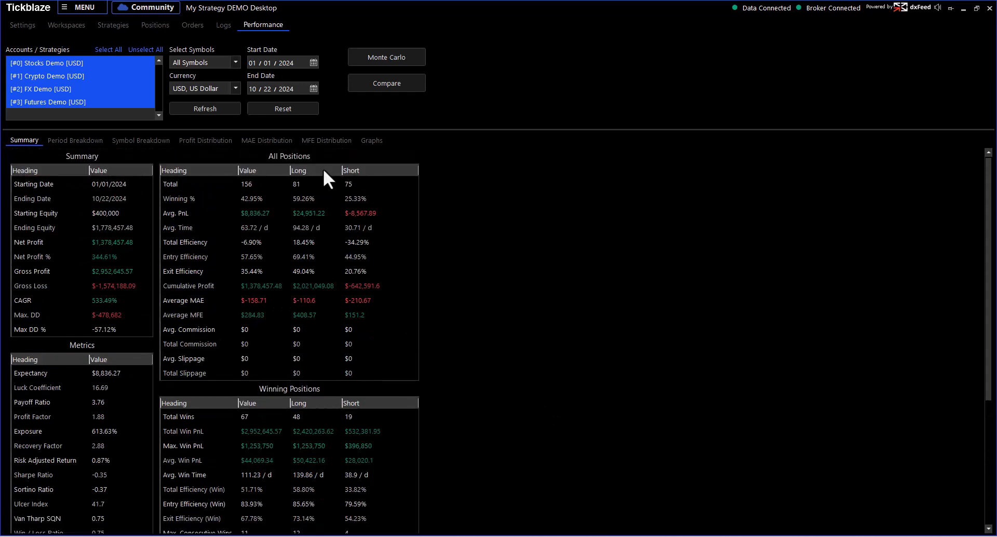
mouse_move(204, 62)
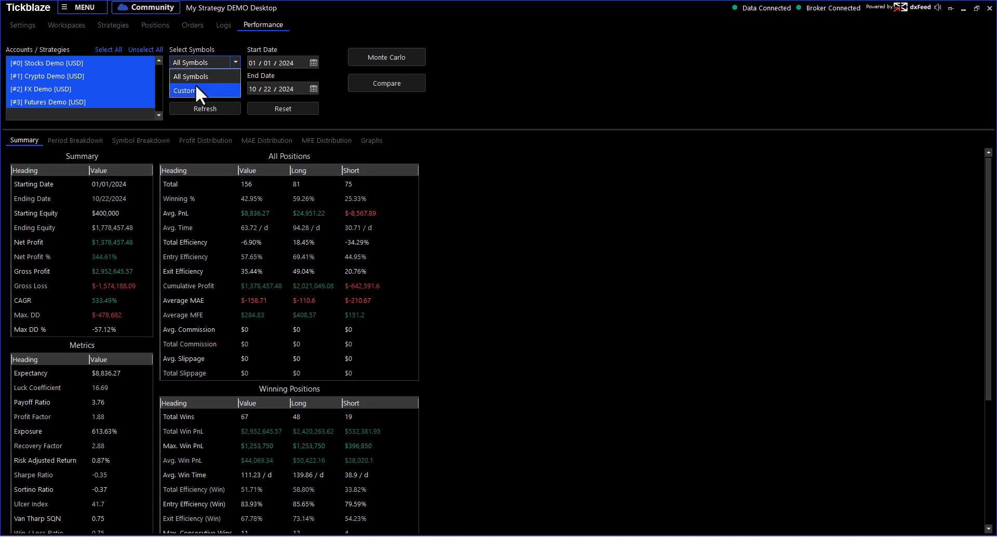
left_click(184, 91)
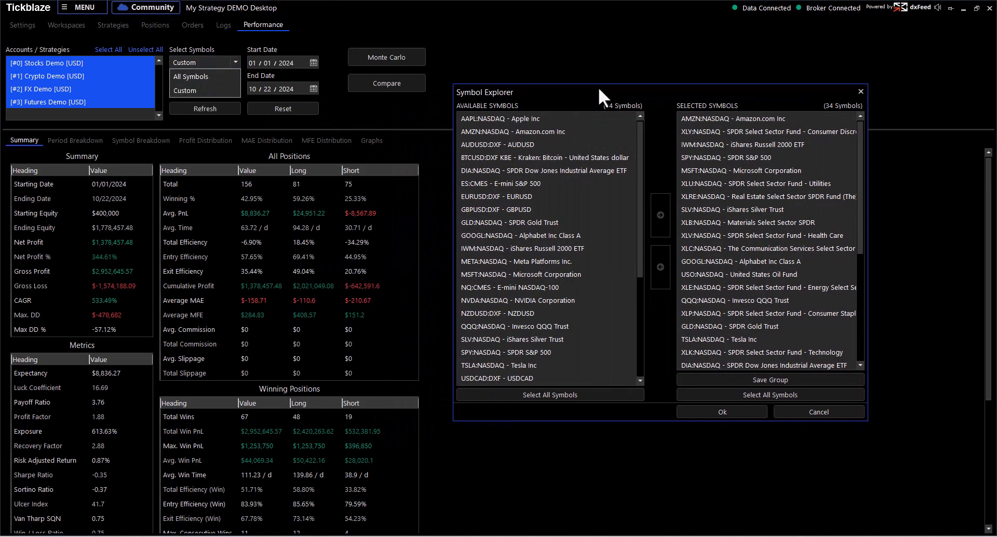
scroll("down", 3)
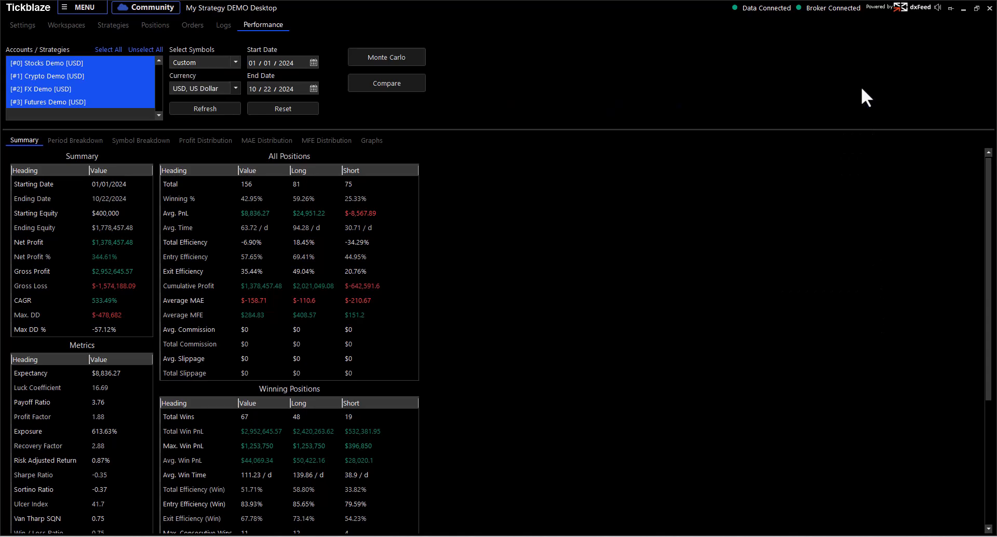
left_click(205, 62)
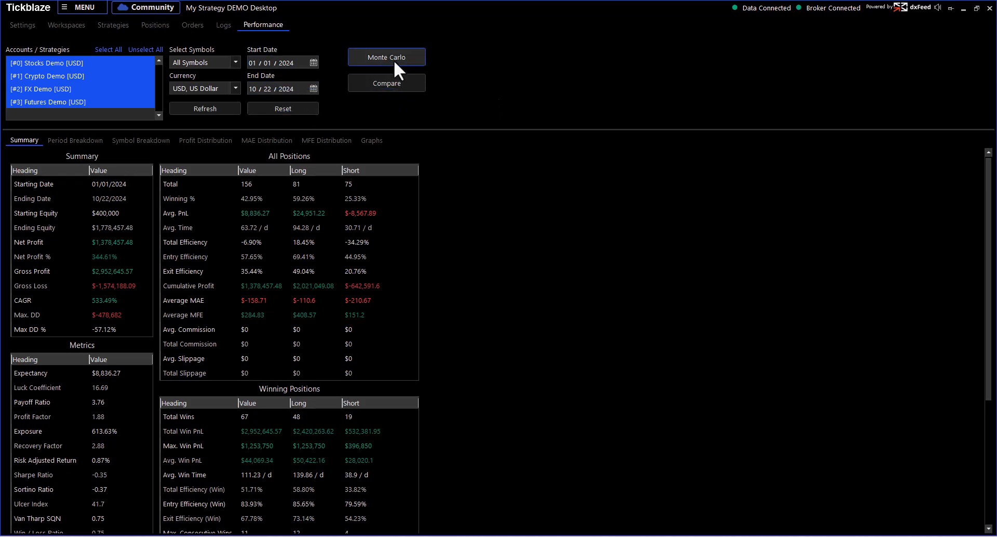
Run a default 1000-simulation Monte Carlo test on all four strategies.
left_click(386, 57)
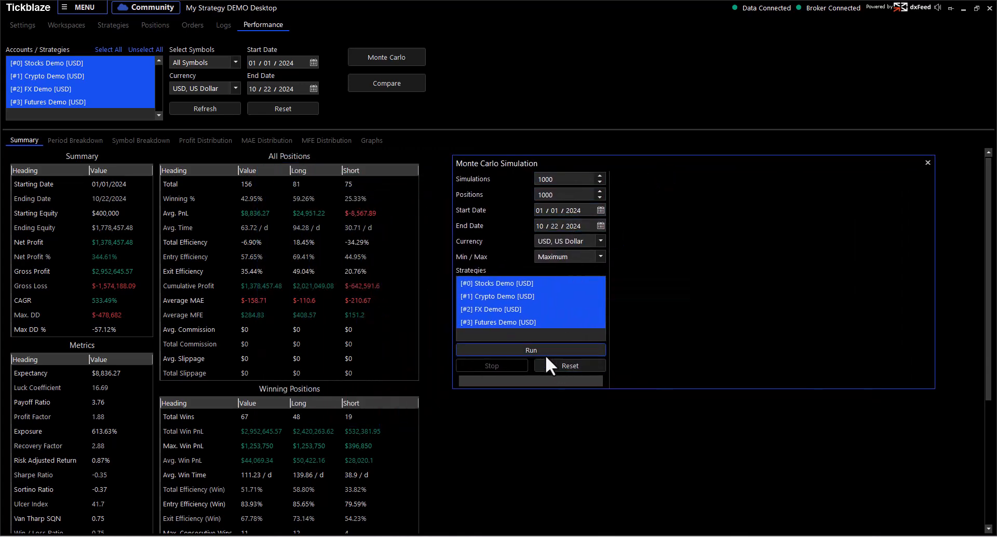
left_click(530, 350)
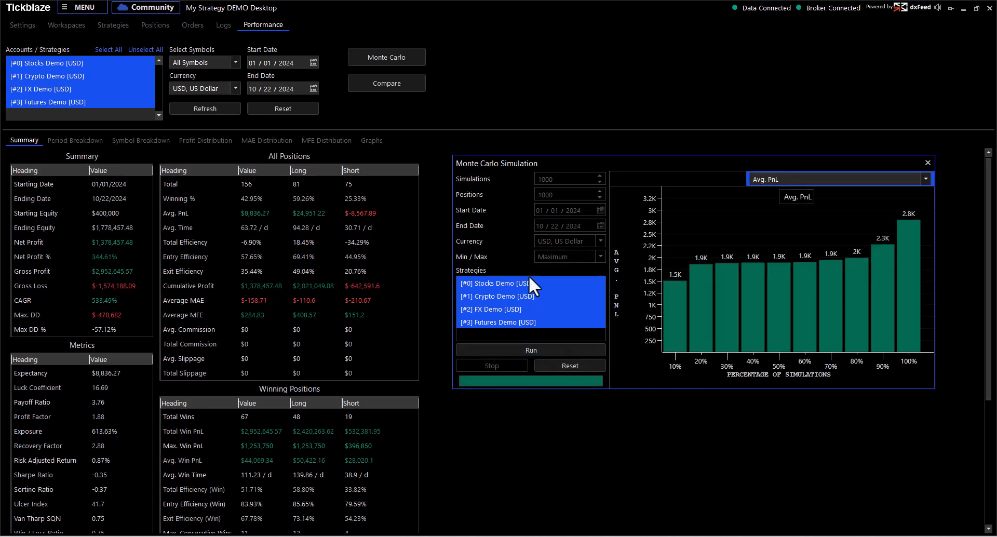
mouse_move(667, 166)
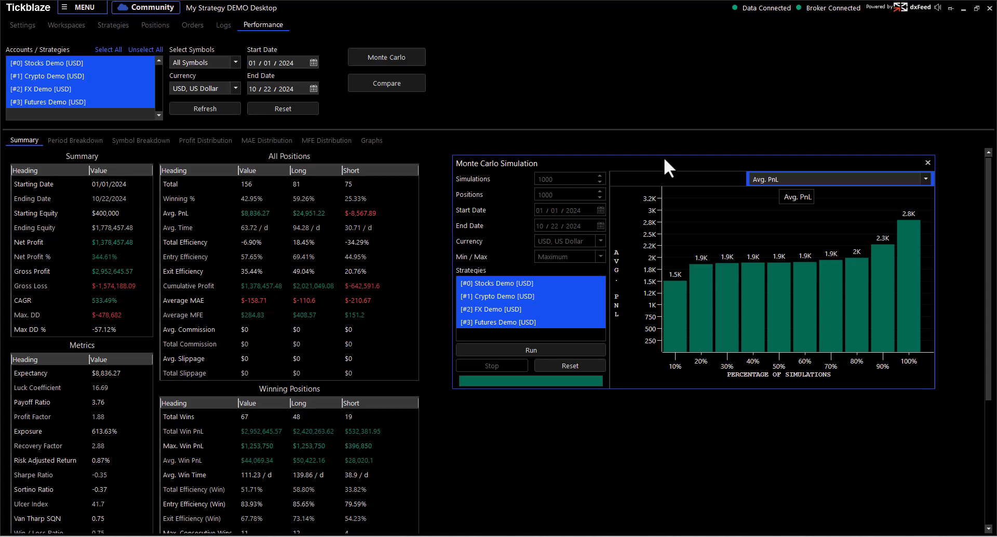
mouse_move(527, 173)
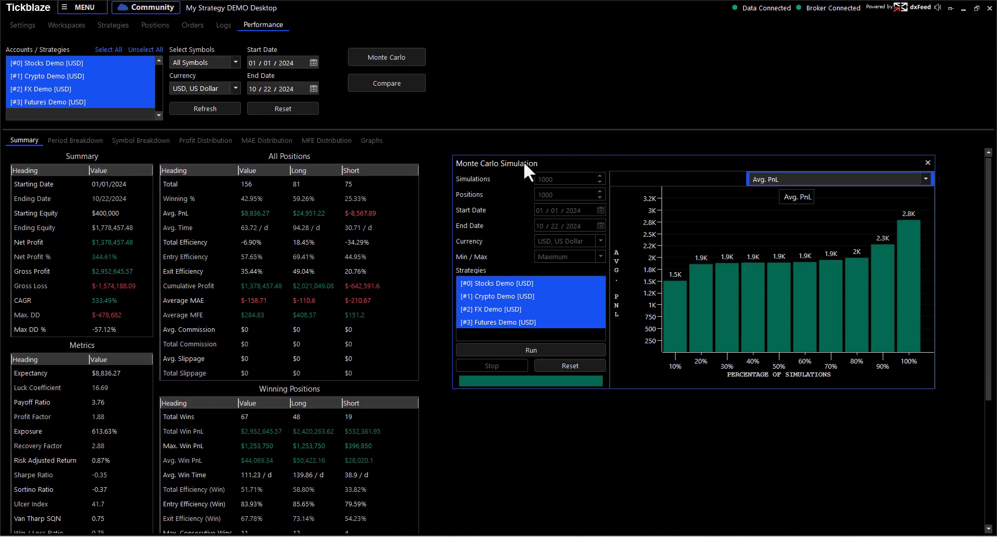
mouse_move(560, 168)
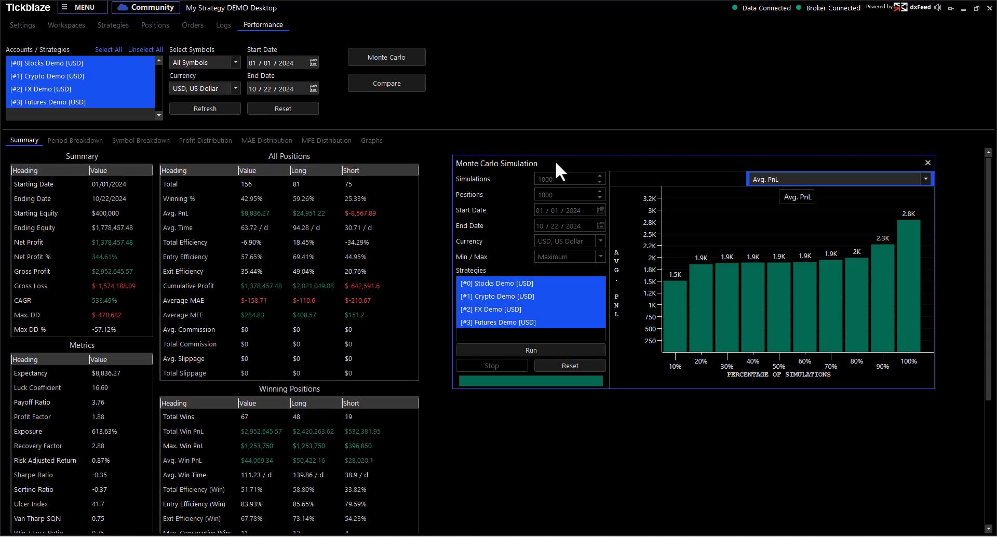
mouse_move(988, 184)
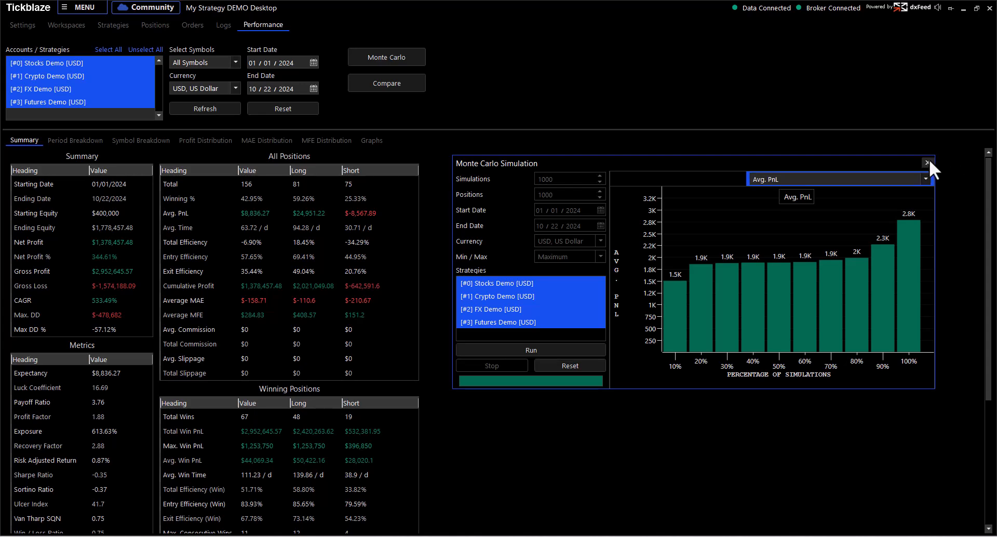
Close the Monte Carlo window and show the yearly Period Breakdown with the 2024 row.
left_click(927, 163)
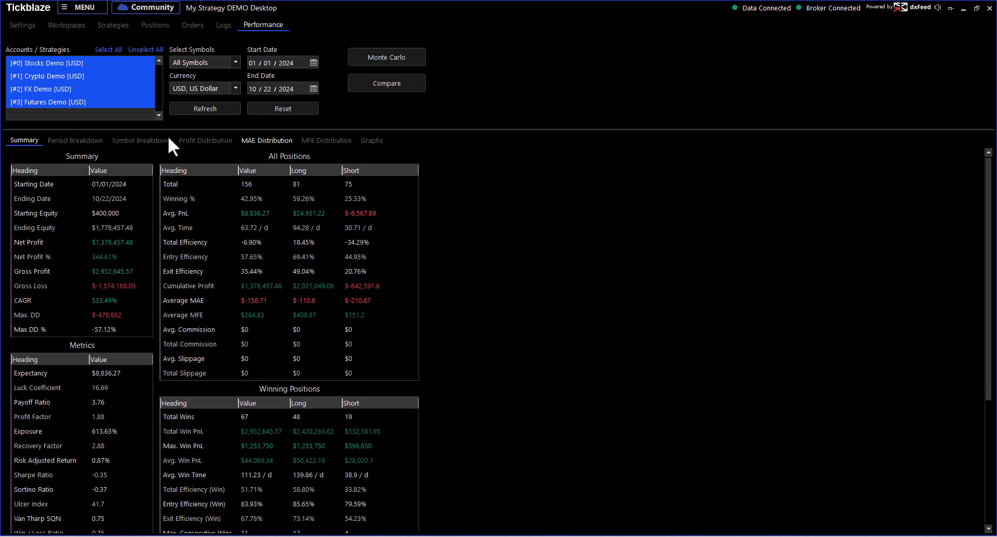
left_click(75, 140)
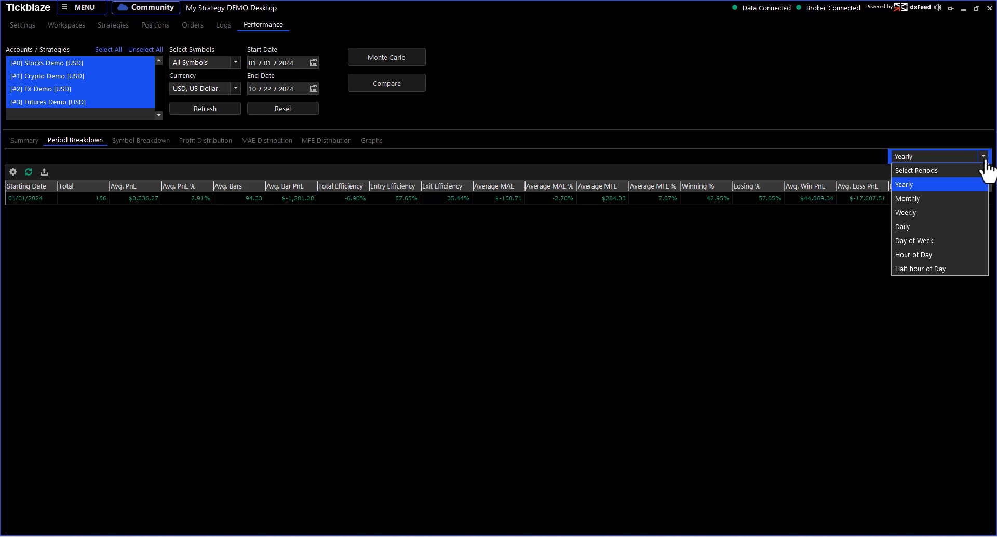
mouse_move(938, 190)
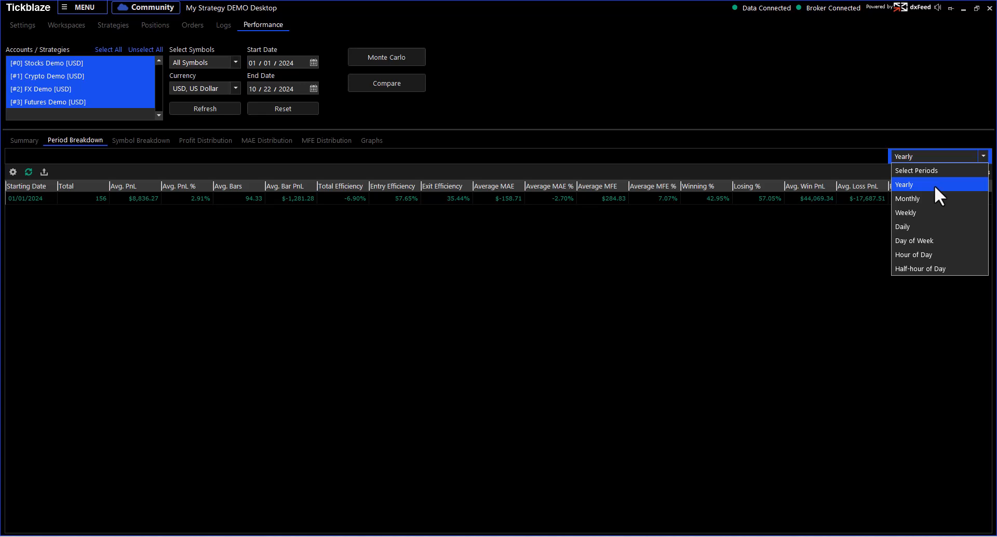
mouse_move(925, 262)
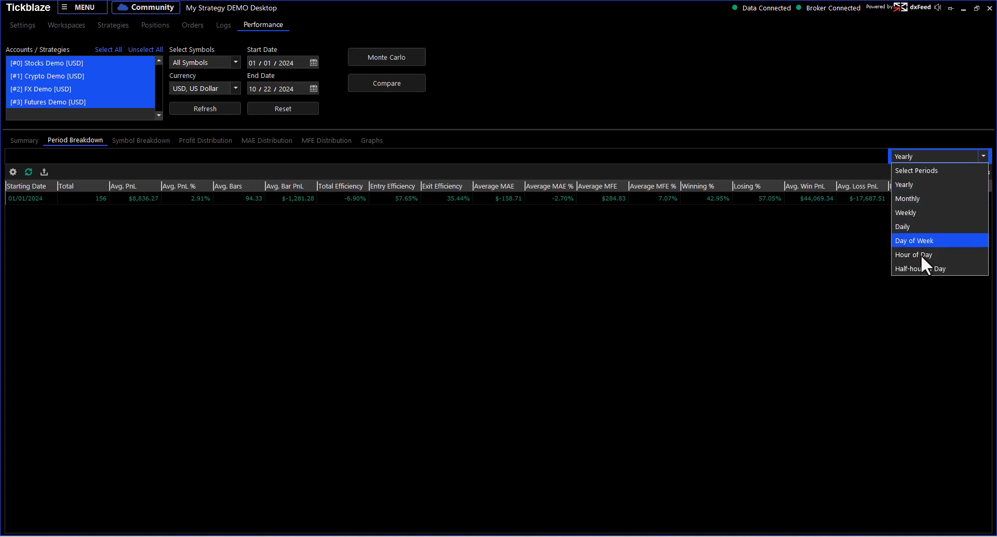
mouse_move(920, 255)
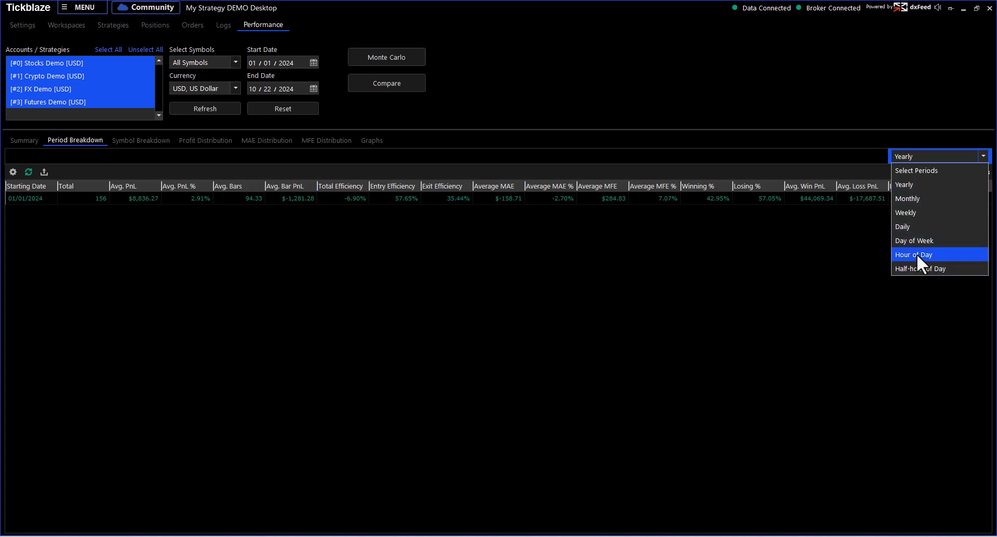
mouse_move(907, 199)
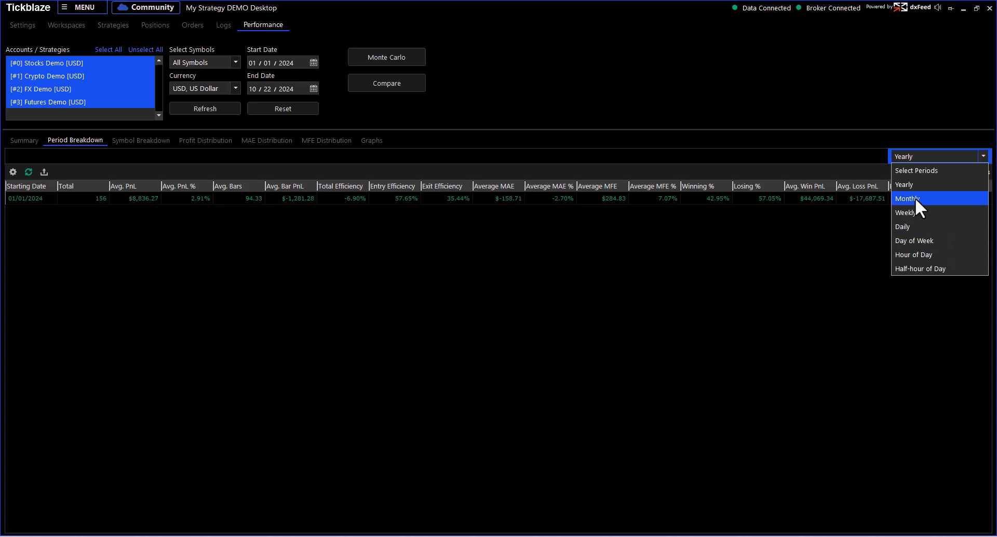
mouse_move(906, 211)
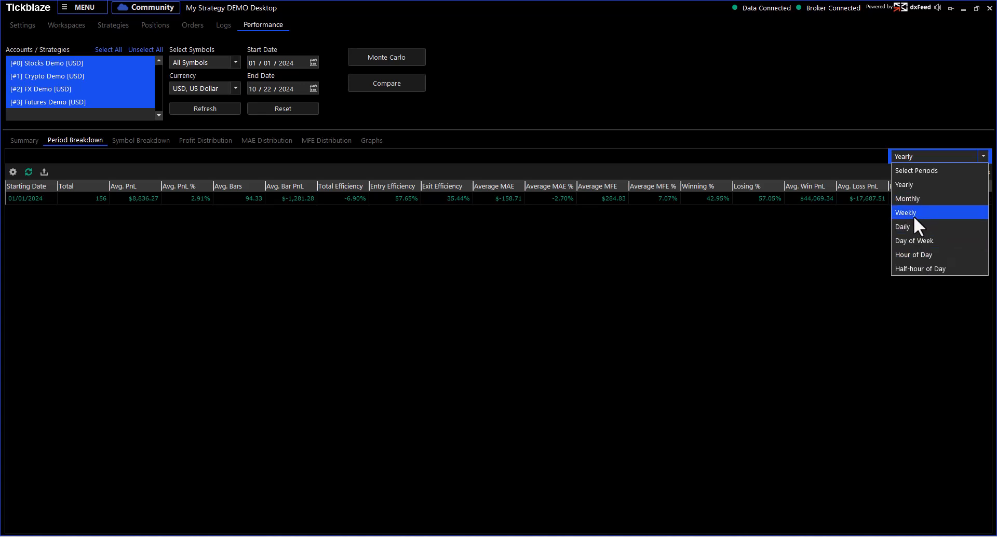
Group the Period Breakdown by Day of Week, Sunday through Saturday.
left_click(914, 241)
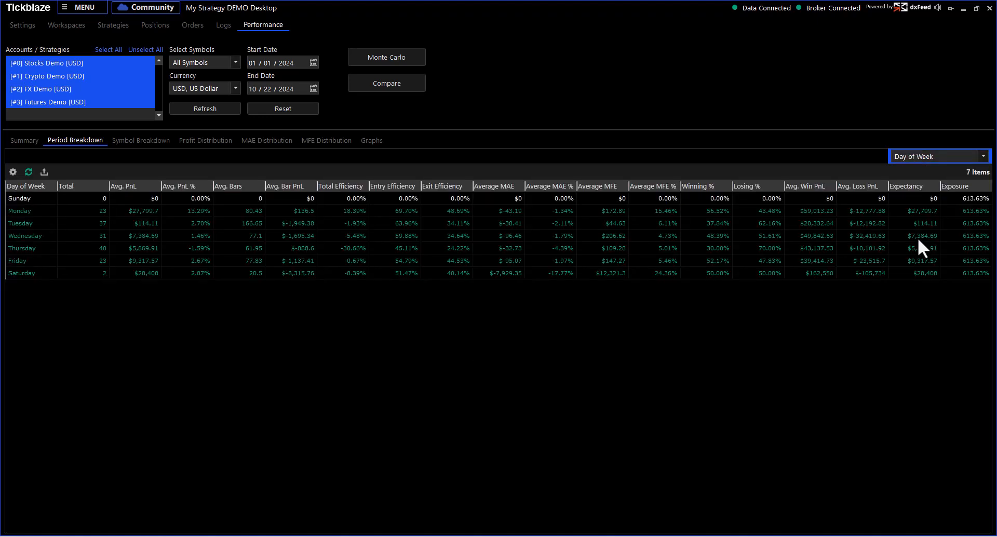
mouse_move(132, 302)
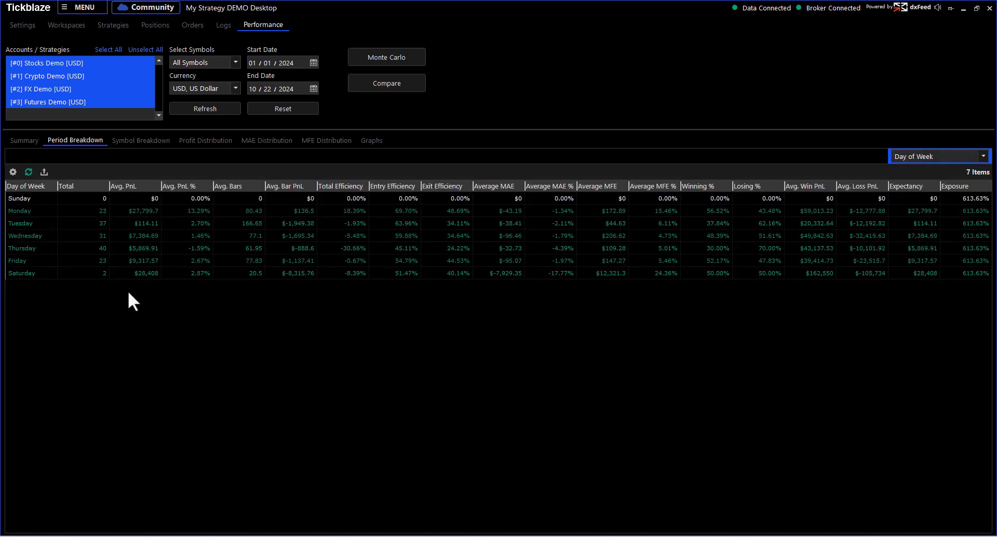
mouse_move(131, 284)
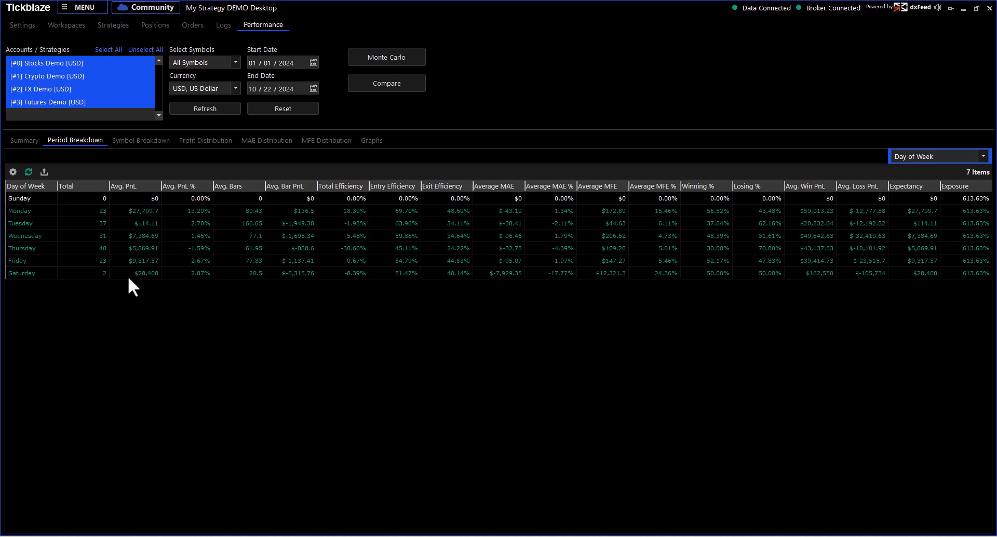
mouse_move(150, 286)
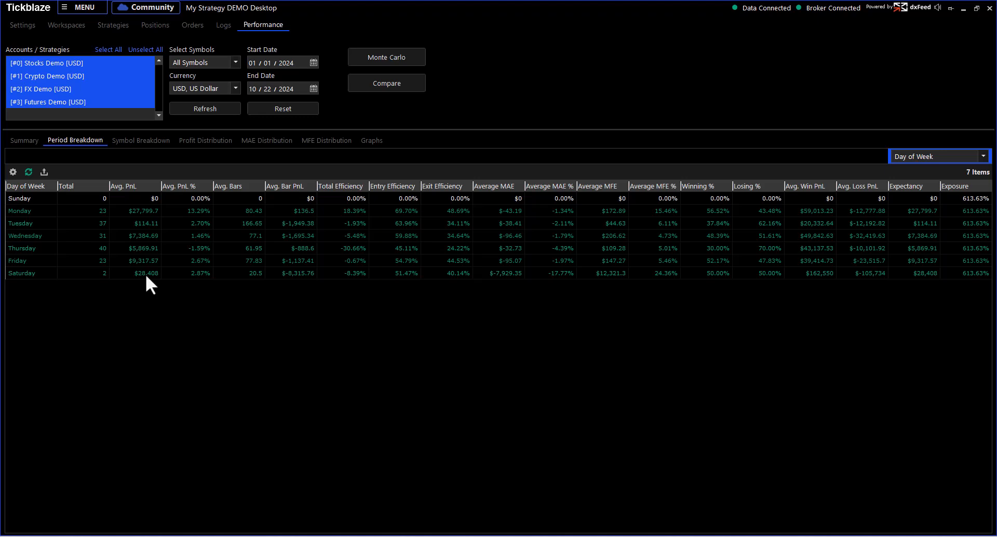
mouse_move(164, 226)
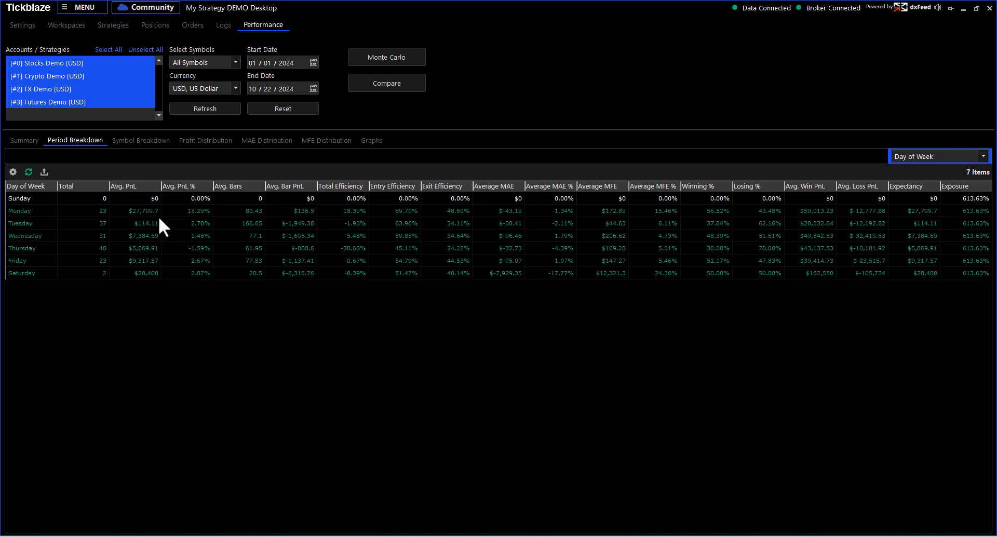
mouse_move(135, 222)
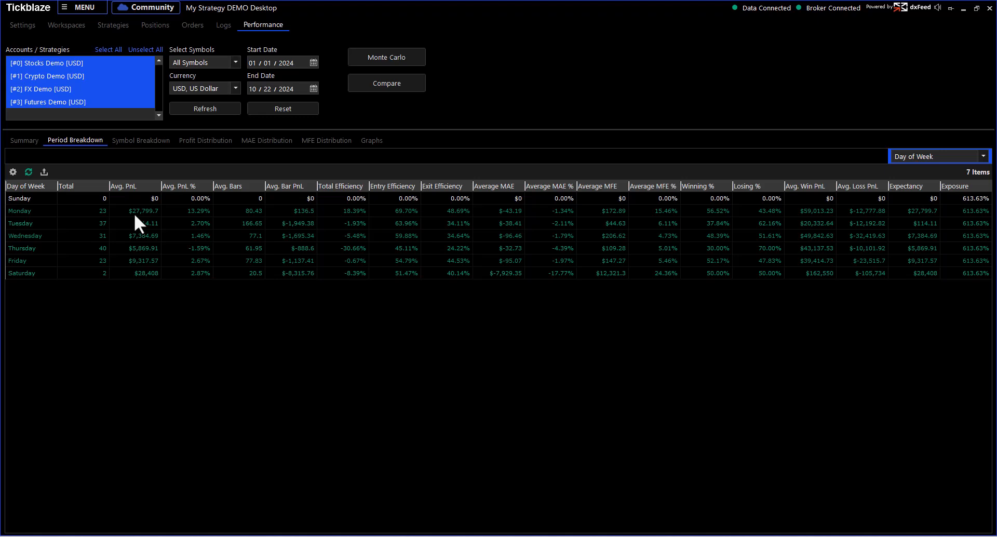
mouse_move(148, 245)
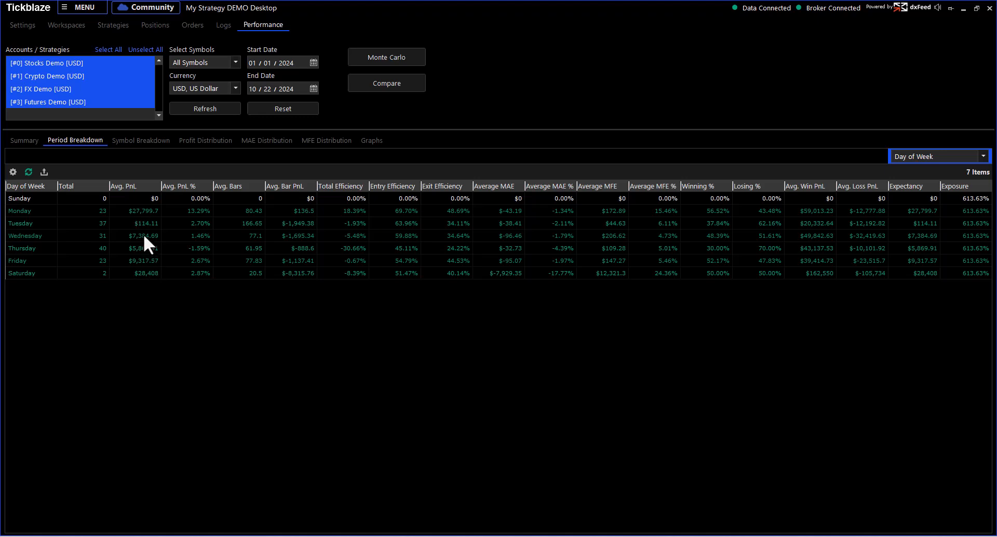
mouse_move(22, 235)
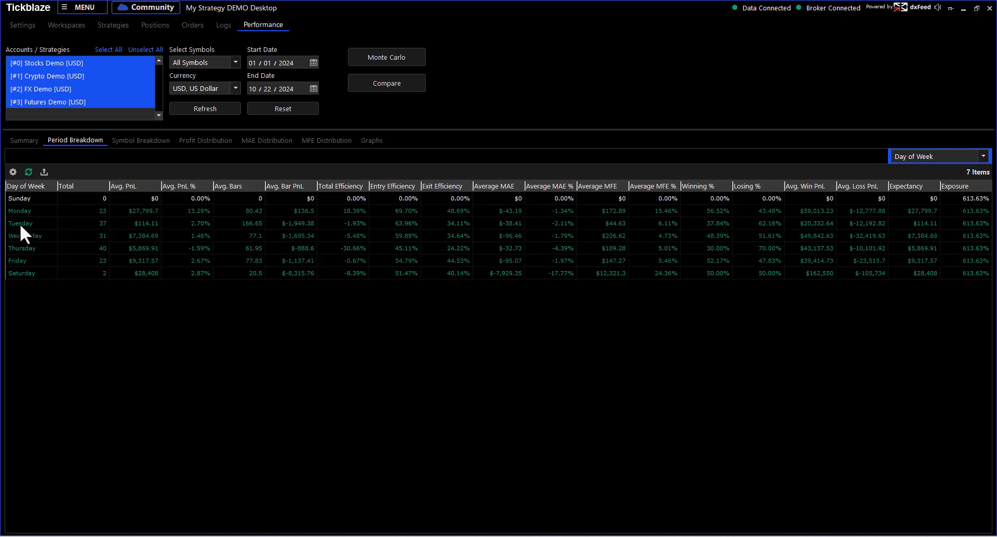
mouse_move(156, 219)
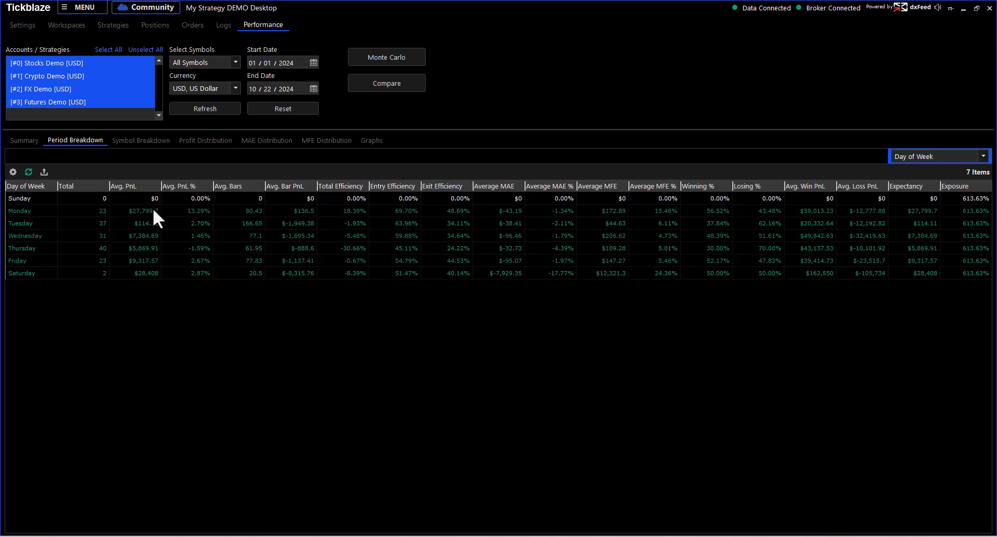
mouse_move(142, 227)
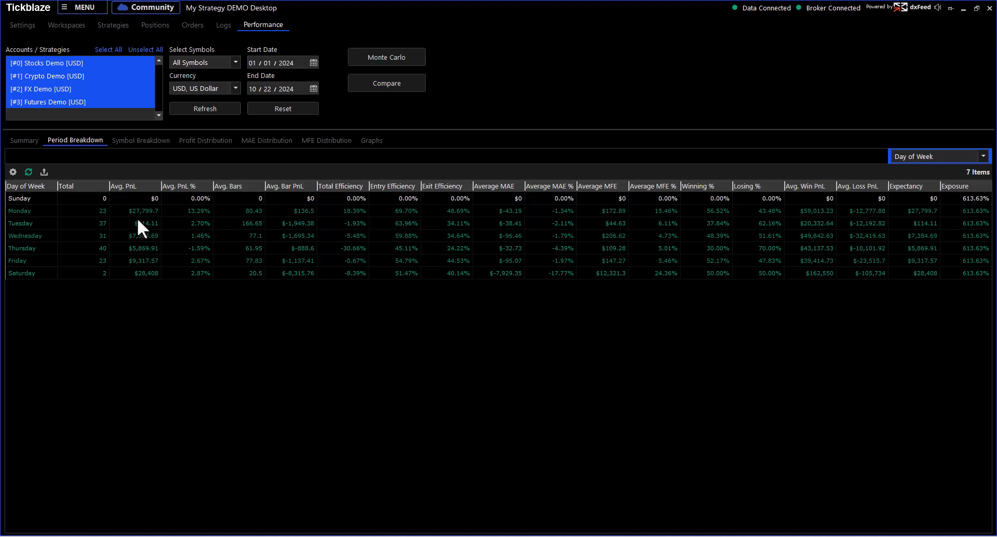
mouse_move(330, 270)
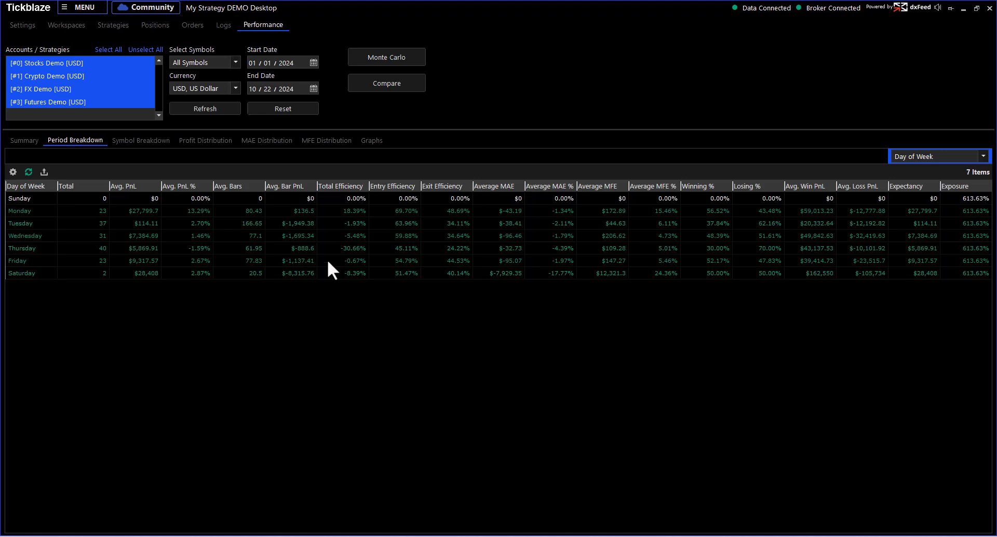
mouse_move(42, 191)
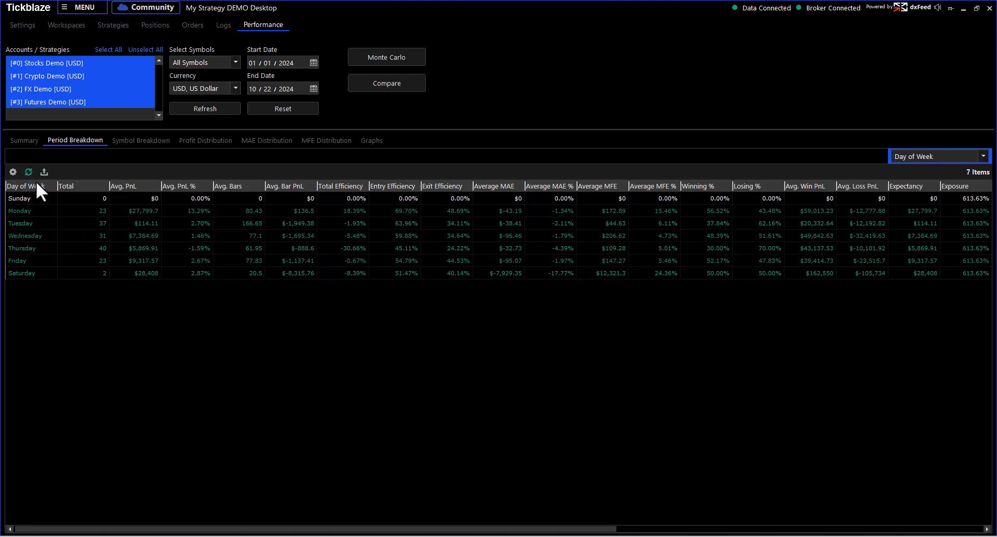
mouse_move(927, 282)
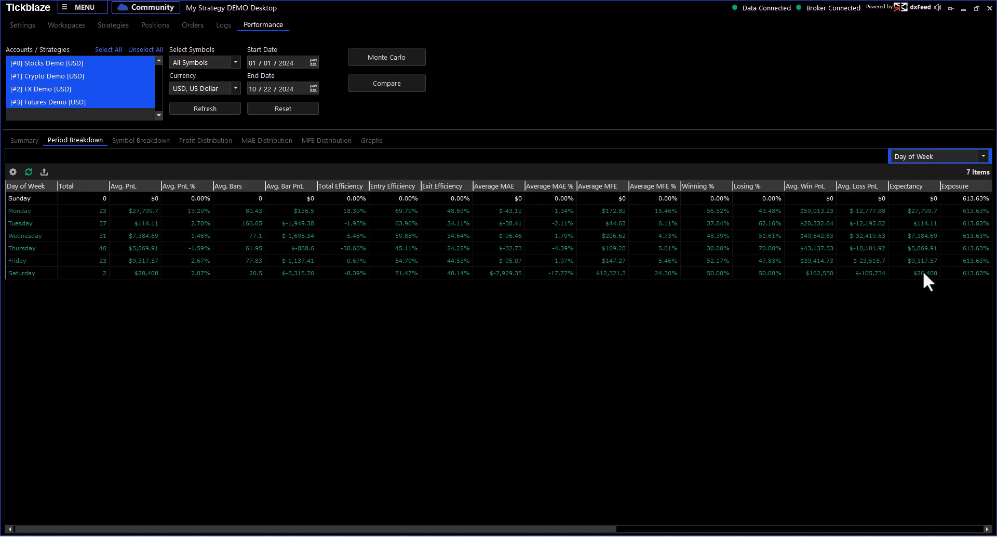
mouse_move(932, 168)
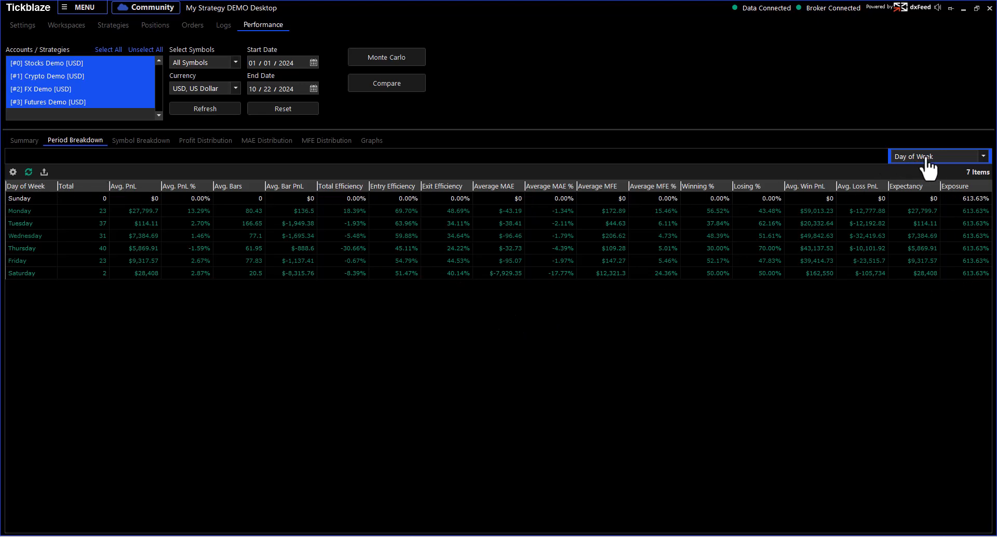
Review visible columns and Positive/Negative Period rules in Settings - Period Breakdown.
left_click(12, 171)
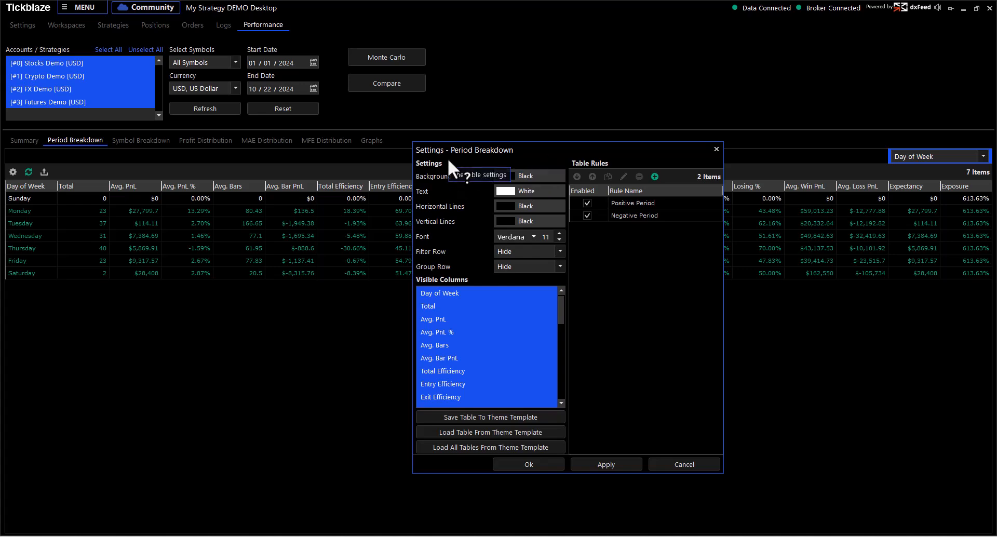
mouse_move(457, 299)
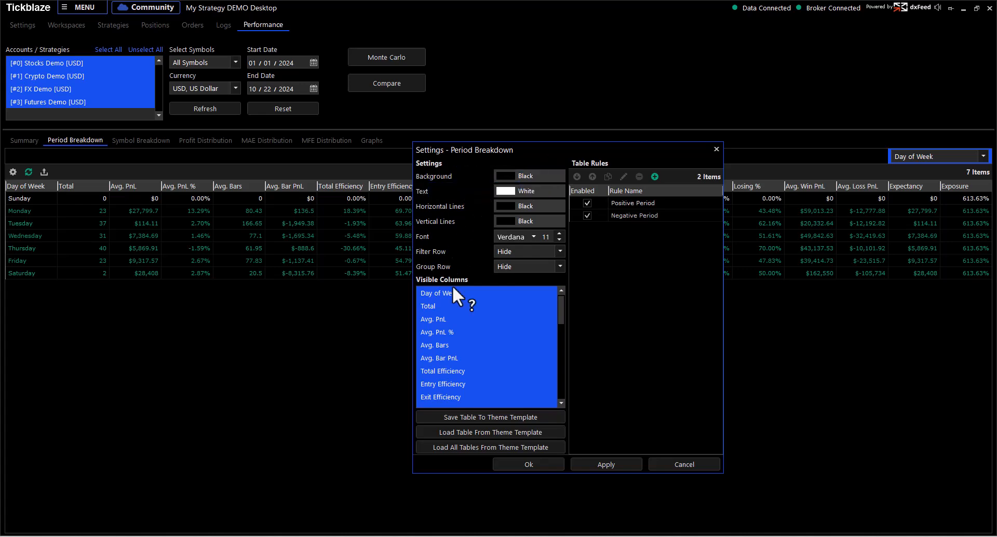
scroll("down", 3)
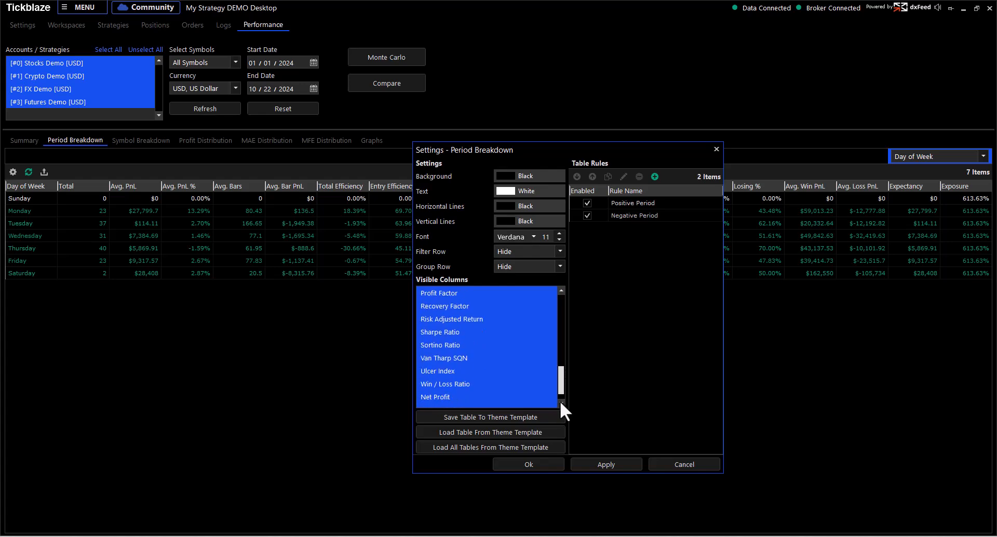
scroll("up", 3)
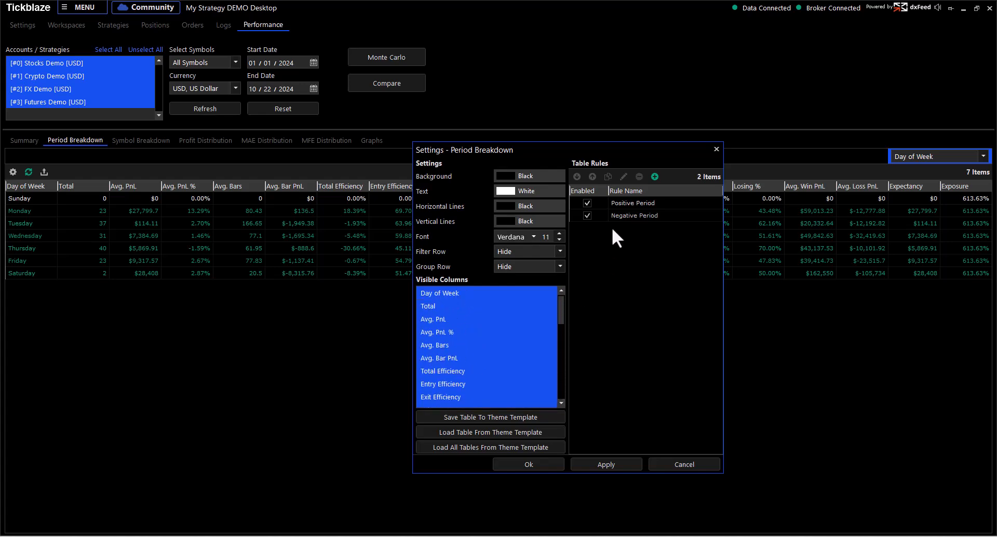
mouse_move(629, 216)
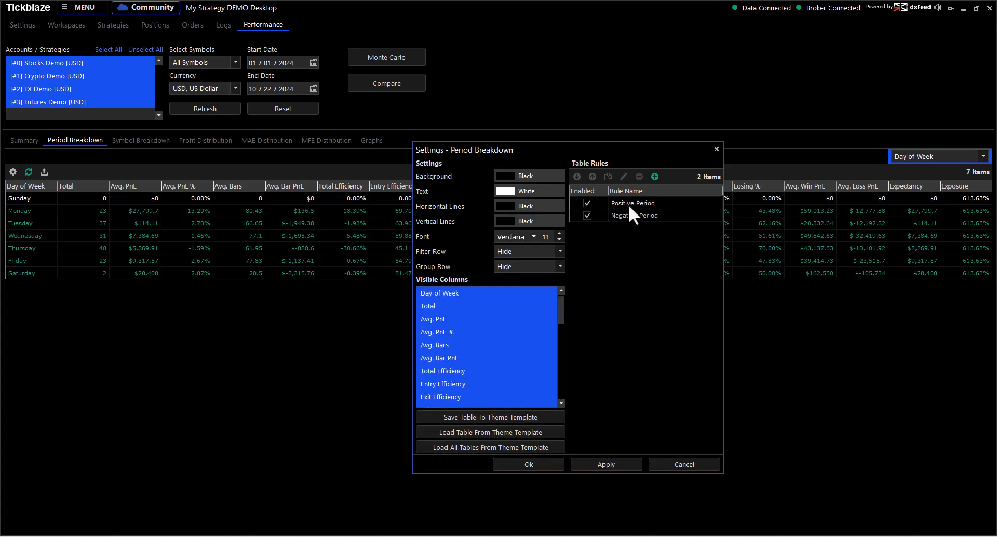
mouse_move(632, 210)
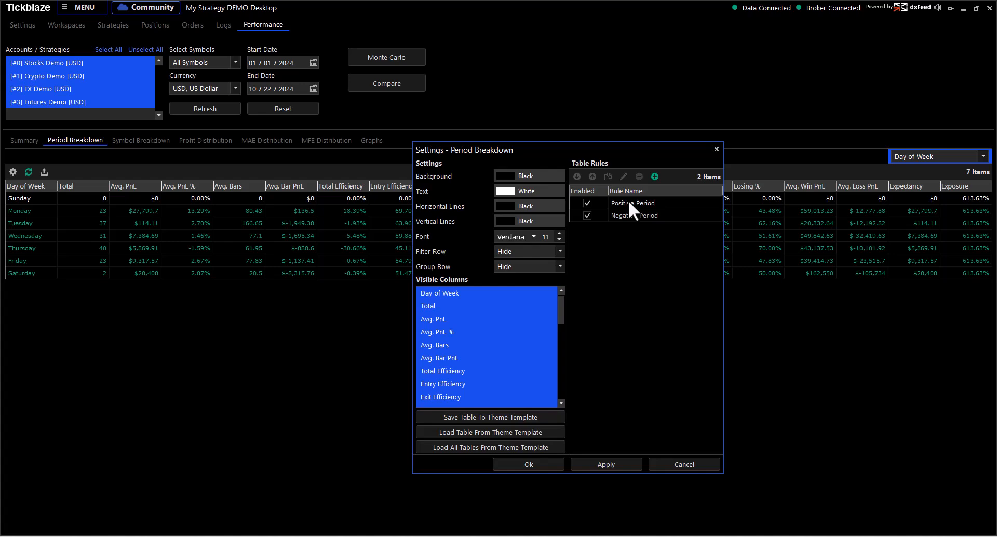
mouse_move(702, 196)
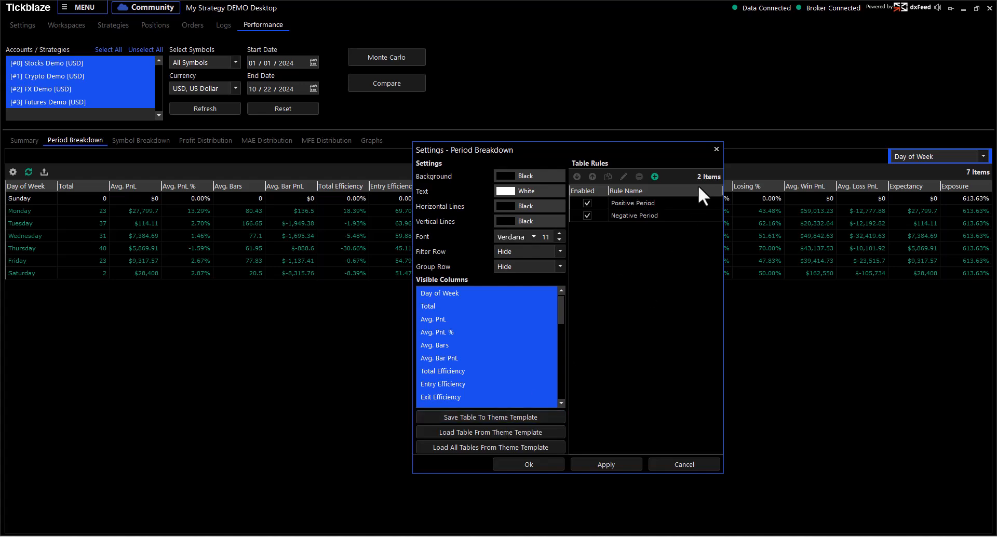
Break performance down by hour of day and sort the 24 rows by time of day, 00:00 to 23:00.
left_click(527, 464)
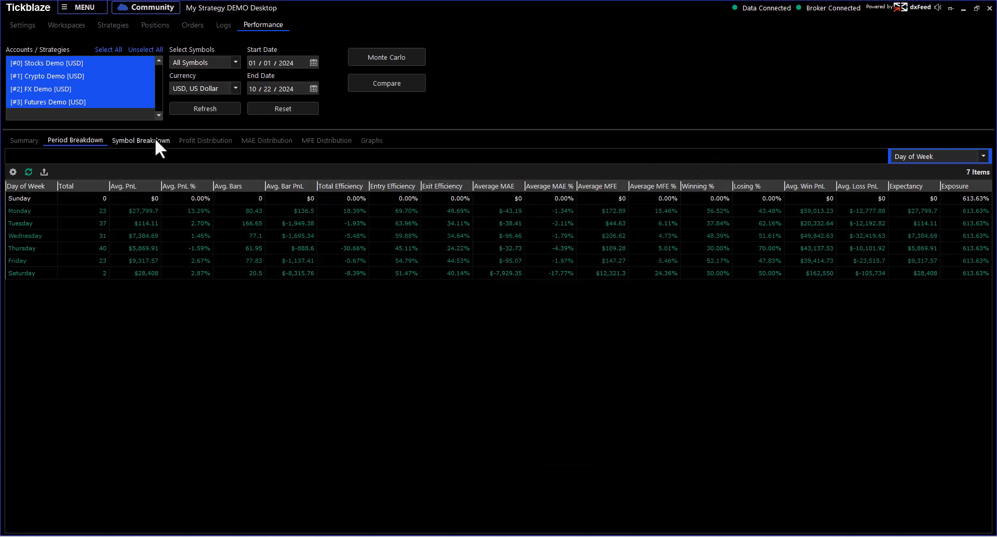
left_click(982, 156)
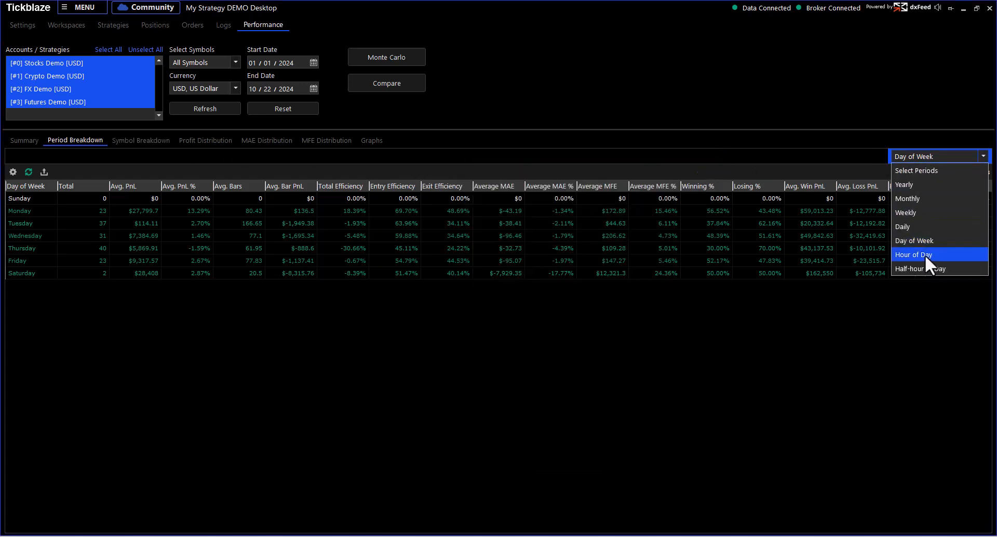
left_click(914, 255)
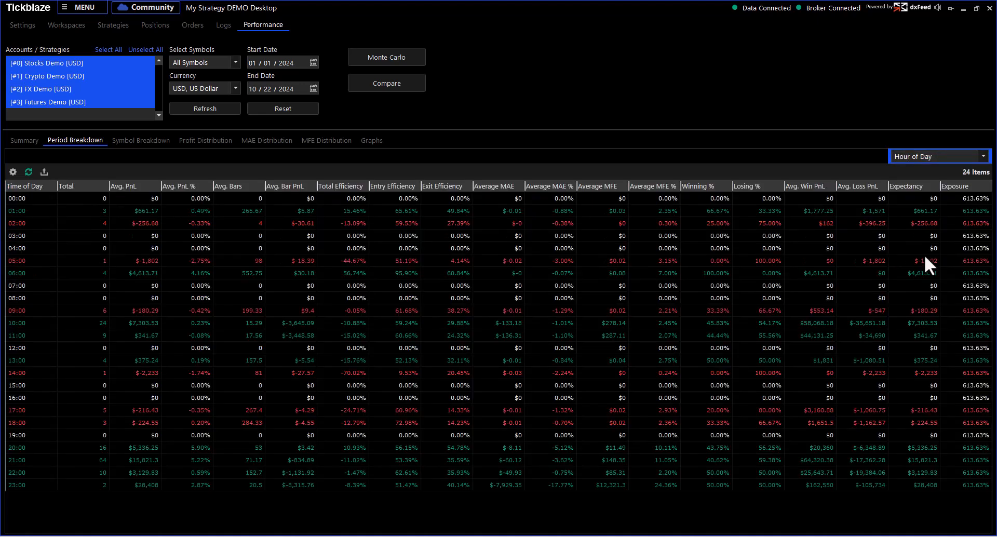
mouse_move(60, 191)
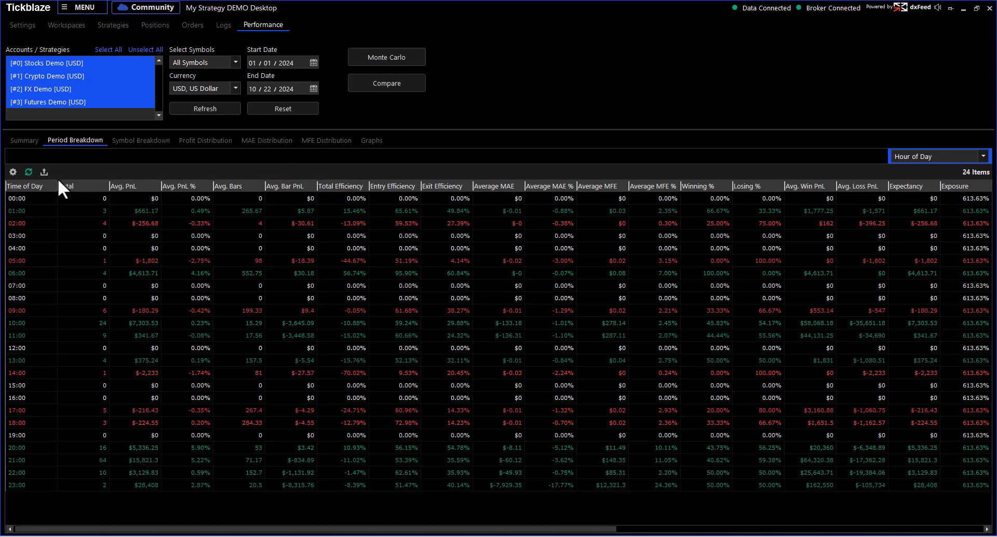
left_click(123, 186)
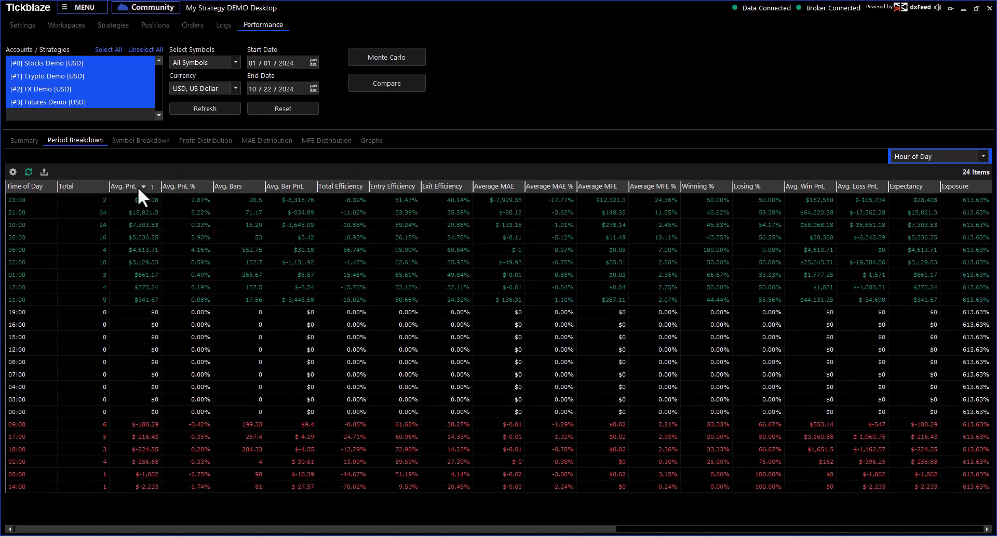
mouse_move(18, 248)
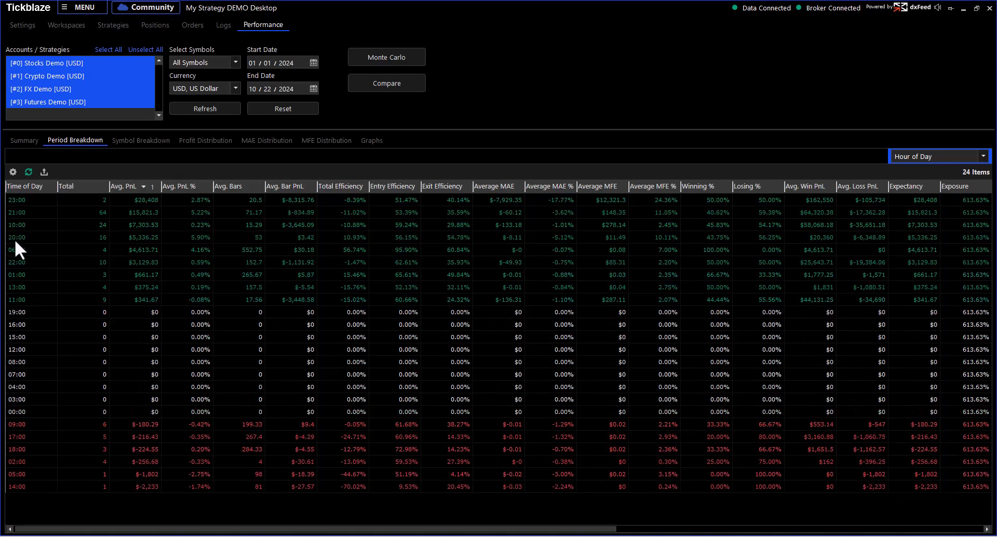
left_click(24, 186)
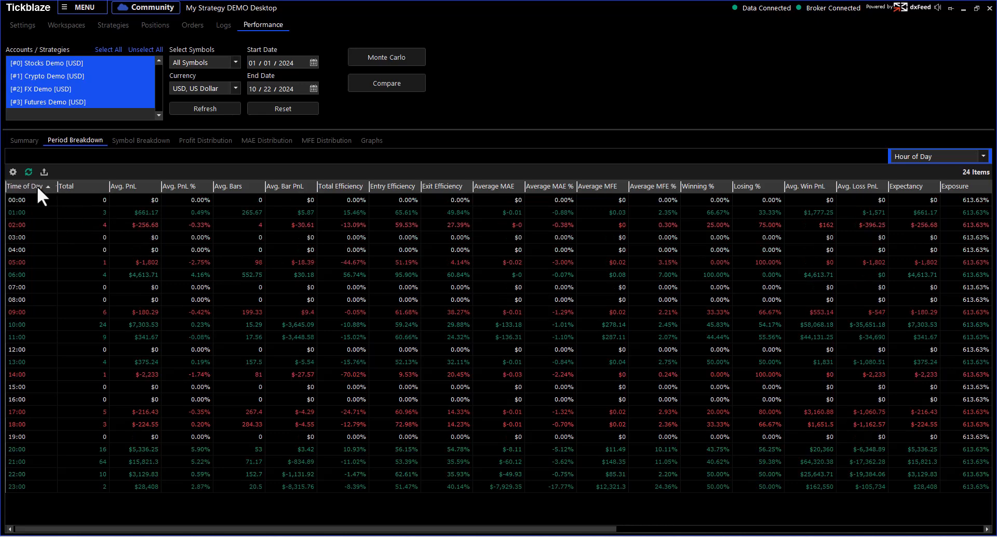
mouse_move(16, 464)
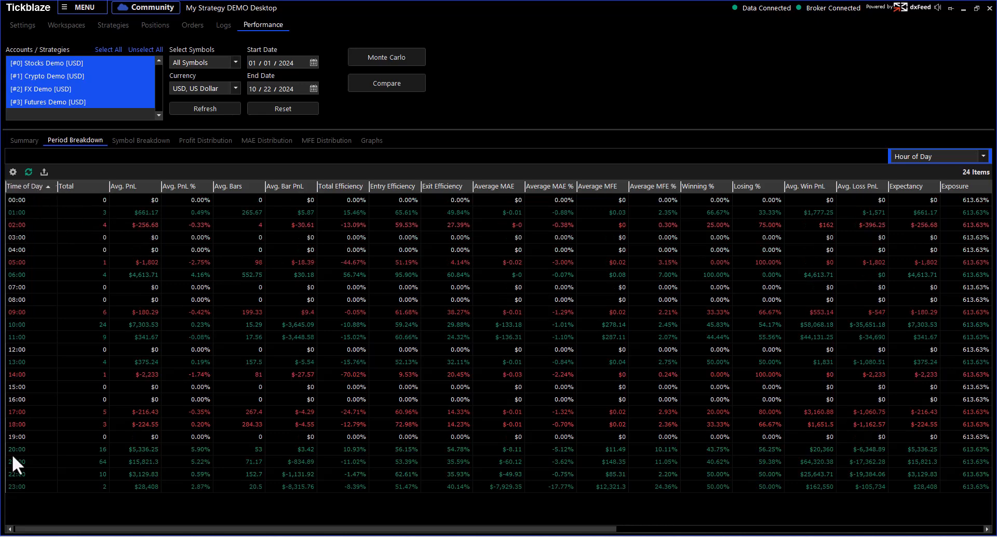
mouse_move(131, 459)
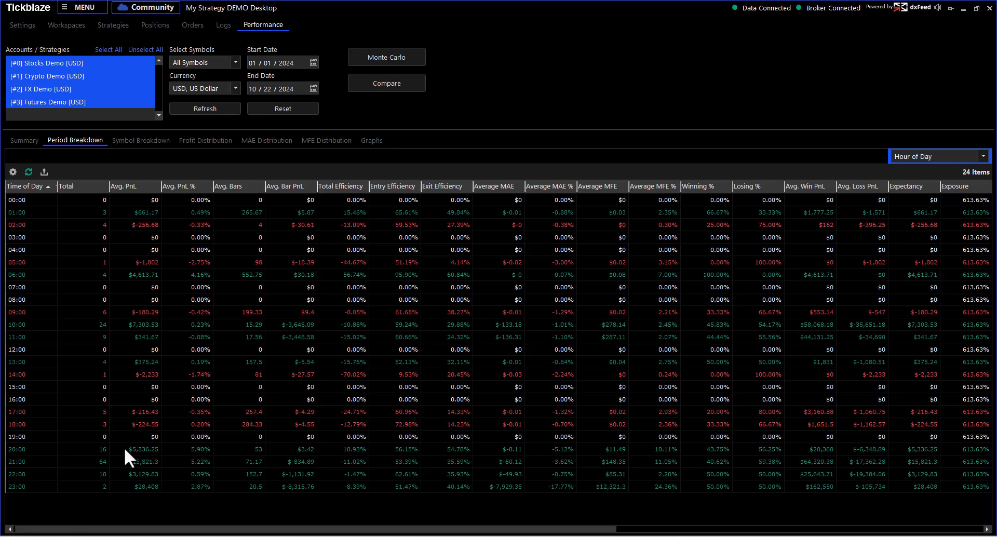
mouse_move(22, 445)
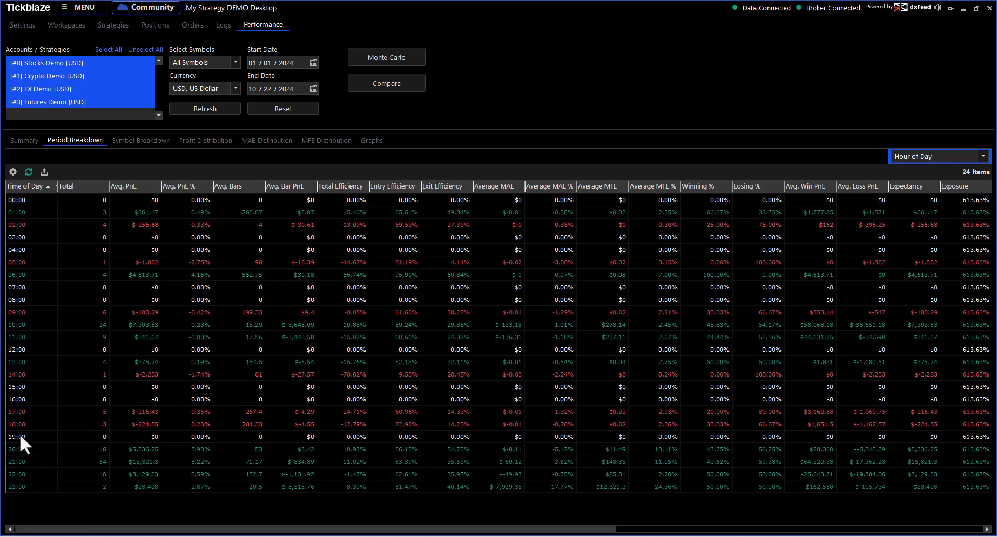
mouse_move(100, 363)
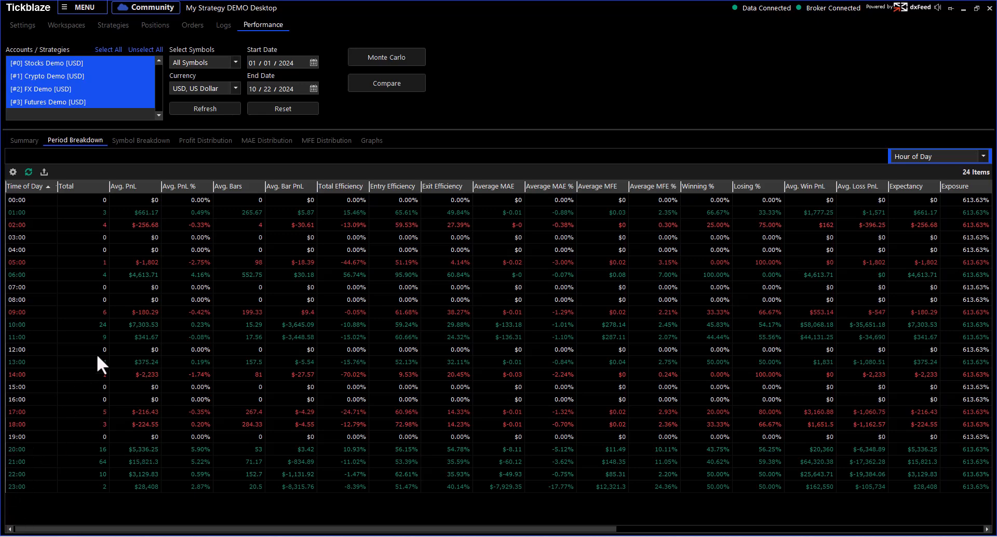
mouse_move(19, 338)
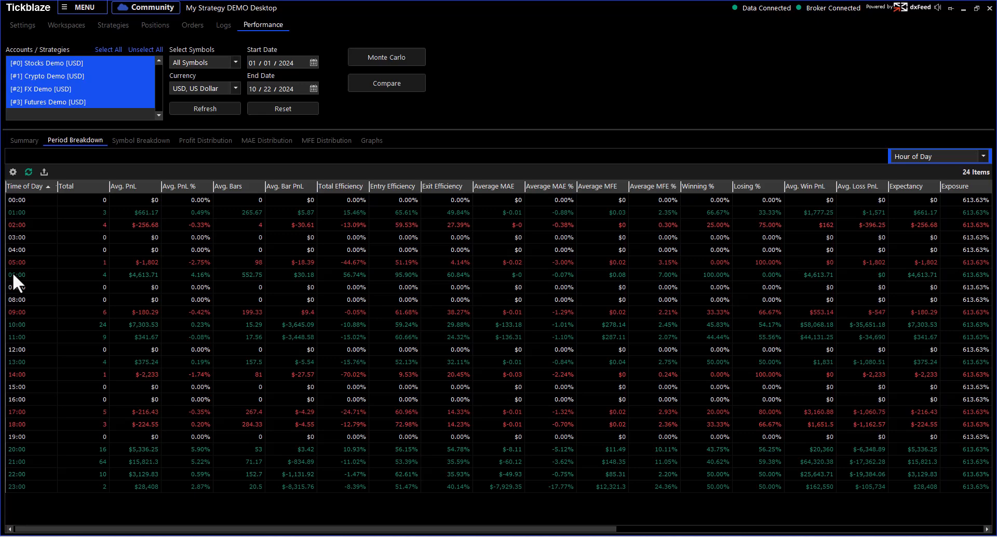
mouse_move(157, 157)
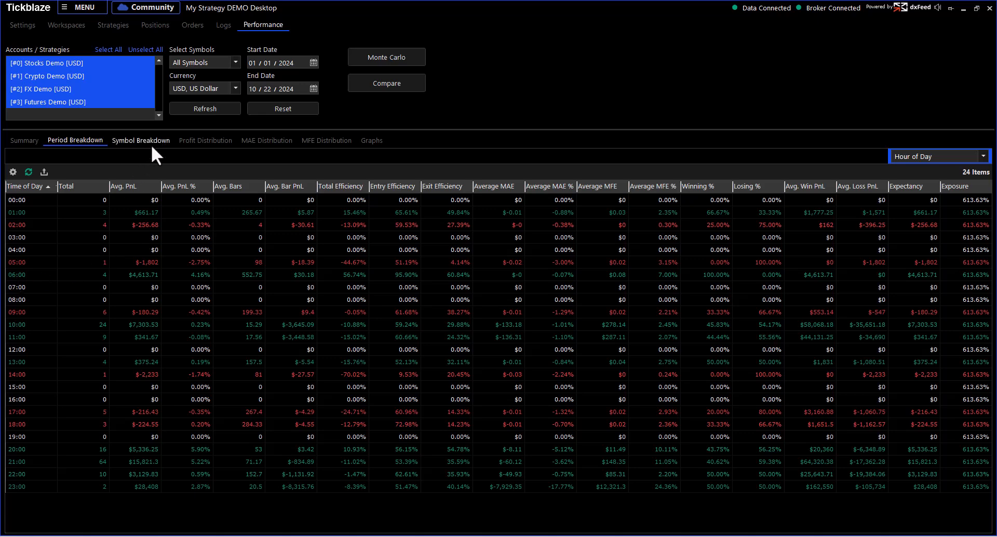
Show the Symbol Breakdown table of 34 symbols with its positions-per-symbol chart.
left_click(140, 140)
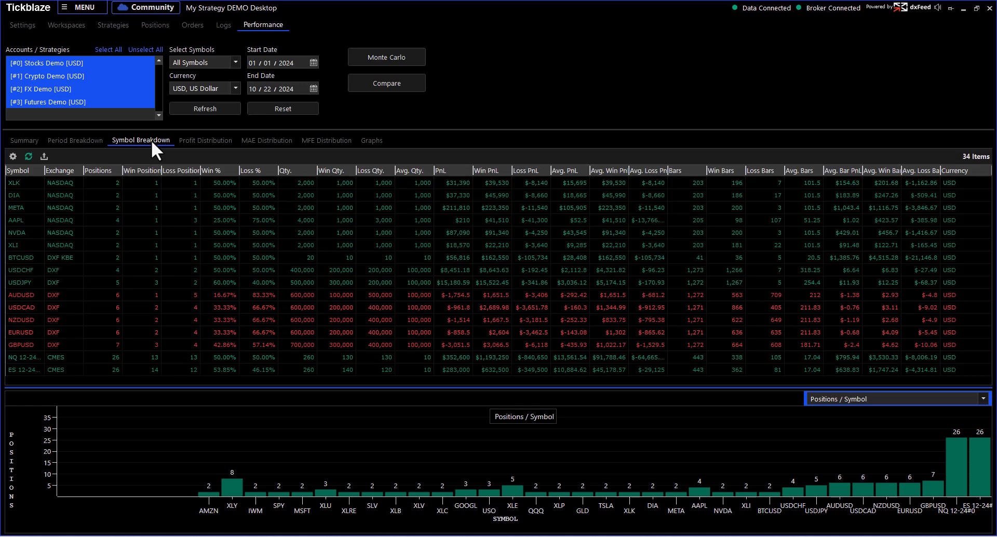
mouse_move(201, 505)
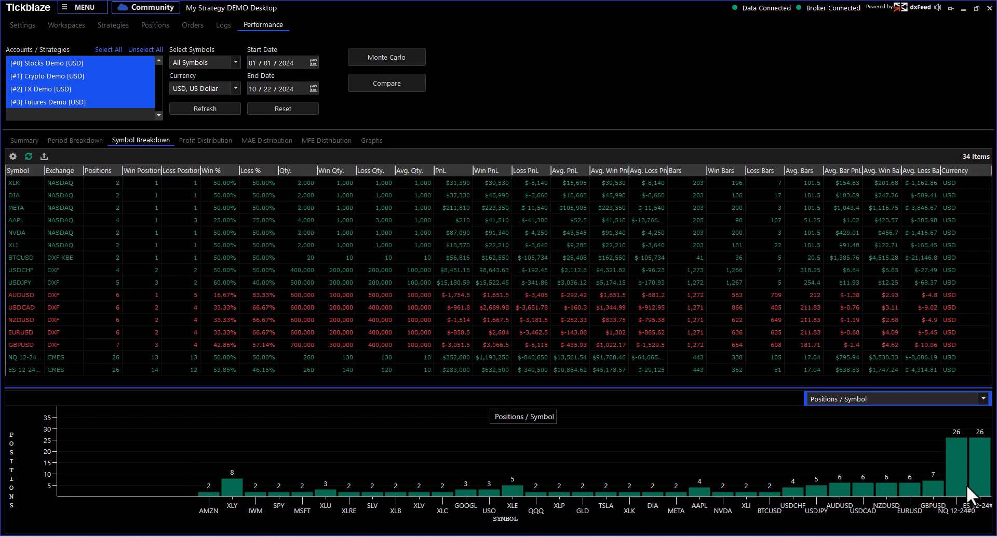
mouse_move(972, 487)
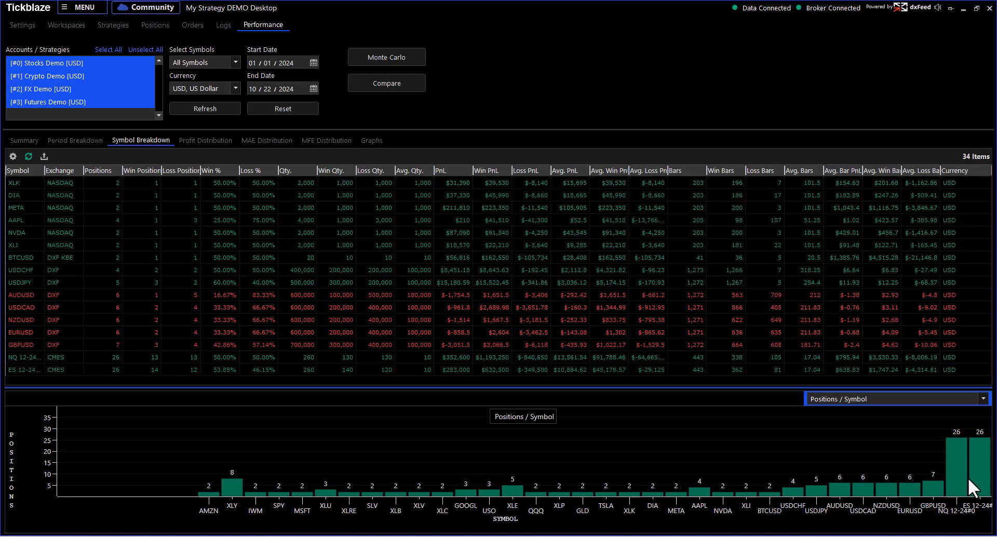
mouse_move(792, 495)
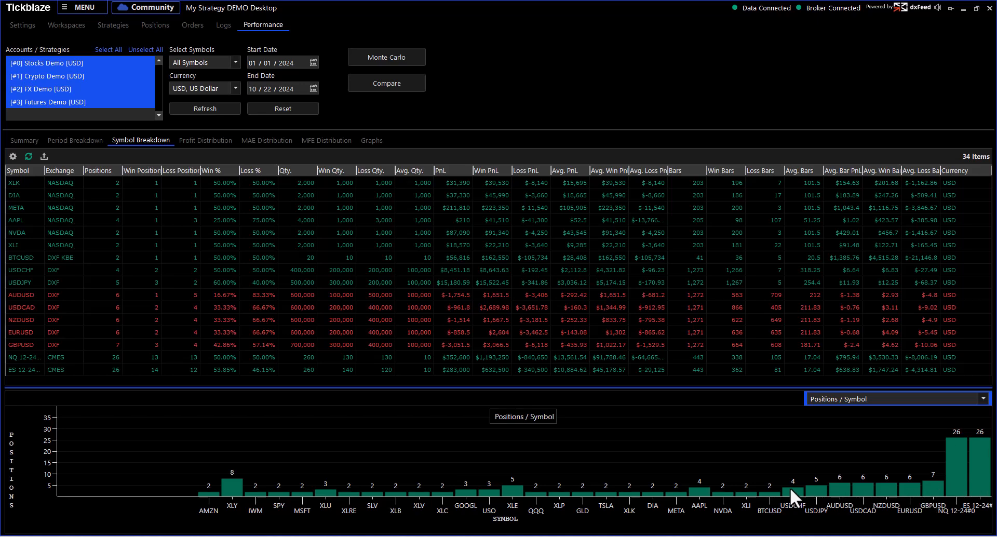
mouse_move(888, 492)
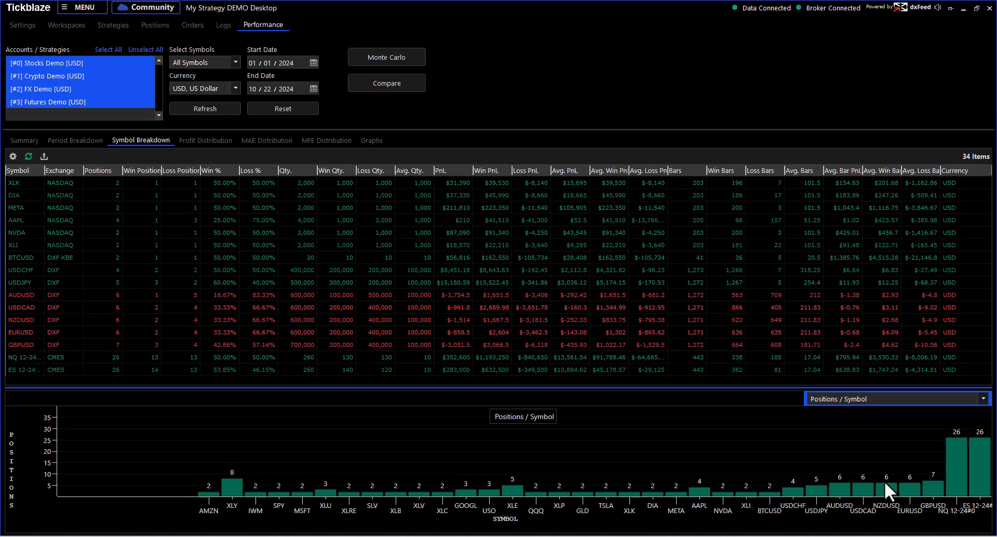
mouse_move(673, 485)
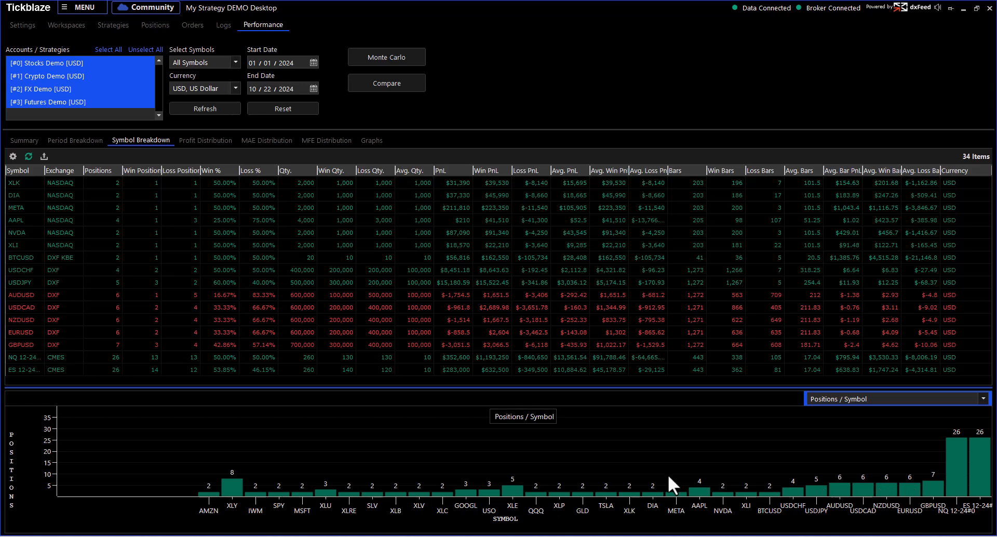
mouse_move(967, 447)
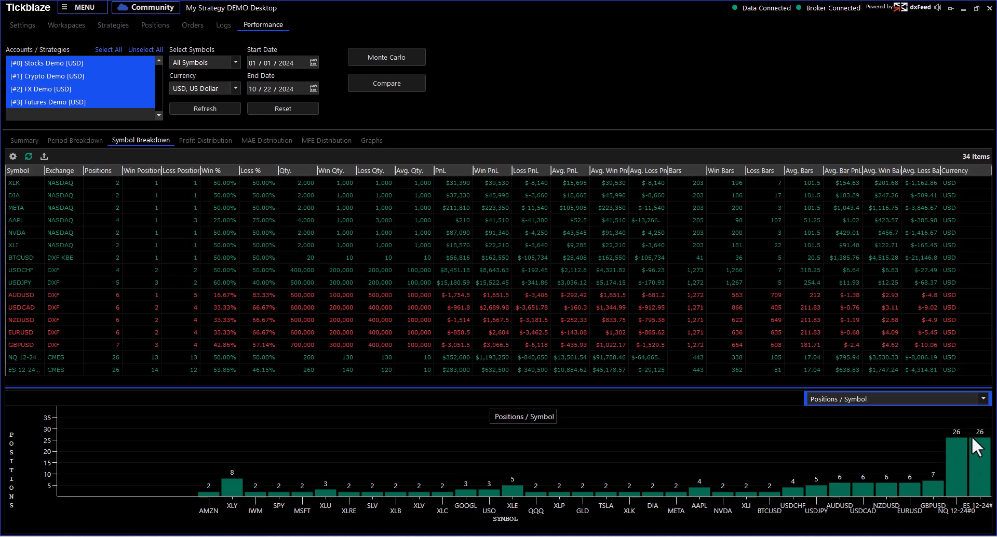
mouse_move(956, 464)
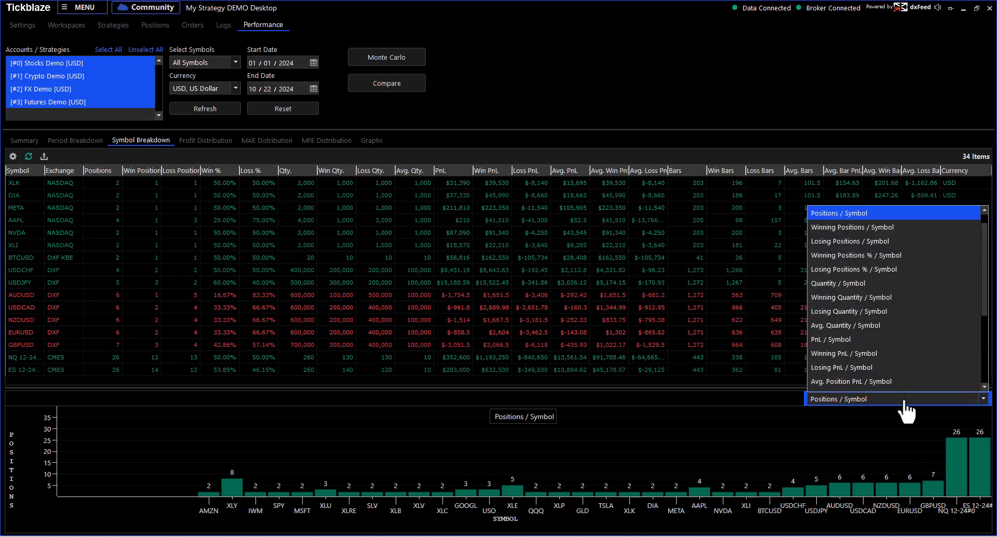
scroll("down", 3)
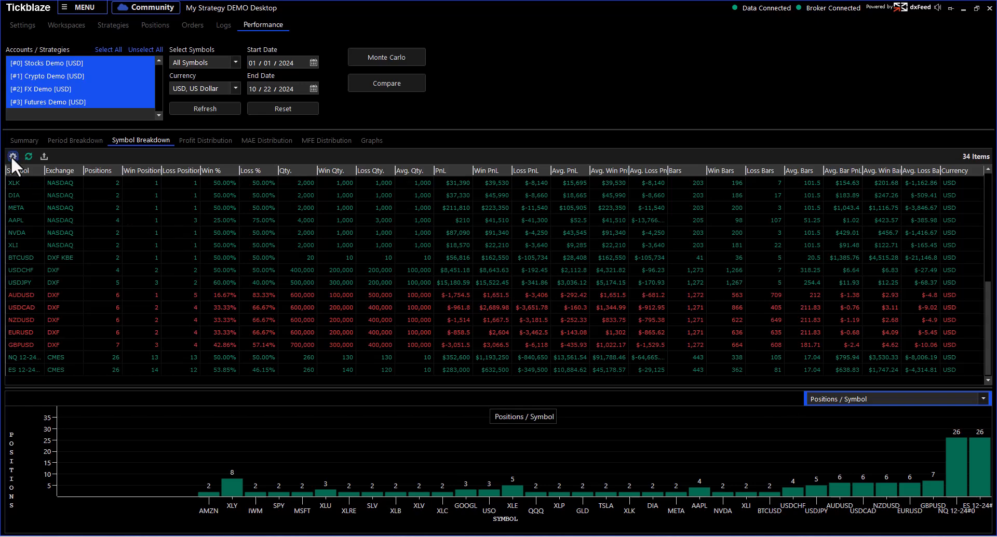
left_click(12, 156)
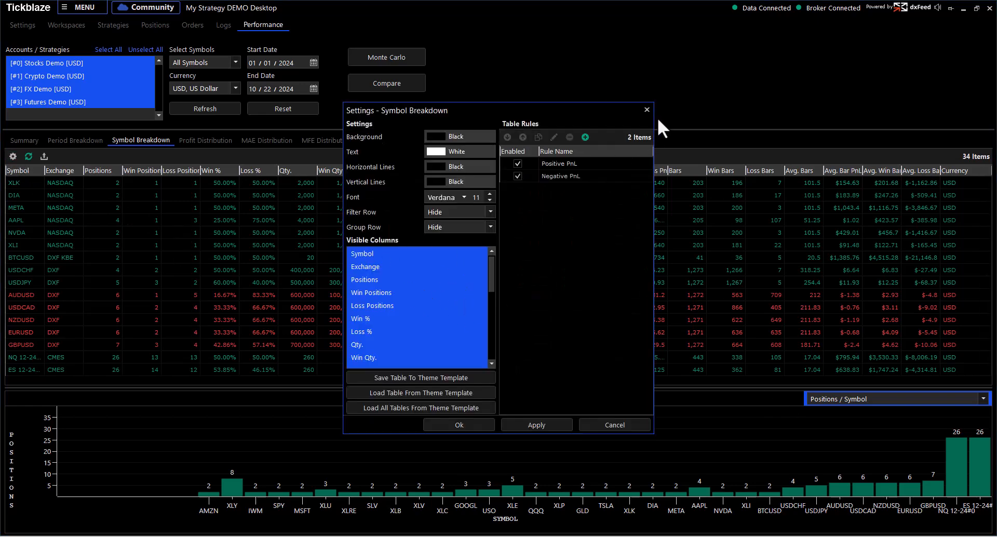
left_click(457, 425)
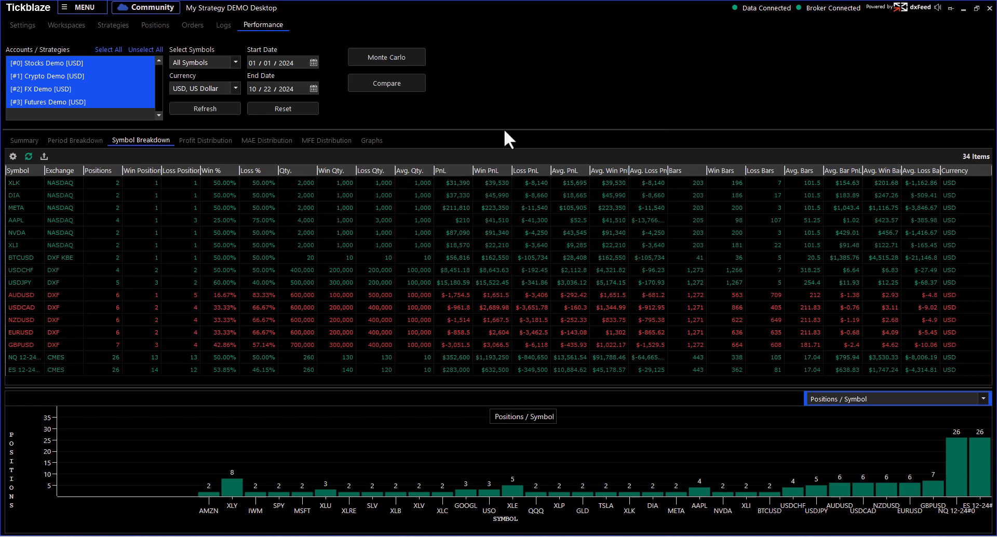
Show the Profit Distribution bands with the positions-per-PnL% histogram.
left_click(205, 140)
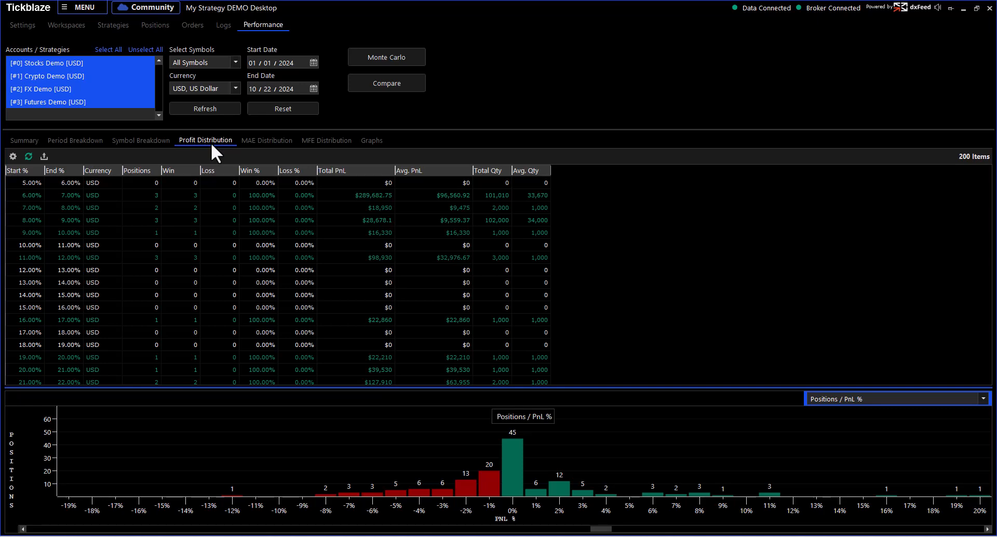
mouse_move(266, 140)
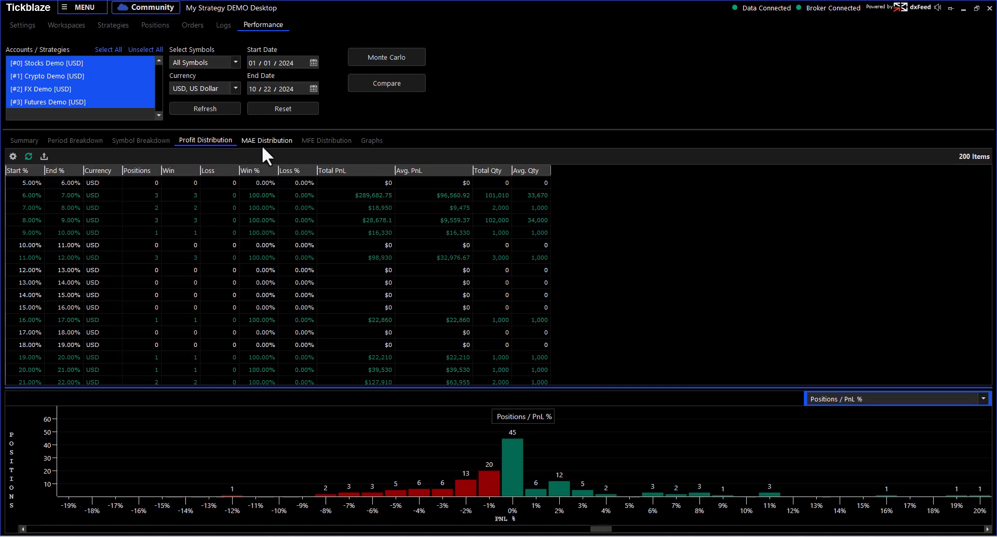
Review the MAE distribution keeping the positions-by-MAE% chart, then show the MFE distribution.
left_click(267, 141)
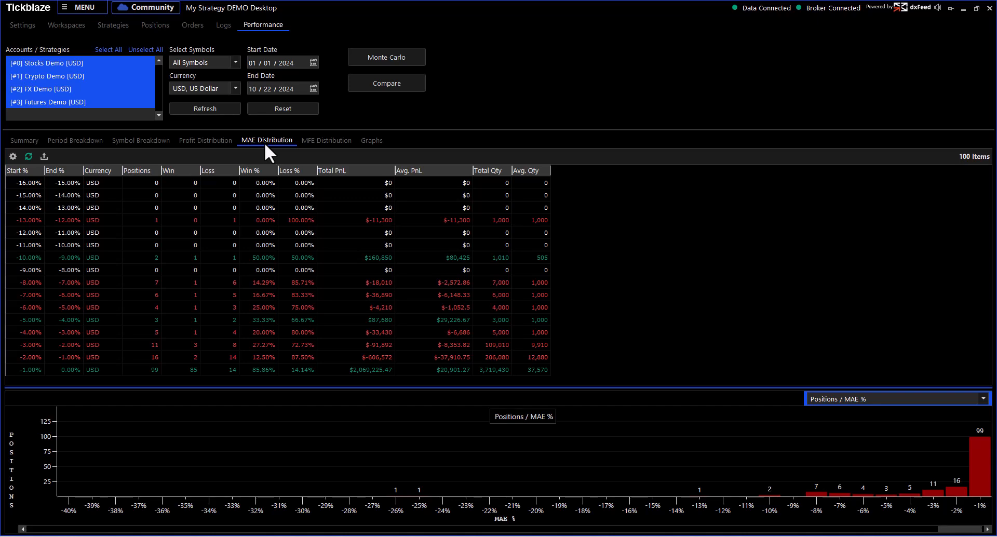
left_click(986, 397)
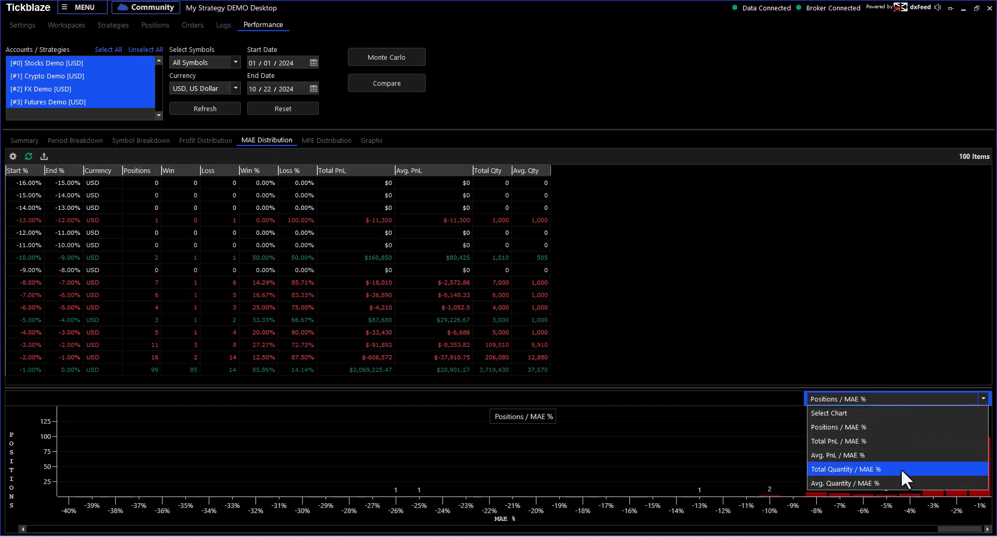
mouse_move(869, 487)
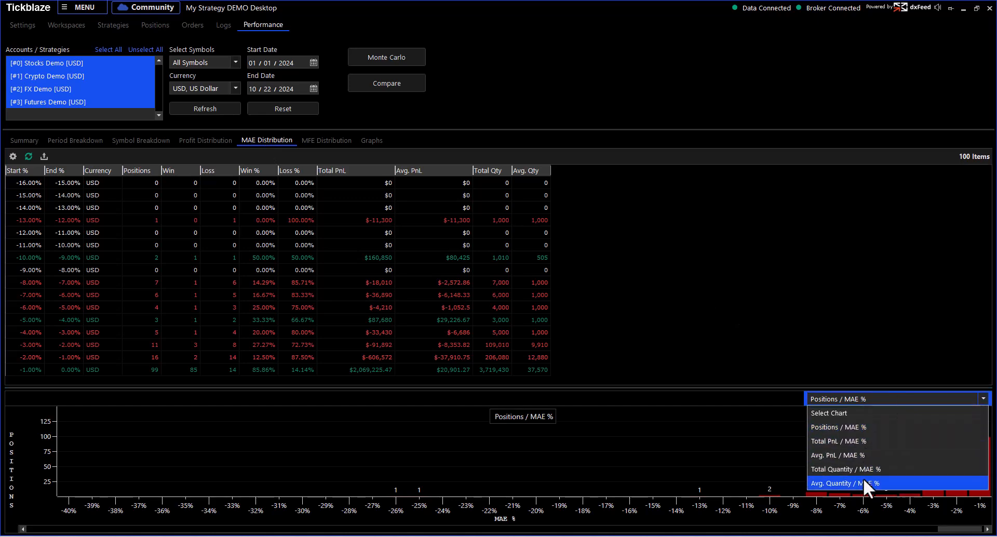
left_click(838, 427)
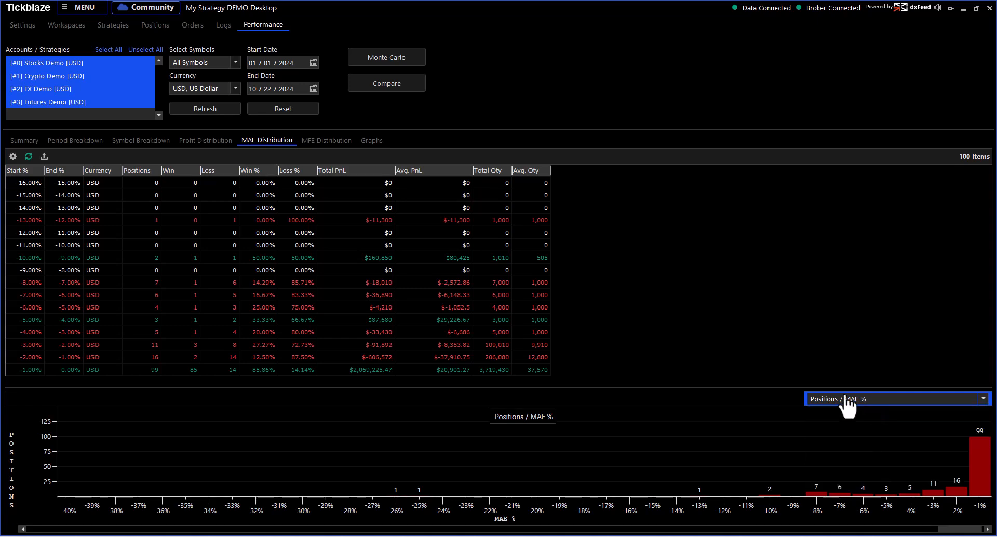
left_click(326, 140)
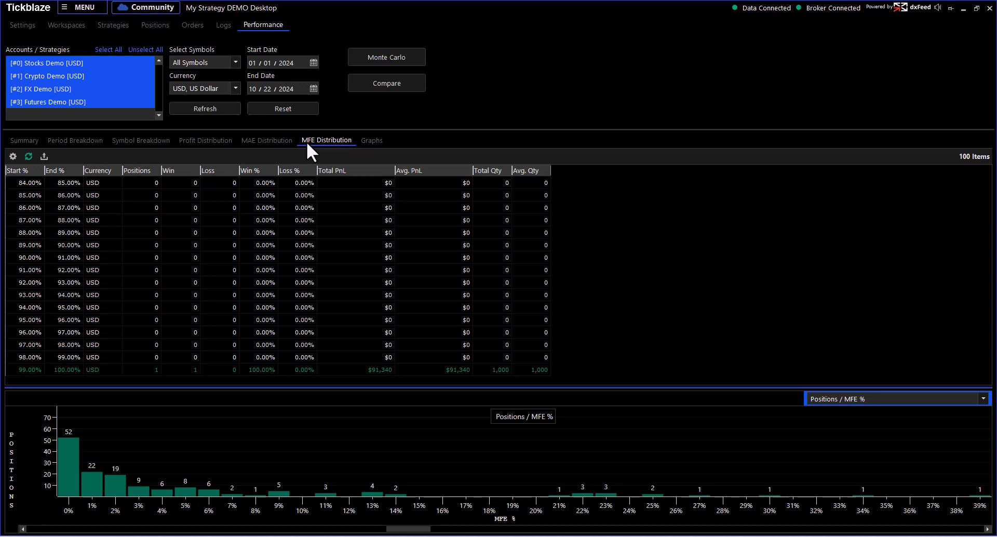
Show the Graphs view with the daily equity curve from the start date.
left_click(371, 140)
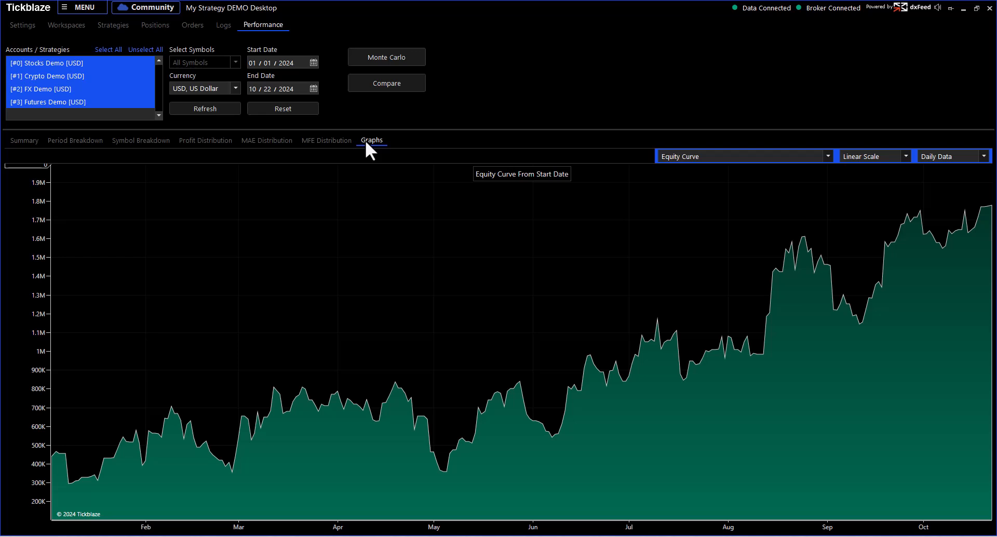
Keep the equity curve on daily data, check scale choices, and list the available chart types.
left_click(983, 156)
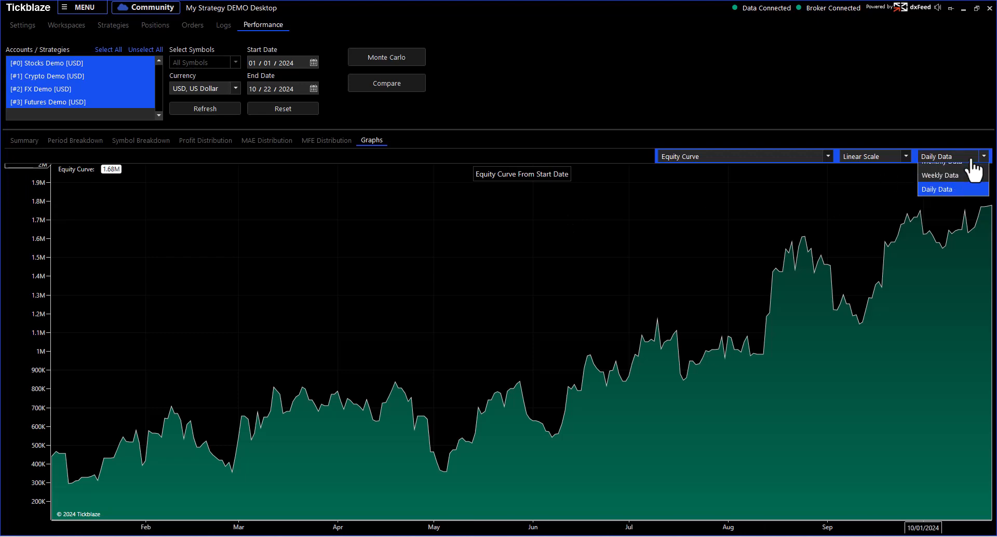
left_click(942, 175)
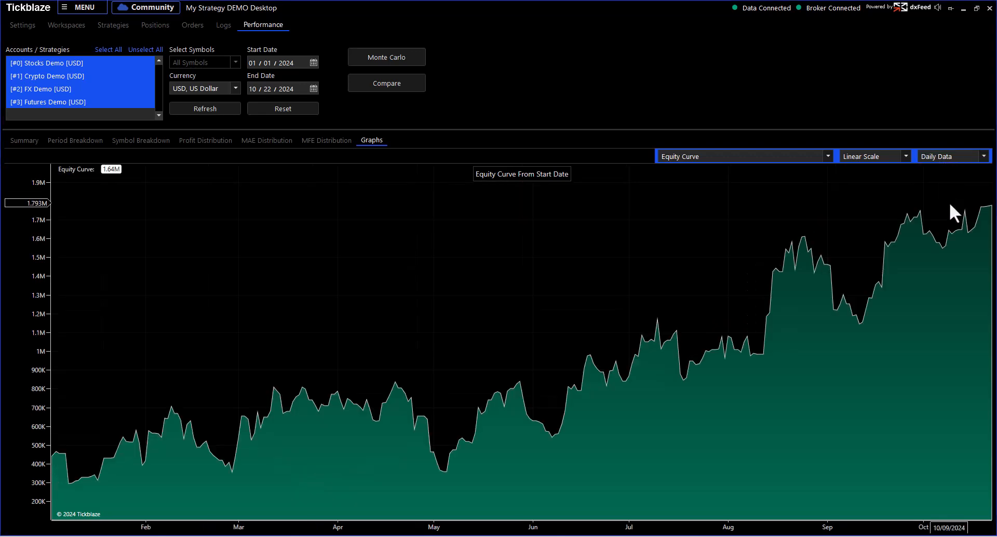
left_click(872, 156)
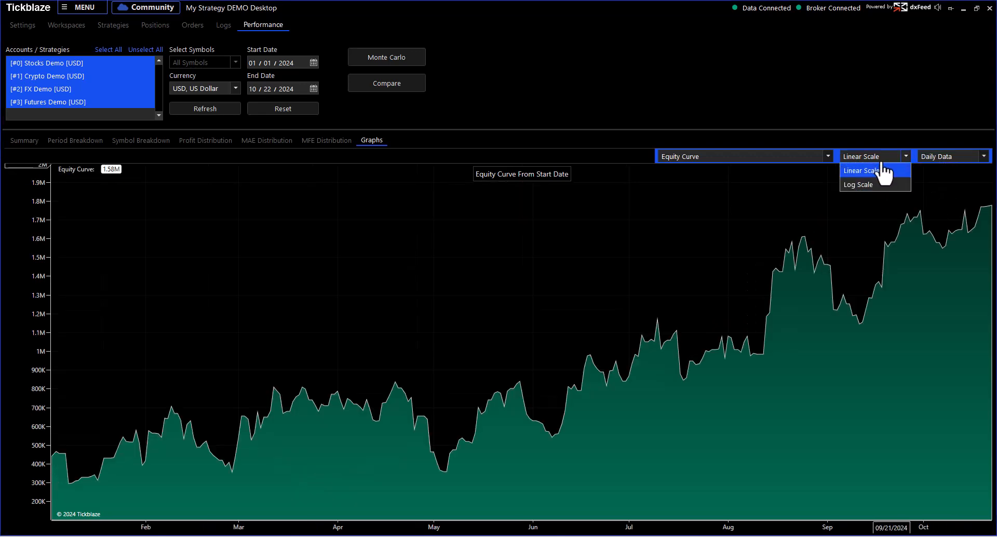
left_click(740, 156)
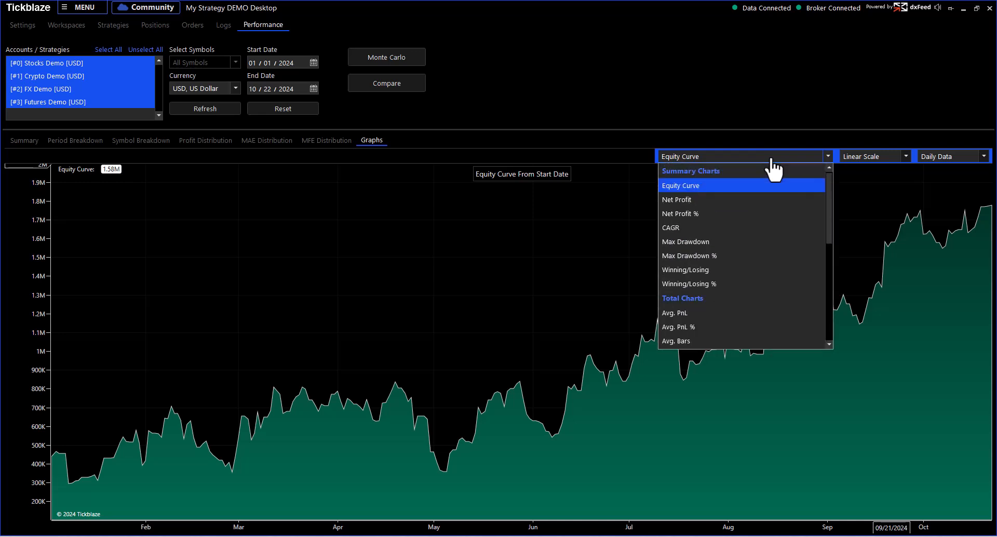
mouse_move(687, 203)
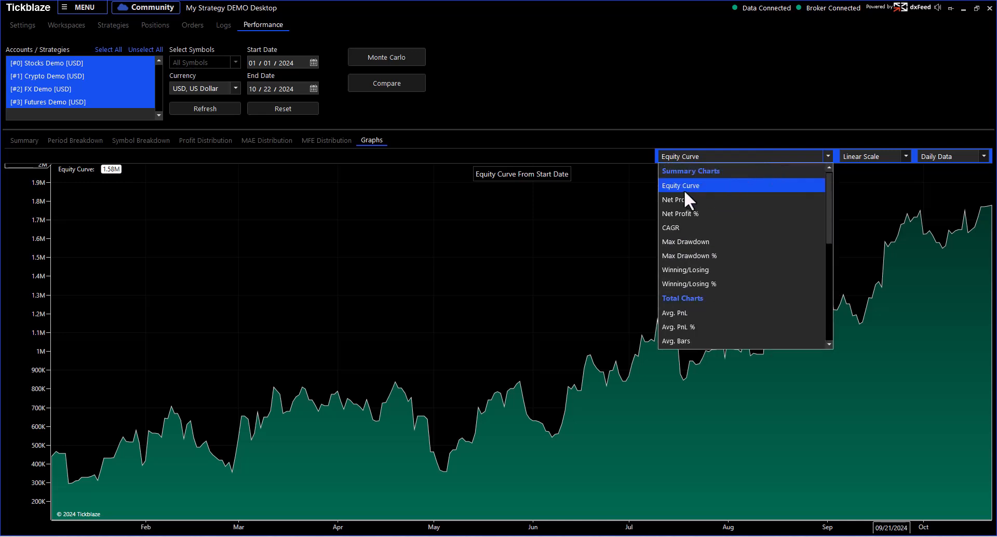
mouse_move(683, 218)
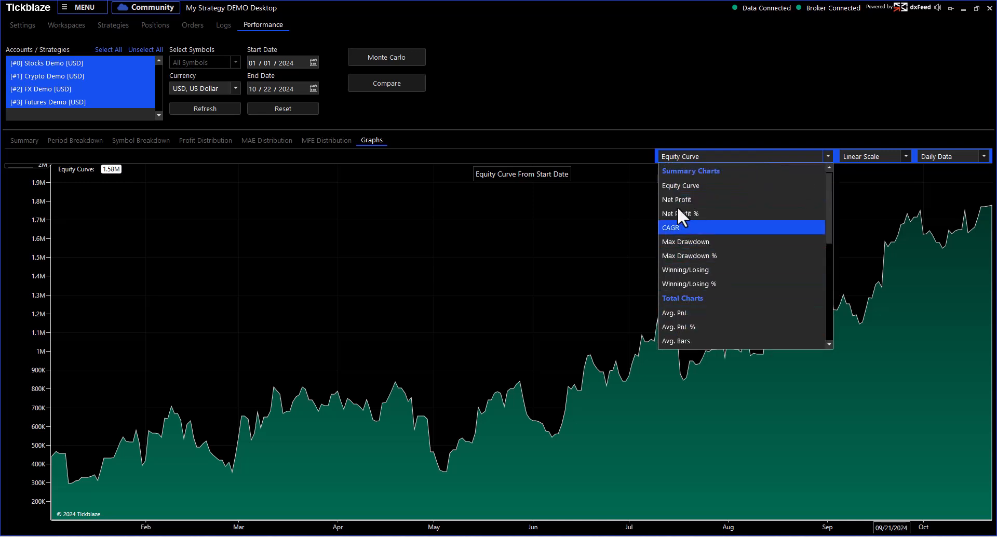
Chart Net Profit summarised on weekly data.
left_click(676, 199)
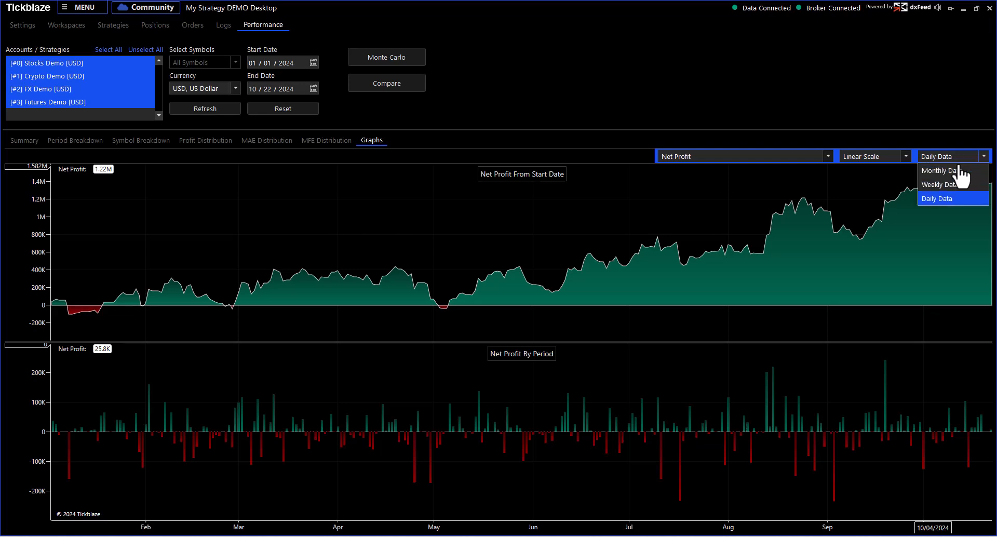
left_click(940, 185)
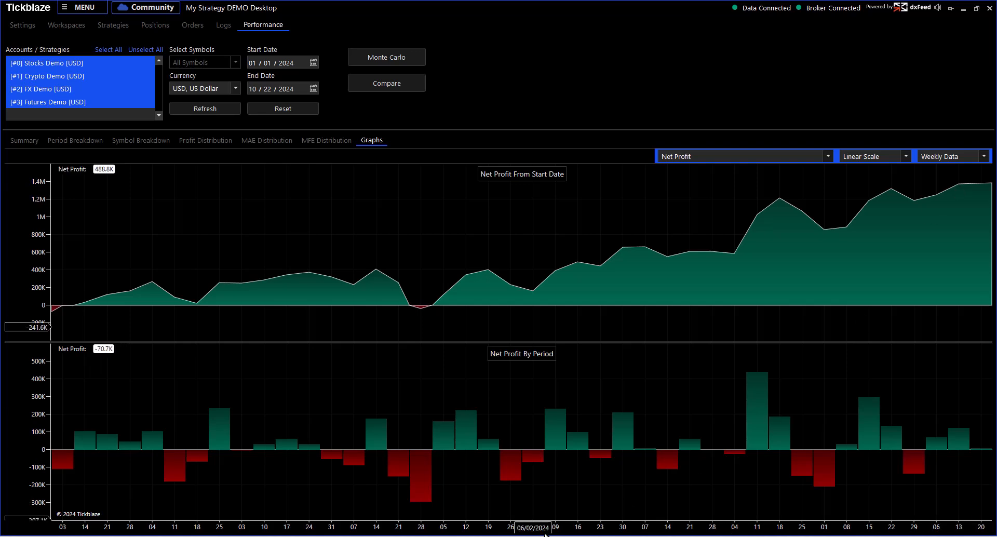
mouse_move(371, 458)
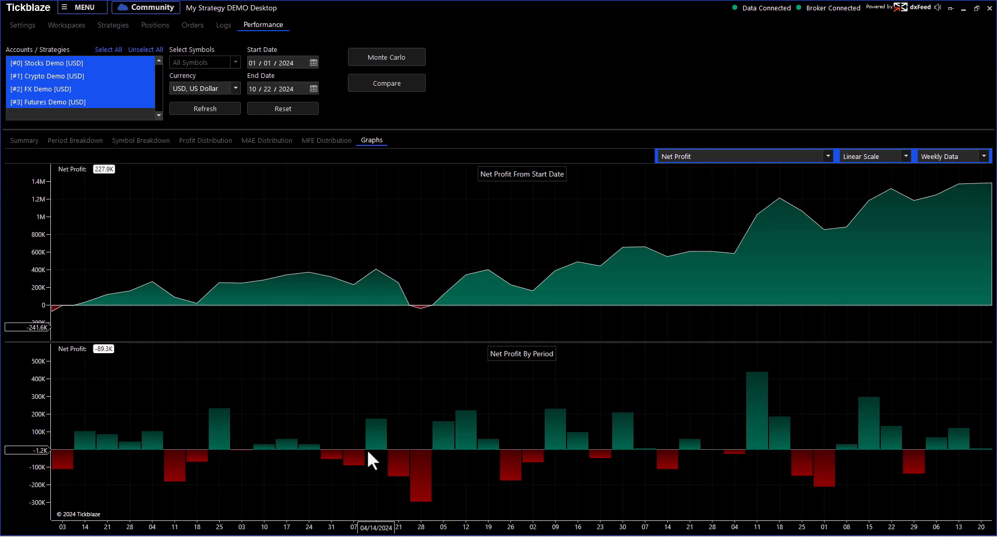
mouse_move(797, 177)
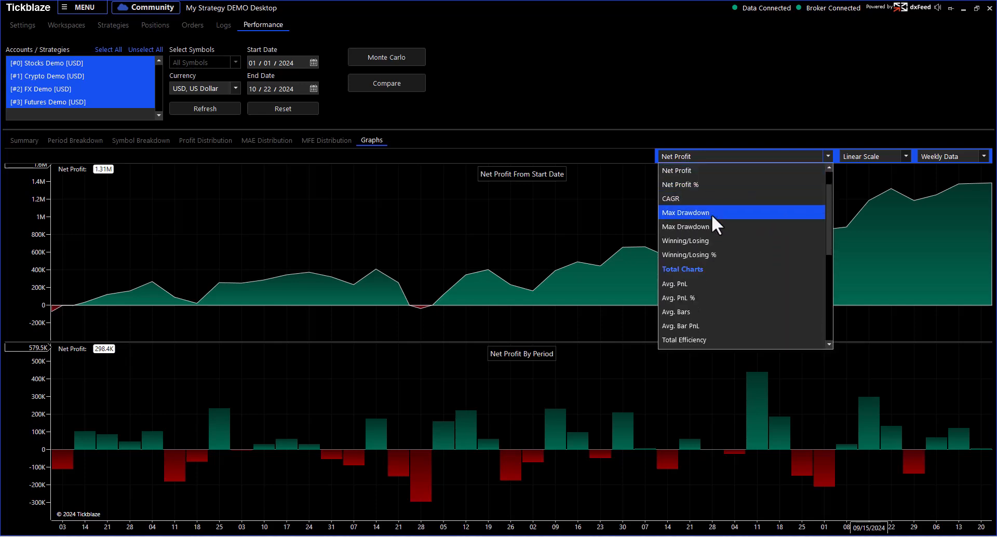
View the Max Drawdown graphs, then return to the weekly Equity Curve.
left_click(686, 213)
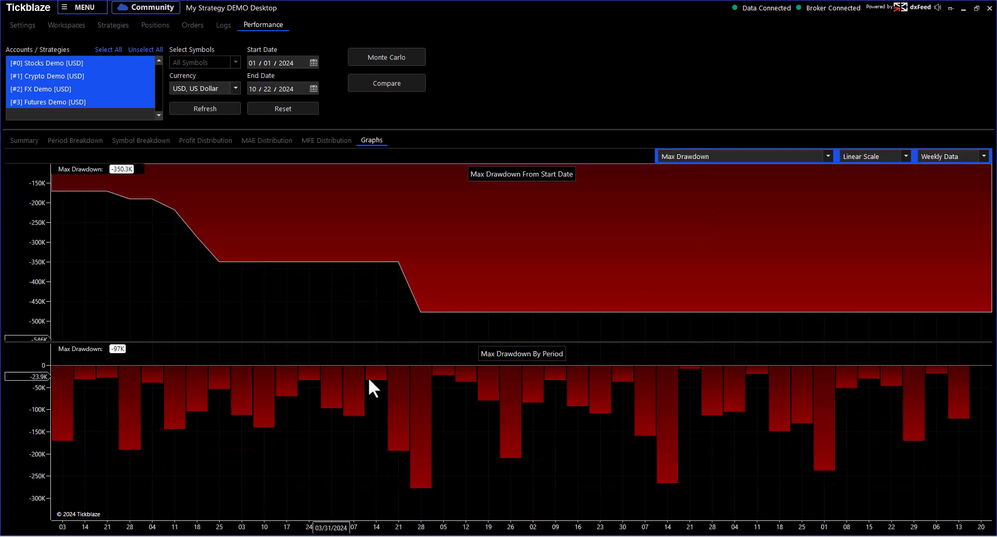
mouse_move(188, 433)
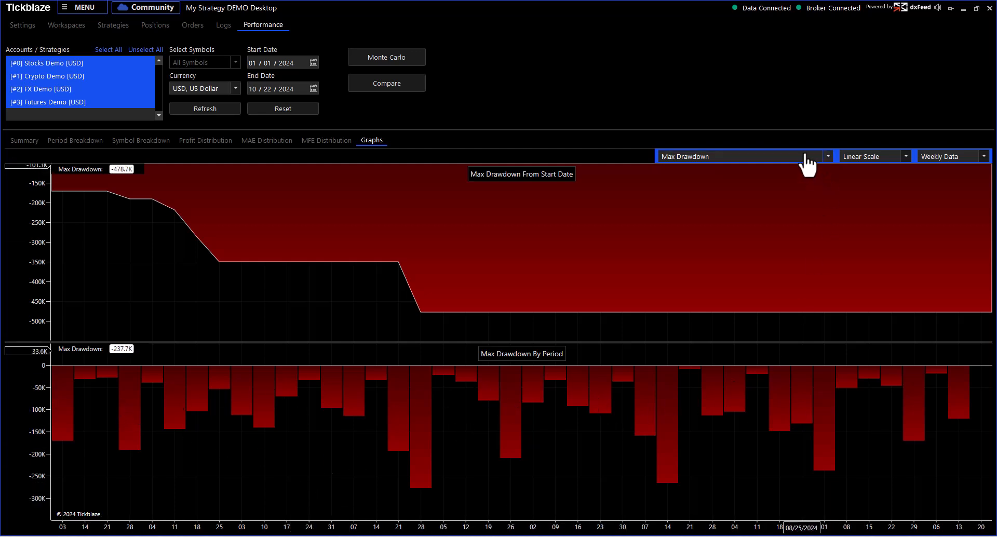
left_click(828, 156)
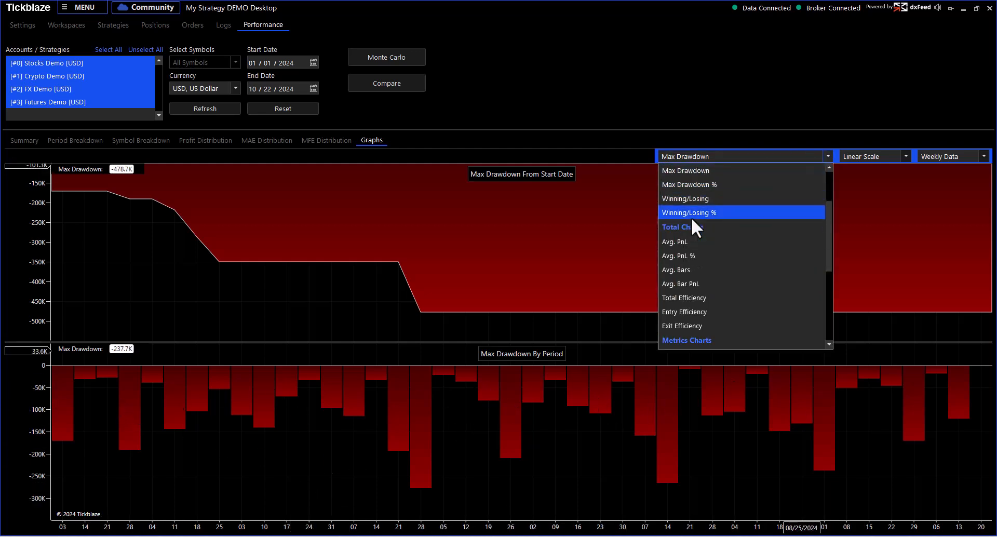
scroll("down", 3)
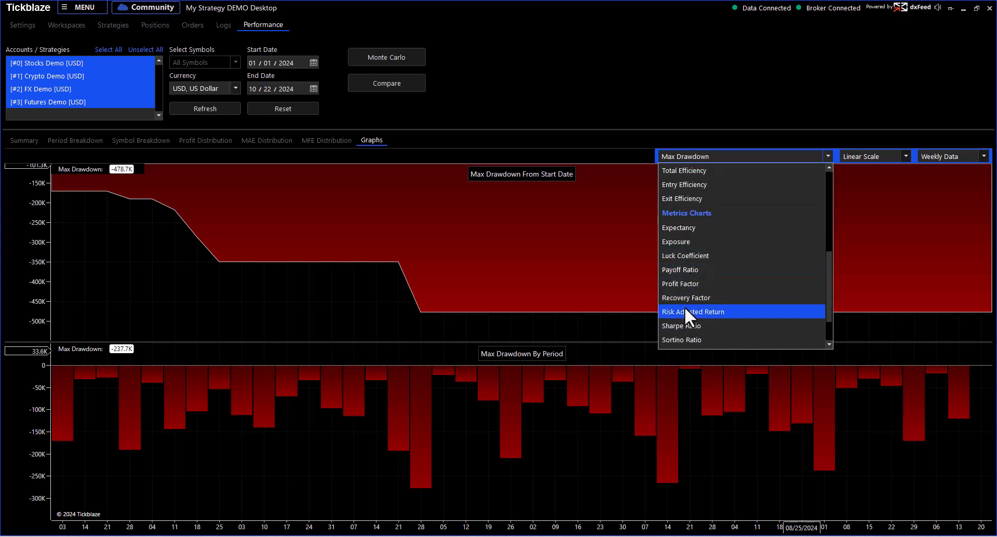
scroll("up", 3)
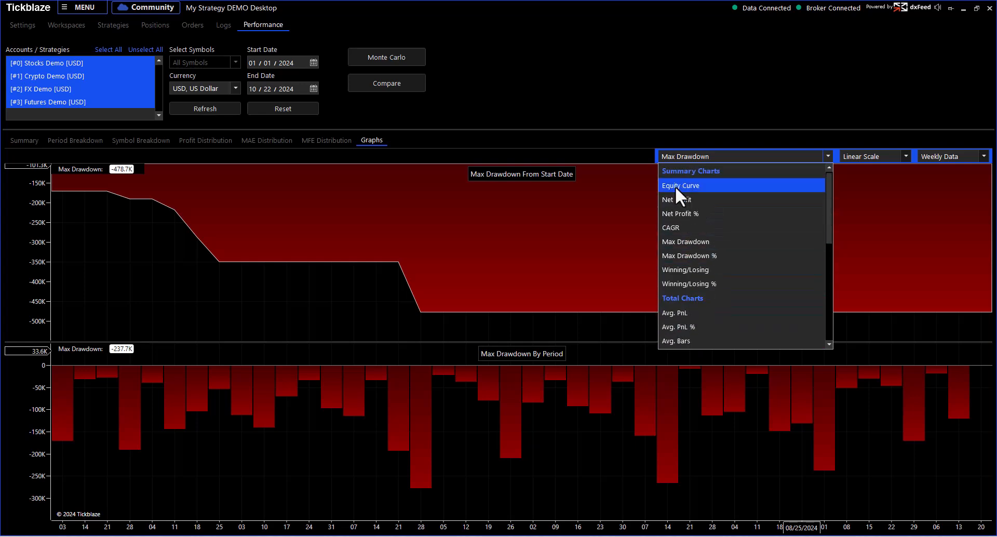
left_click(681, 185)
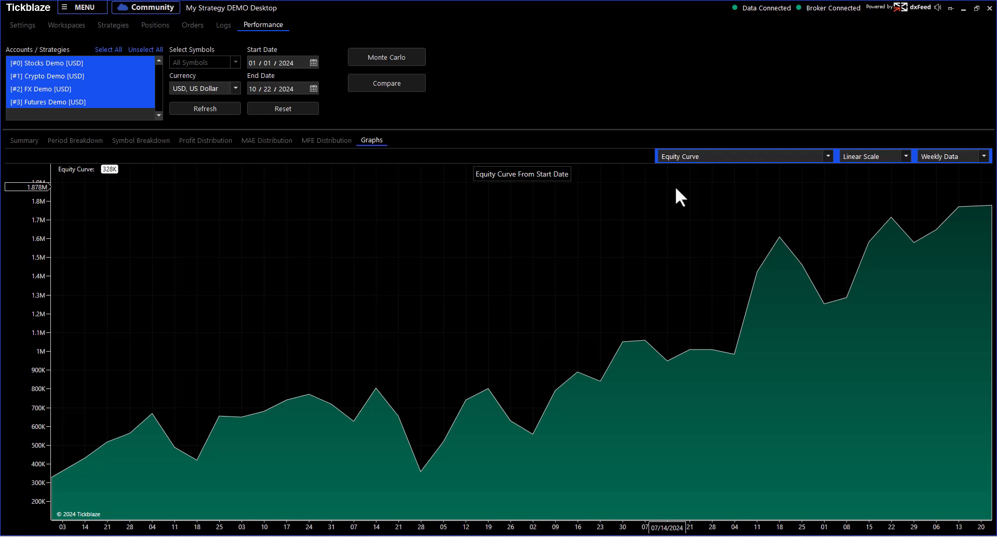
mouse_move(366, 169)
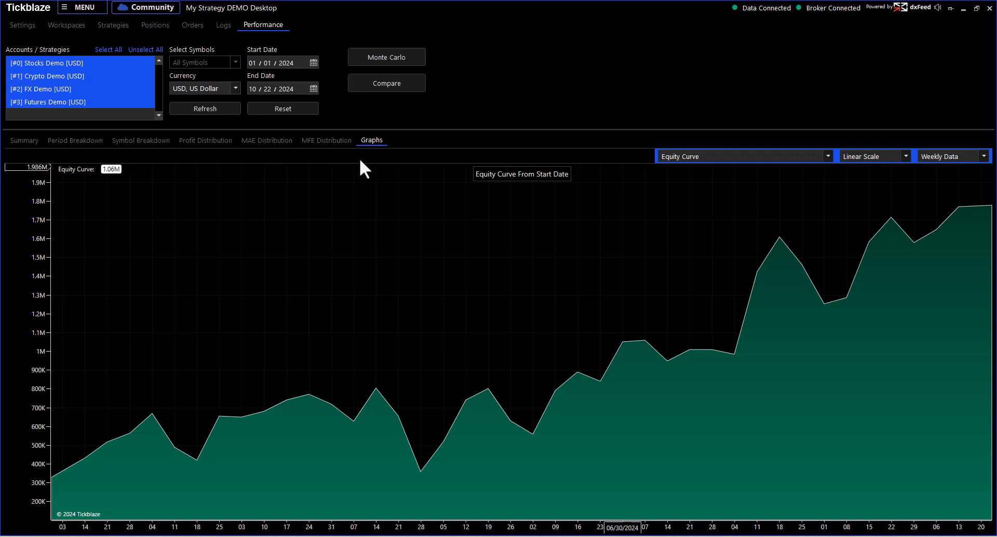
mouse_move(127, 134)
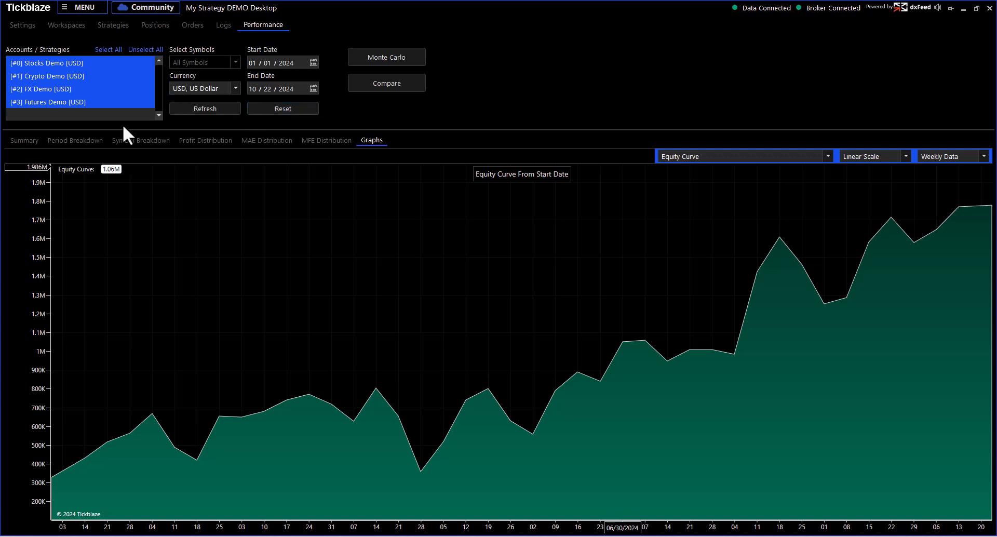
mouse_move(365, 153)
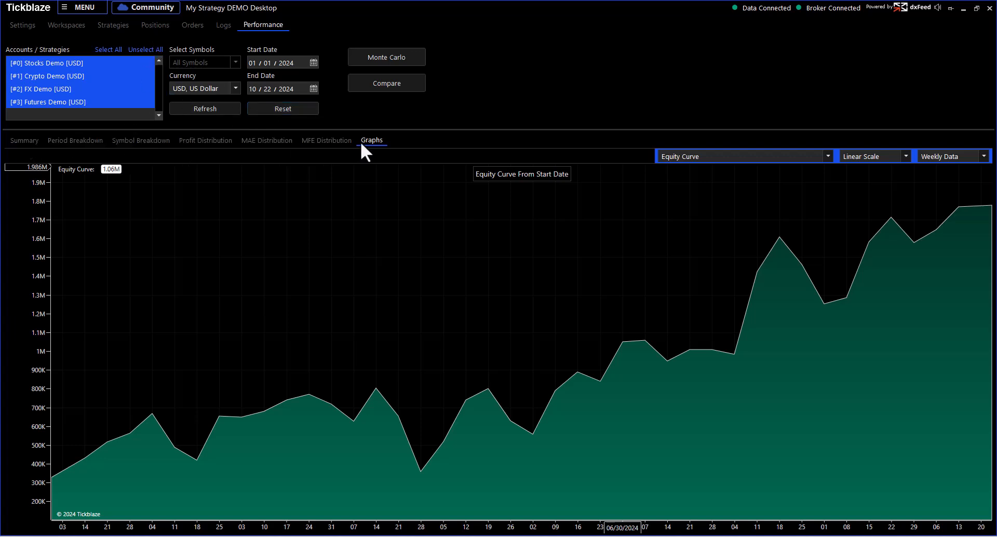
mouse_move(287, 34)
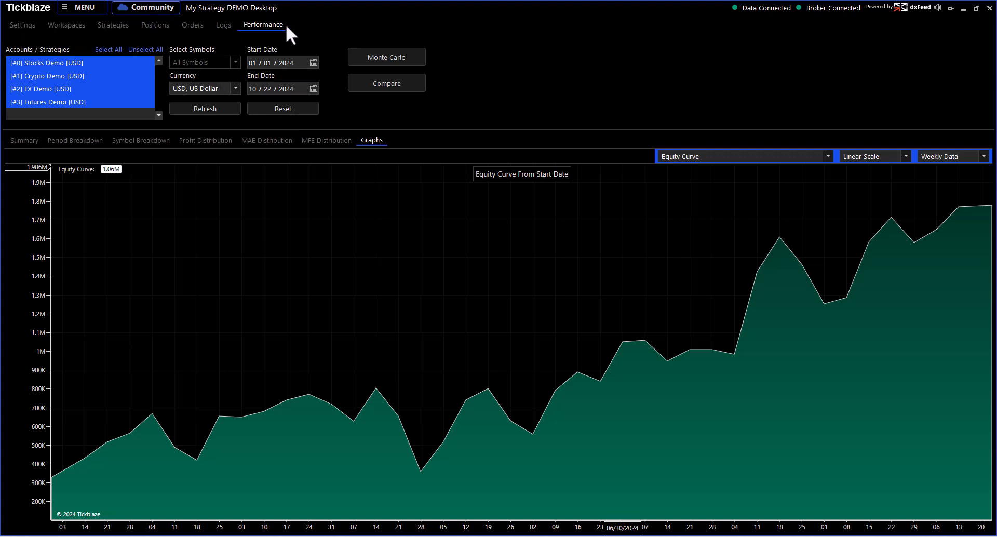
mouse_move(113, 30)
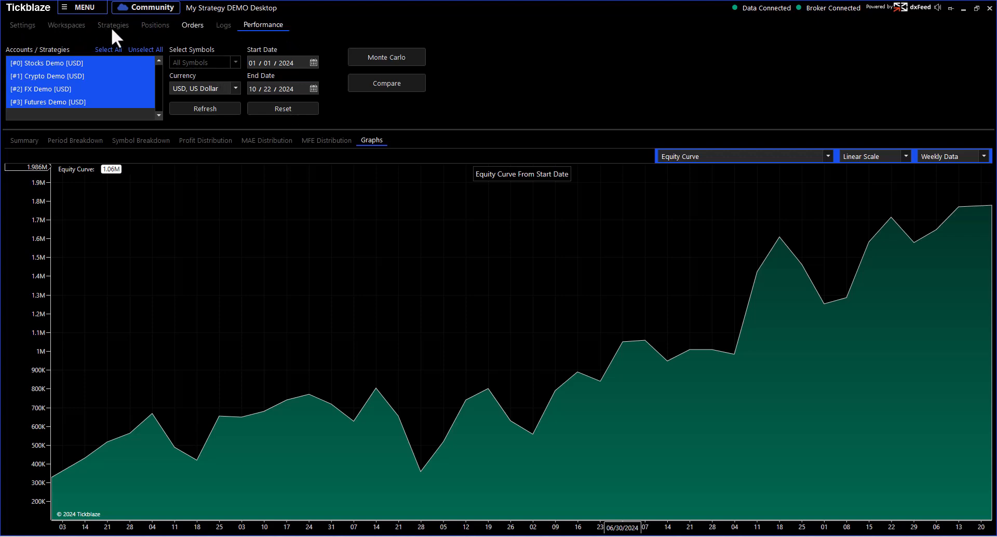
In Workspaces, browse the Stocks, Crypto and FX demo charts, ending on the Futures Demo.
left_click(67, 25)
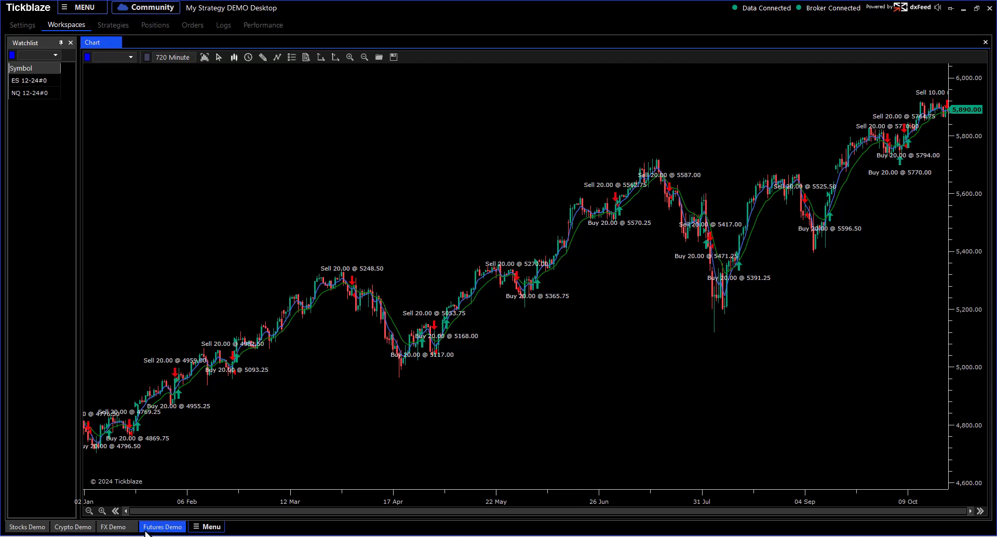
left_click(27, 527)
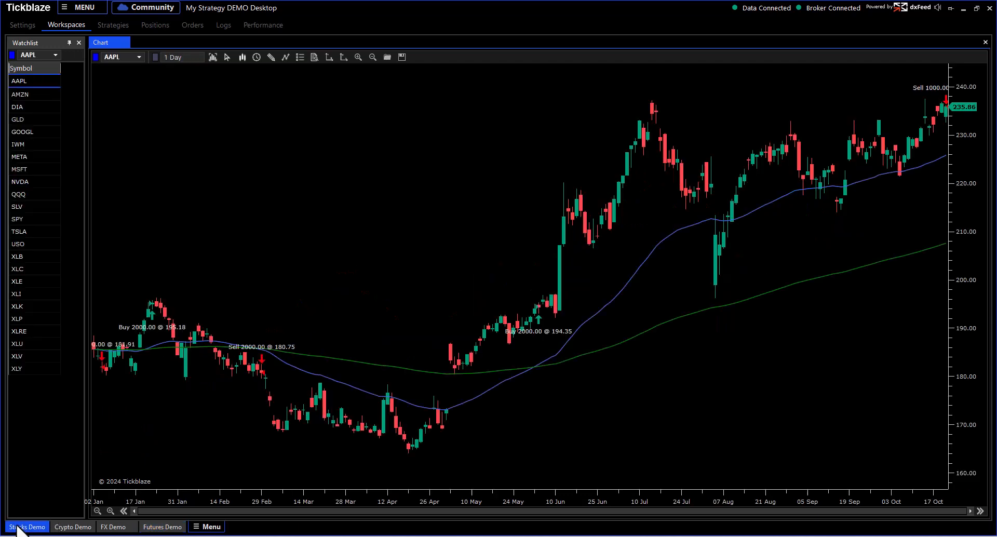
left_click(73, 526)
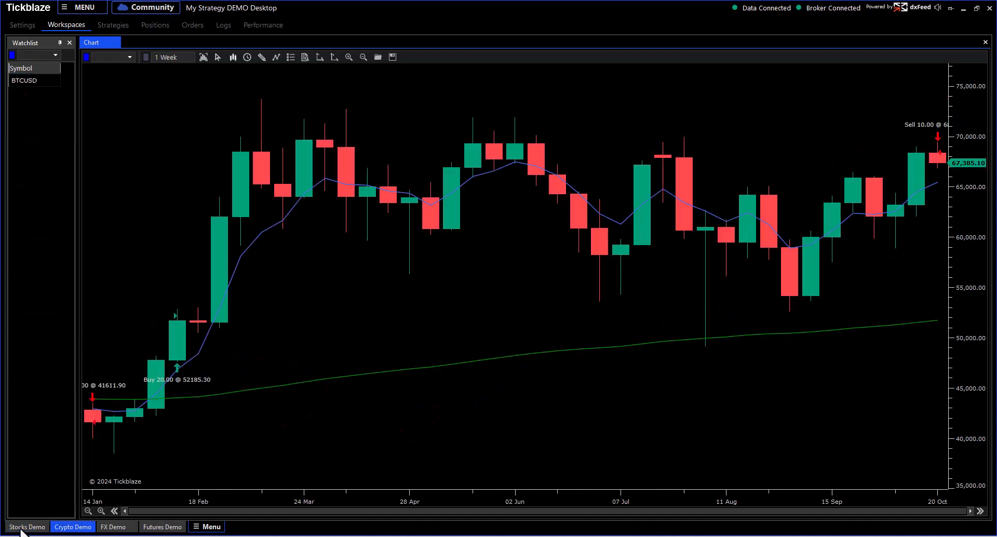
left_click(27, 526)
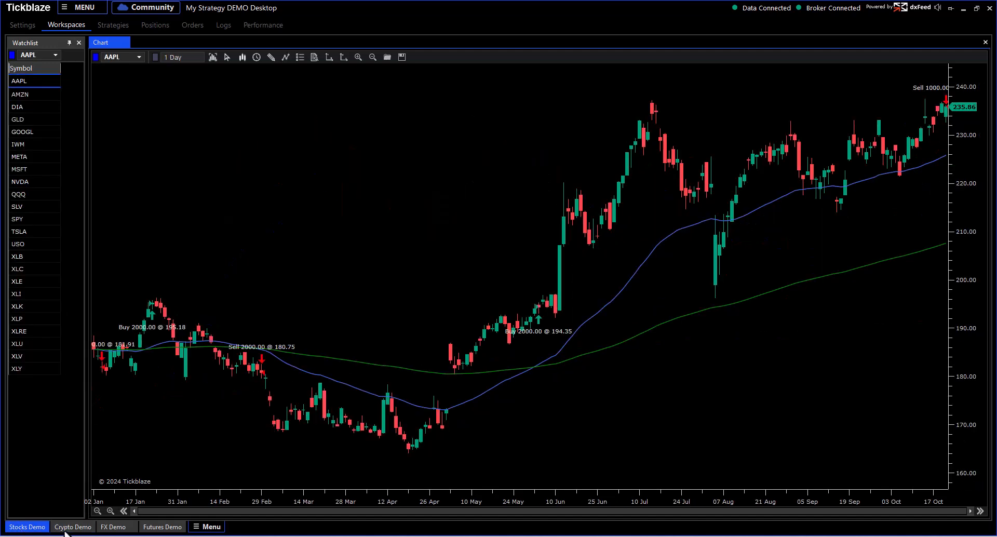
left_click(73, 527)
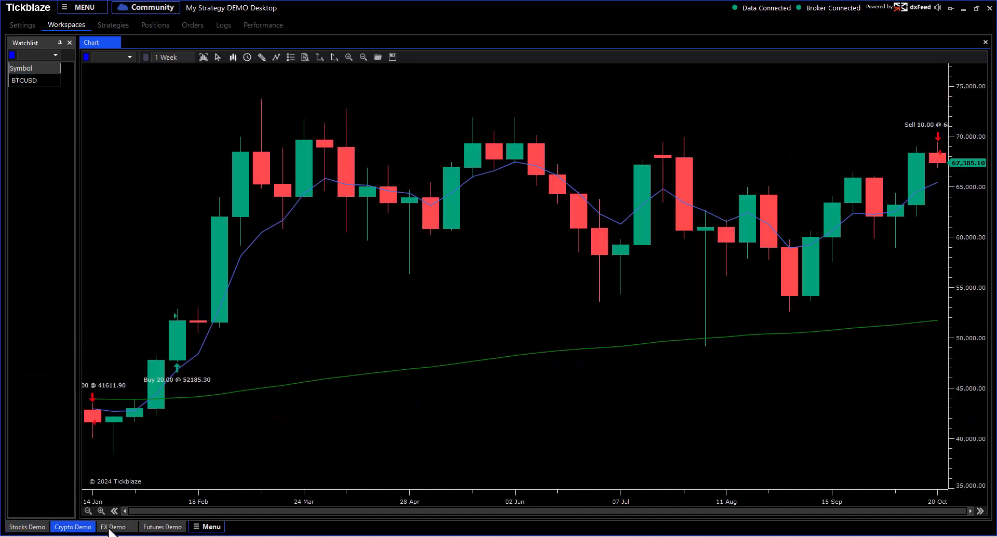
left_click(162, 526)
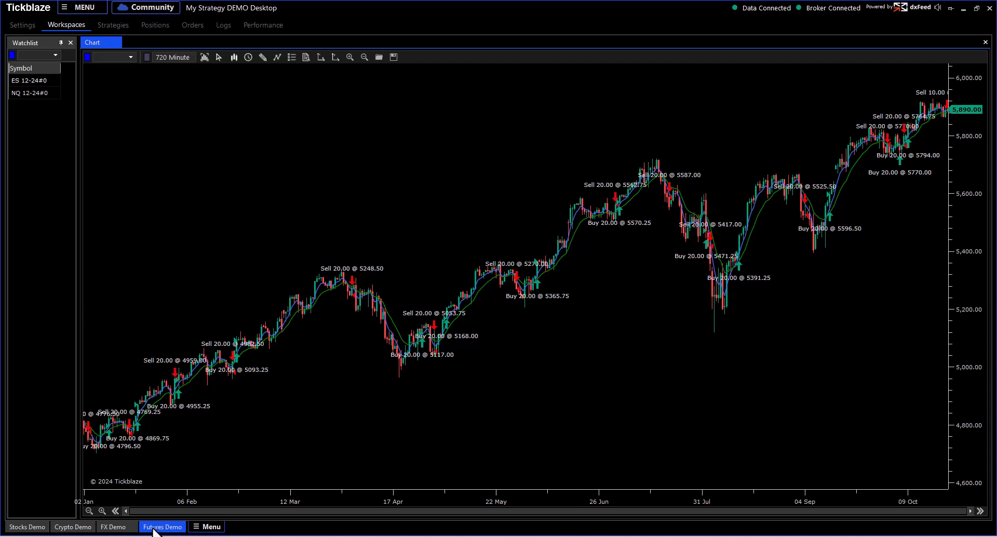
mouse_move(338, 535)
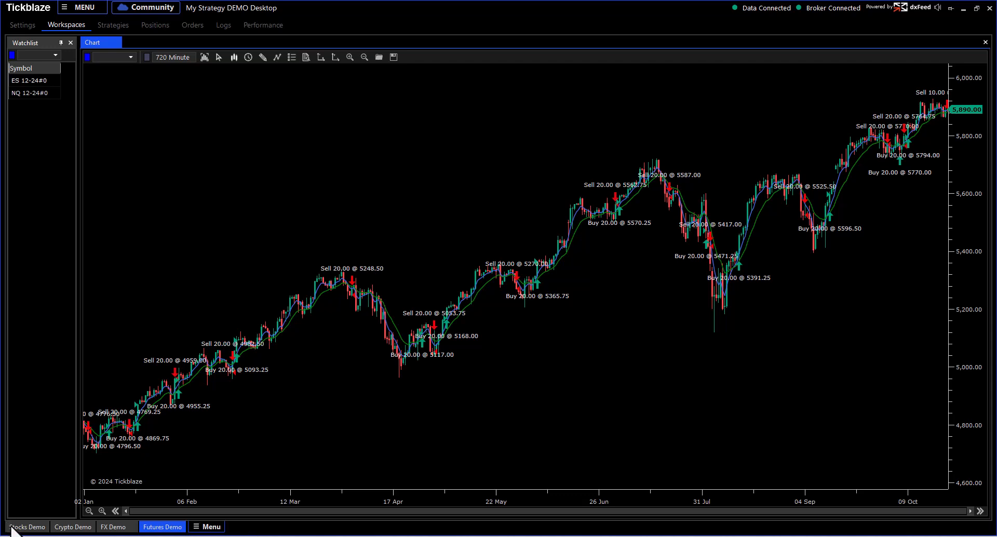
mouse_move(80, 535)
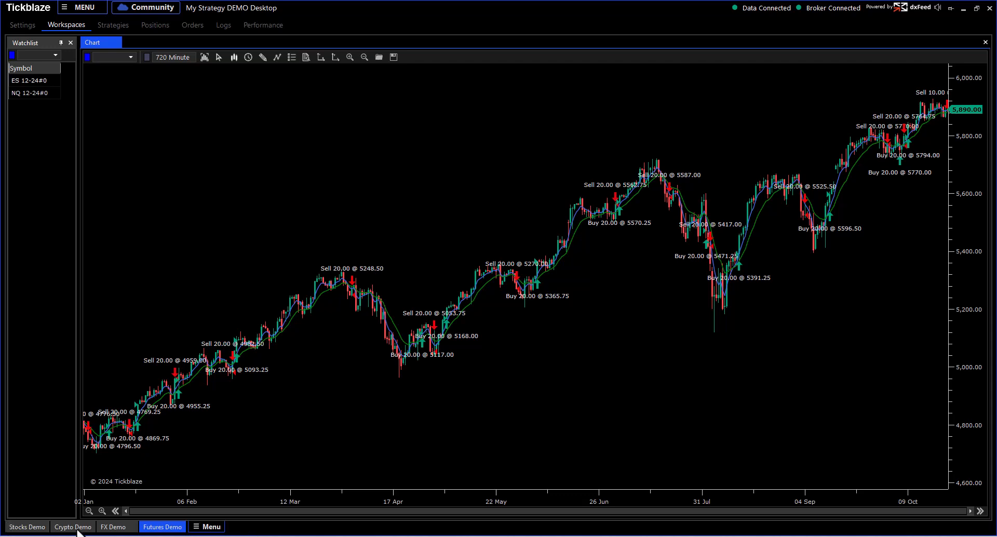
mouse_move(33, 107)
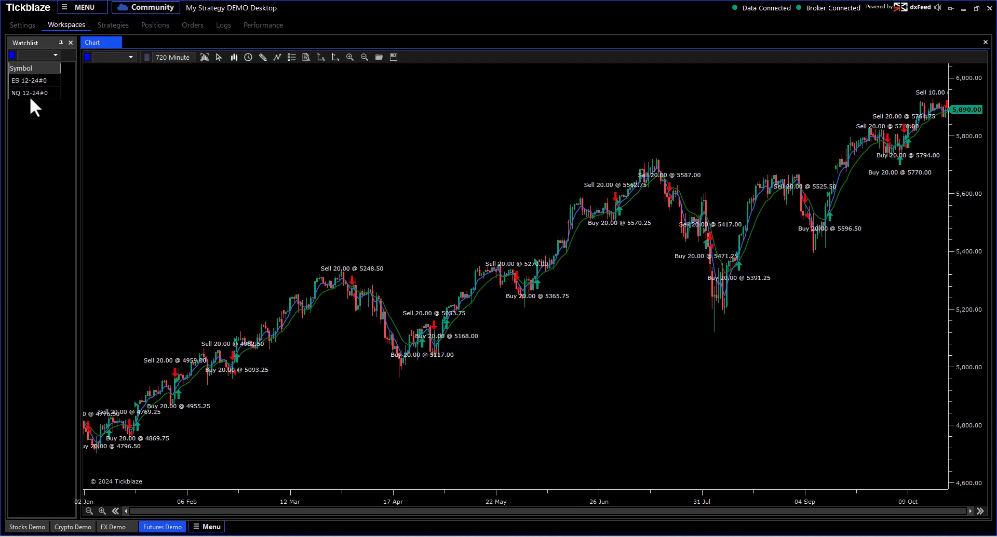
mouse_move(25, 114)
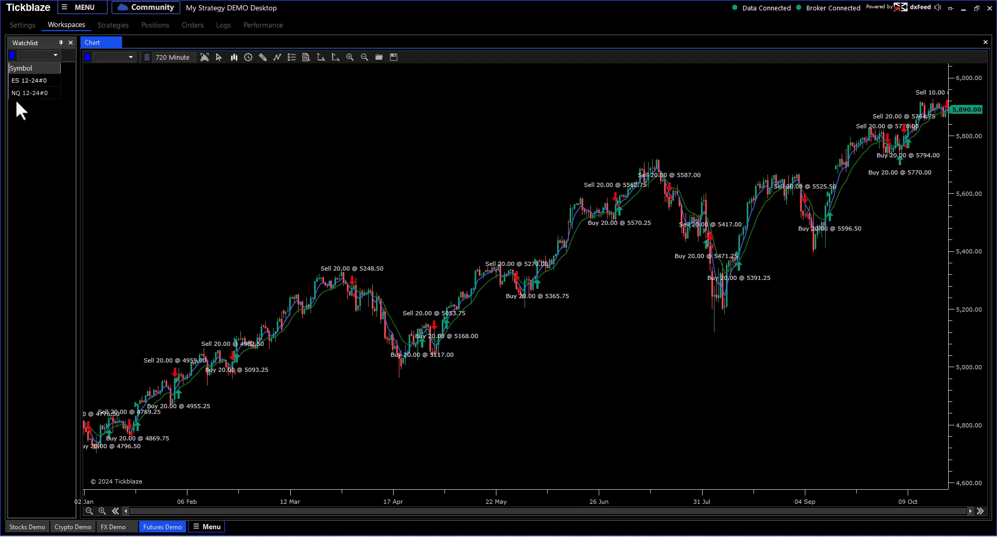
mouse_move(33, 433)
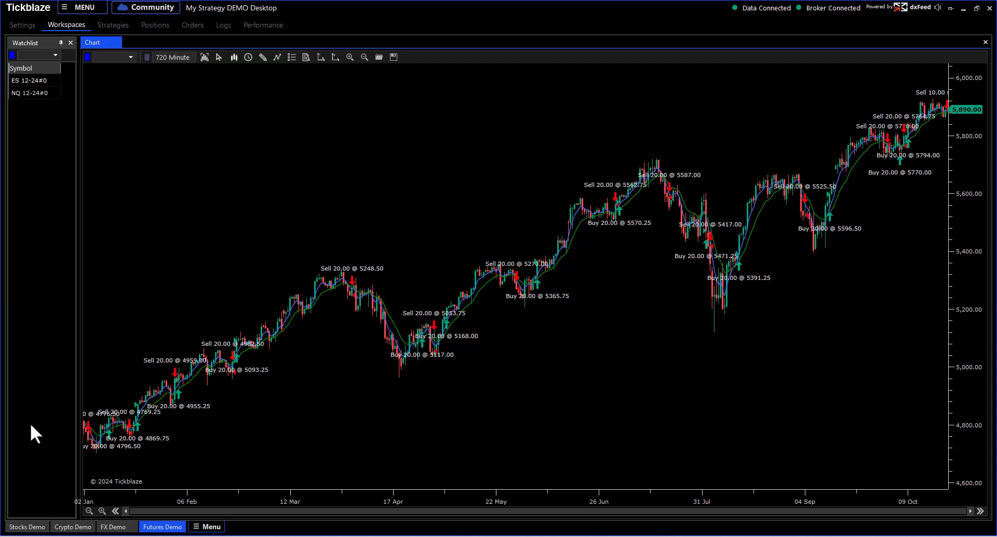
left_click(27, 526)
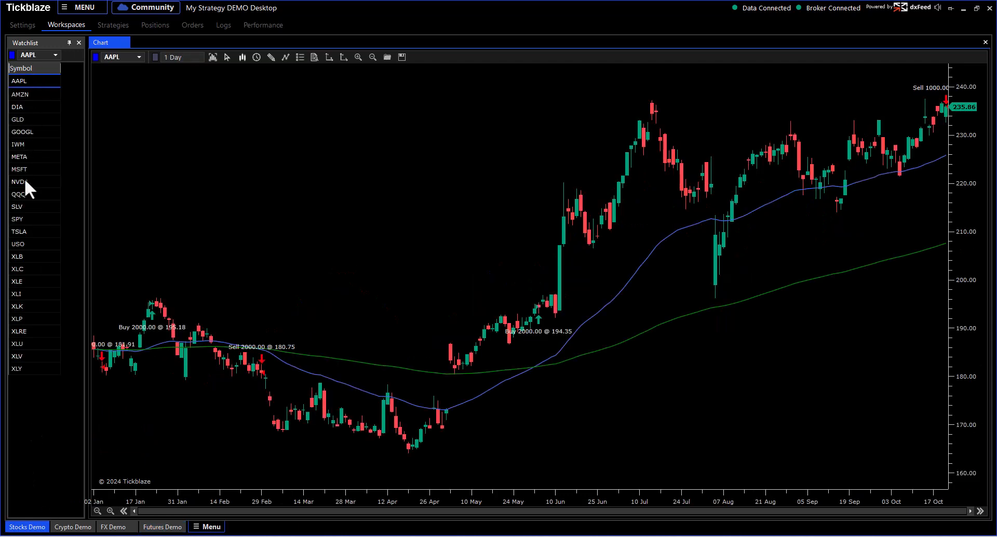
left_click(162, 527)
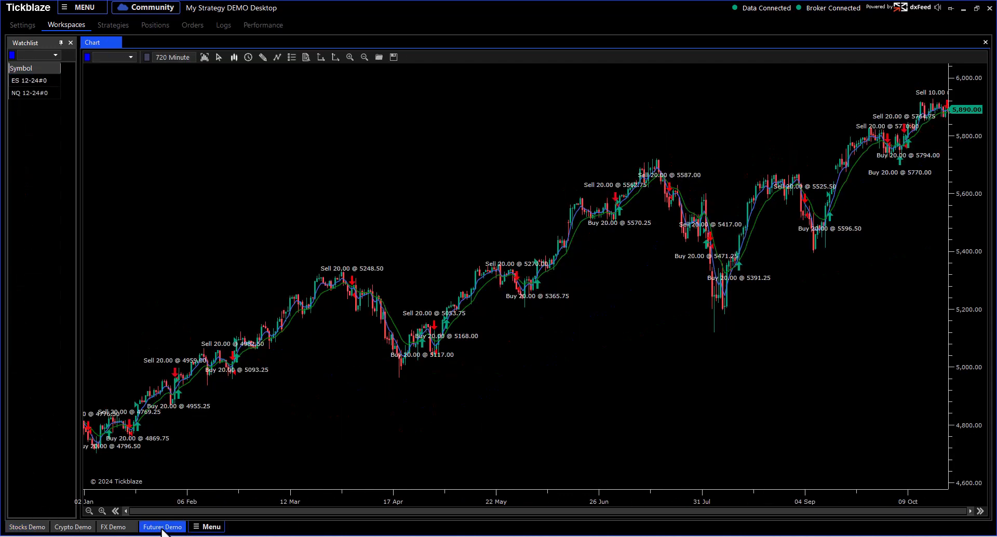
mouse_move(361, 311)
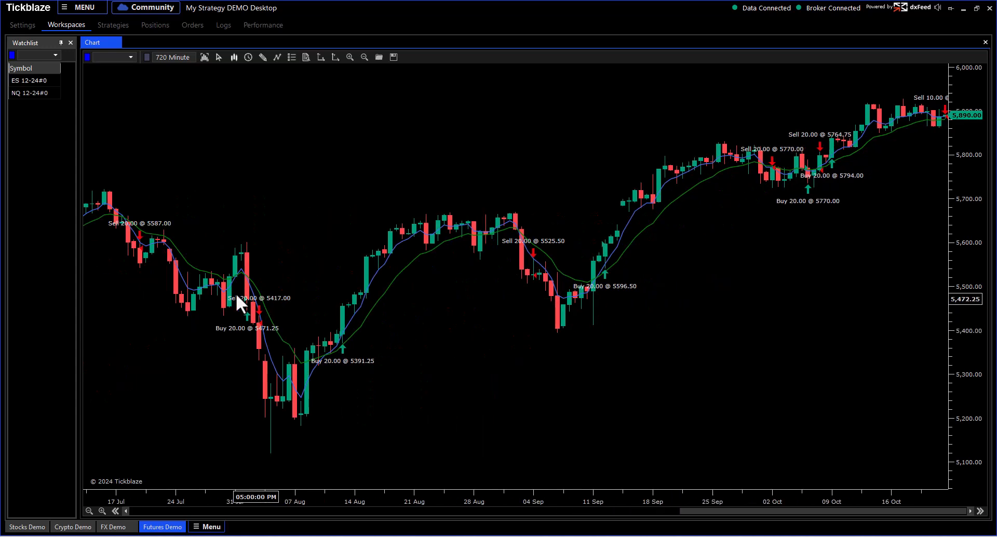
mouse_move(699, 362)
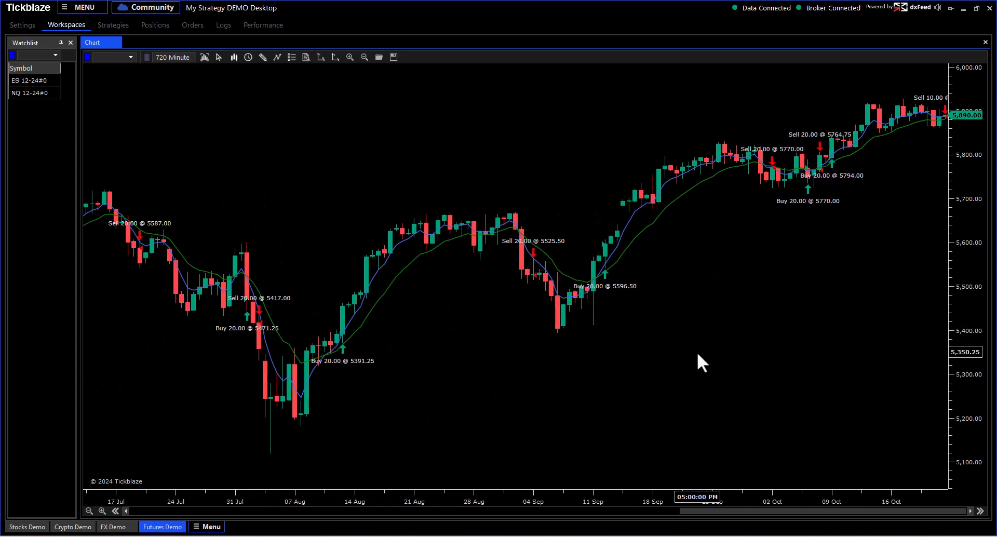
mouse_move(899, 251)
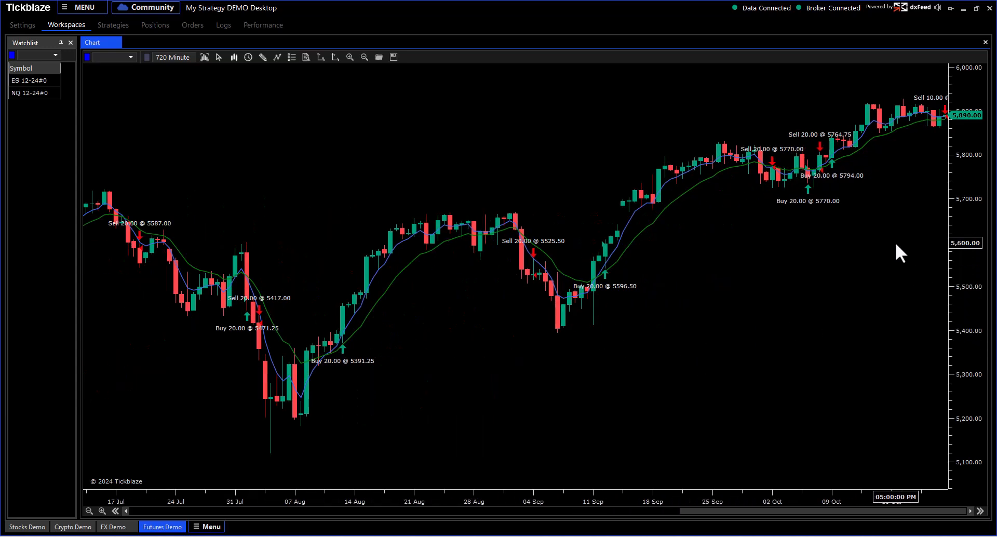
mouse_move(653, 216)
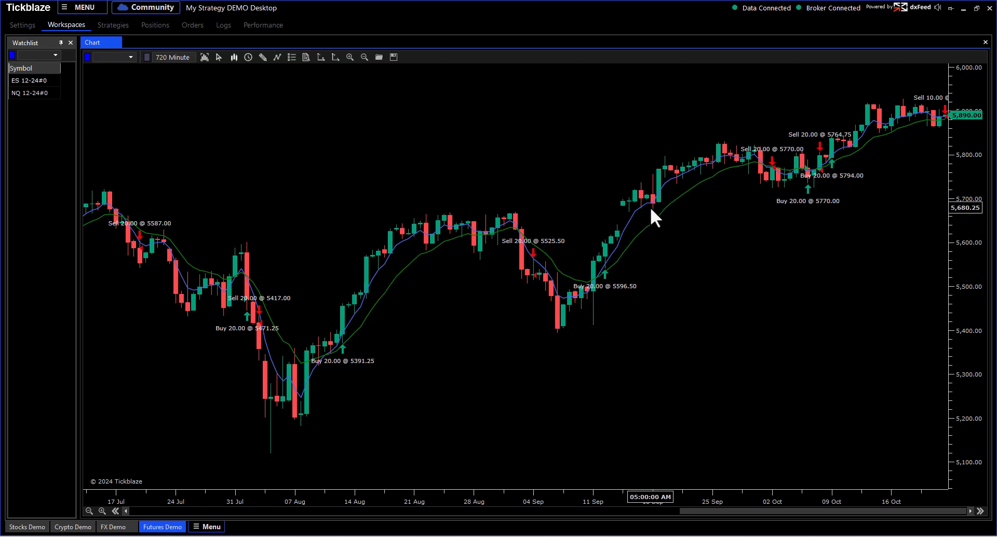
mouse_move(647, 267)
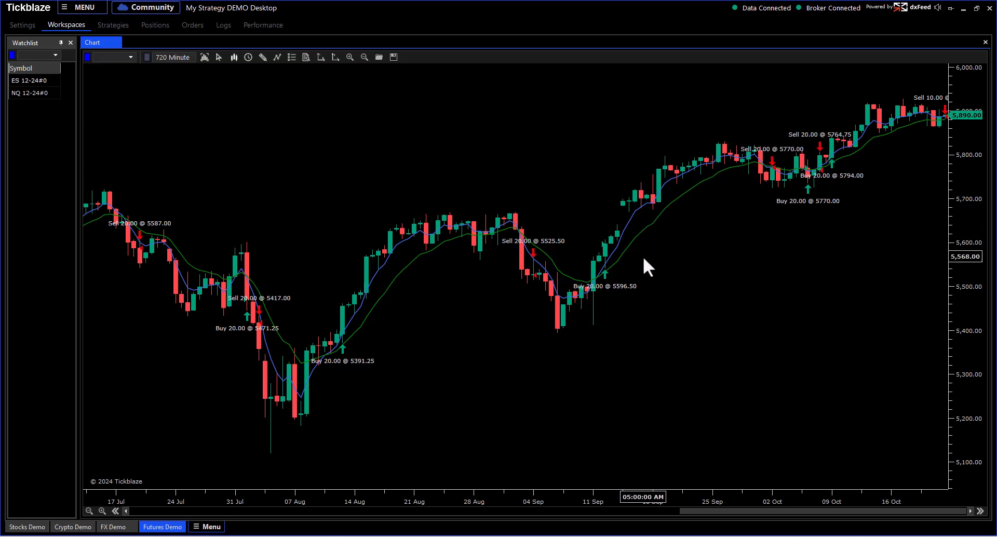
mouse_move(524, 285)
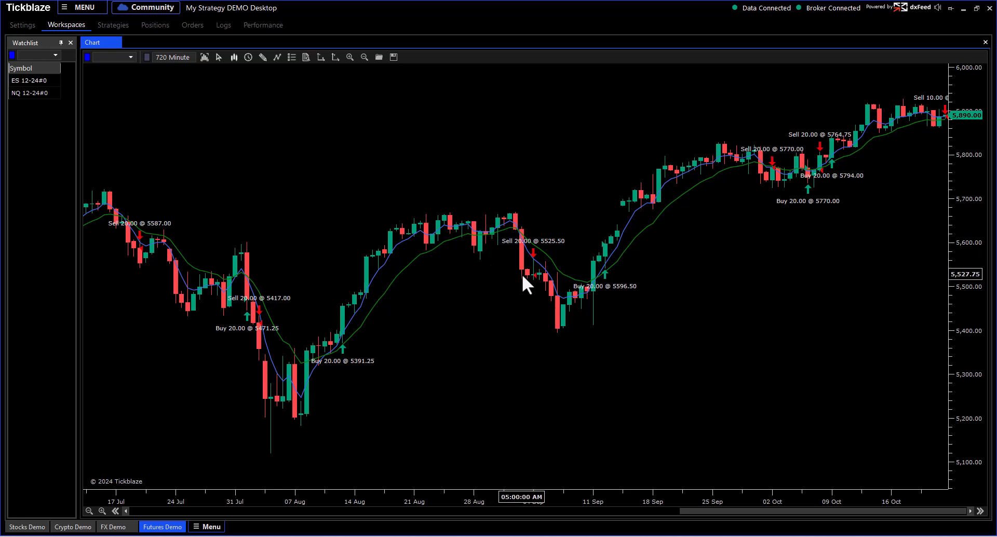
mouse_move(528, 283)
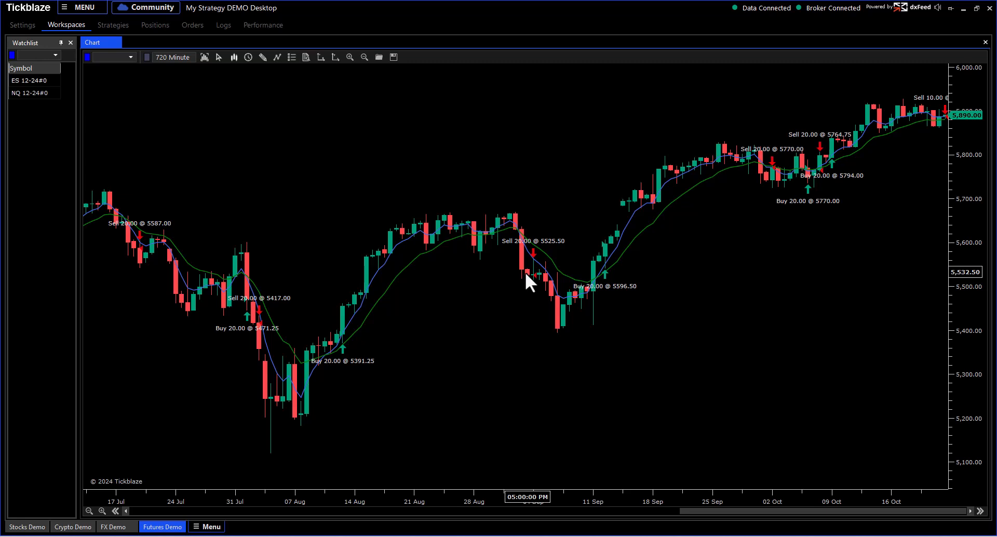
mouse_move(140, 134)
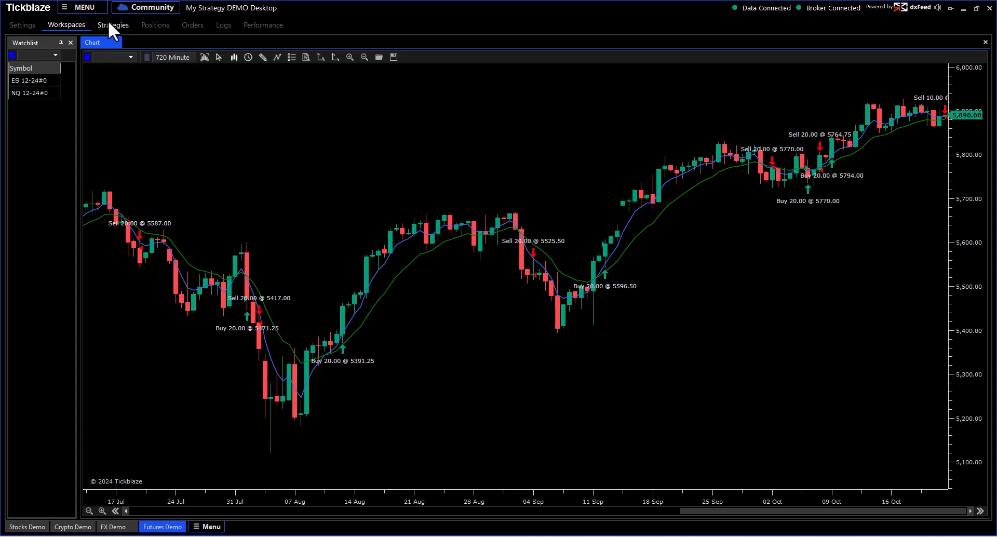
Show the Strategies overview of the four demos, Stocks Demo leading at $770,550 equity.
left_click(113, 25)
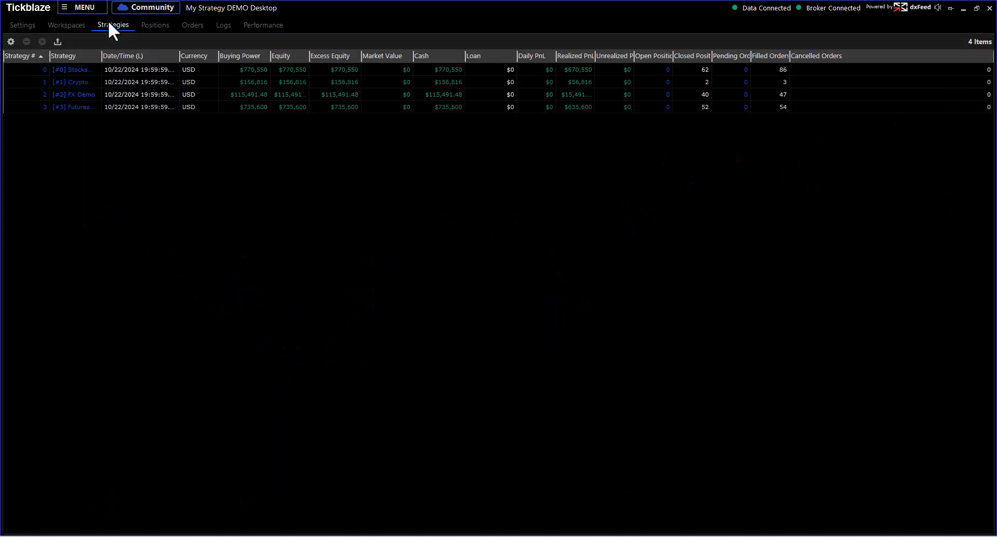
mouse_move(329, 151)
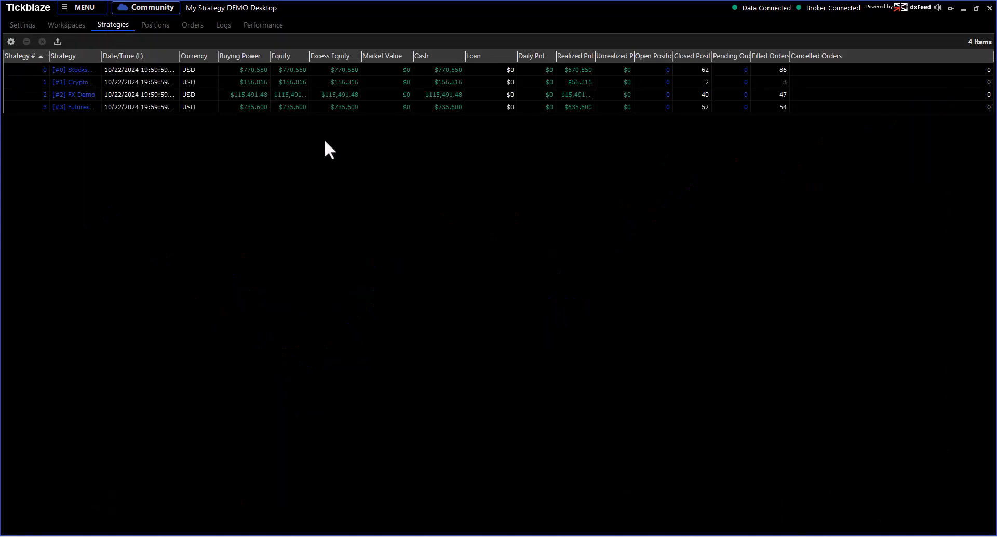
mouse_move(290, 158)
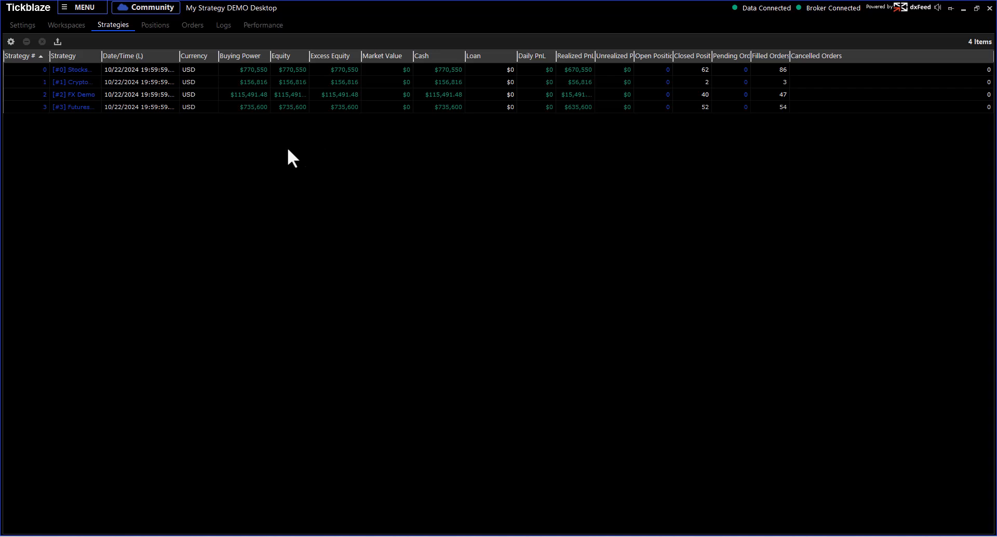
mouse_move(70, 77)
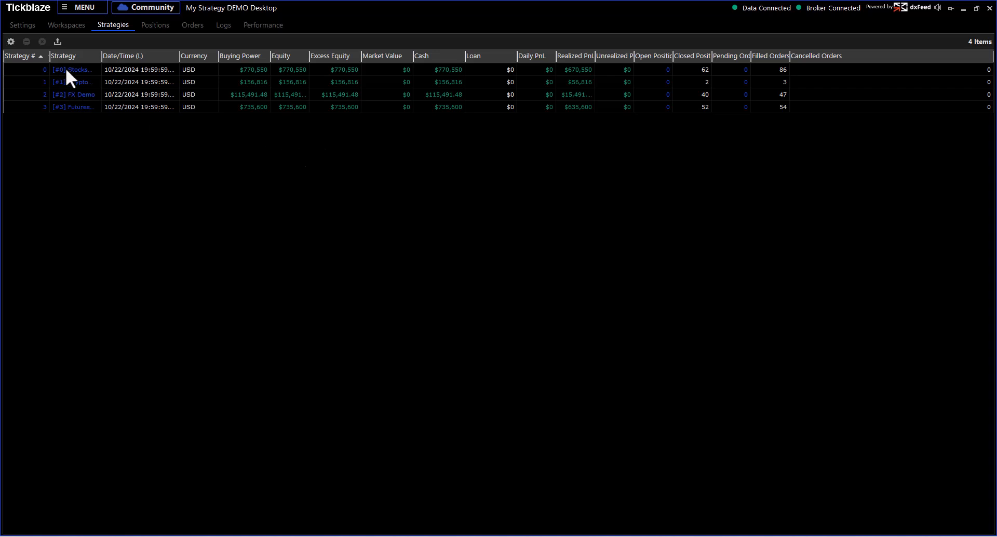
mouse_move(87, 101)
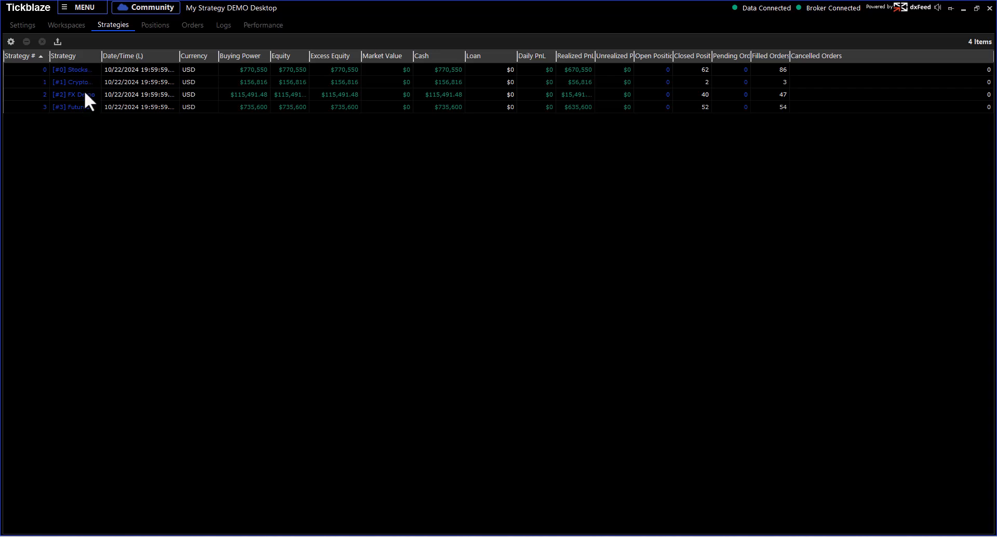
mouse_move(250, 102)
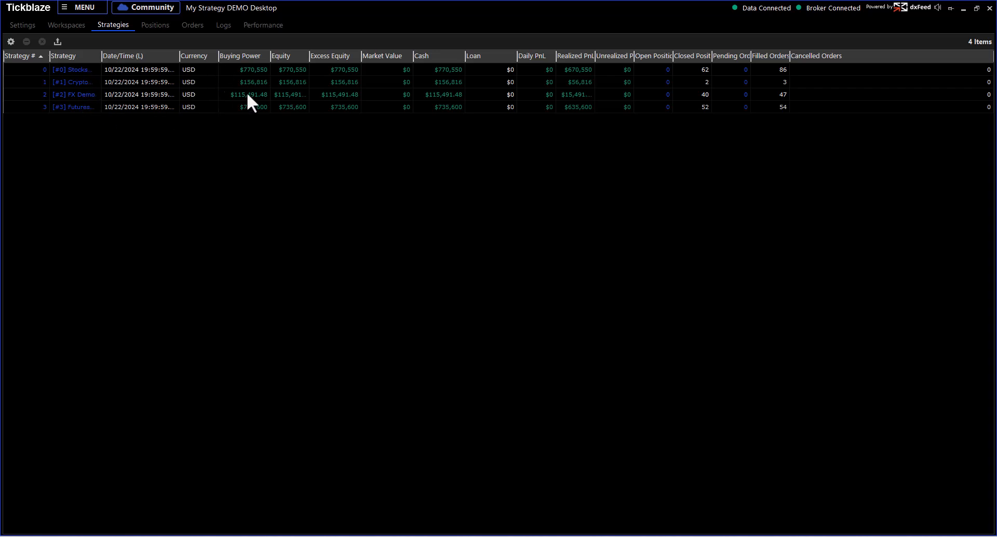
mouse_move(575, 72)
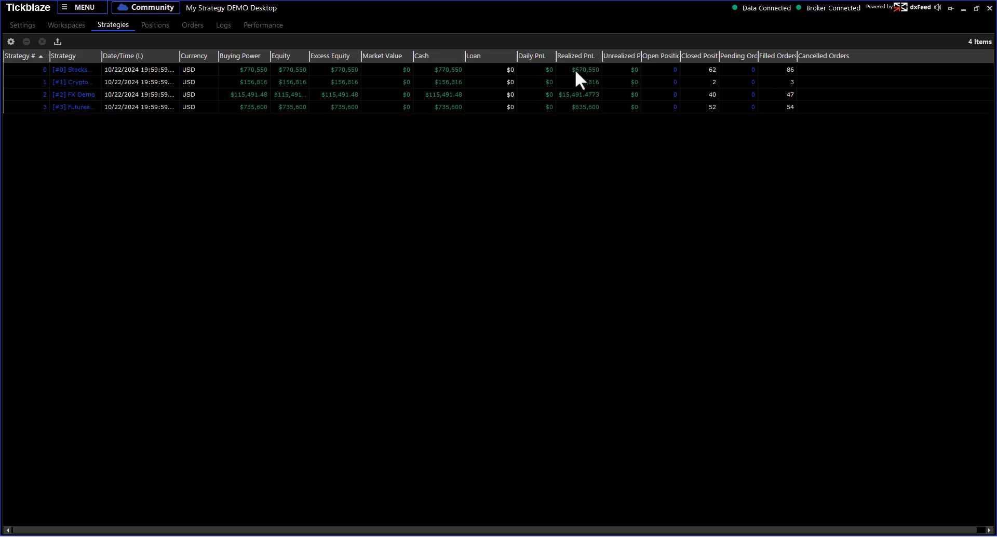
mouse_move(516, 108)
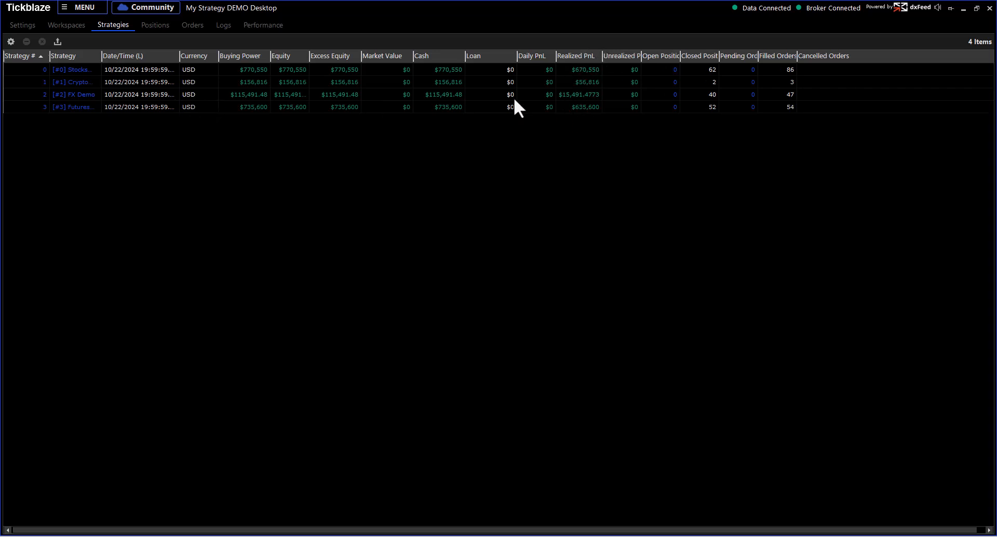
mouse_move(577, 89)
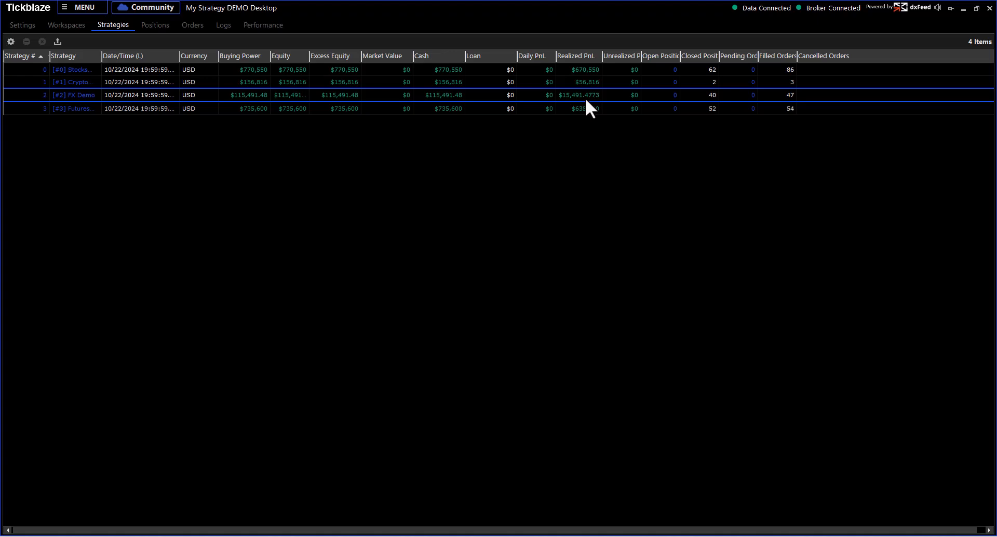
mouse_move(158, 141)
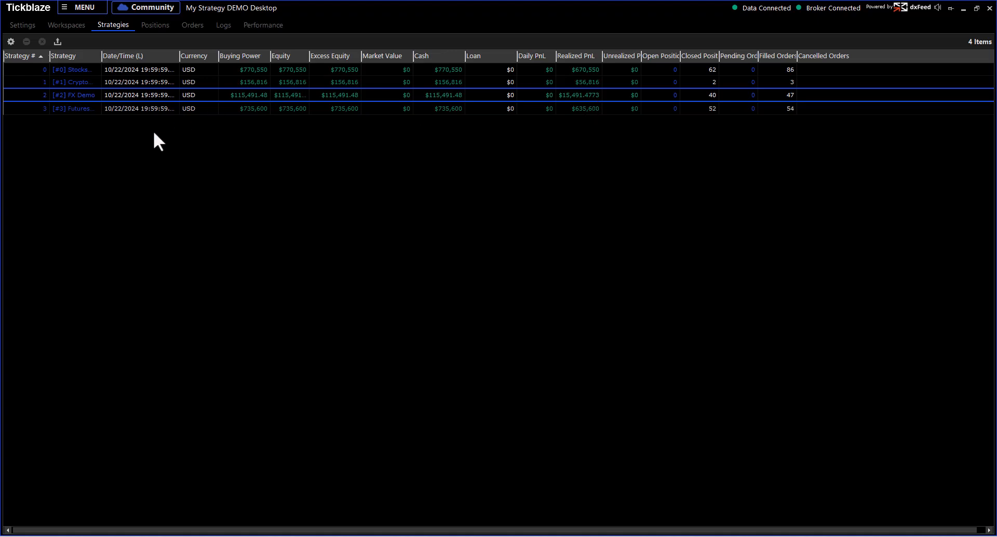
left_click(11, 41)
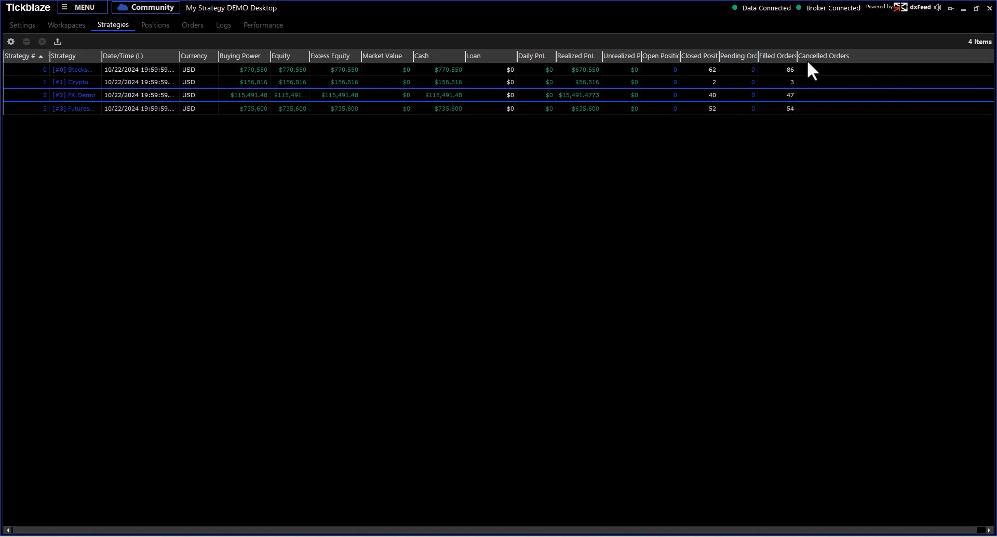
mouse_move(532, 163)
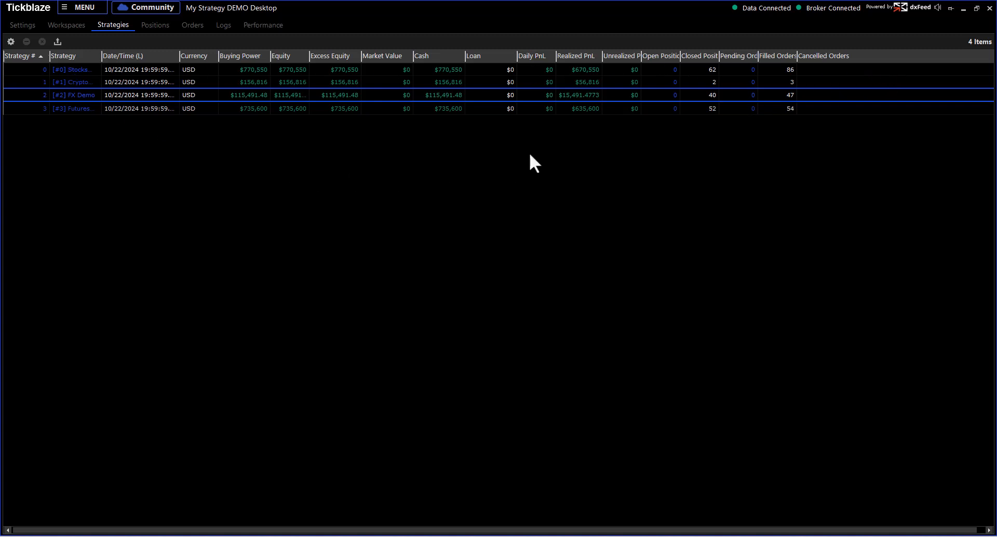
mouse_move(120, 67)
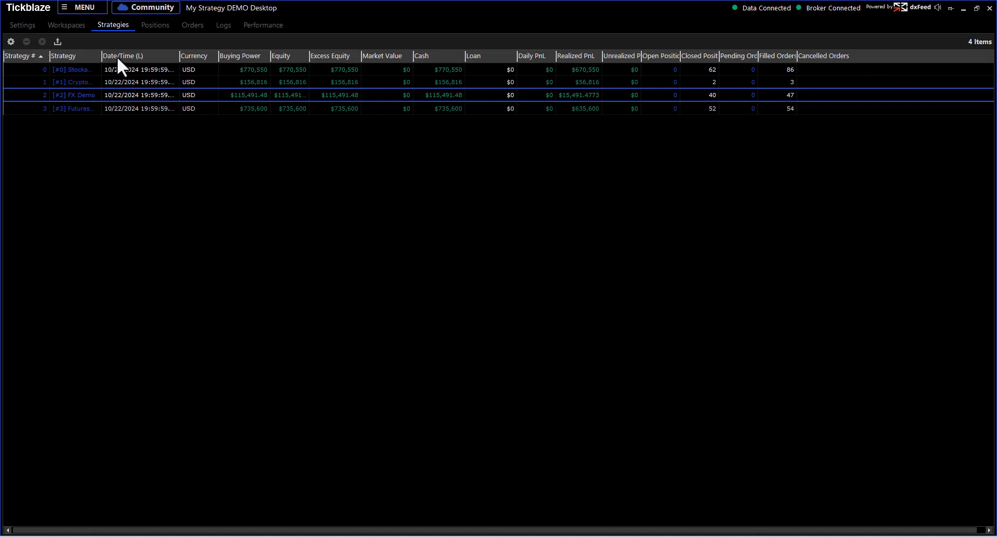
mouse_move(273, 207)
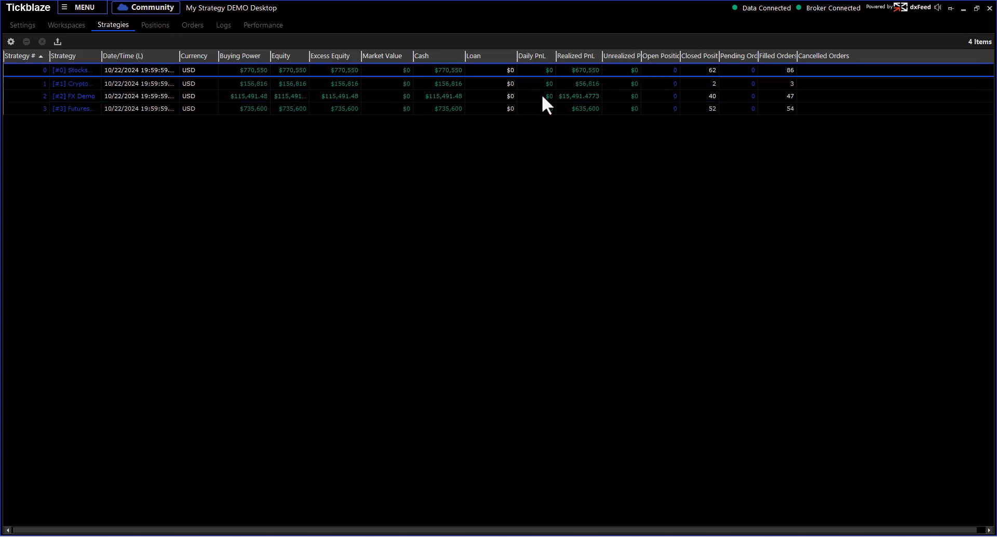
mouse_move(539, 86)
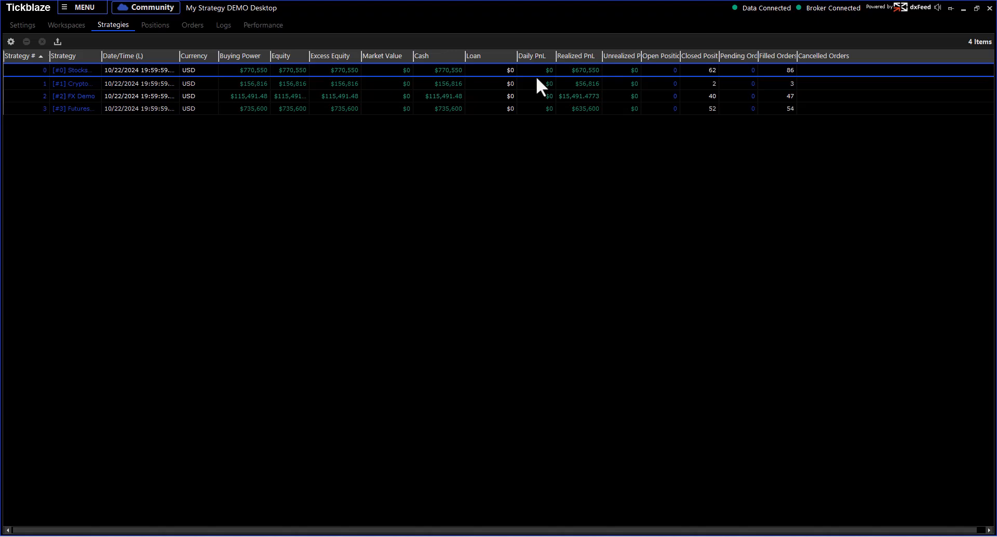
mouse_move(250, 91)
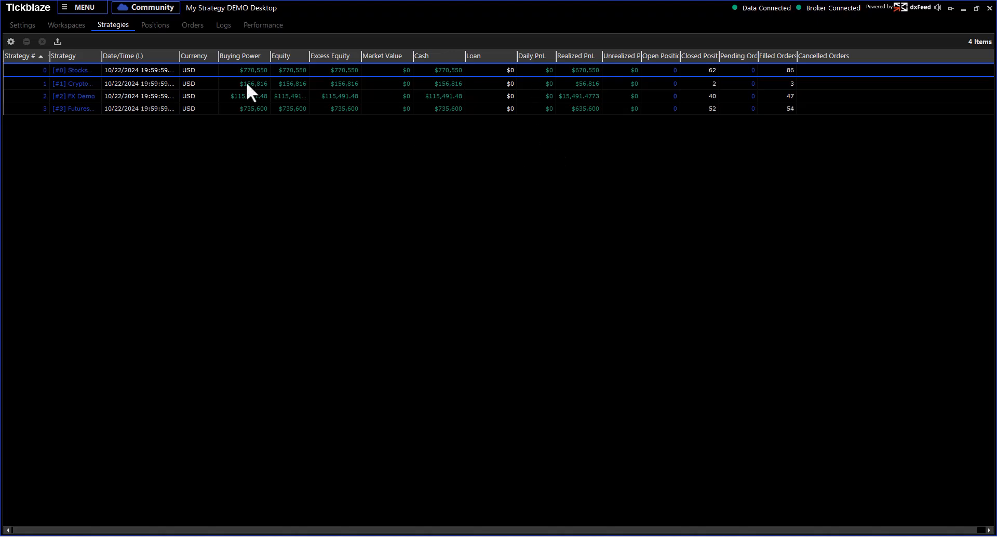
Show the Positions view listing the 156 closed positions of the futures trades.
left_click(155, 25)
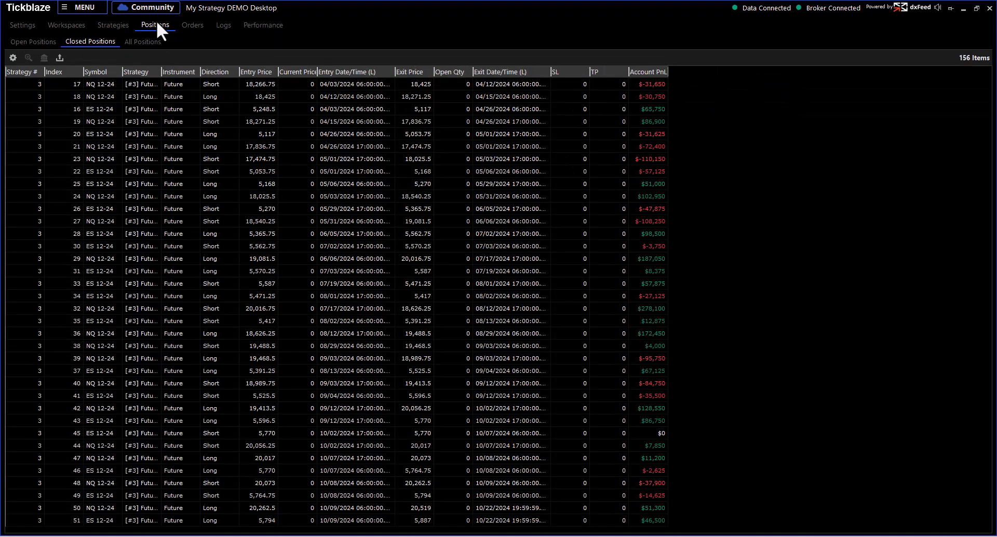
mouse_move(232, 71)
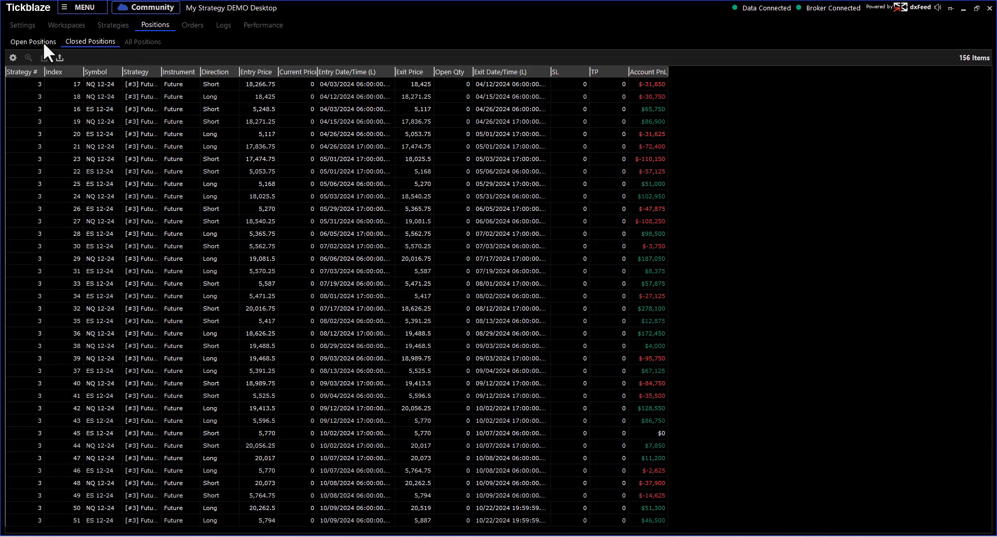
mouse_move(35, 50)
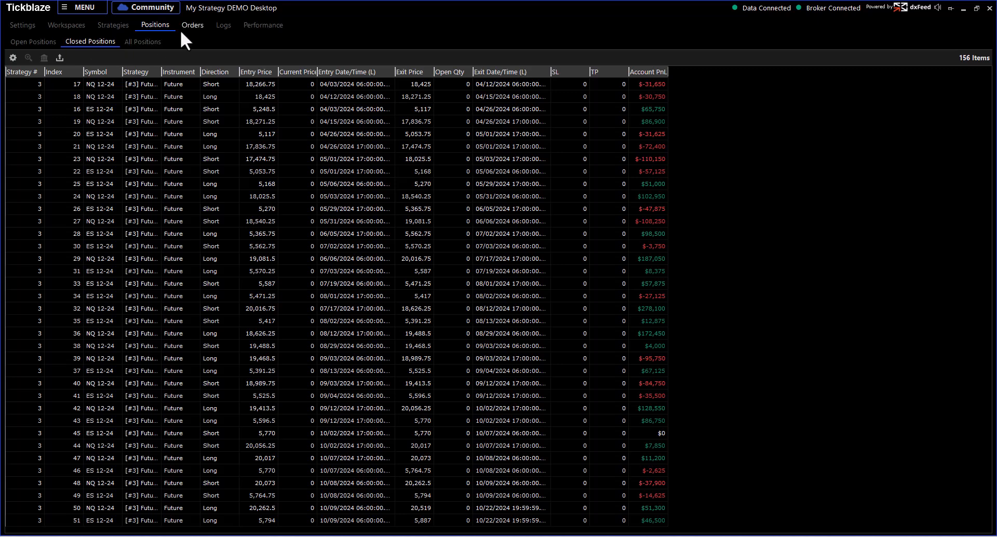
Show the Filled Orders list and dismiss its Settings dialog without changes.
left_click(192, 25)
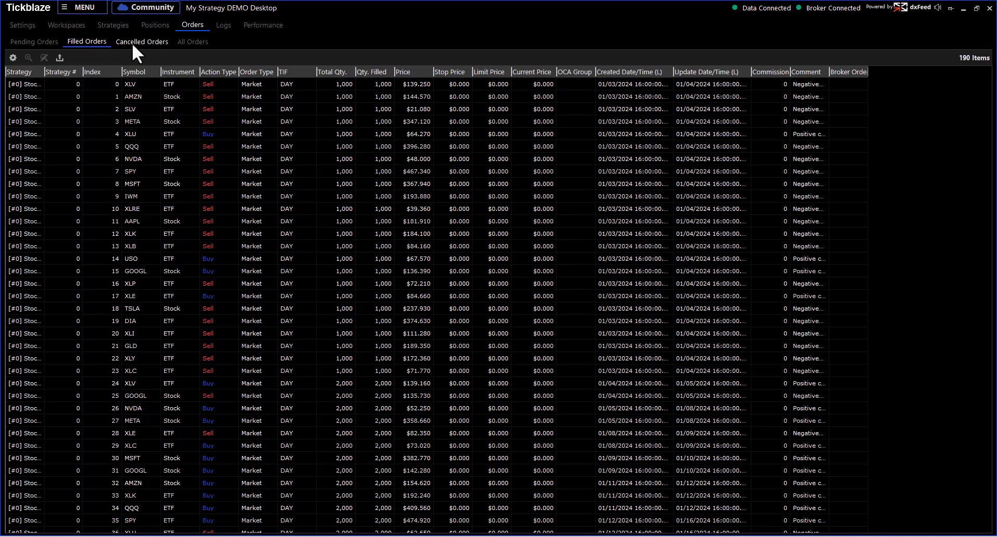
left_click(12, 57)
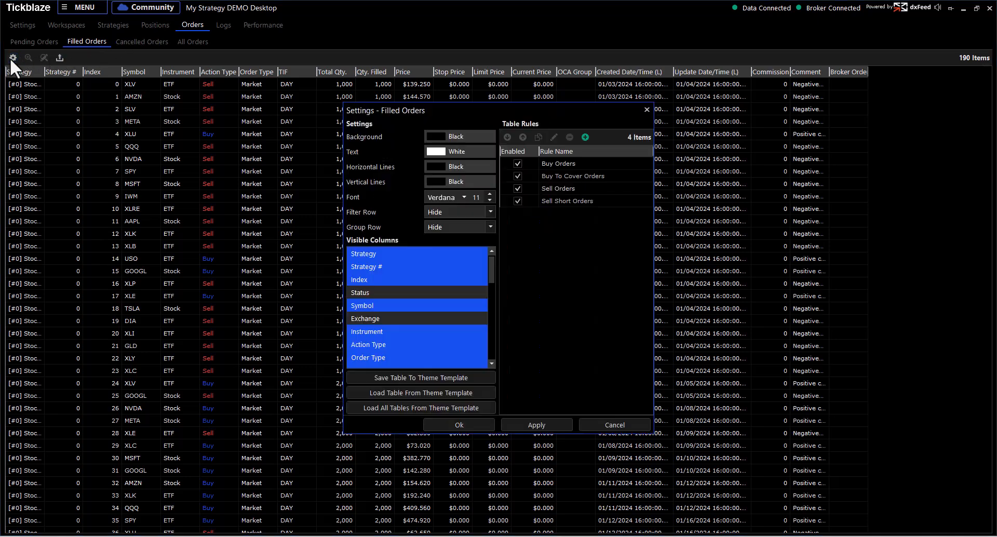
left_click(458, 424)
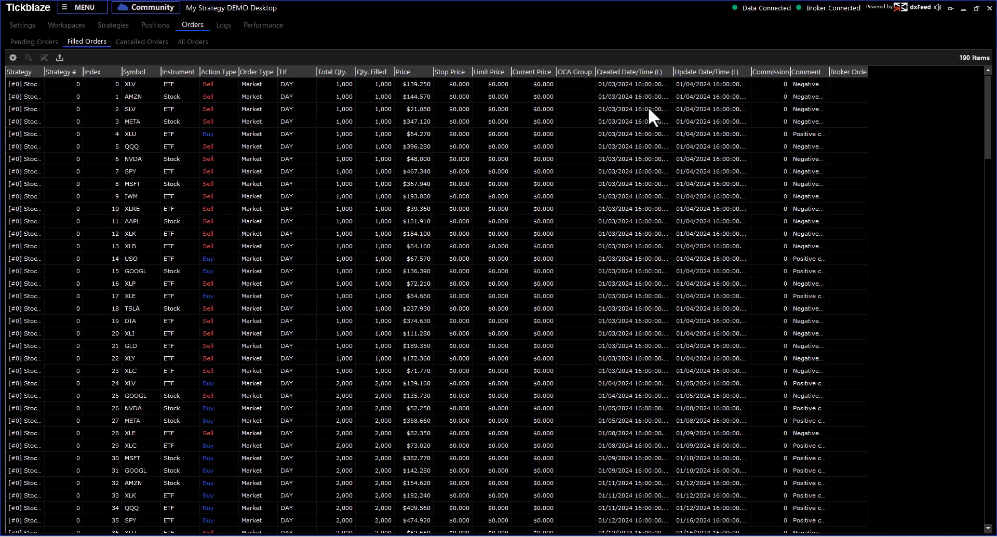
Show the Data Connection Log and browse its import and connection entries.
left_click(224, 25)
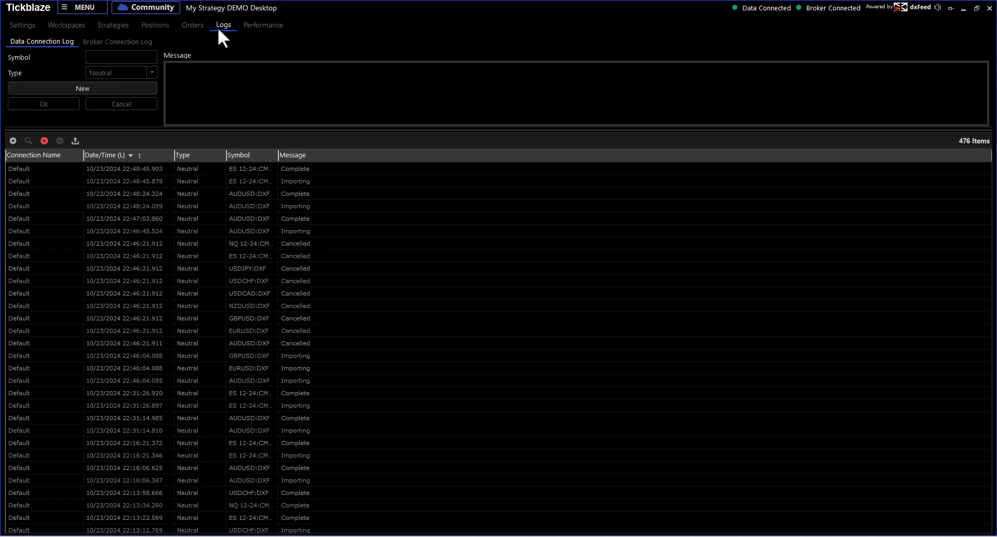
mouse_move(283, 233)
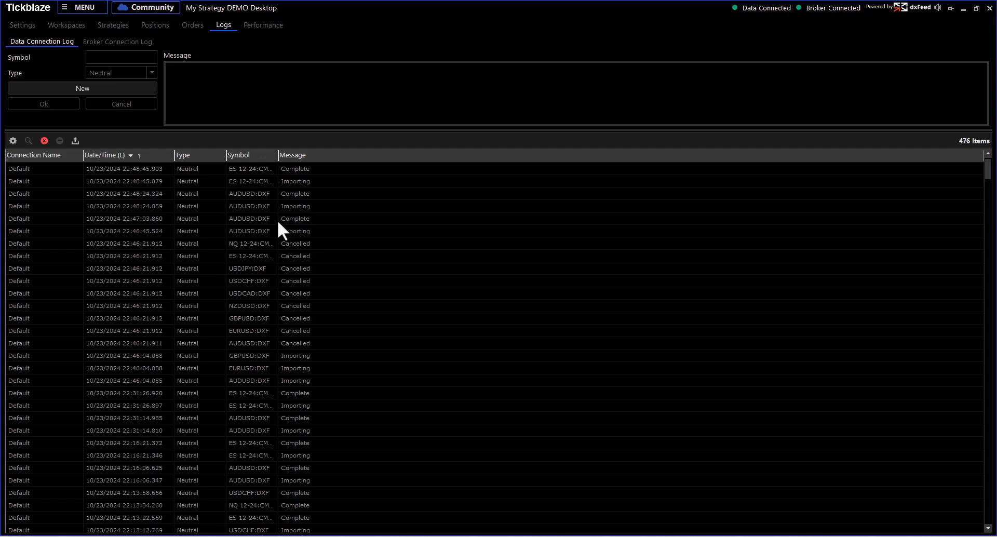
mouse_move(218, 42)
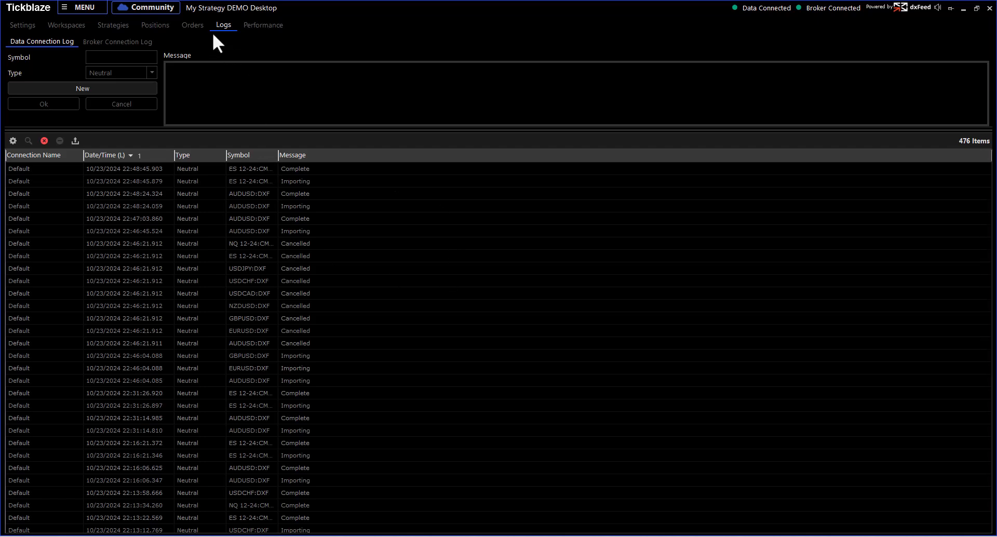
mouse_move(327, 152)
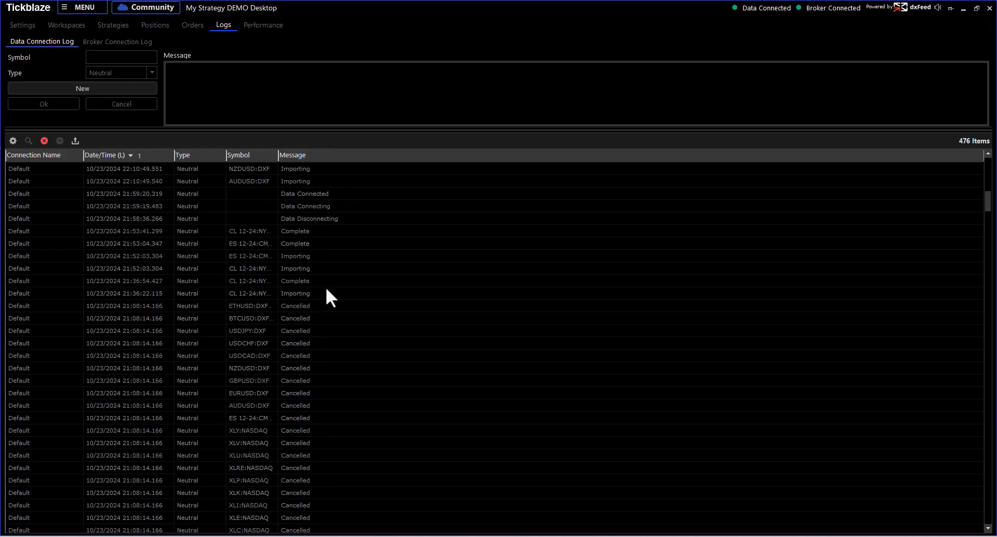
scroll("down", 3)
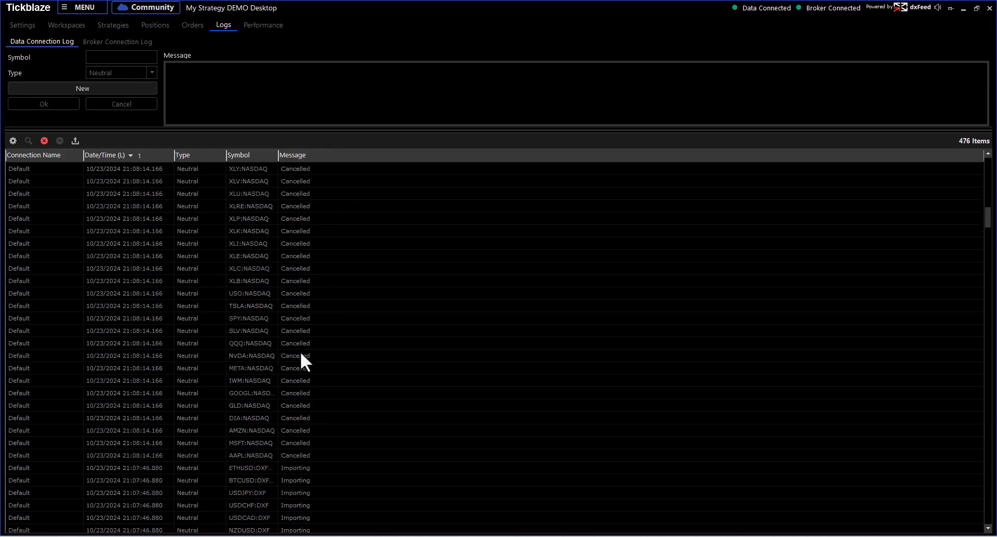
scroll("down", 3)
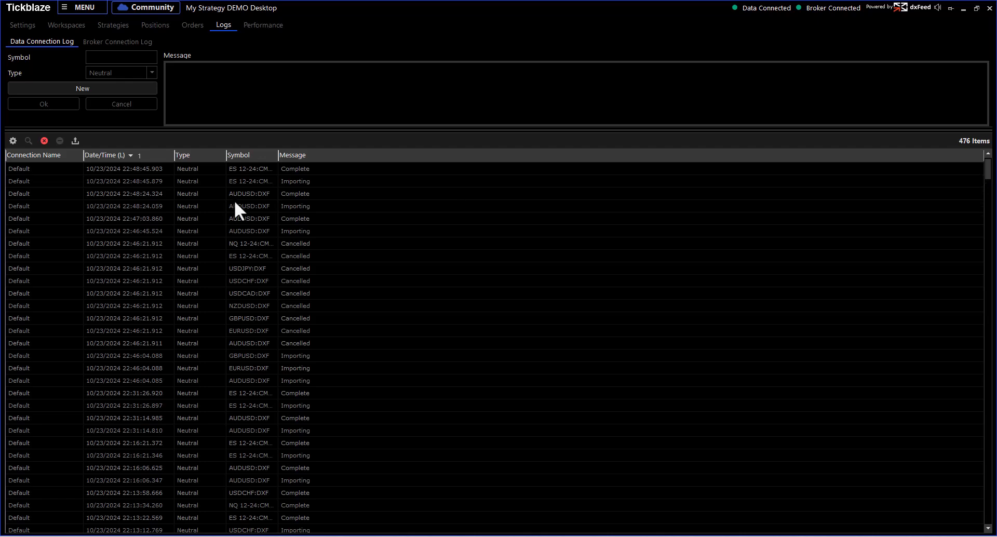
mouse_move(118, 222)
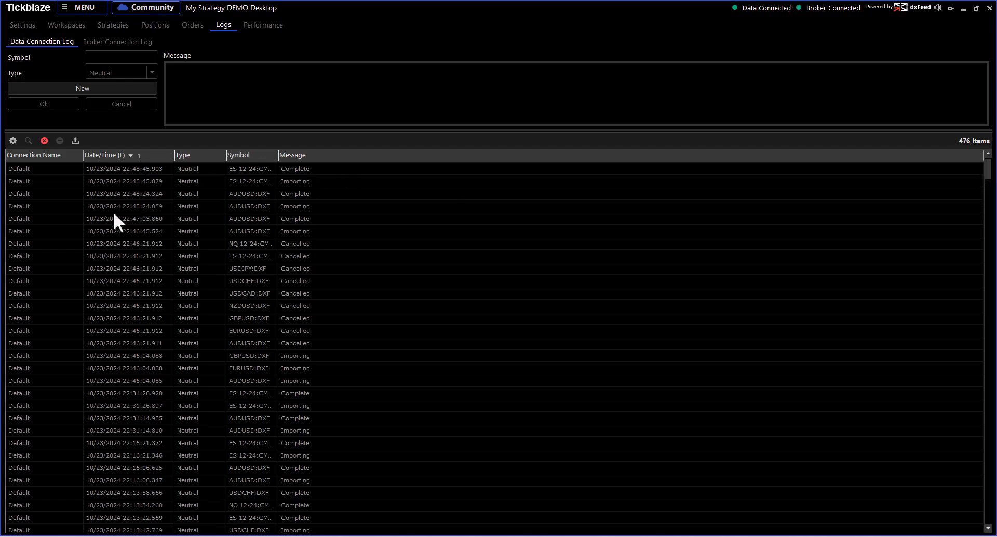
mouse_move(311, 219)
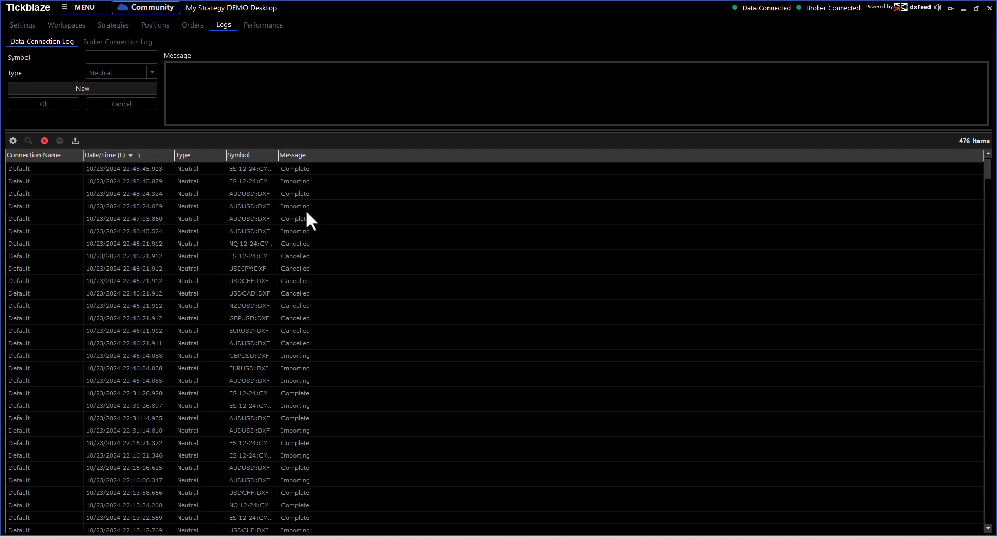
mouse_move(333, 186)
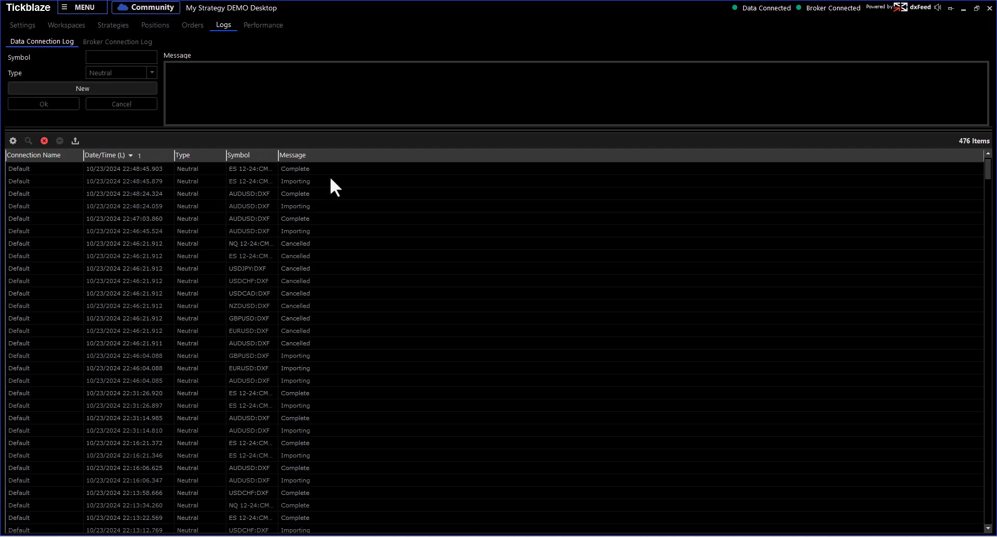
mouse_move(342, 94)
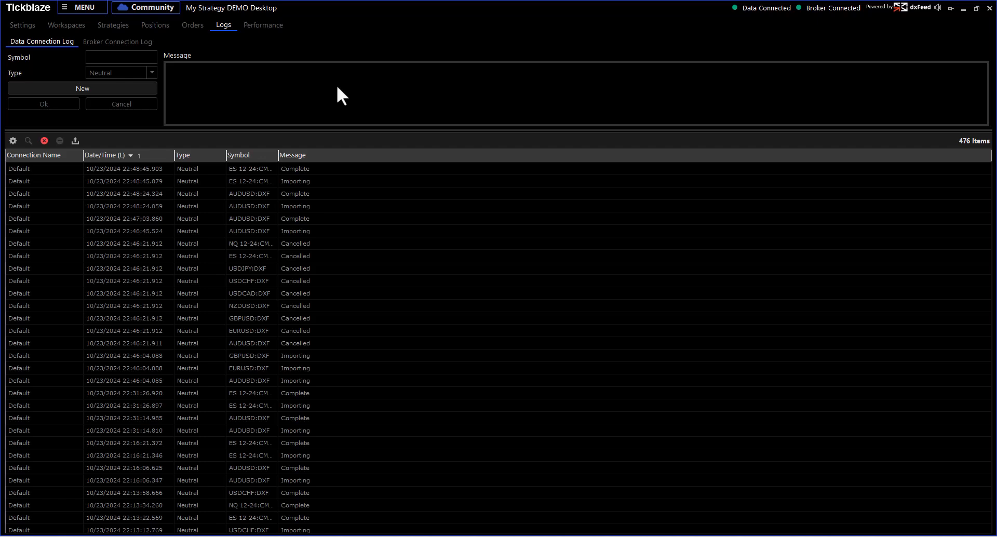
mouse_move(231, 48)
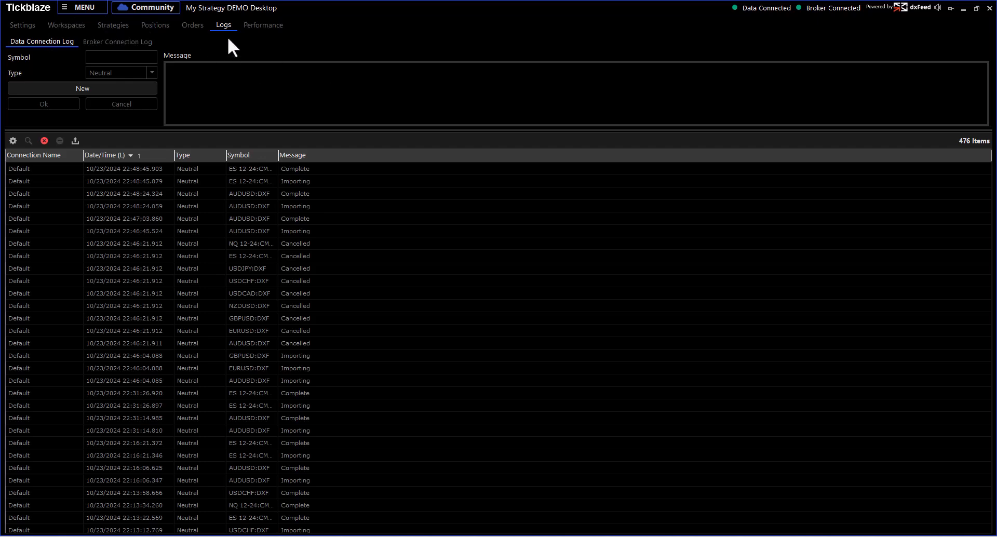
mouse_move(347, 50)
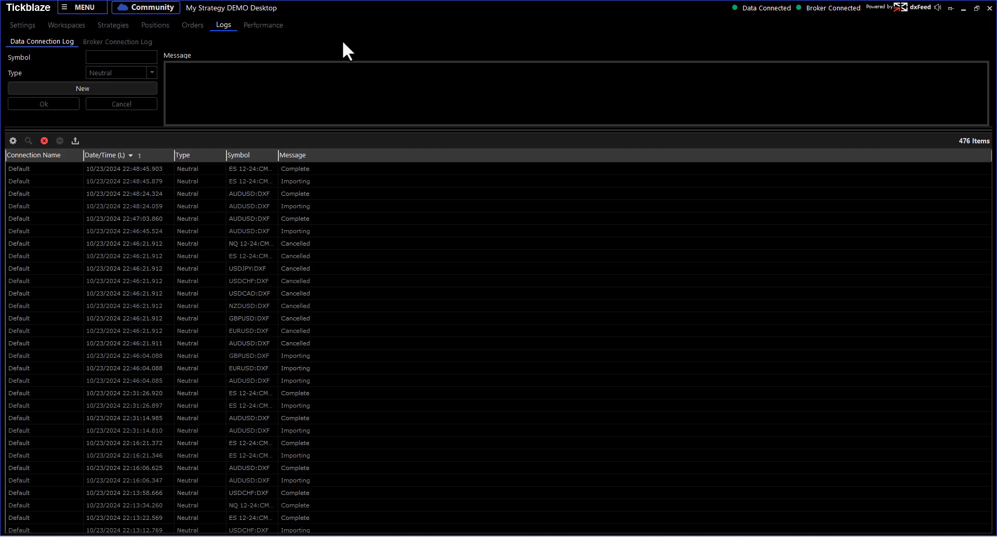
mouse_move(225, 38)
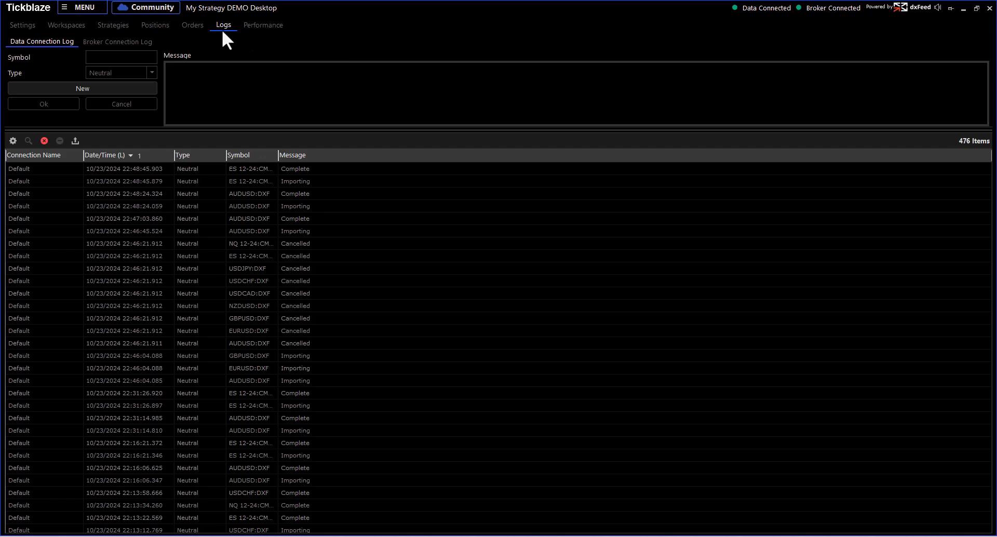
mouse_move(268, 35)
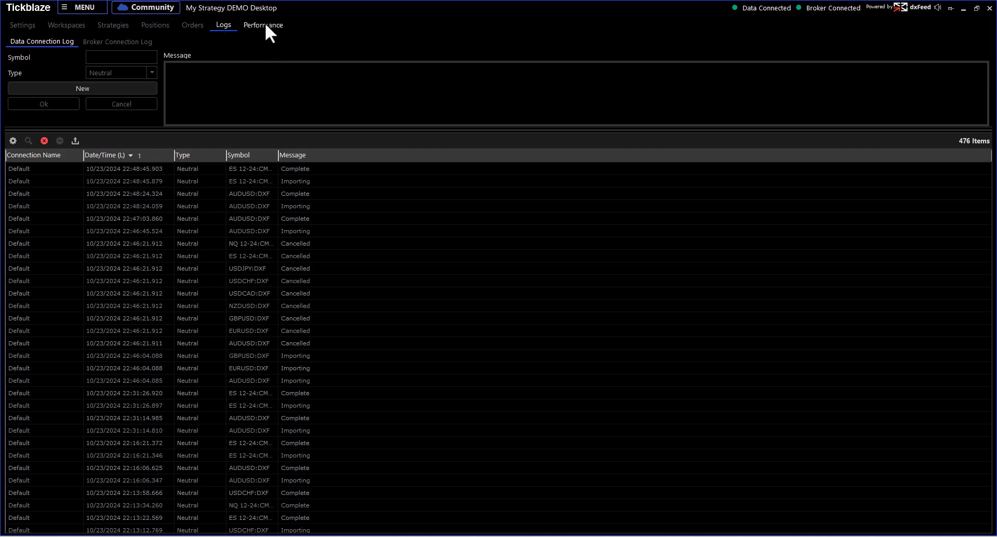
Show the Performance Summary of the four demo strategies with 156 positions and $1,378,457 net profit.
left_click(263, 25)
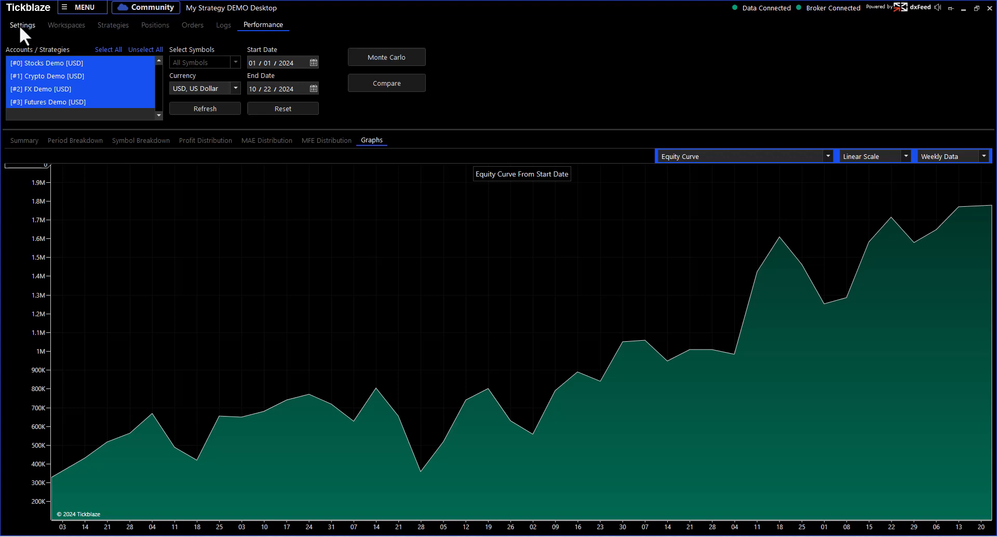
mouse_move(39, 86)
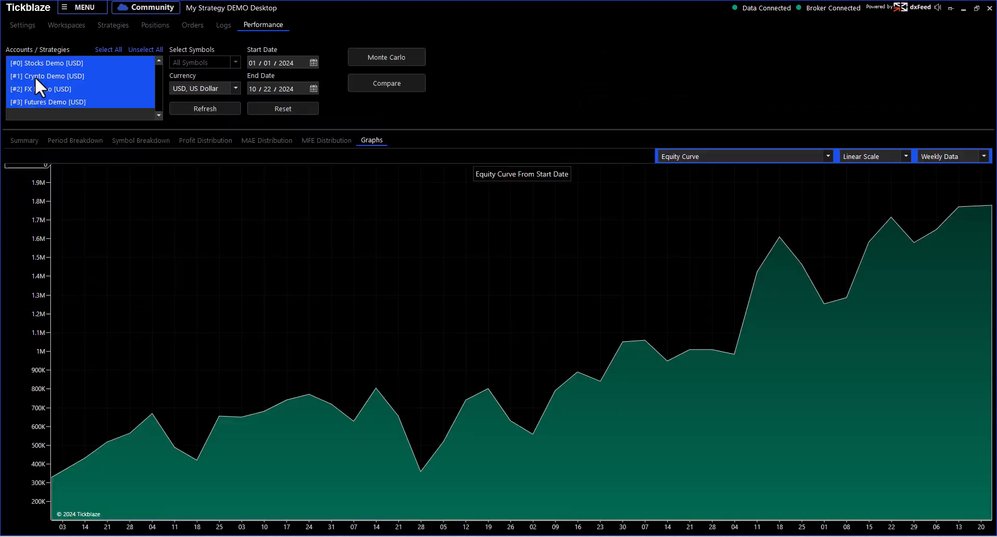
left_click(24, 140)
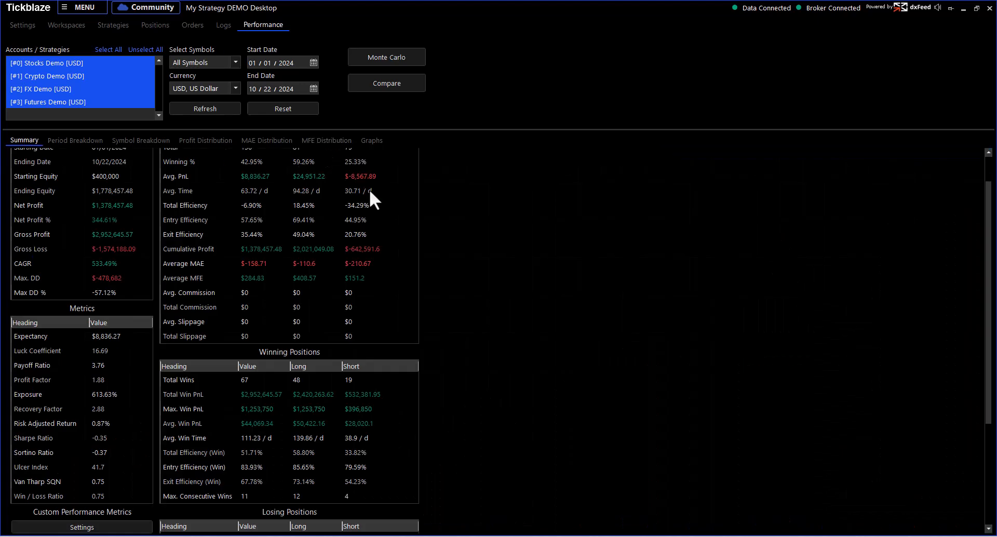
scroll("up", 3)
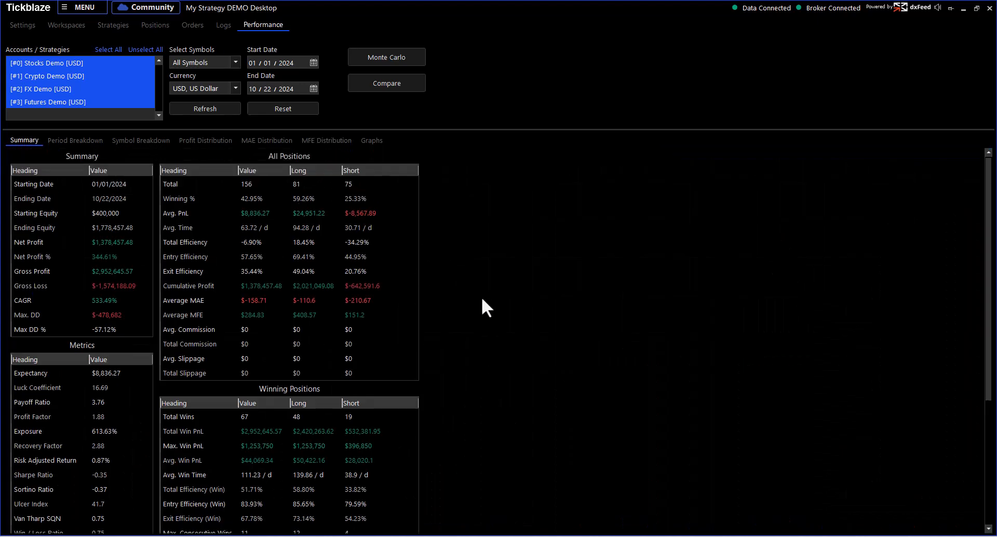
mouse_move(601, 182)
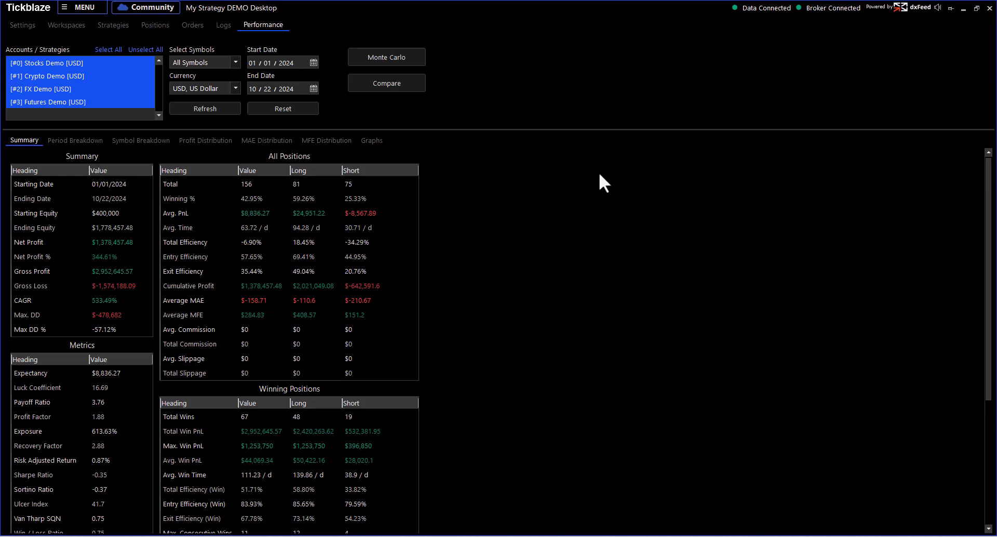
mouse_move(42, 210)
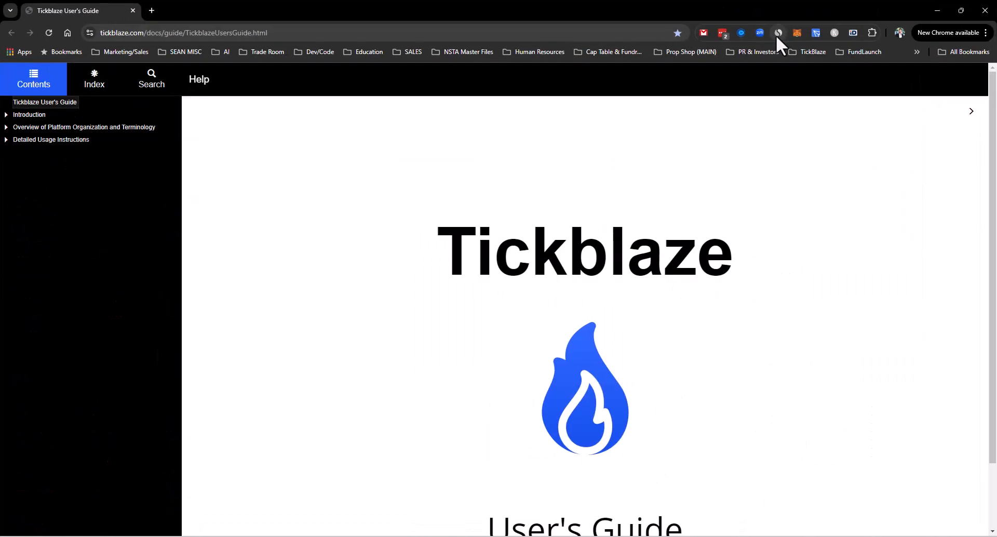
Search the User's Guide for 'kpis' and open the Hybrid Platform result.
left_click(151, 79)
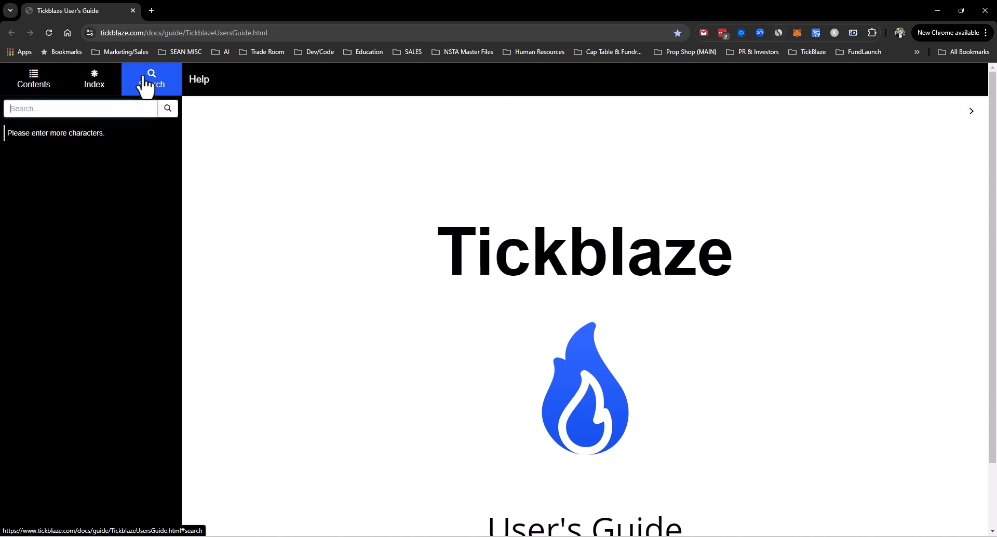
type("kp")
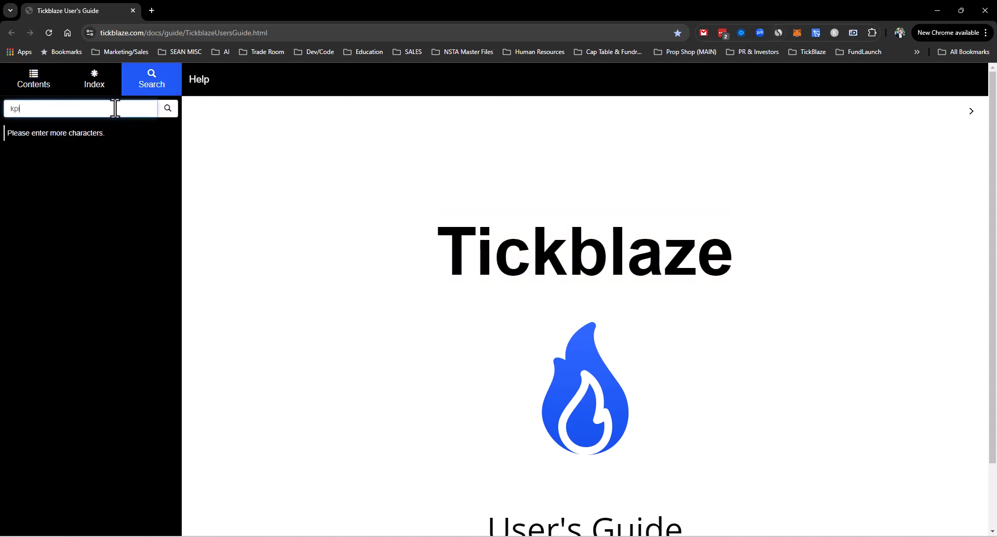
type("is")
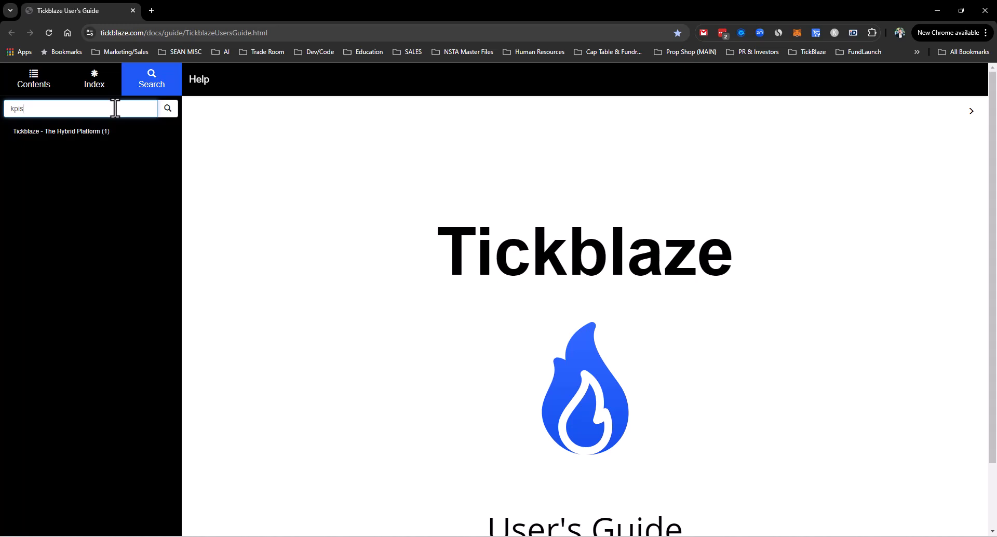
mouse_move(60, 131)
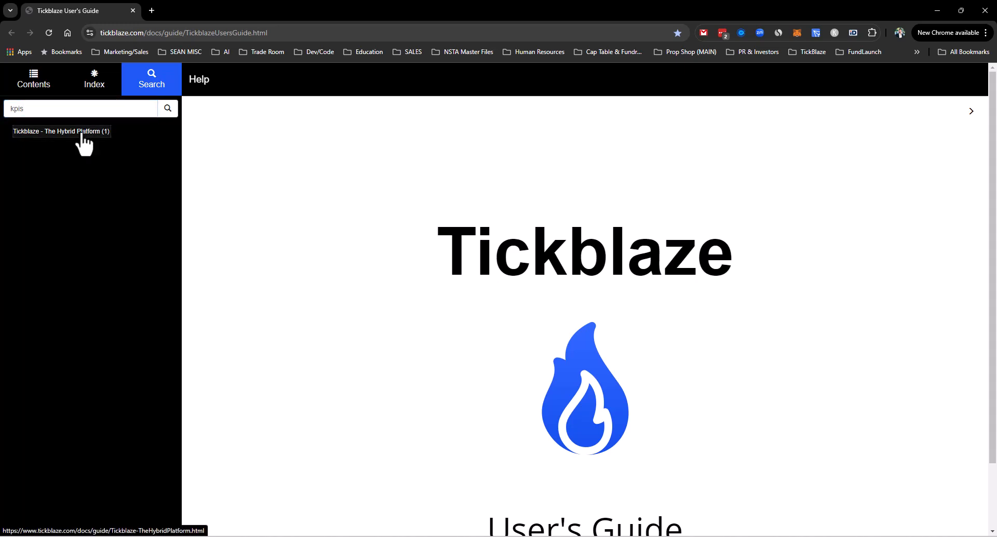
left_click(60, 131)
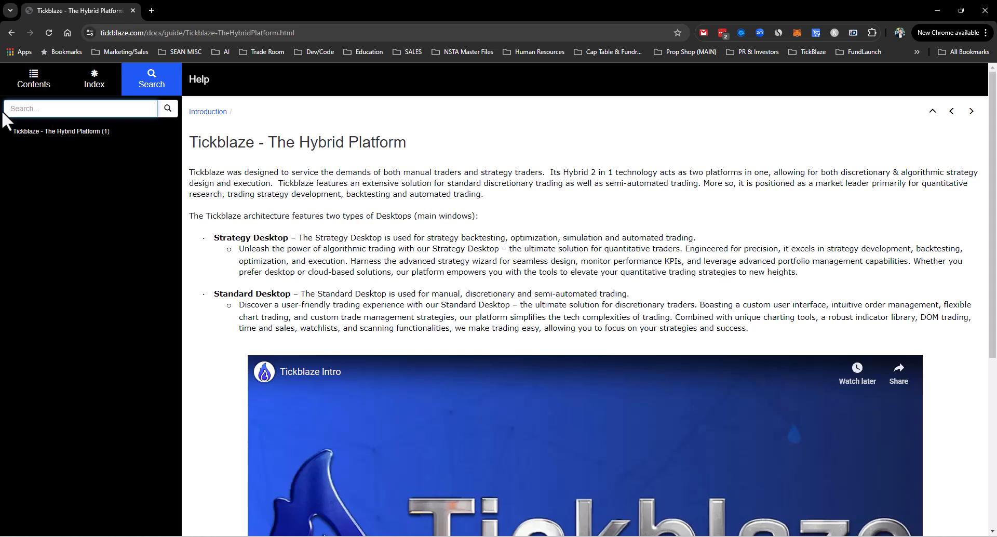
Search the guide for 'performance' to list matching topics like Performance Summary.
type("kp")
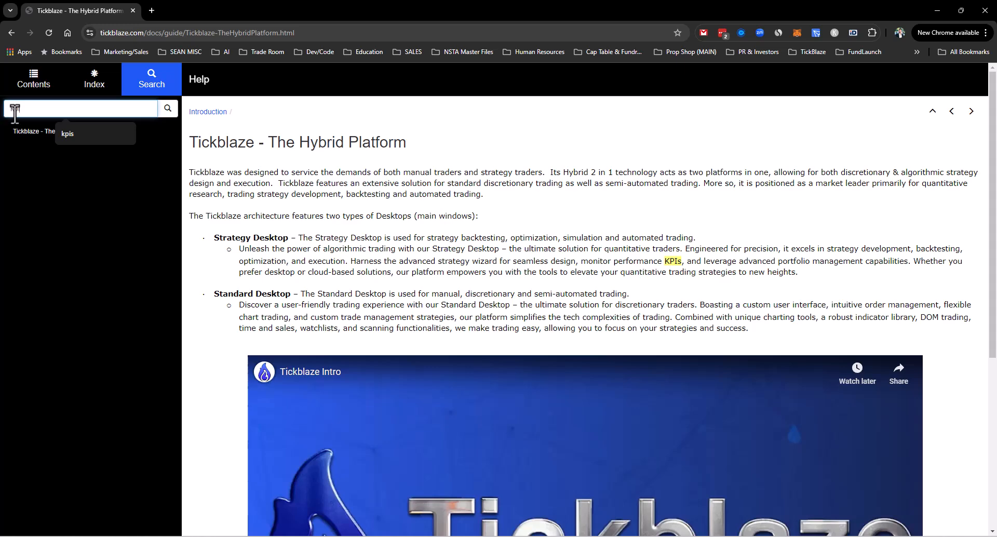
type("kpi")
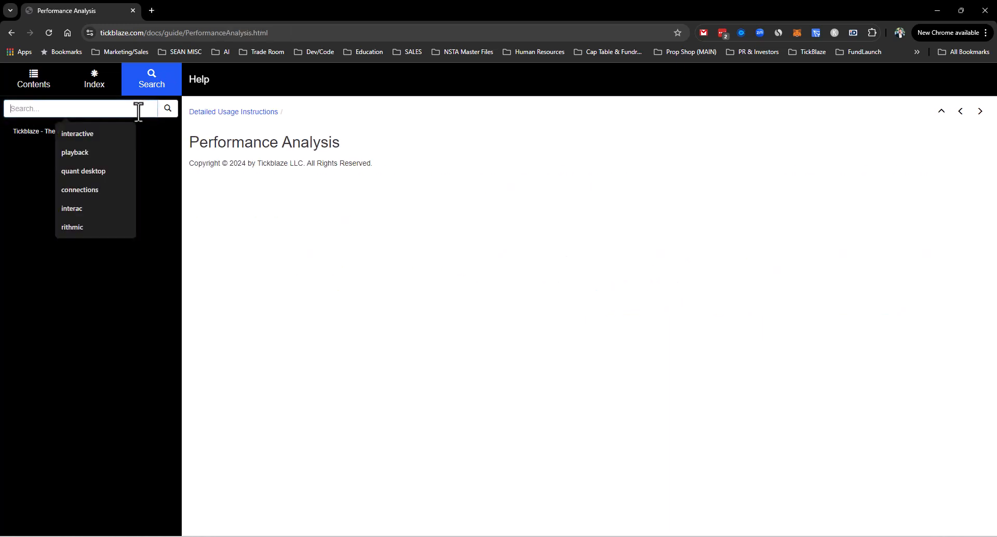
type("performance")
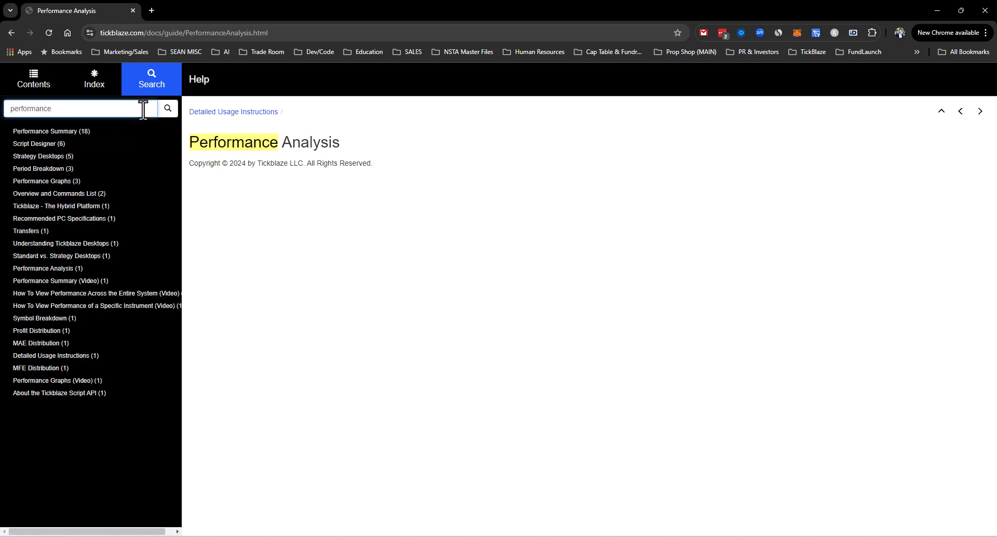
mouse_move(51, 131)
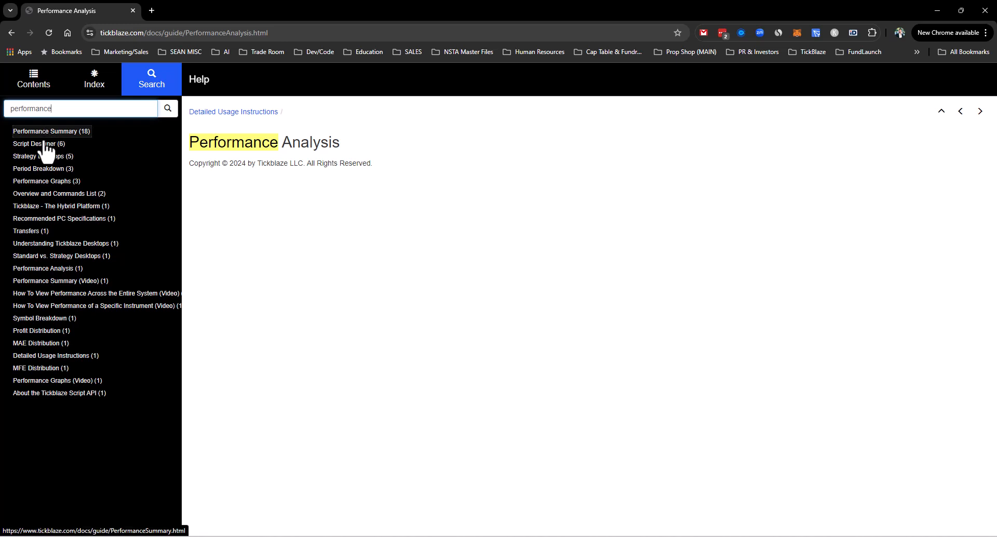
mouse_move(37, 139)
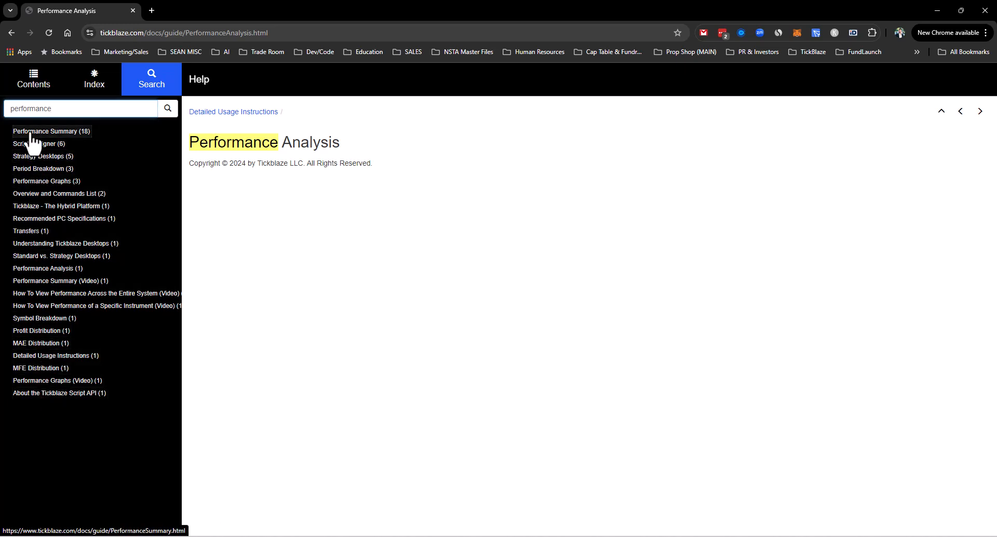
Open the Performance Summary help page and read through its Metrics table.
left_click(51, 131)
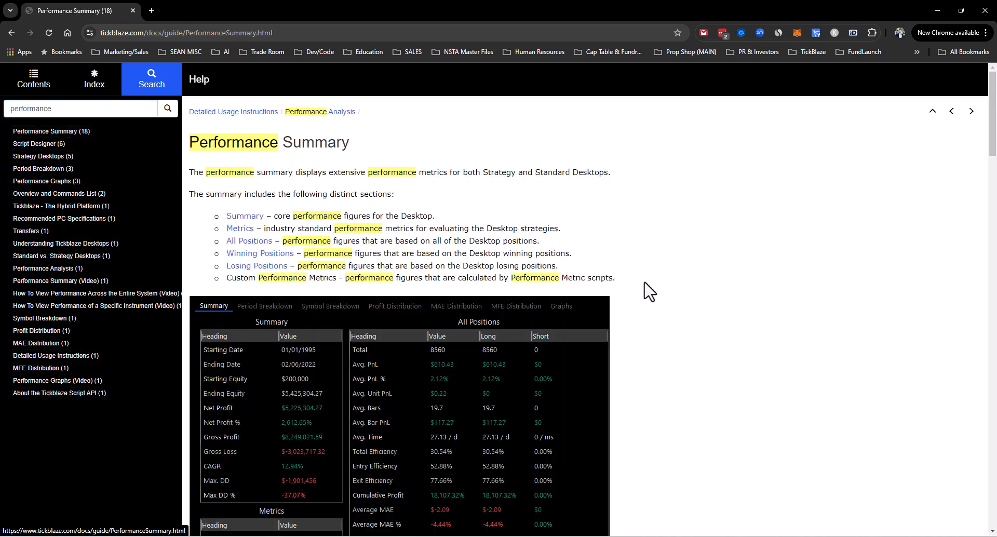
scroll("down", 3)
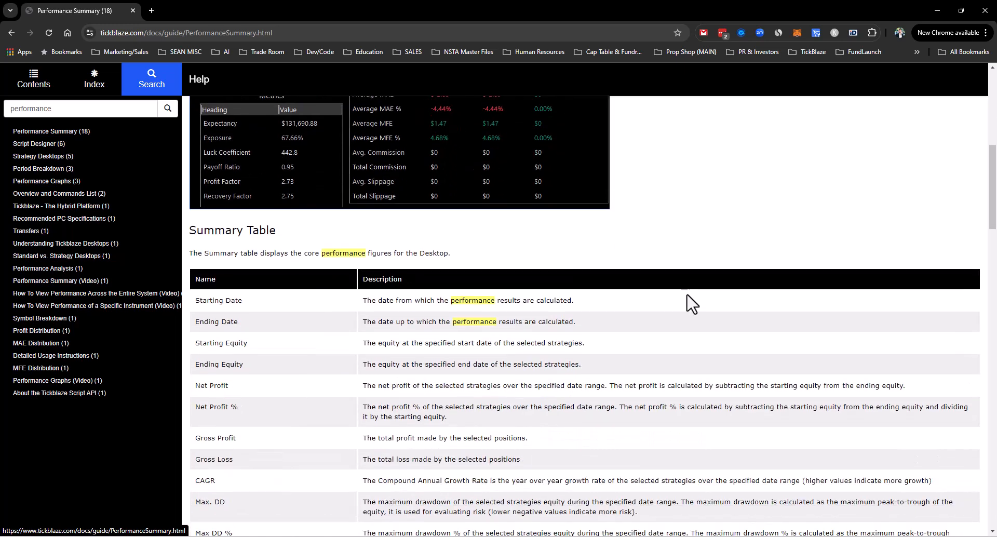
scroll("down", 3)
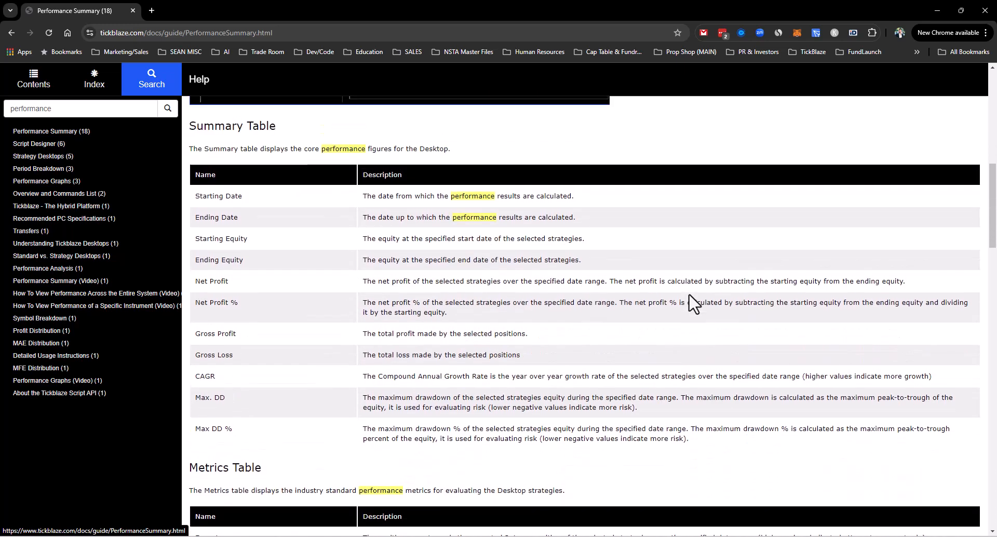
scroll("down", 3)
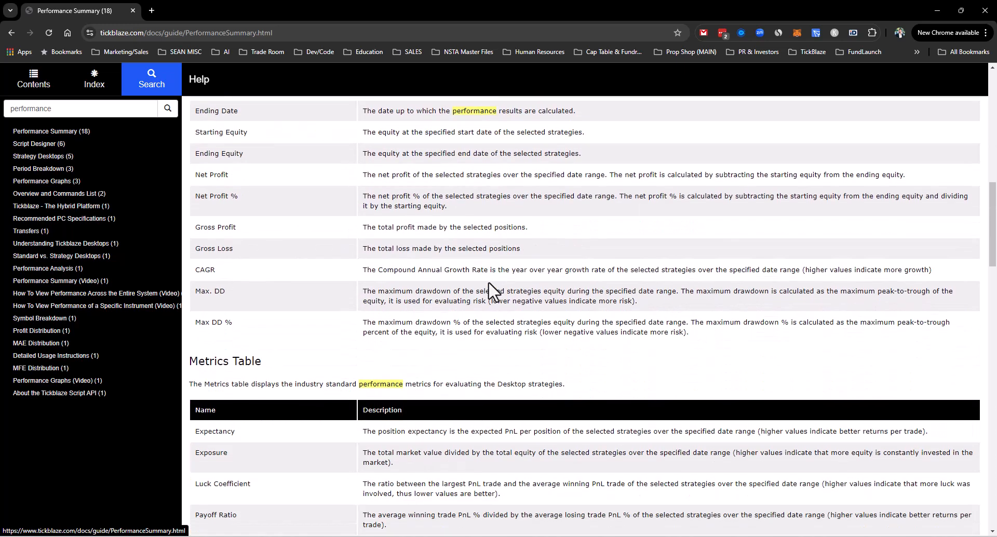
scroll("down", 3)
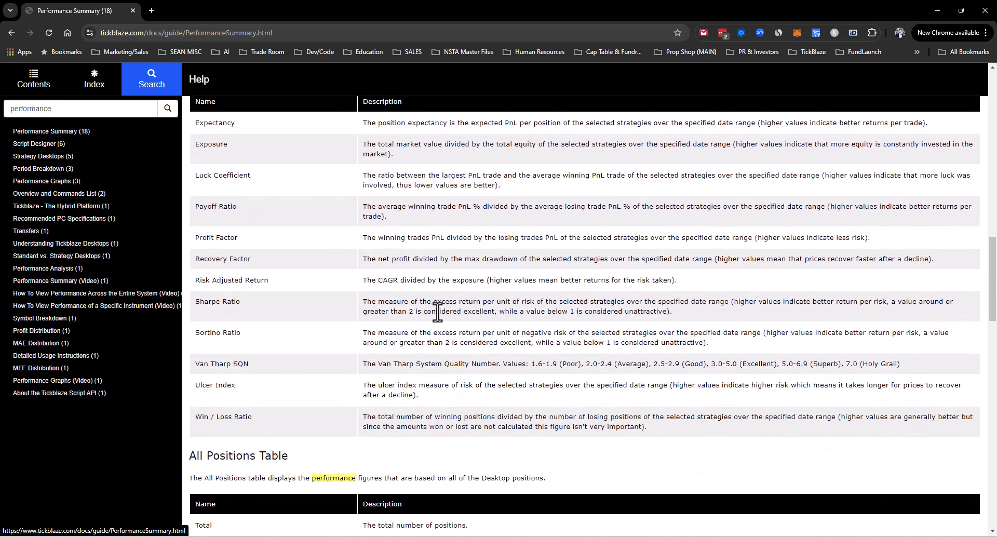
scroll("up", 3)
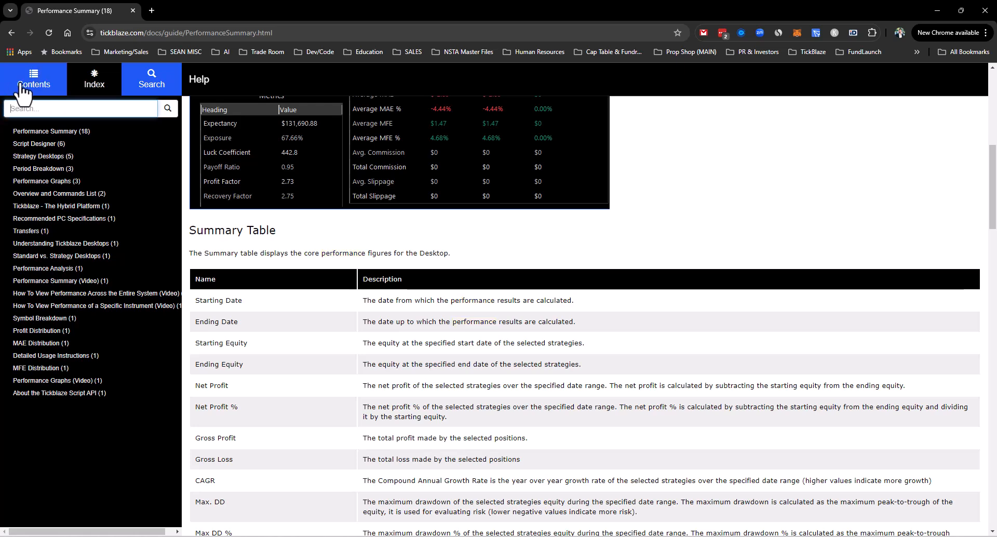
Show the Contents tree and read the All, Winning and Losing Positions tables to the page's end.
left_click(34, 78)
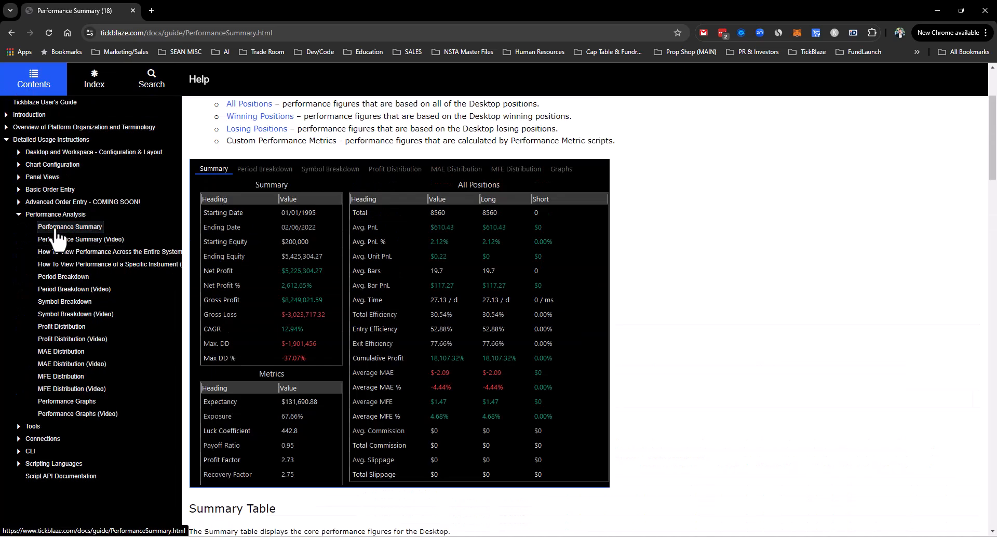
scroll("up", 3)
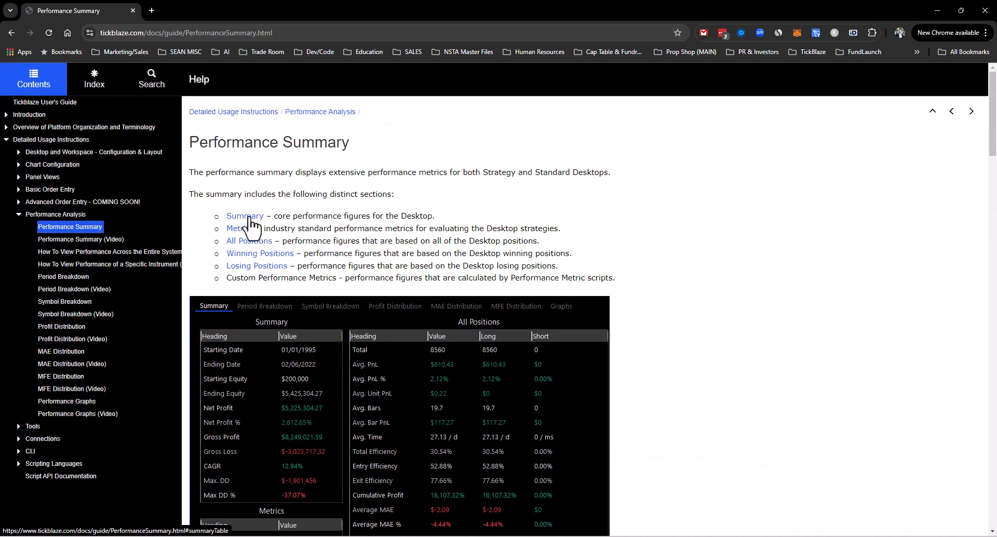
scroll("down", 3)
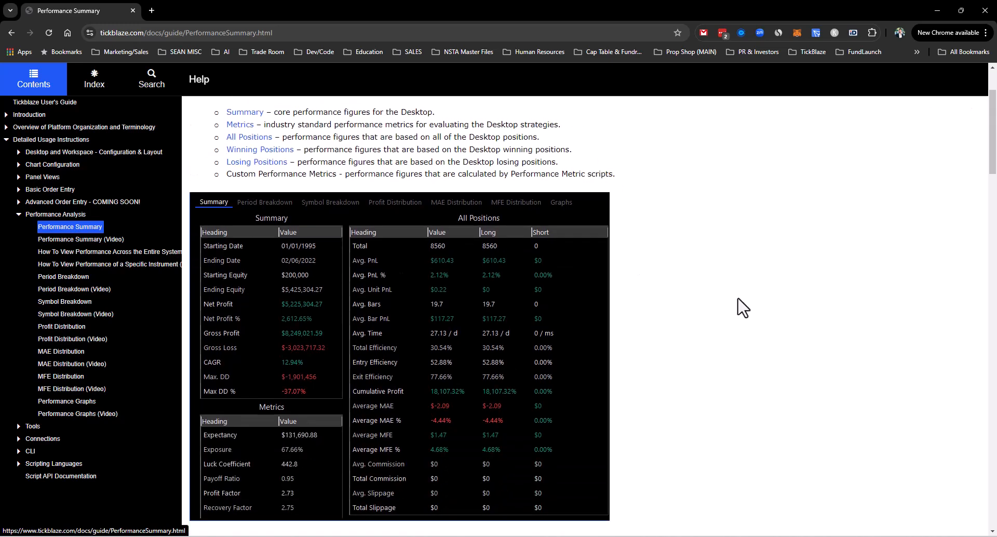
scroll("down", 3)
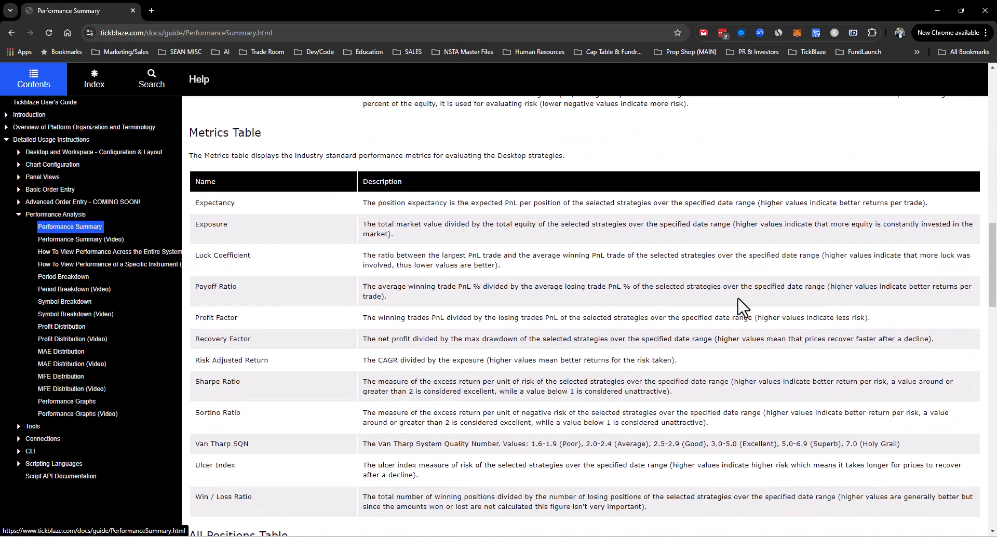
scroll("down", 3)
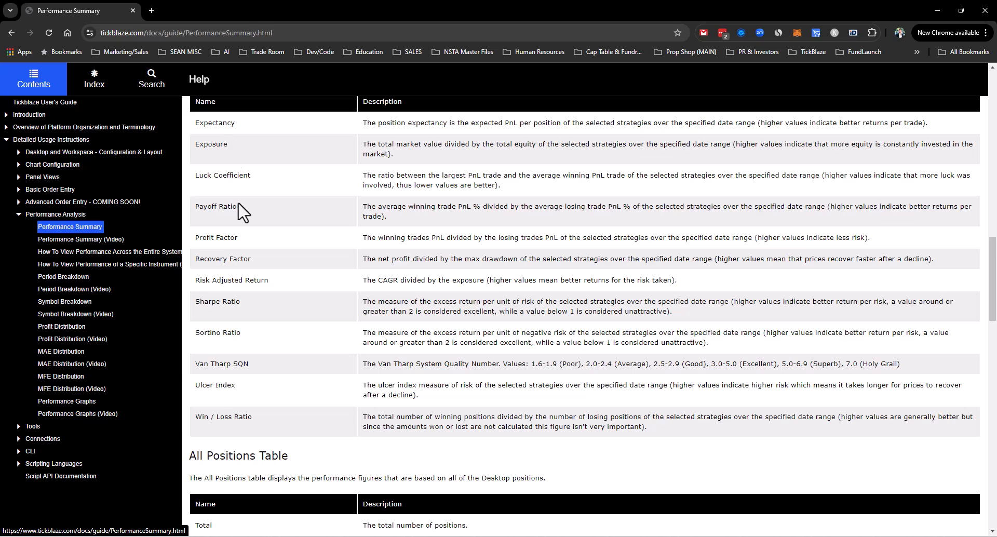
scroll("down", 3)
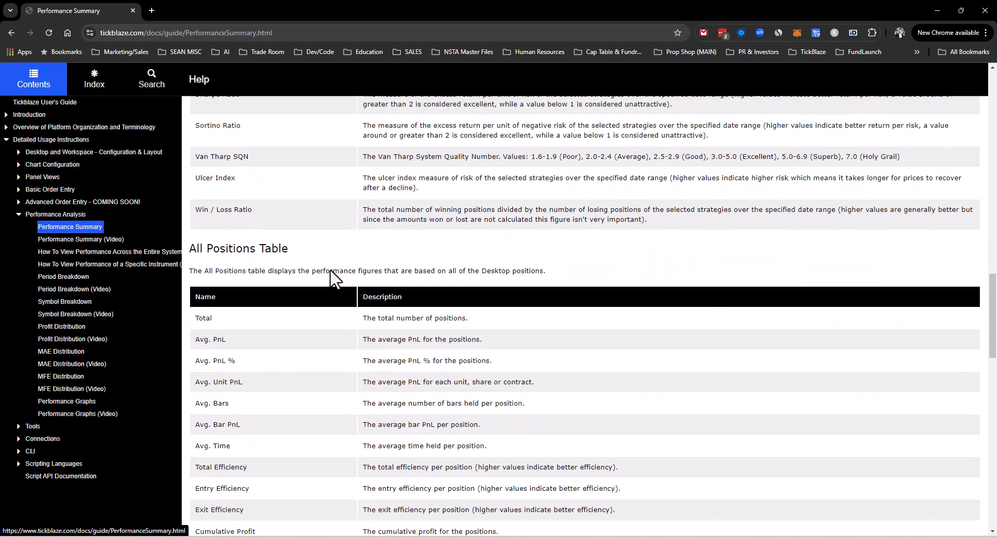
scroll("up", 3)
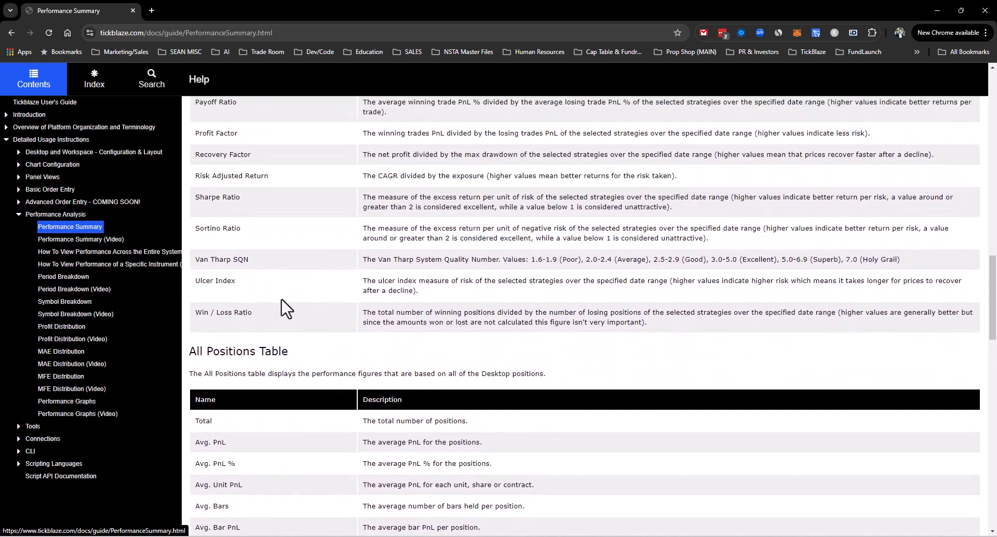
scroll("down", 3)
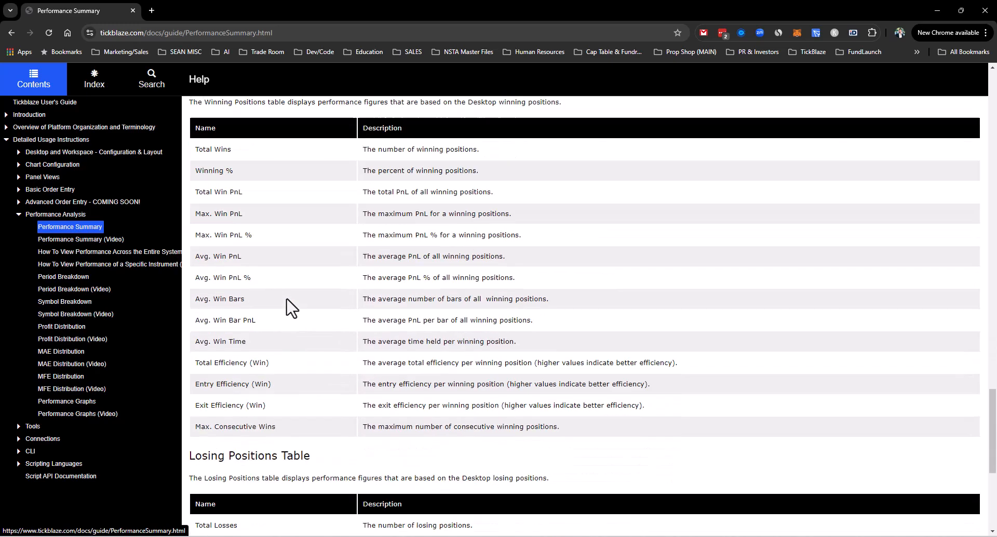
scroll("down", 3)
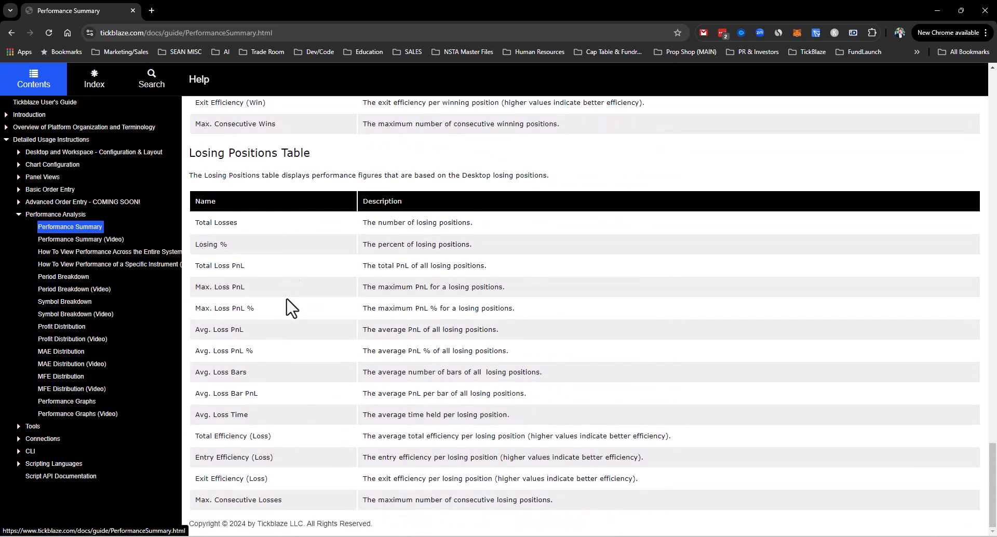
mouse_move(93, 248)
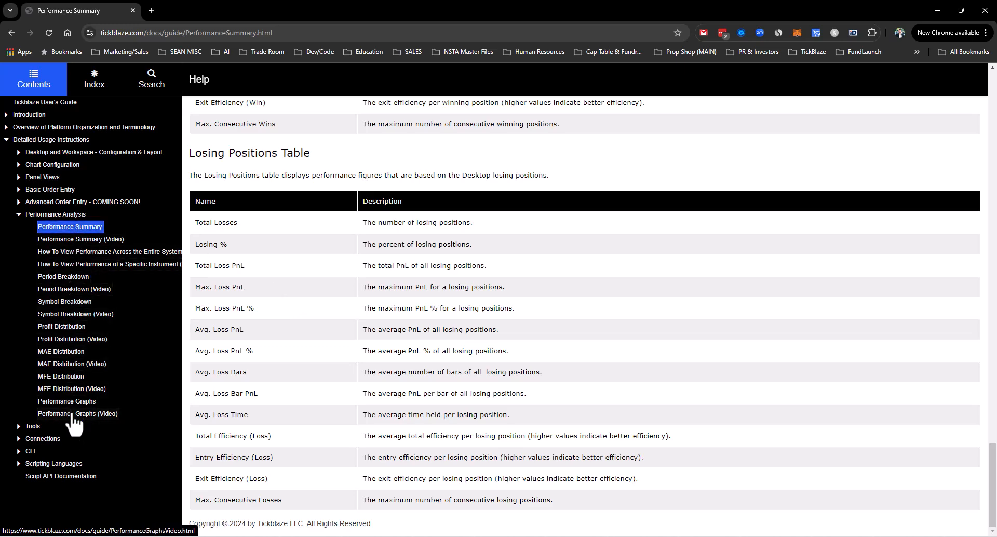
Read the Period Breakdown and Symbol Breakdown guide pages.
left_click(64, 276)
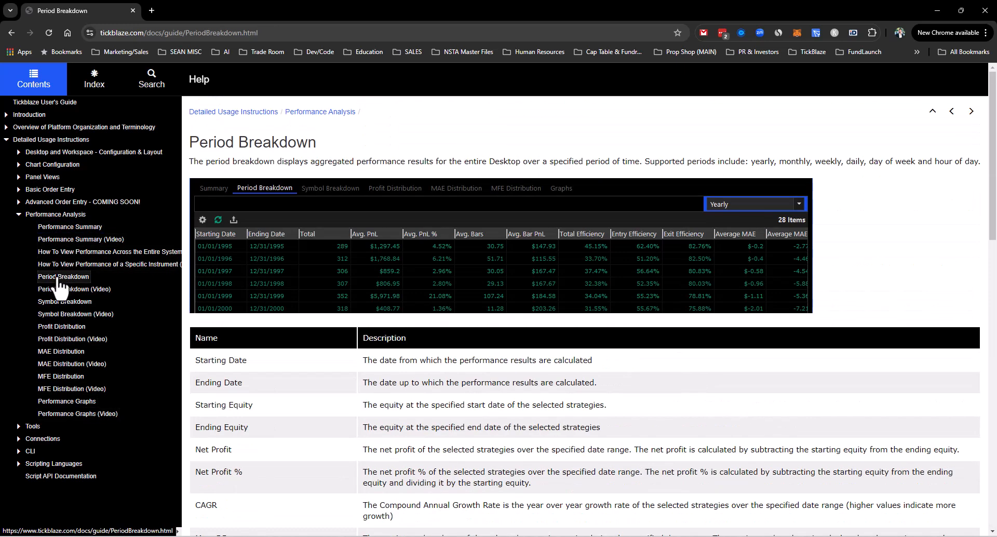
left_click(65, 301)
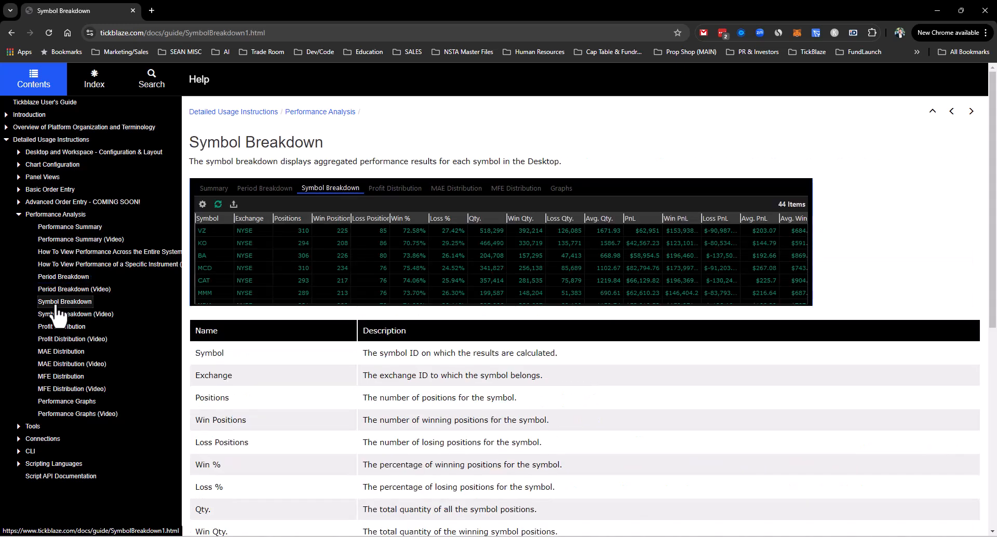
scroll("down", 3)
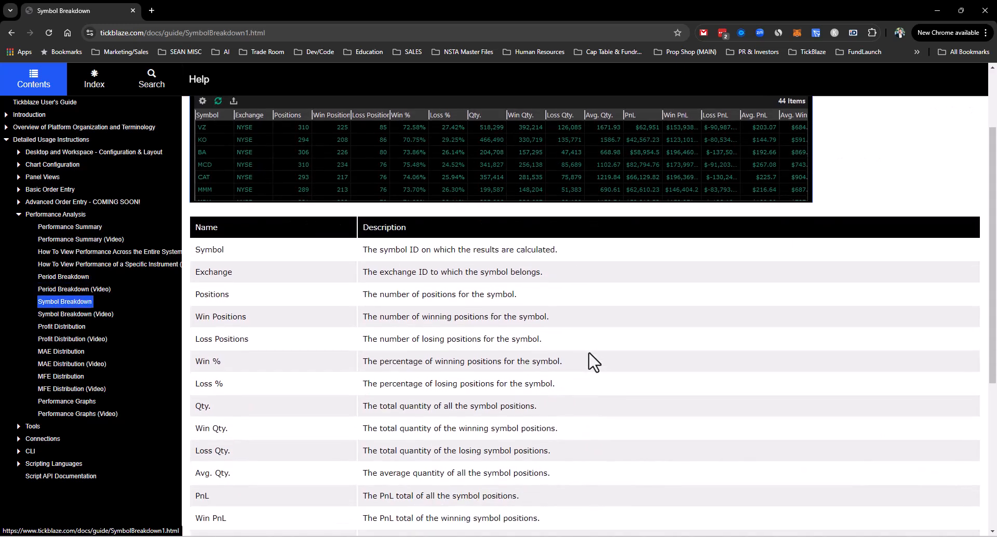
scroll("up", 3)
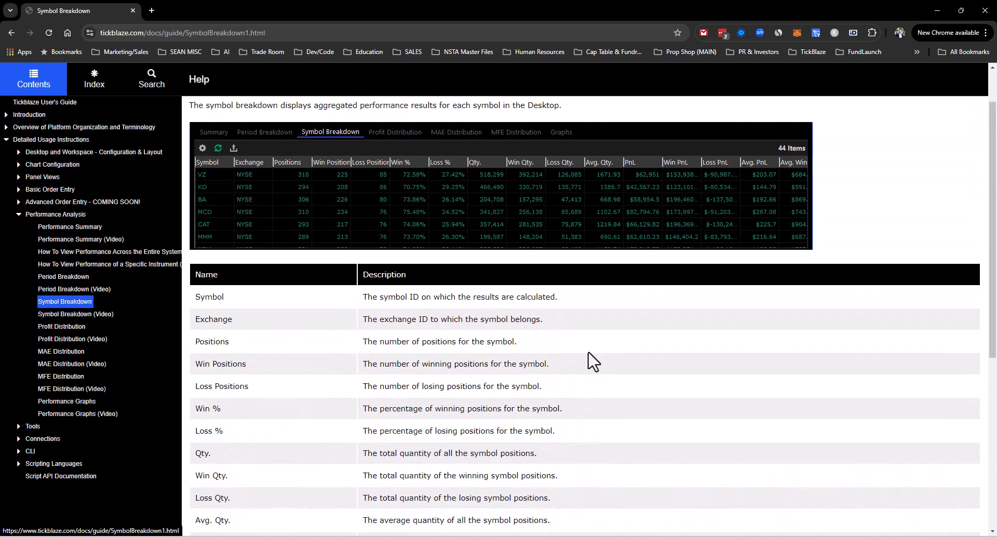
scroll("up", 3)
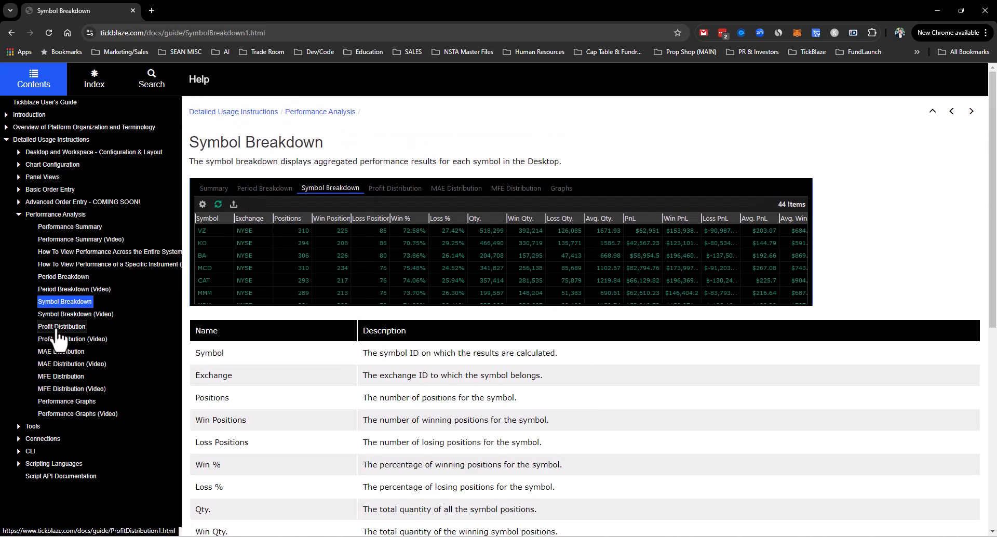
Read the Profit, MAE and MFE Distribution guide pages' column descriptions.
left_click(61, 326)
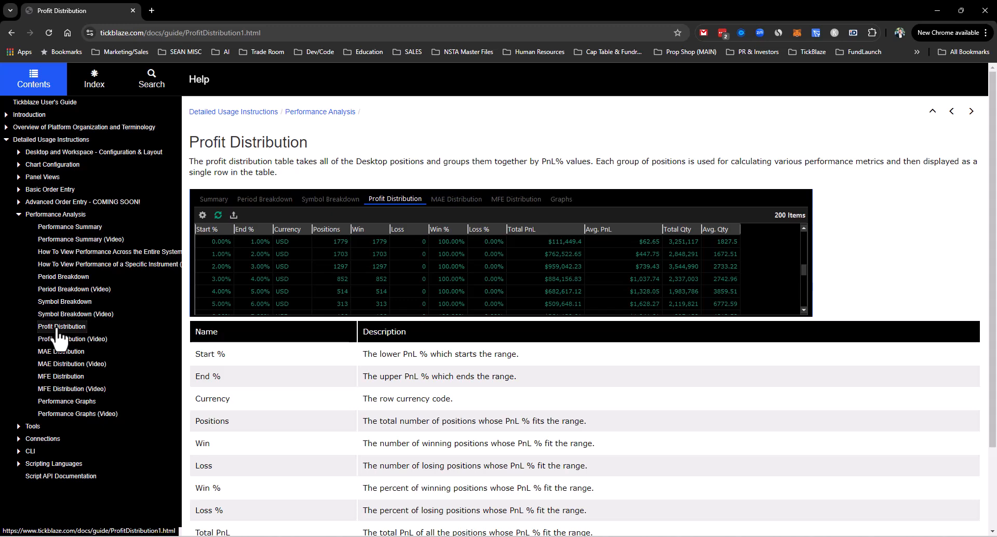
left_click(60, 351)
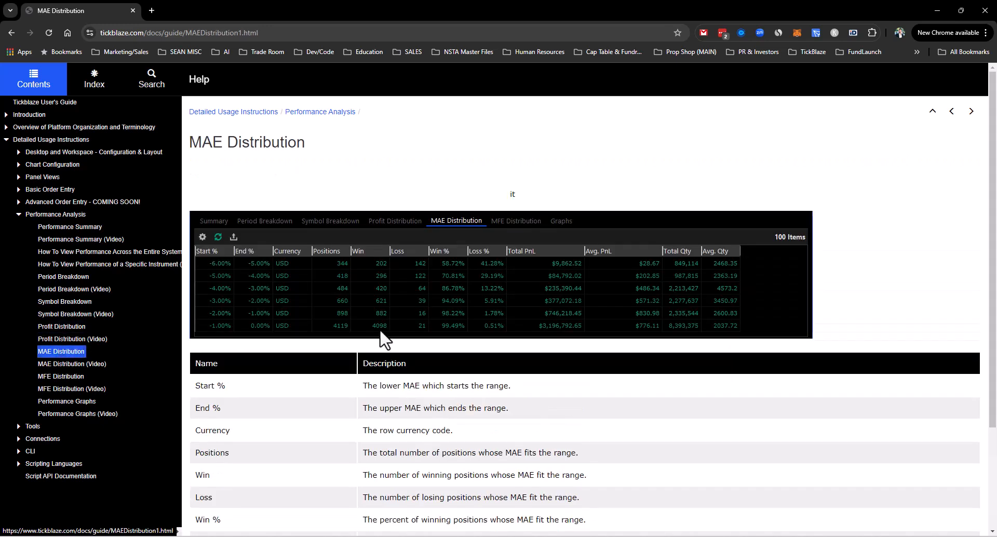
scroll("down", 3)
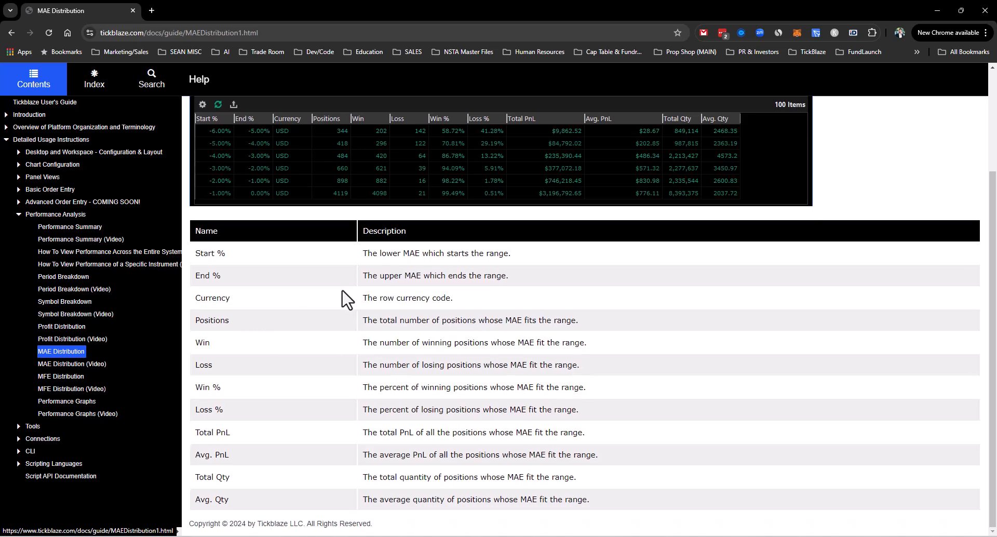
left_click(60, 376)
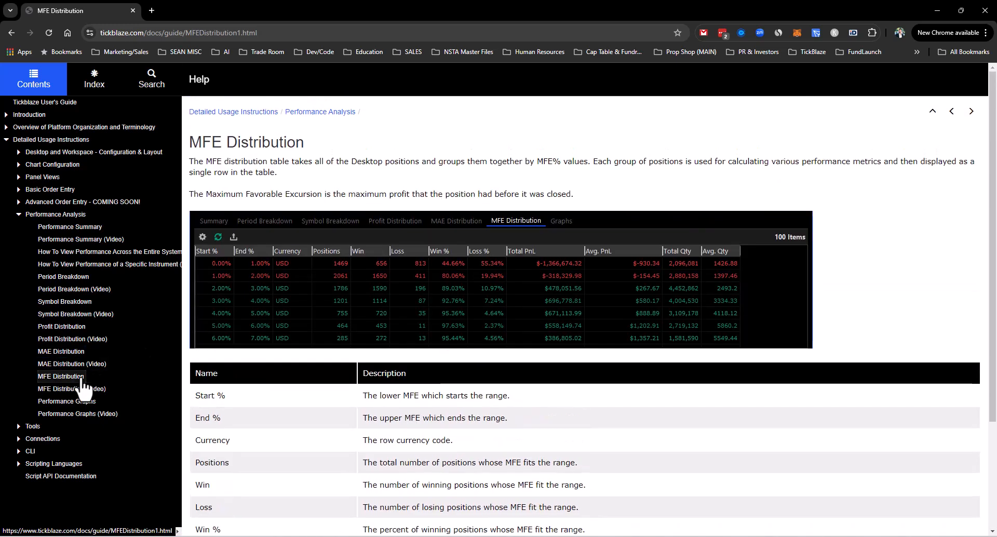
scroll("down", 3)
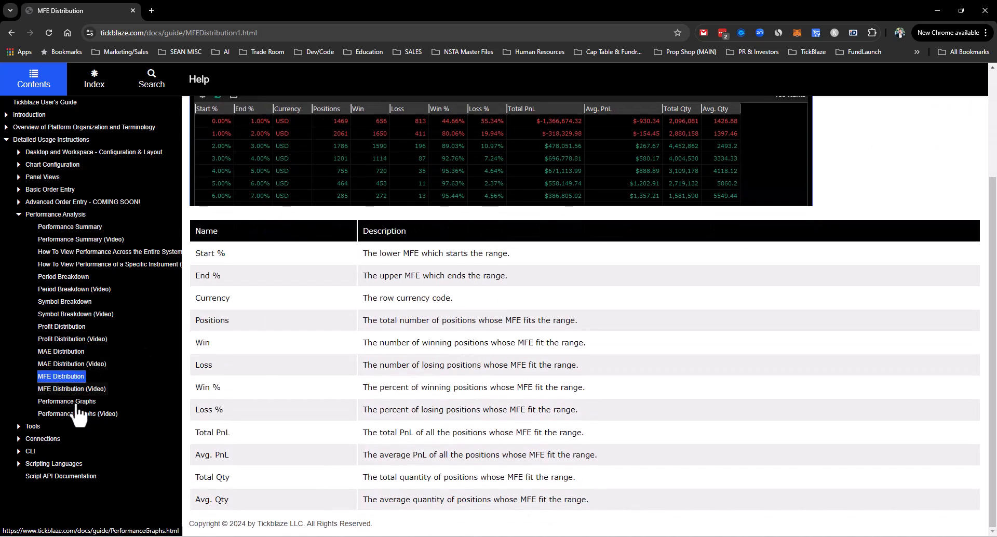
Read the Performance Graphs page's metric table through Win Loss Ratio and back to the top.
left_click(67, 401)
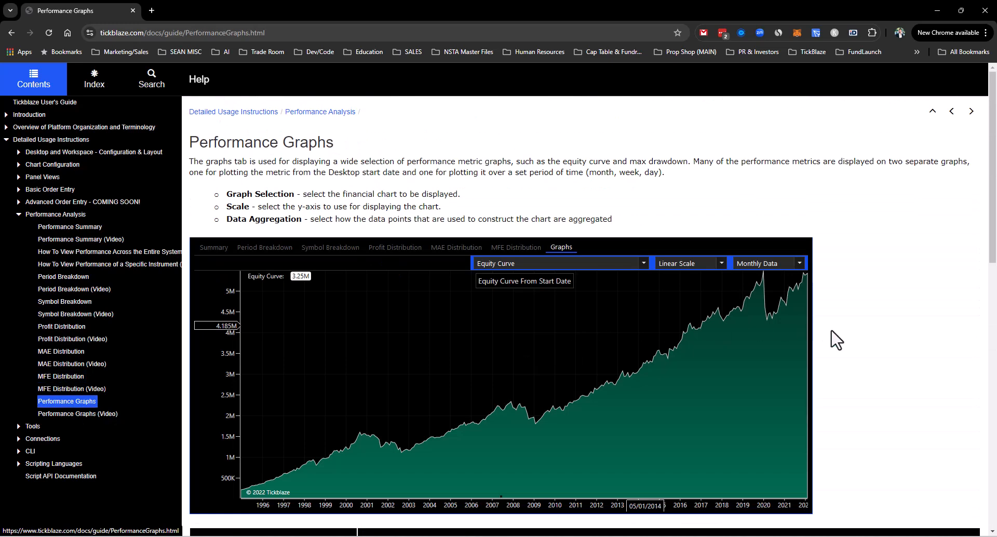
scroll("down", 3)
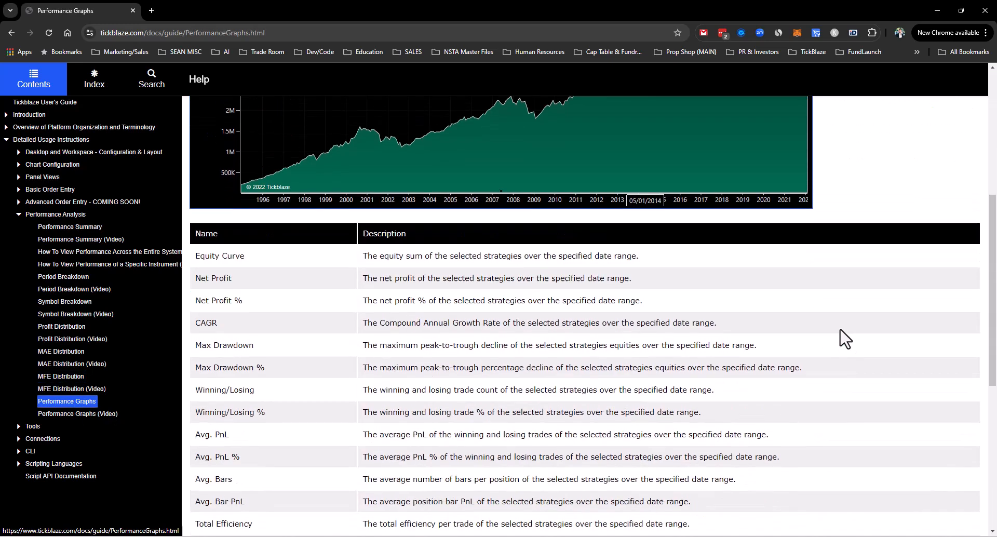
scroll("down", 3)
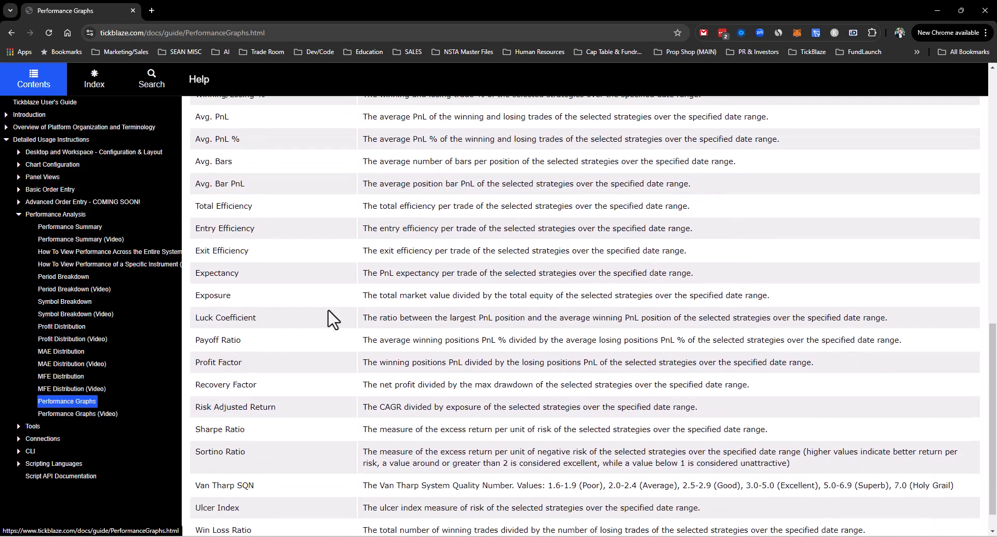
scroll("down", 3)
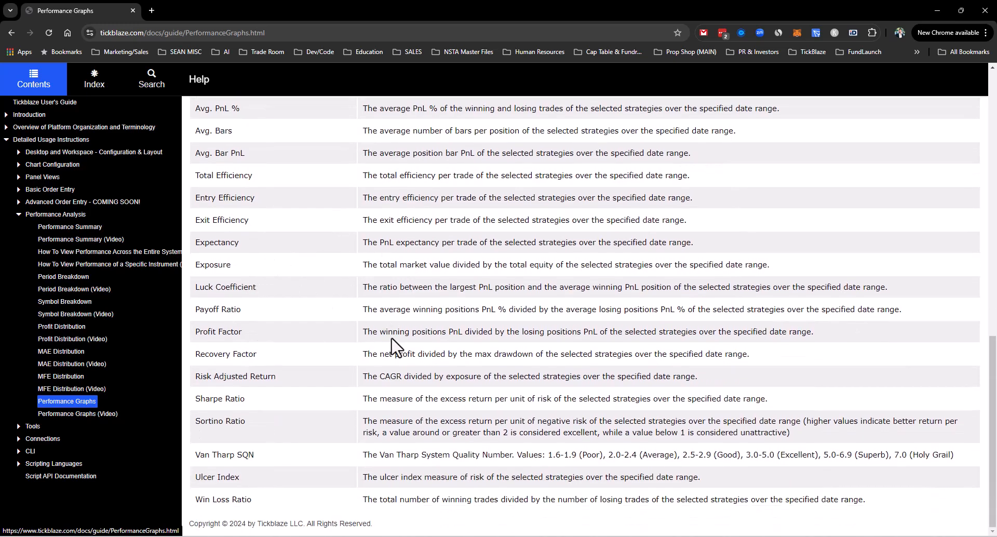
scroll("up", 3)
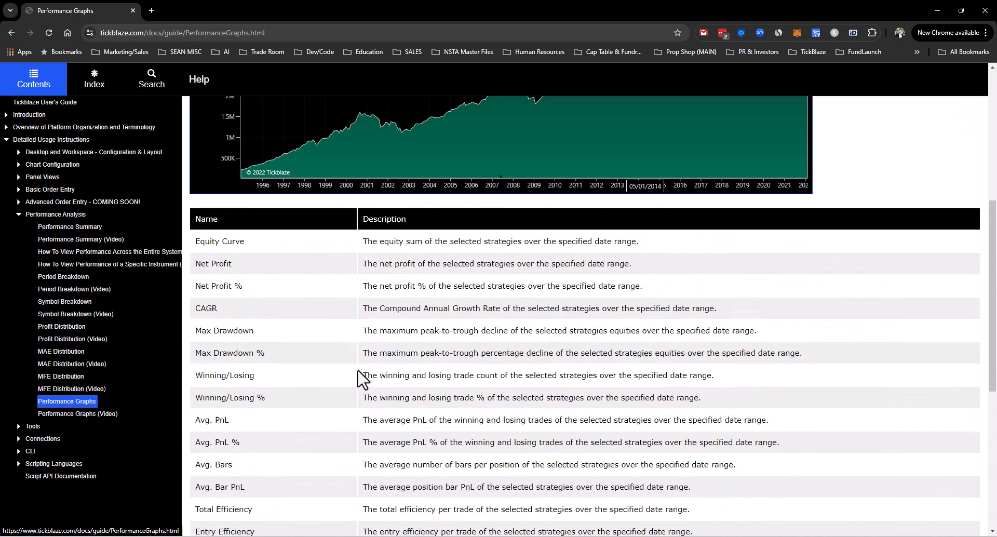
scroll("up", 3)
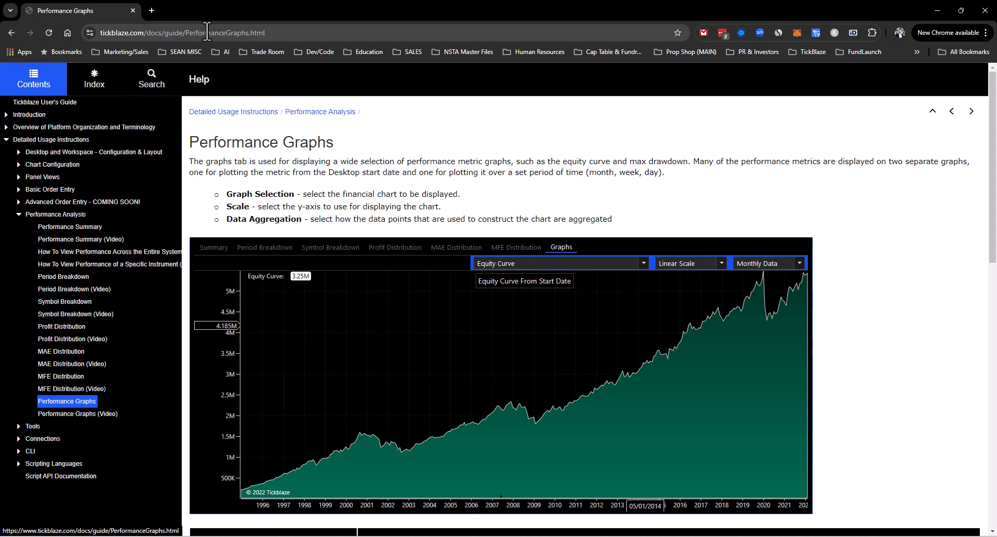
mouse_move(69, 226)
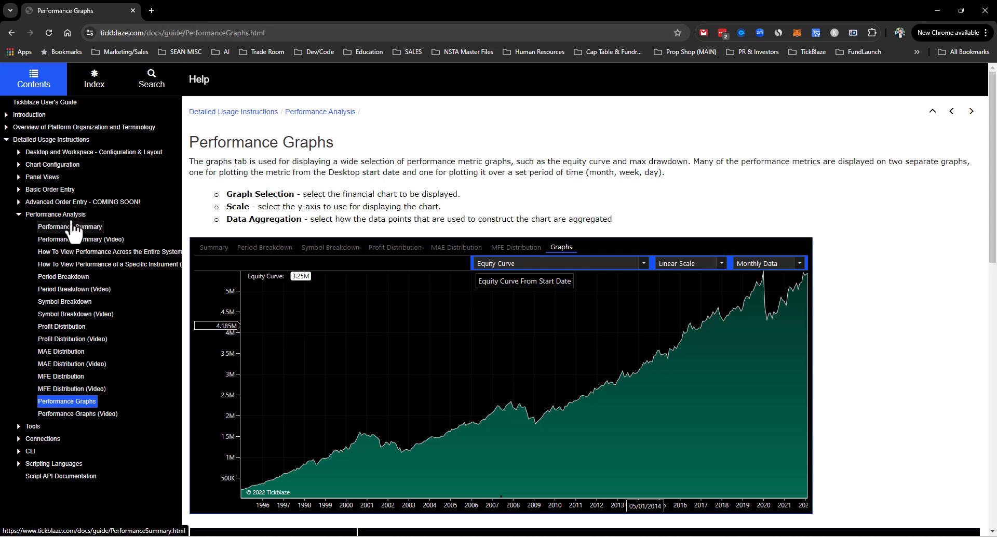
mouse_move(327, 9)
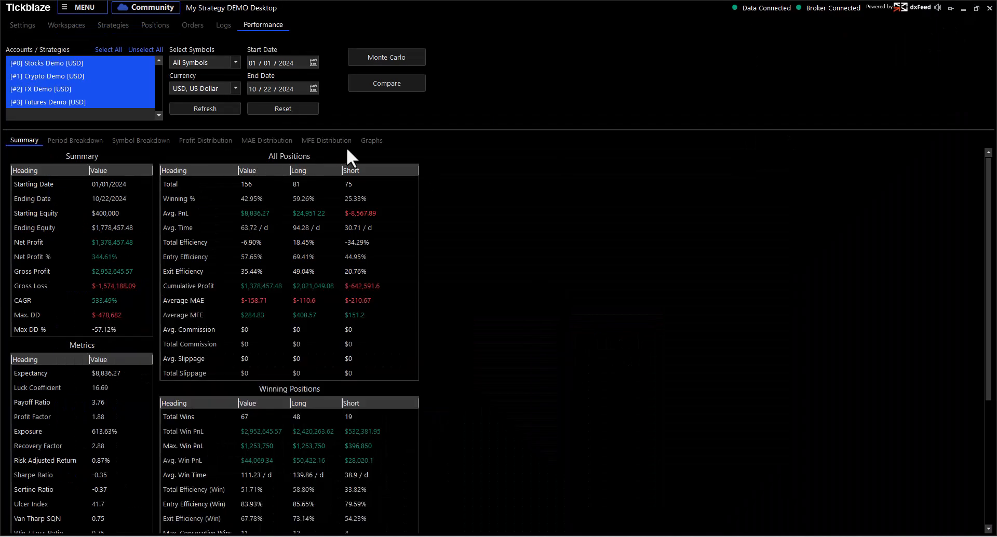
View the Graphs sub-tab's equity curve, then return to Settings listing the four demo strategies.
left_click(371, 140)
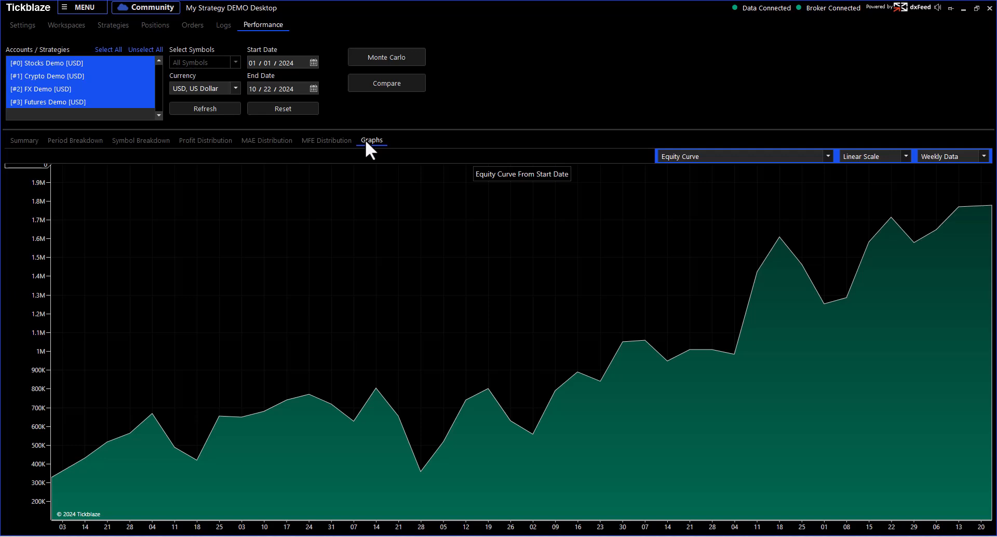
mouse_move(369, 149)
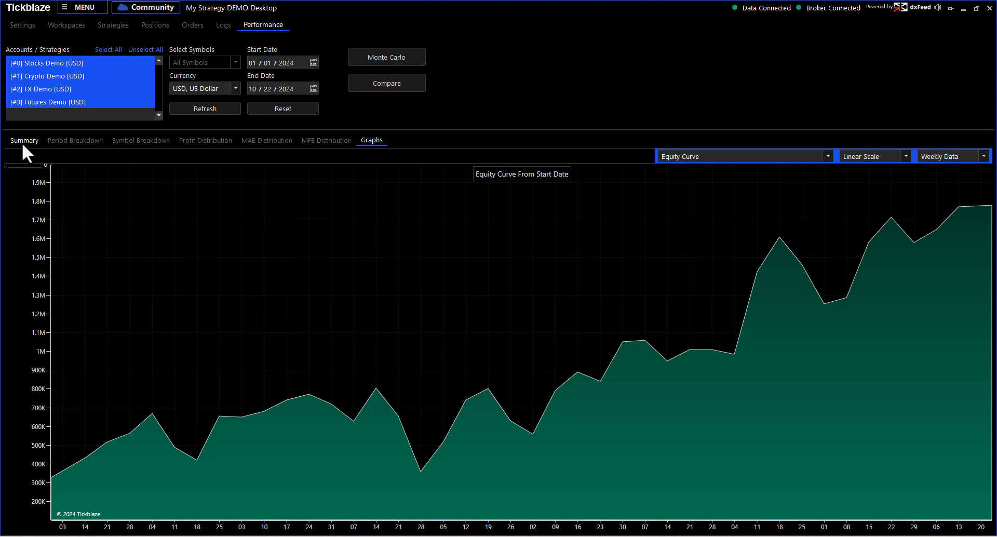
left_click(22, 24)
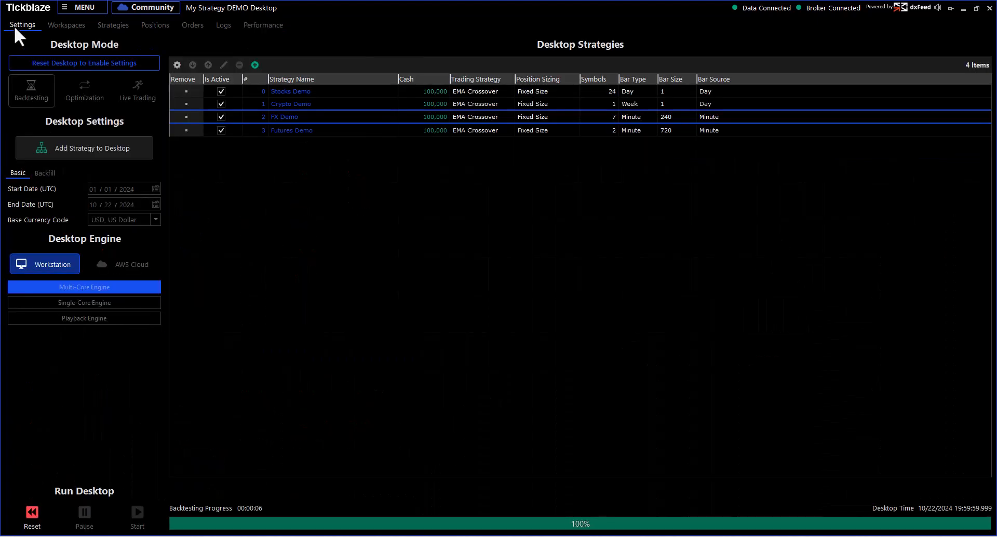
mouse_move(94, 91)
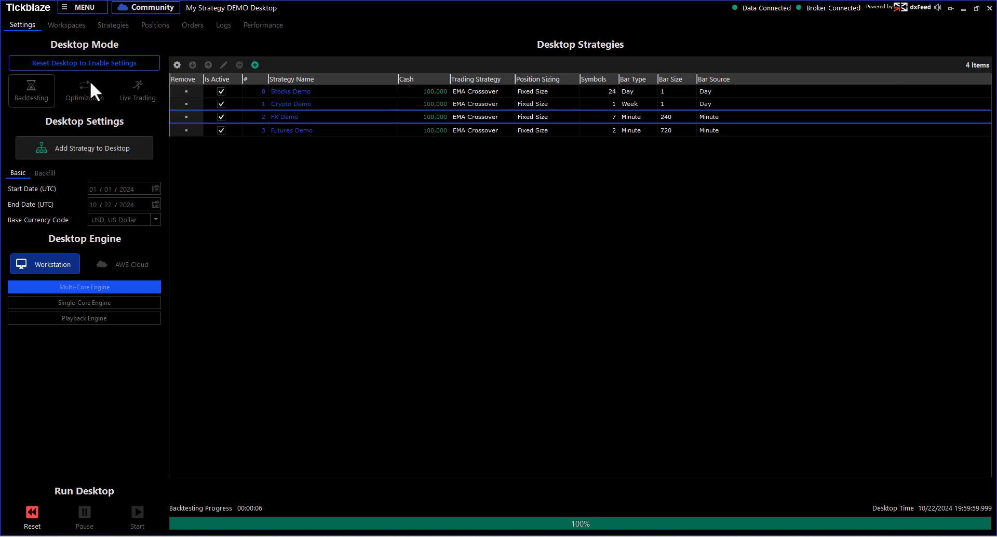